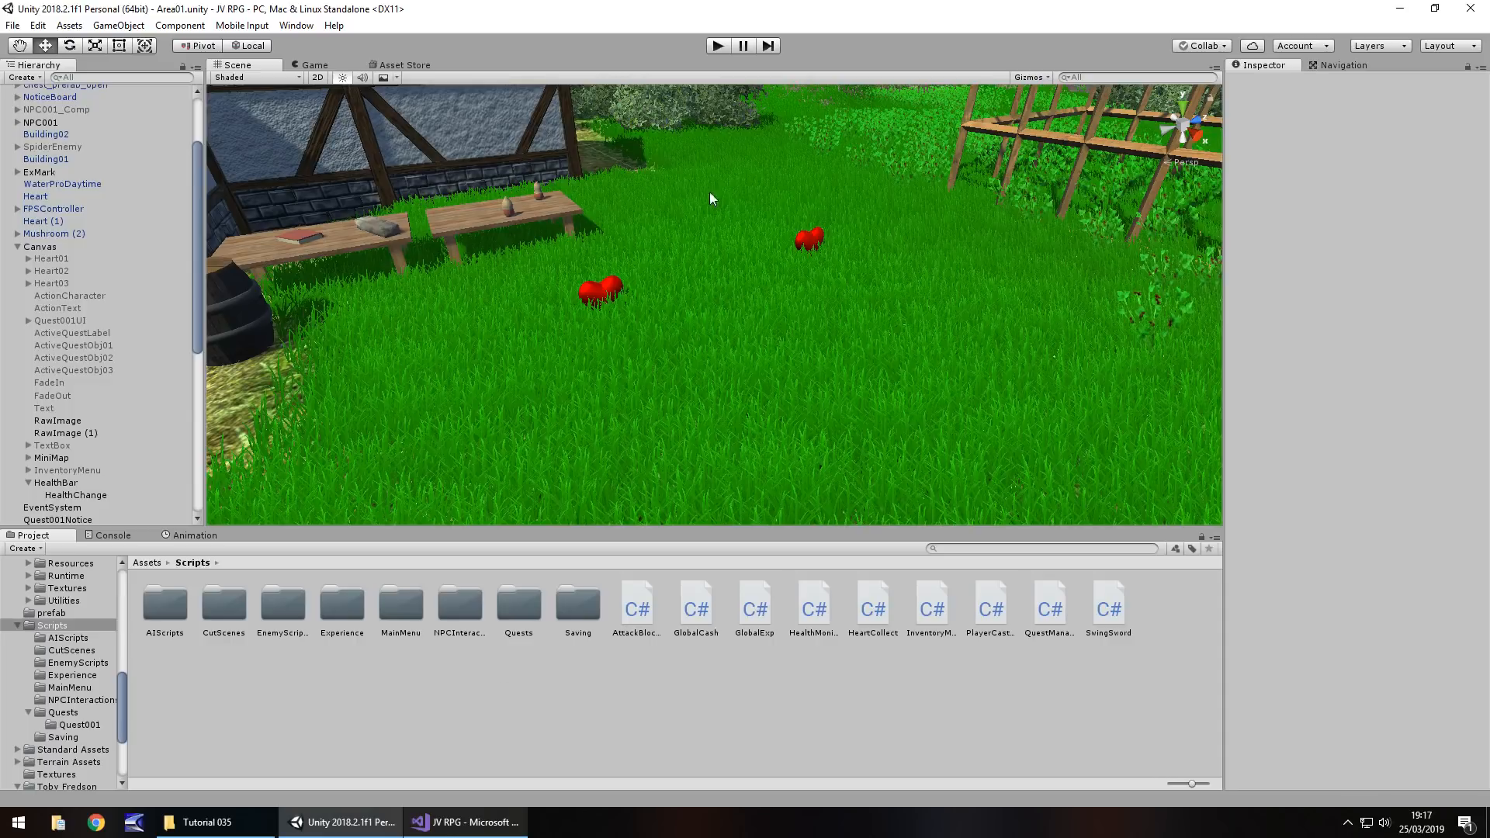
{"action": "mouse_move", "coordinate": [568, 263]}
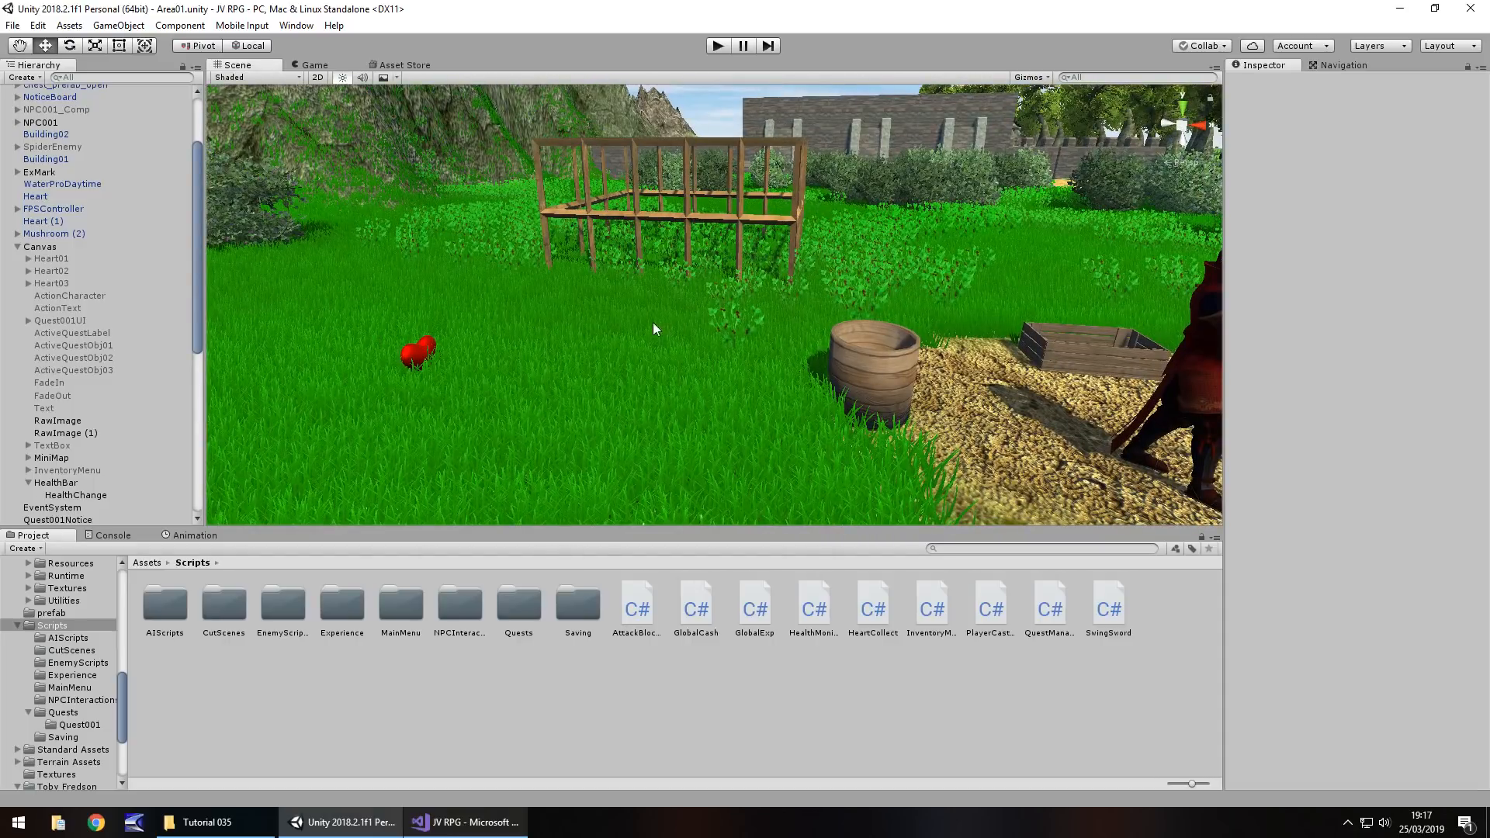
{"action": "mouse_move", "coordinate": [663, 304]}
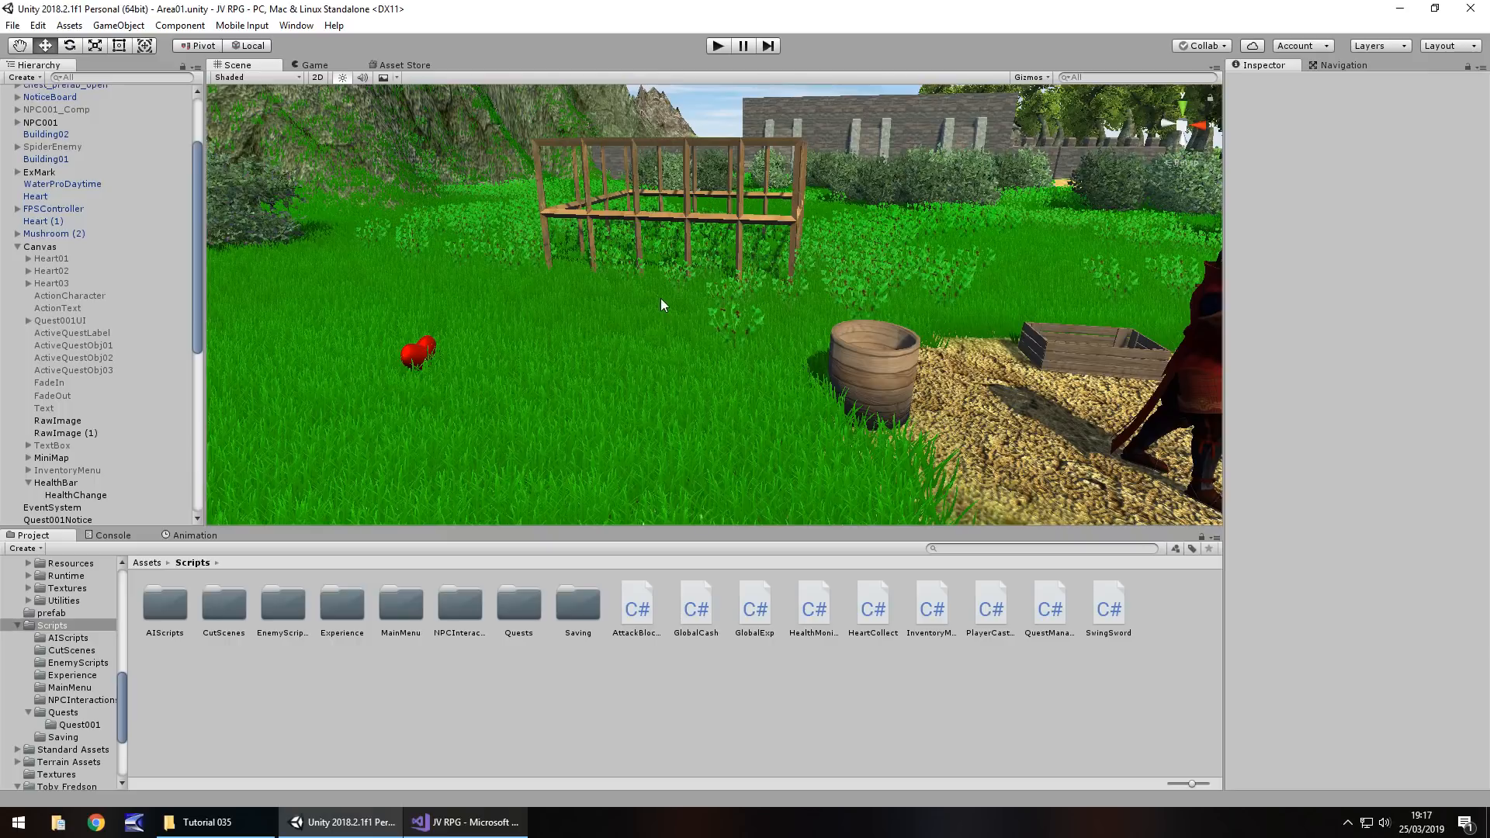
{"action": "mouse_move", "coordinate": [415, 357]}
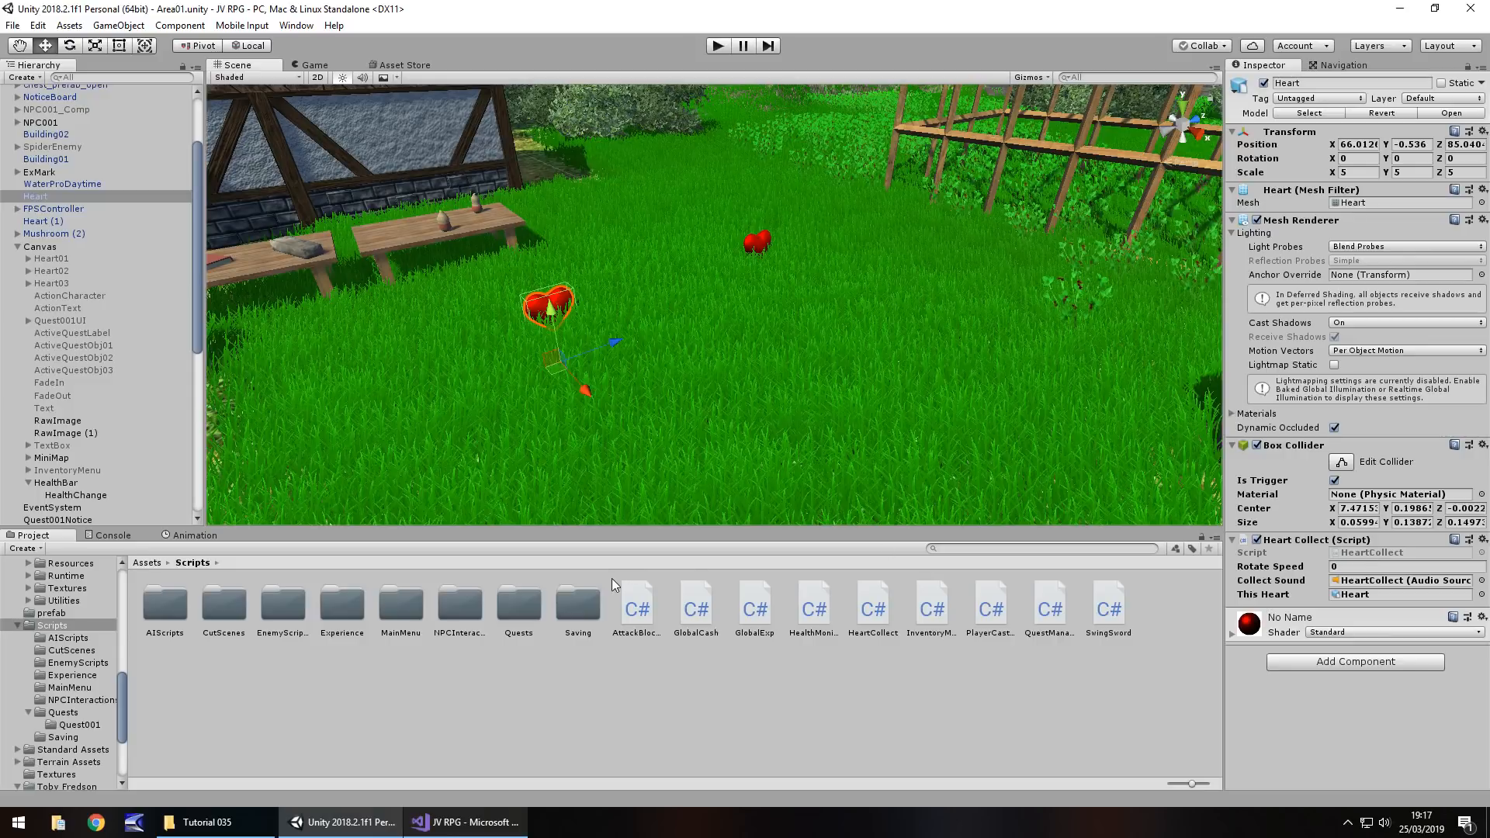
{"action": "mouse_move", "coordinate": [900, 599]}
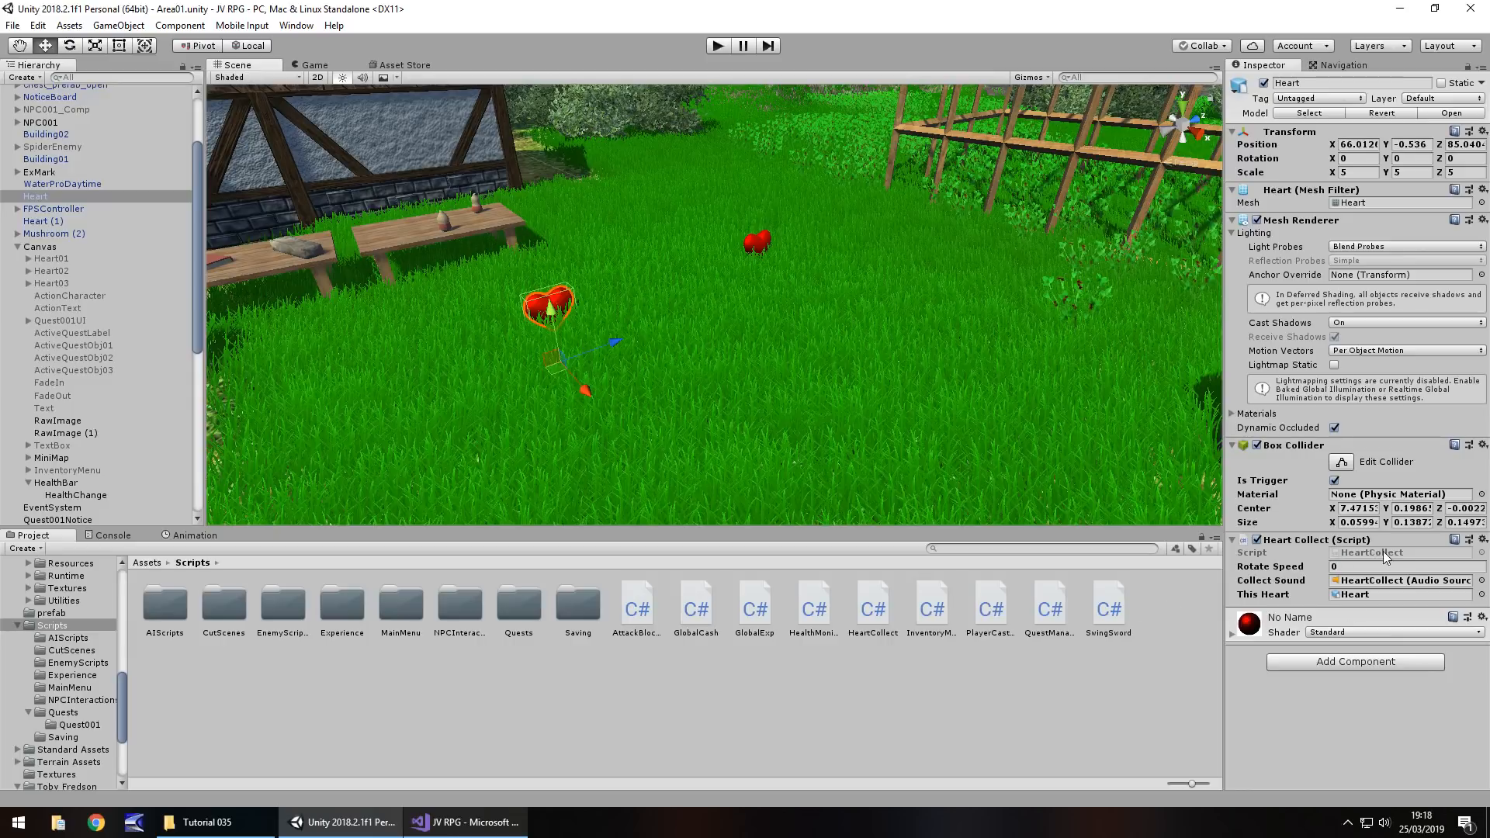
Bring up the HeartCollect script from the Heart pickup's Inspector in Visual Studio
{"action": "left_click", "coordinate": [464, 823]}
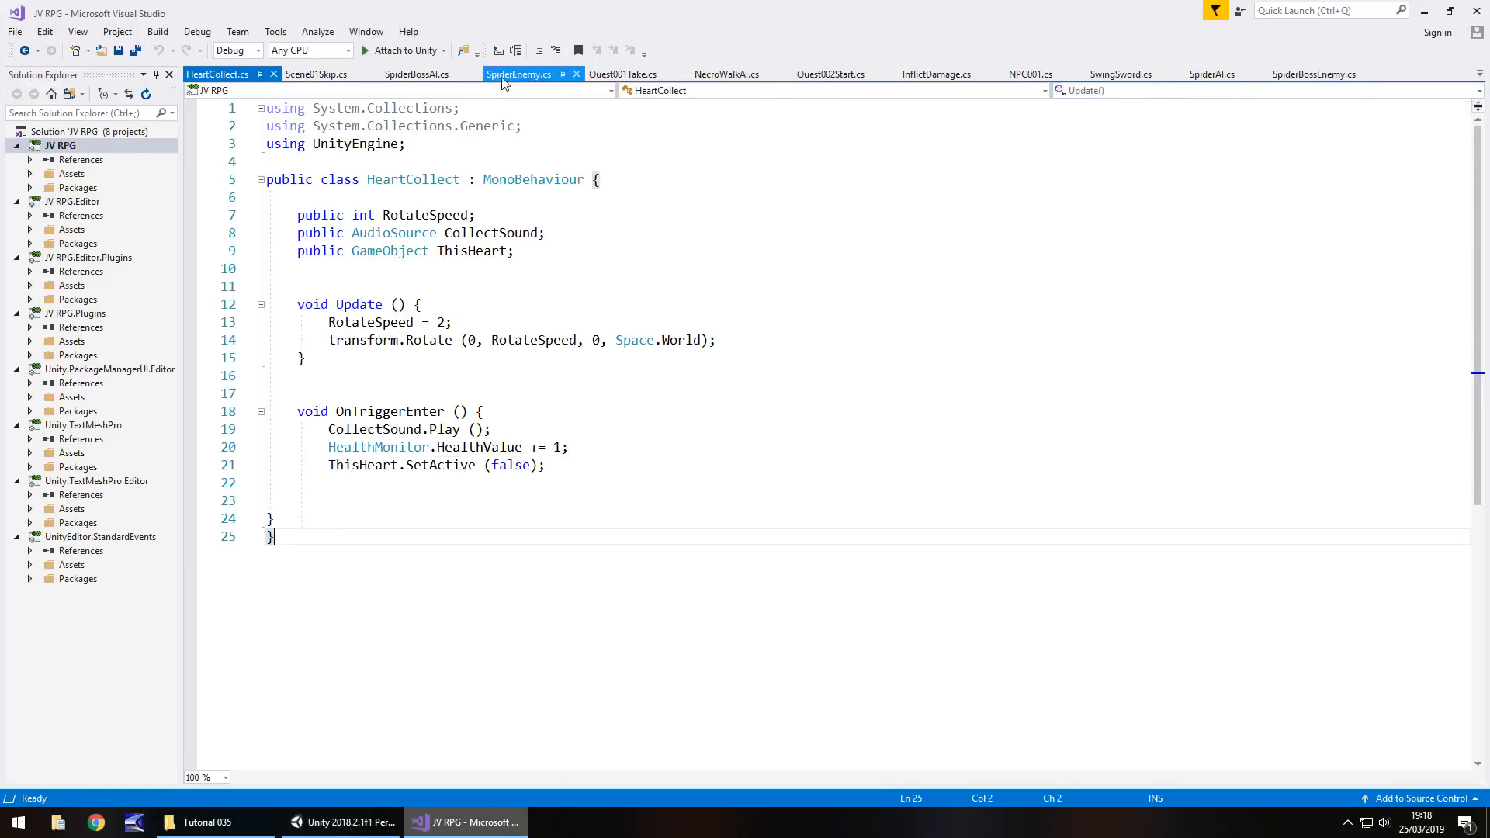
{"action": "left_click", "coordinate": [519, 75]}
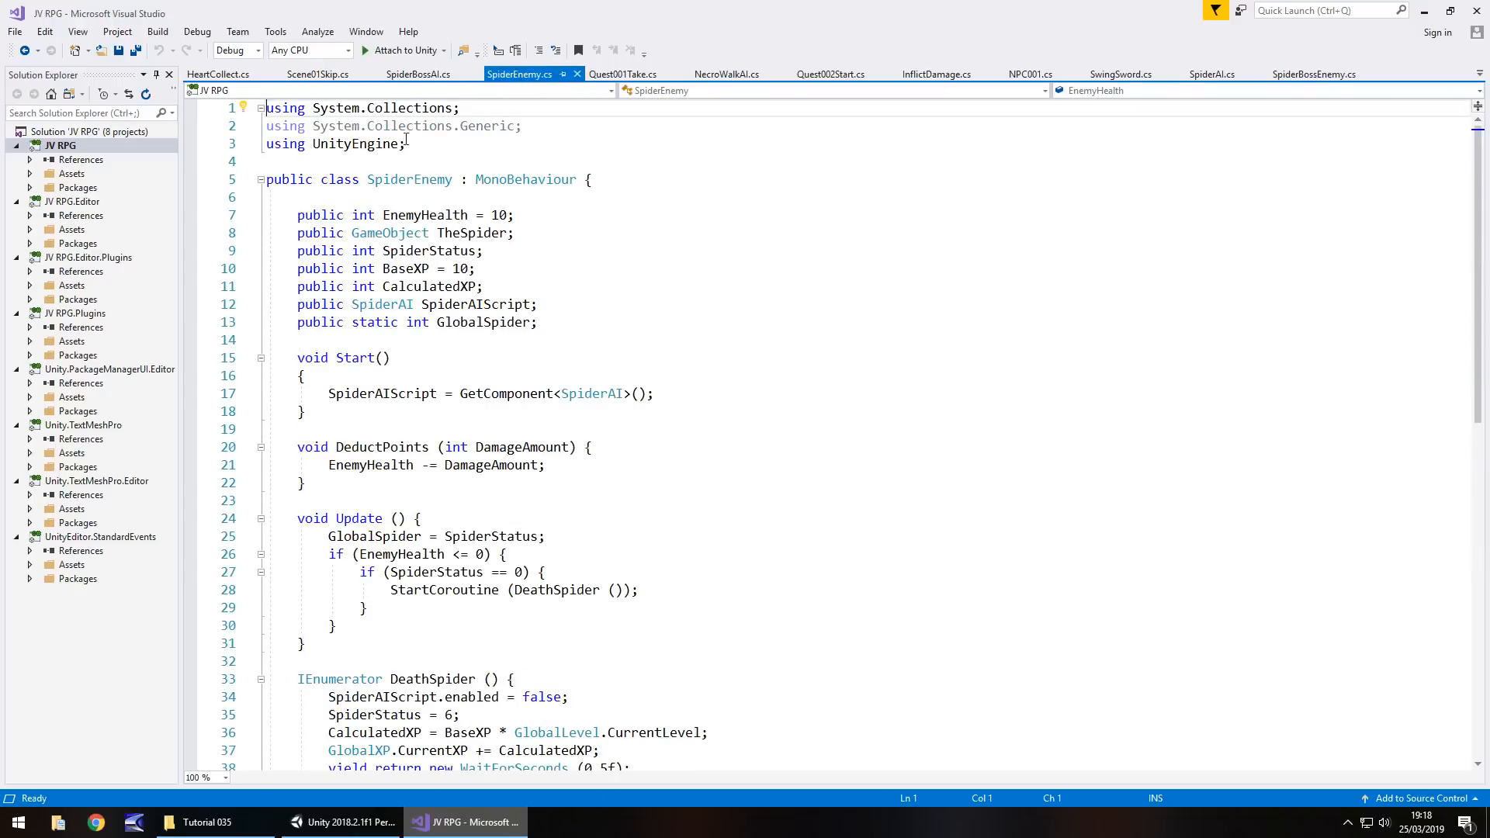
{"action": "left_click", "coordinate": [1212, 75]}
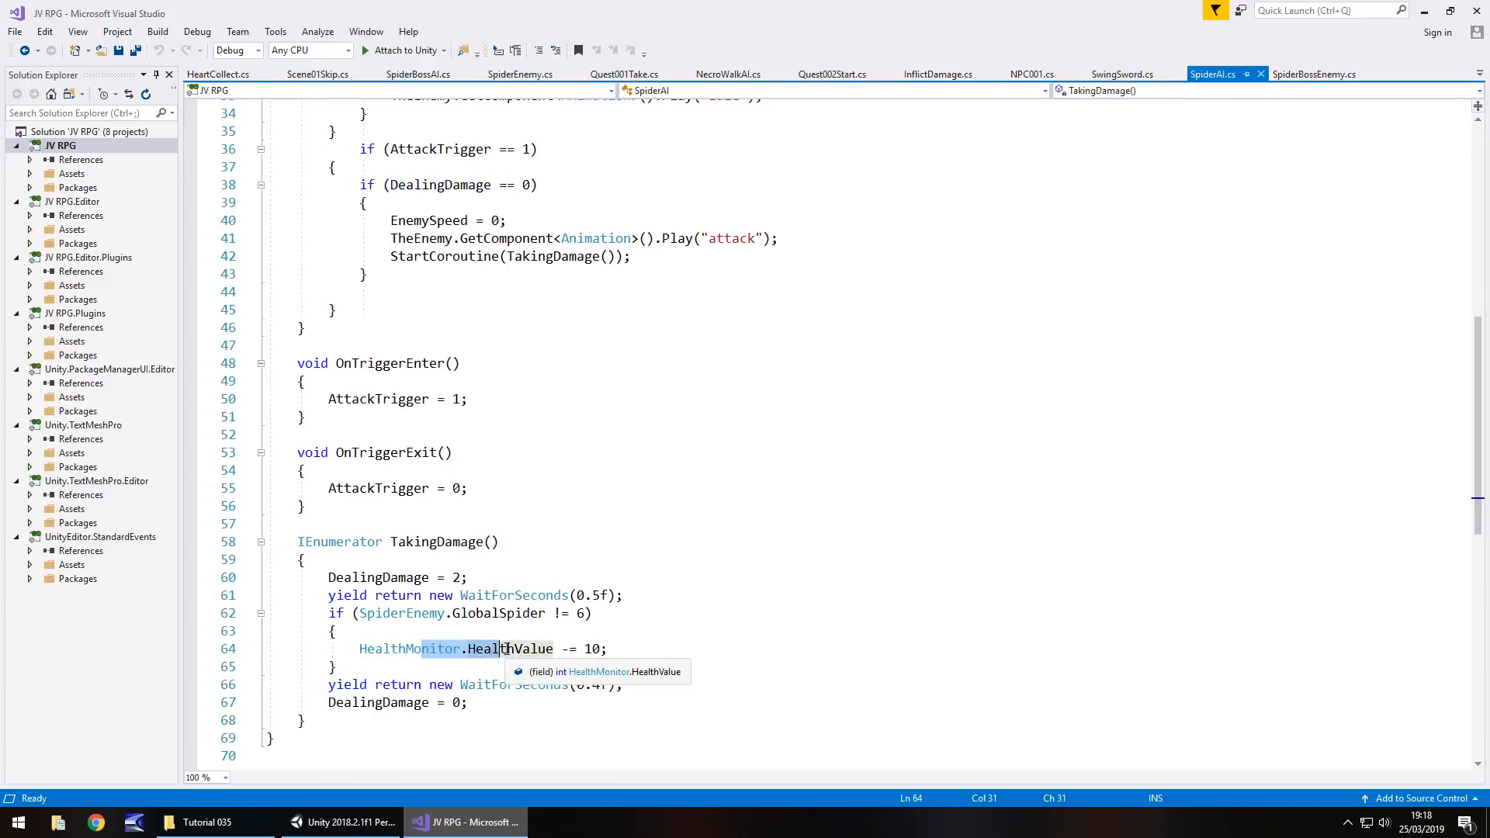
{"action": "mouse_move", "coordinate": [1424, 37]}
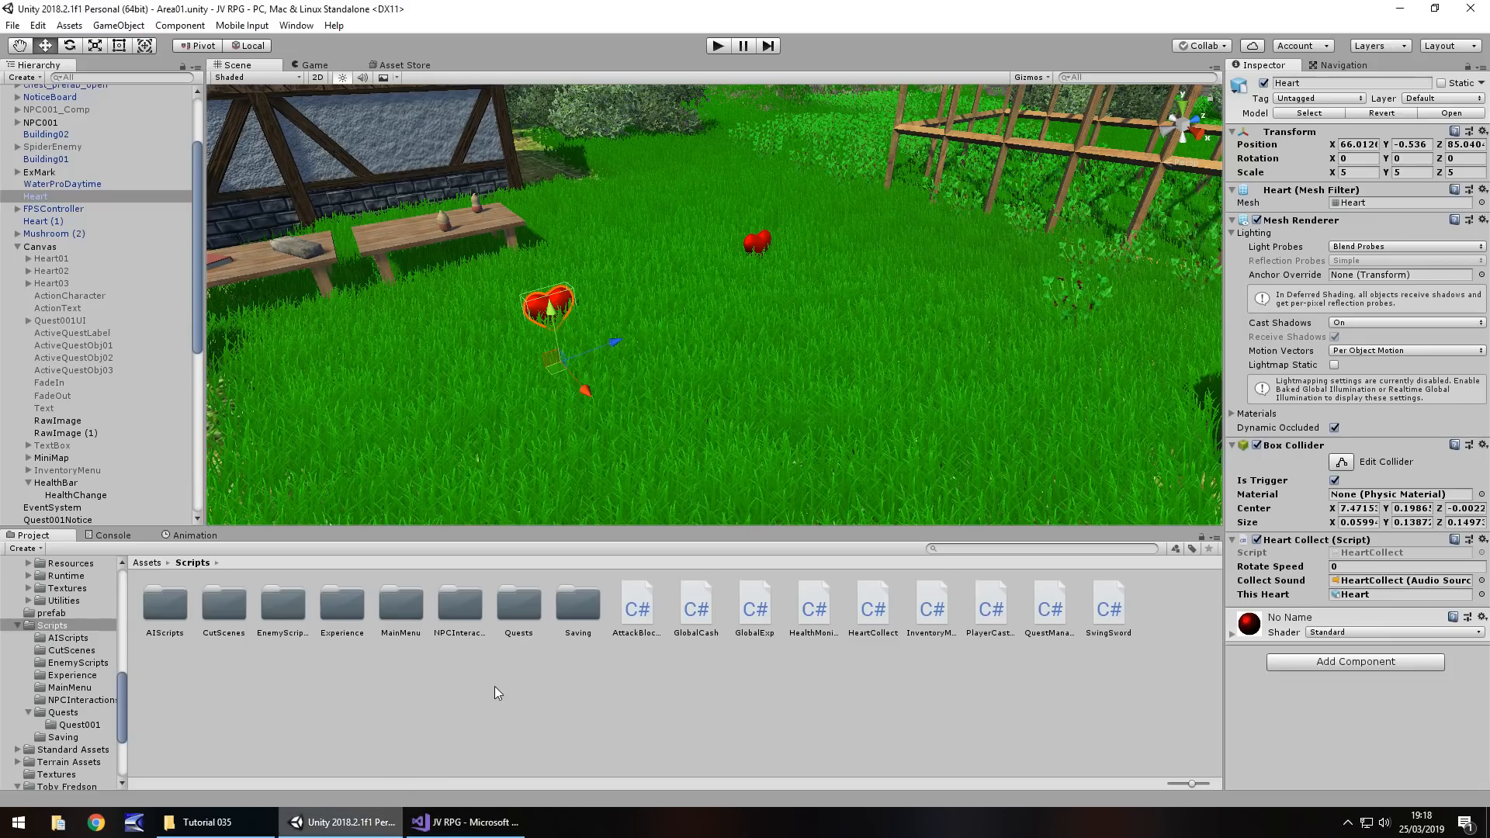
{"action": "mouse_move", "coordinate": [643, 675]}
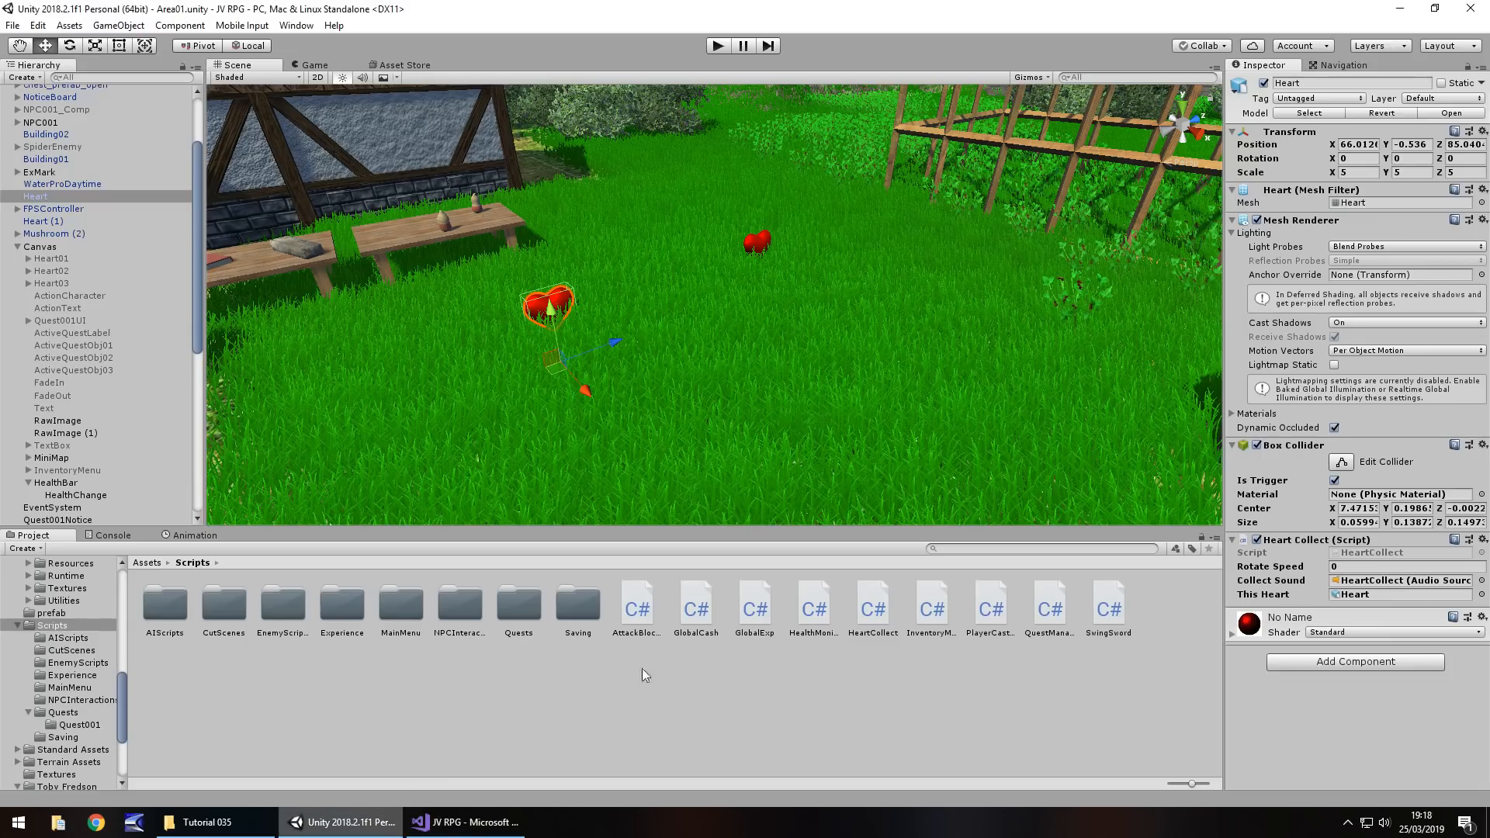
{"action": "left_click", "coordinate": [464, 823]}
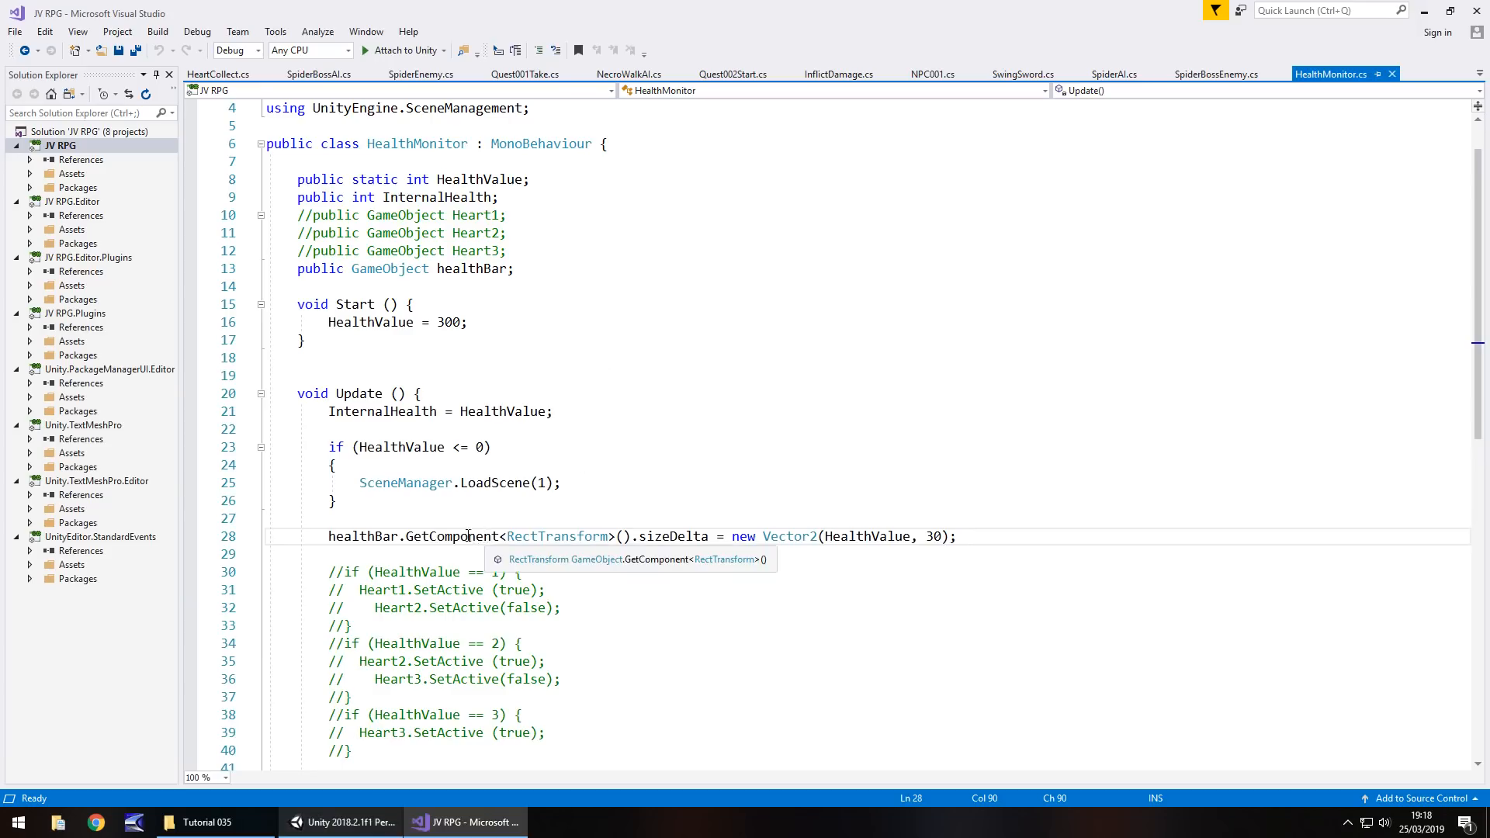
{"action": "scroll", "scroll_direction": "down", "scroll_amount": 3}
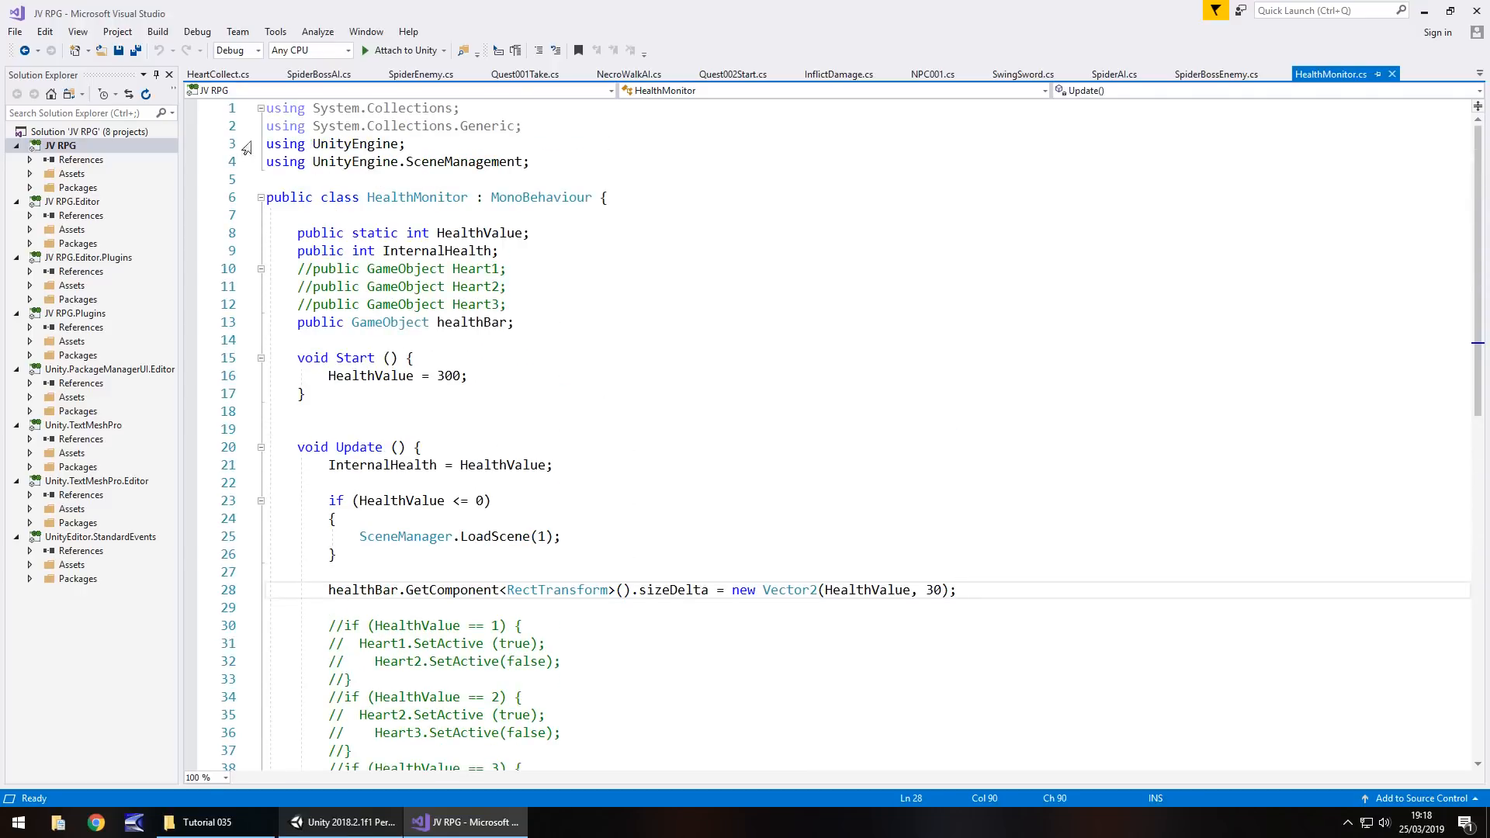
{"action": "left_click", "coordinate": [217, 74]}
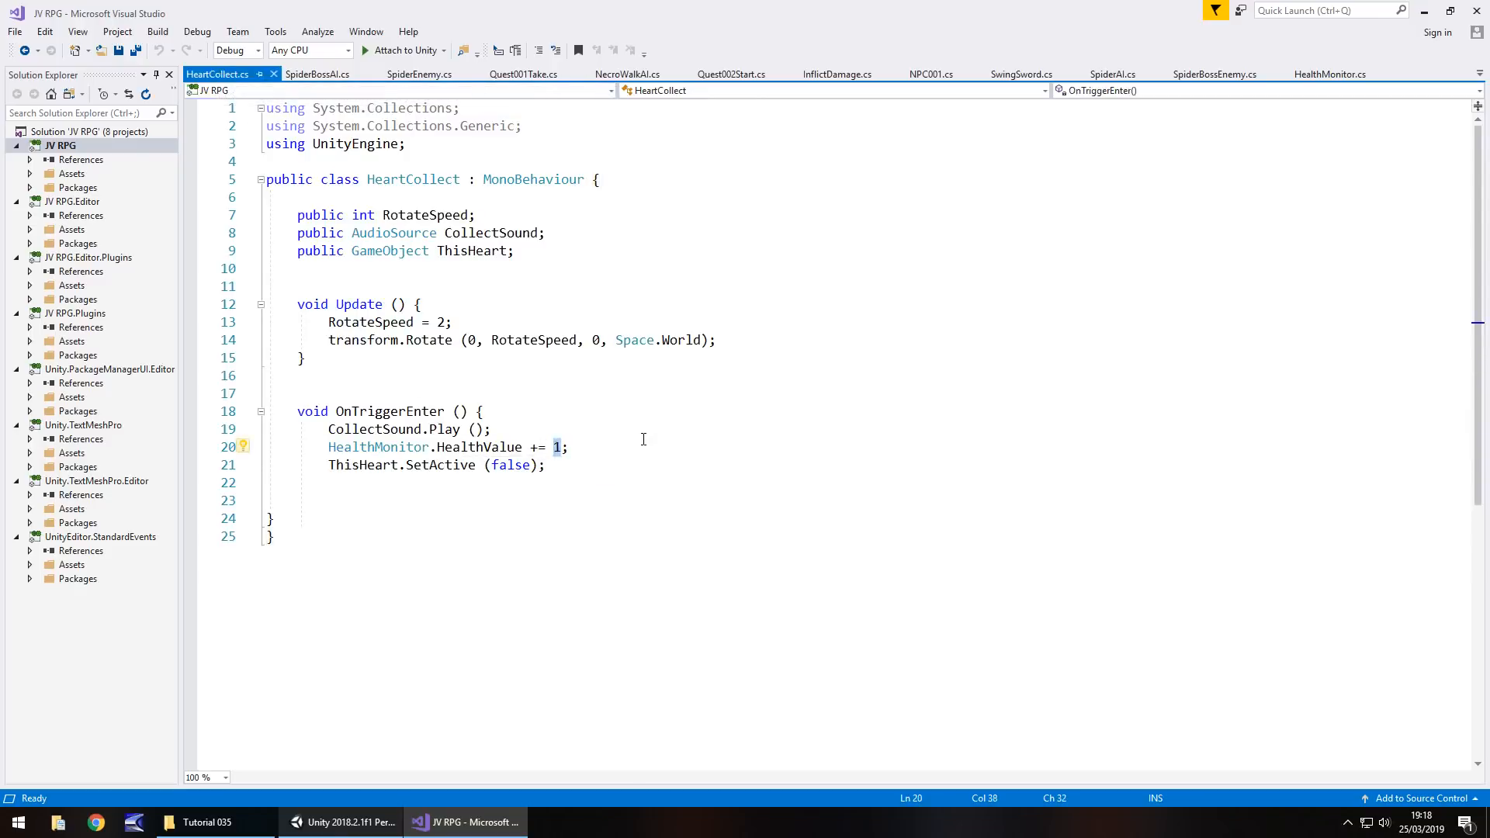
Make the heart add 20 to HealthValue and start a blank line at the top of OnTriggerEnter
{"action": "type", "text": "20"}
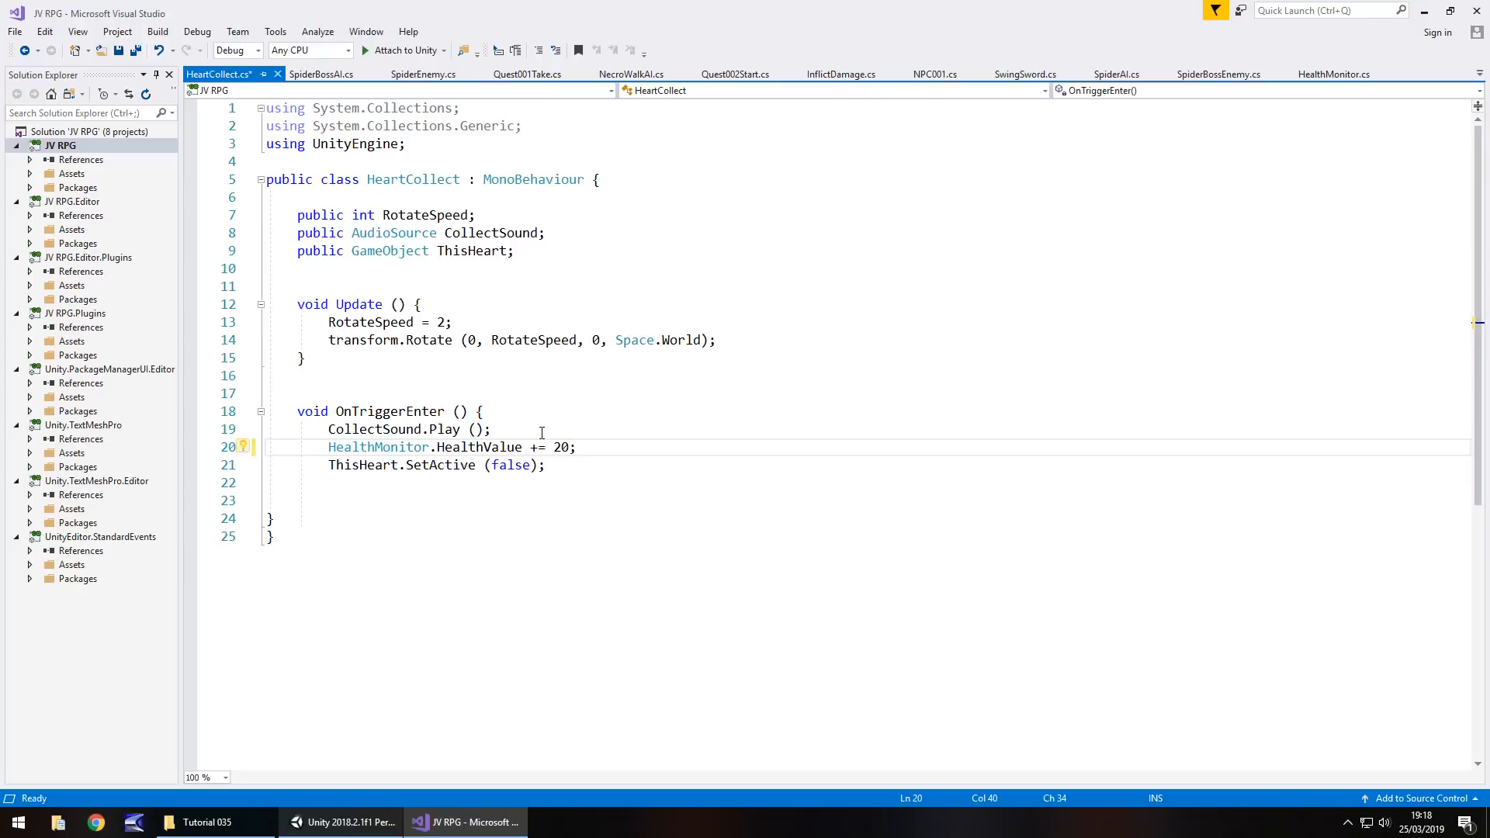
{"action": "mouse_move", "coordinate": [460, 482]}
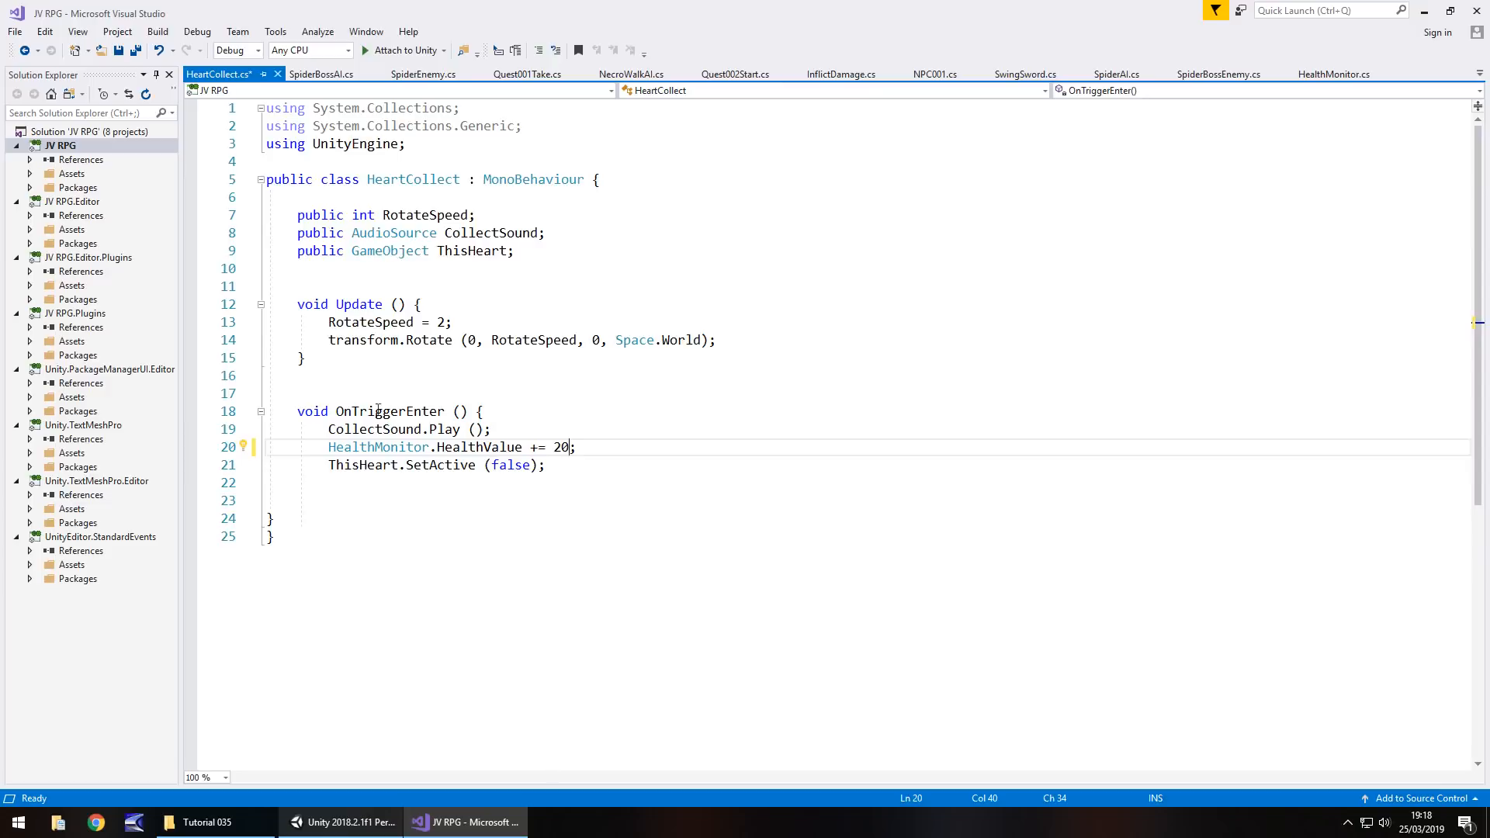
{"action": "mouse_move", "coordinate": [514, 417]}
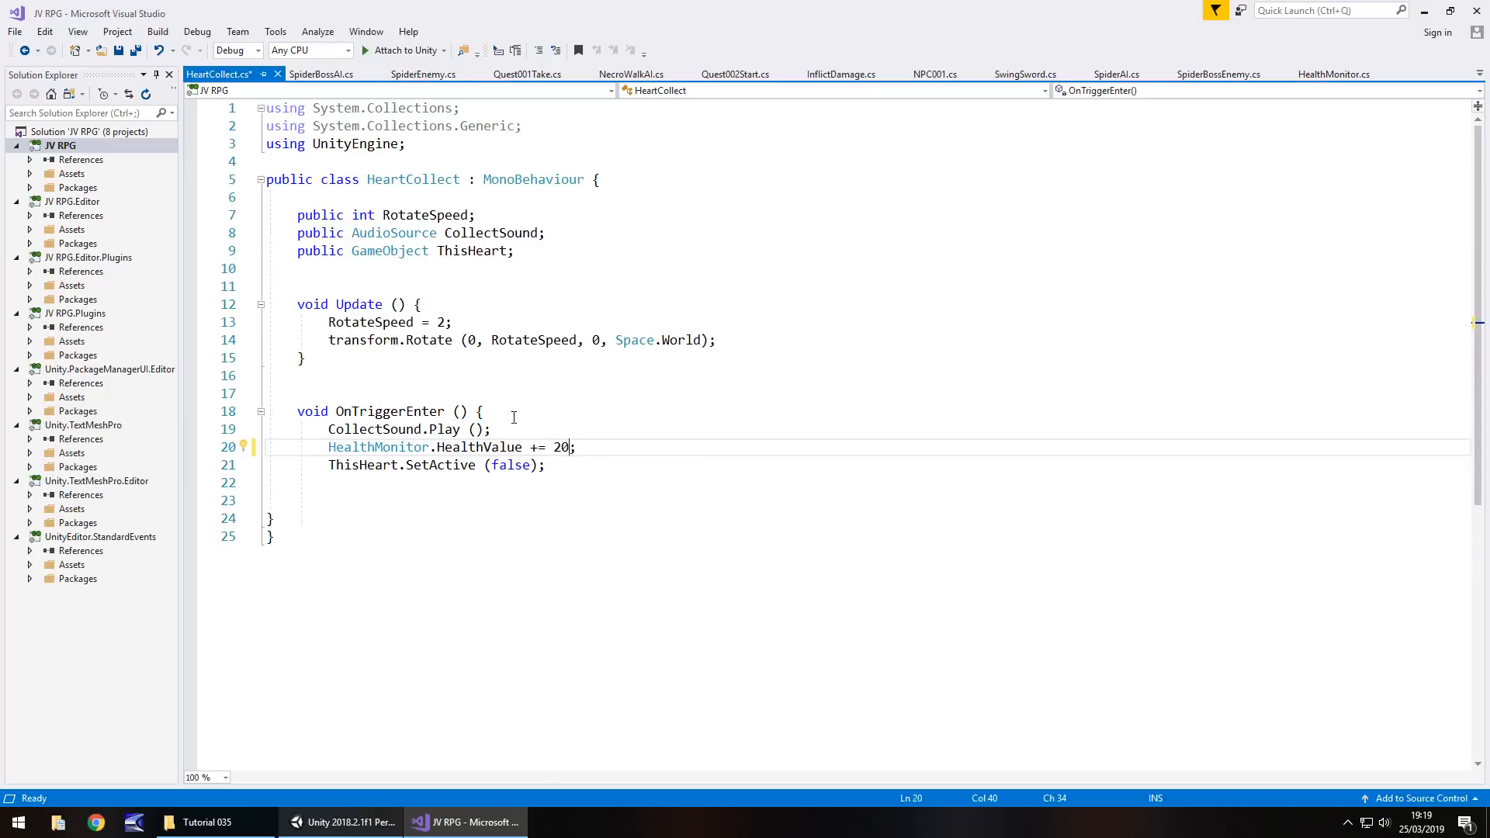
{"action": "key", "text": "enter"}
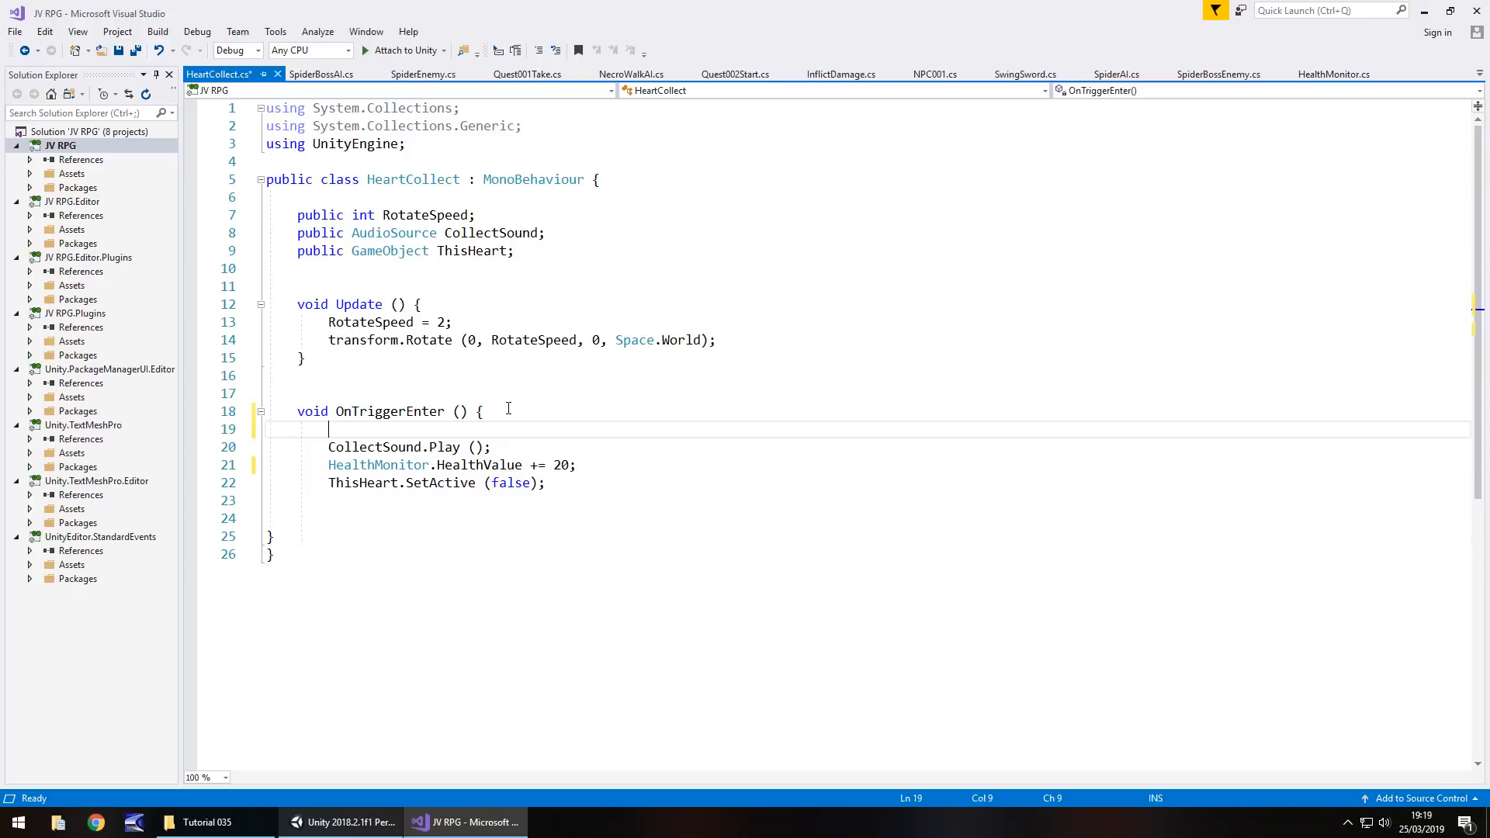
Write an if check for HealthMonitor.HealthValue == 300 with an empty braces block
{"action": "type", "text": "if ("}
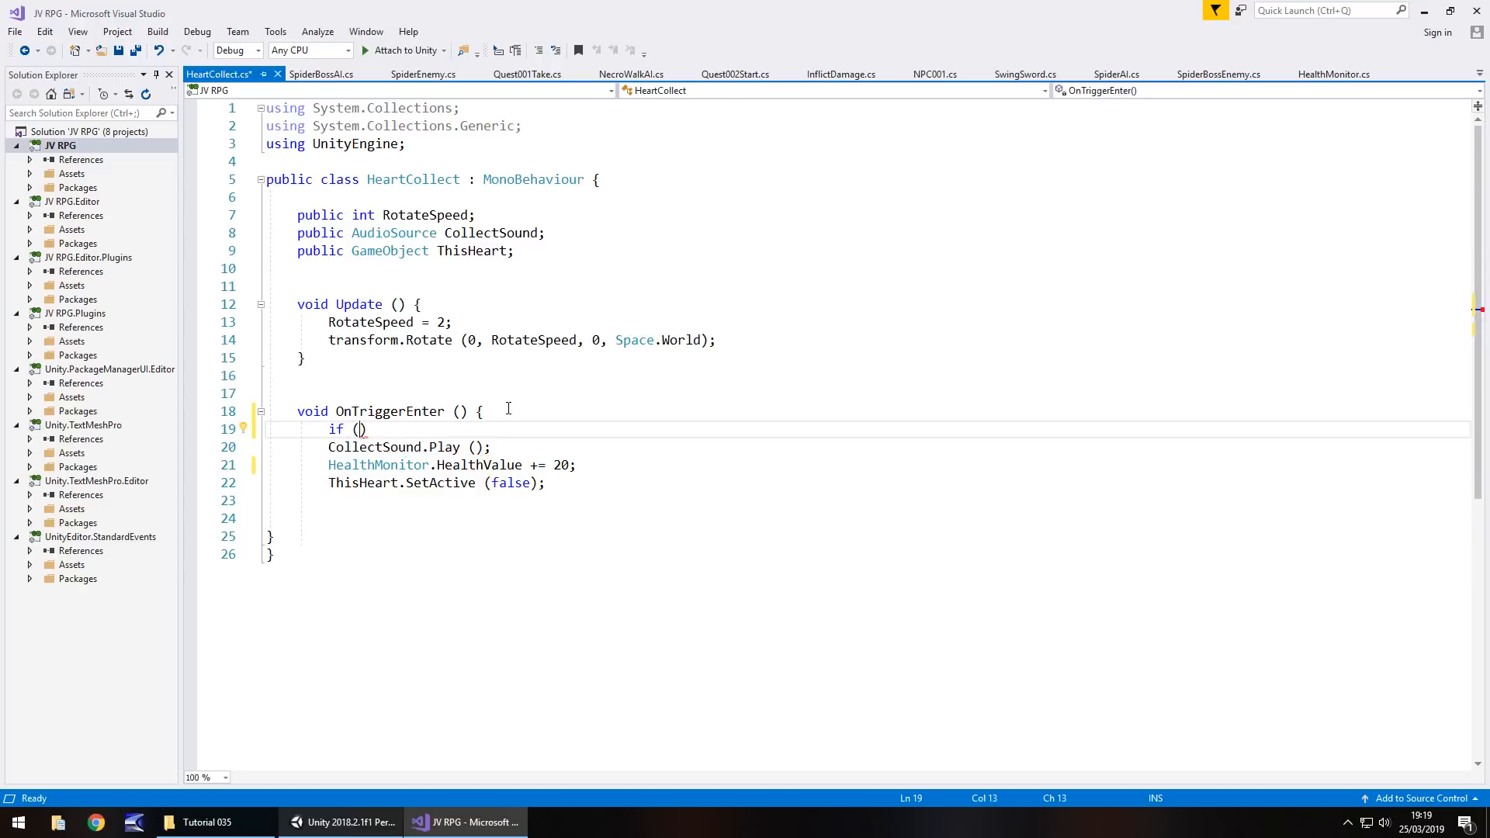
{"action": "type", "text": "H"}
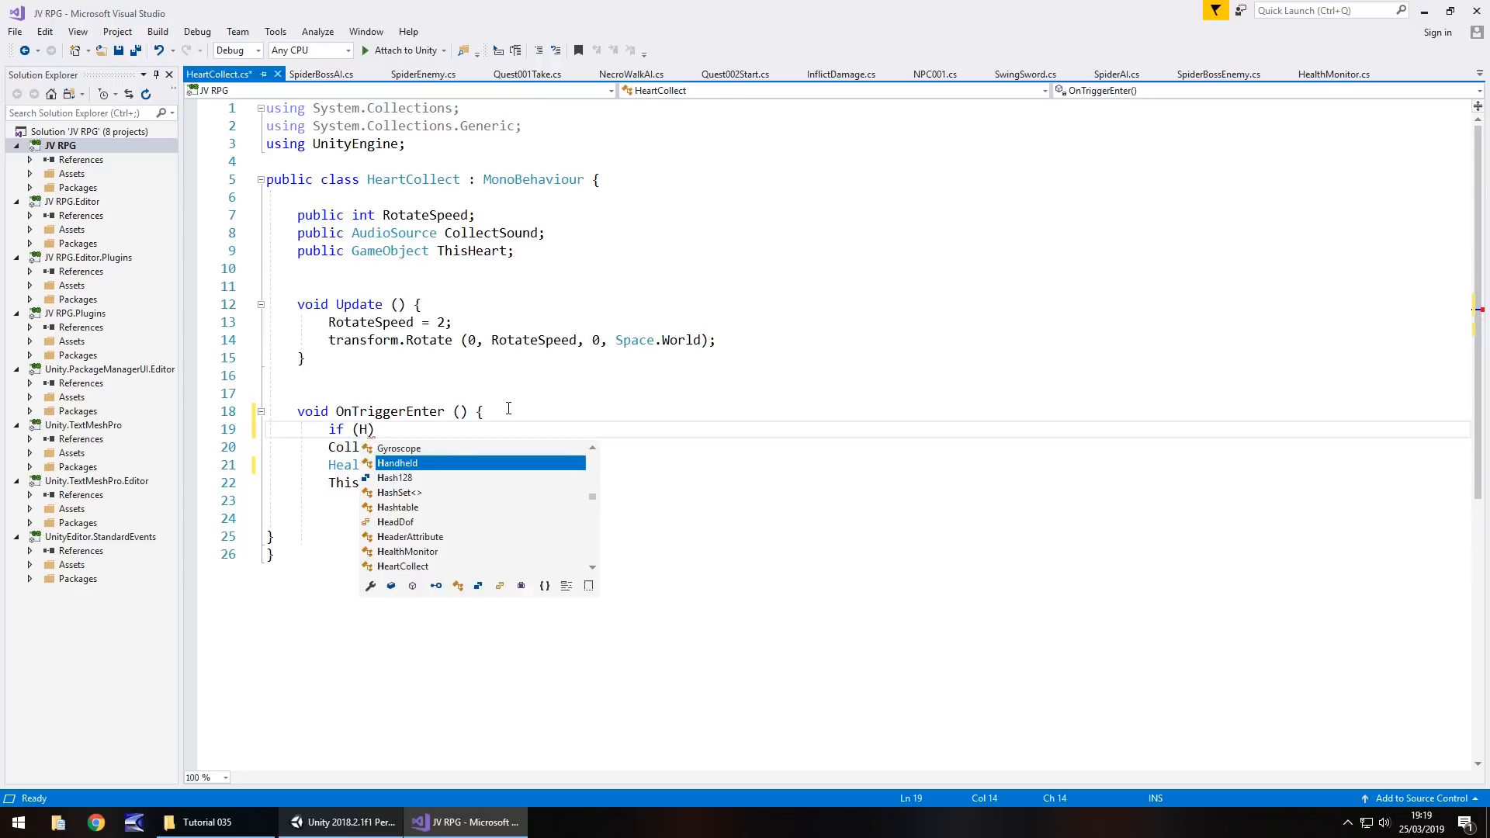
{"action": "type", "text": "ealthMonitor."}
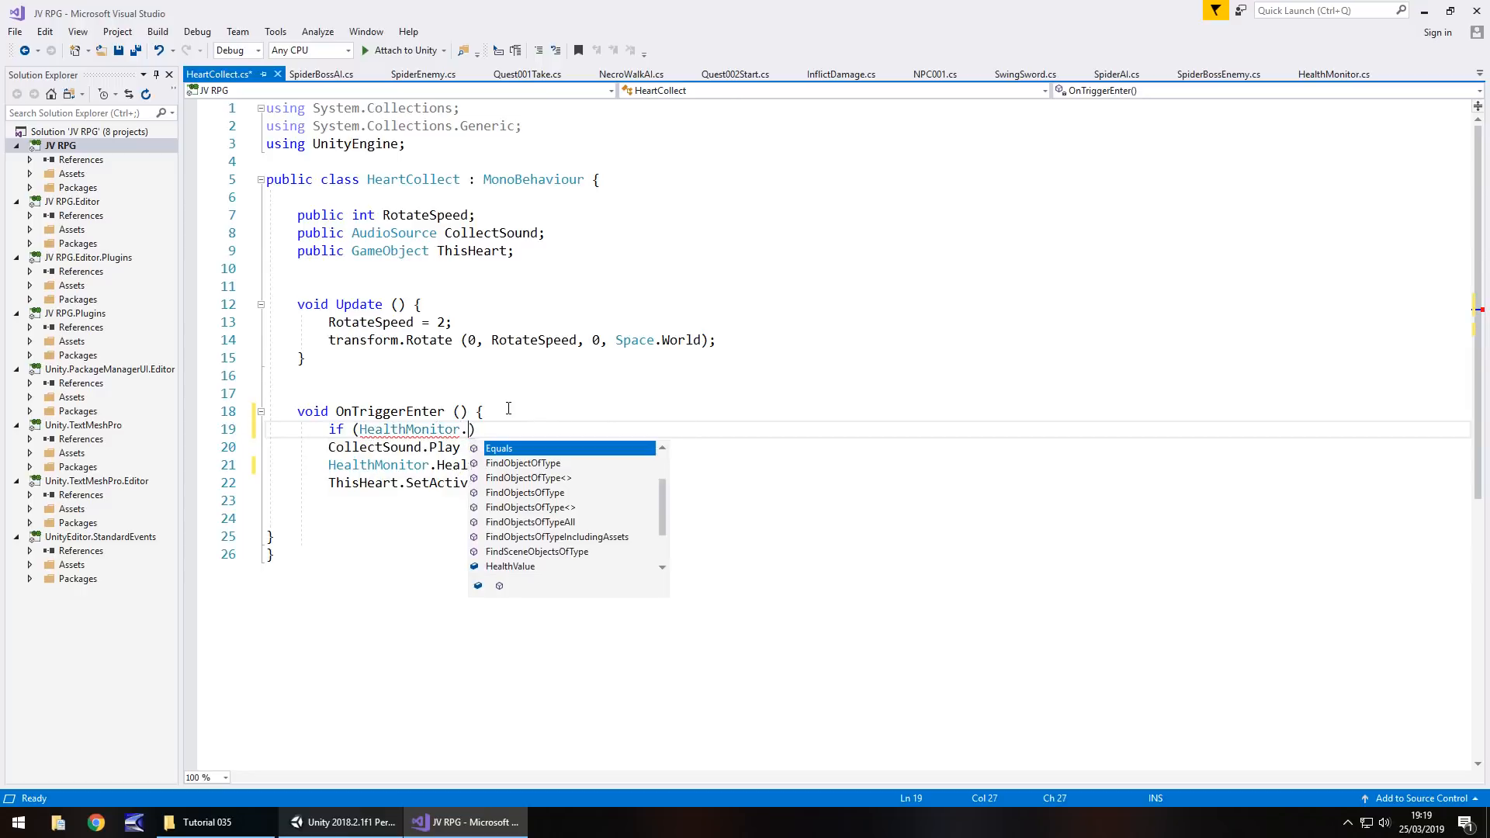
{"action": "type", "text": "HealthValue"}
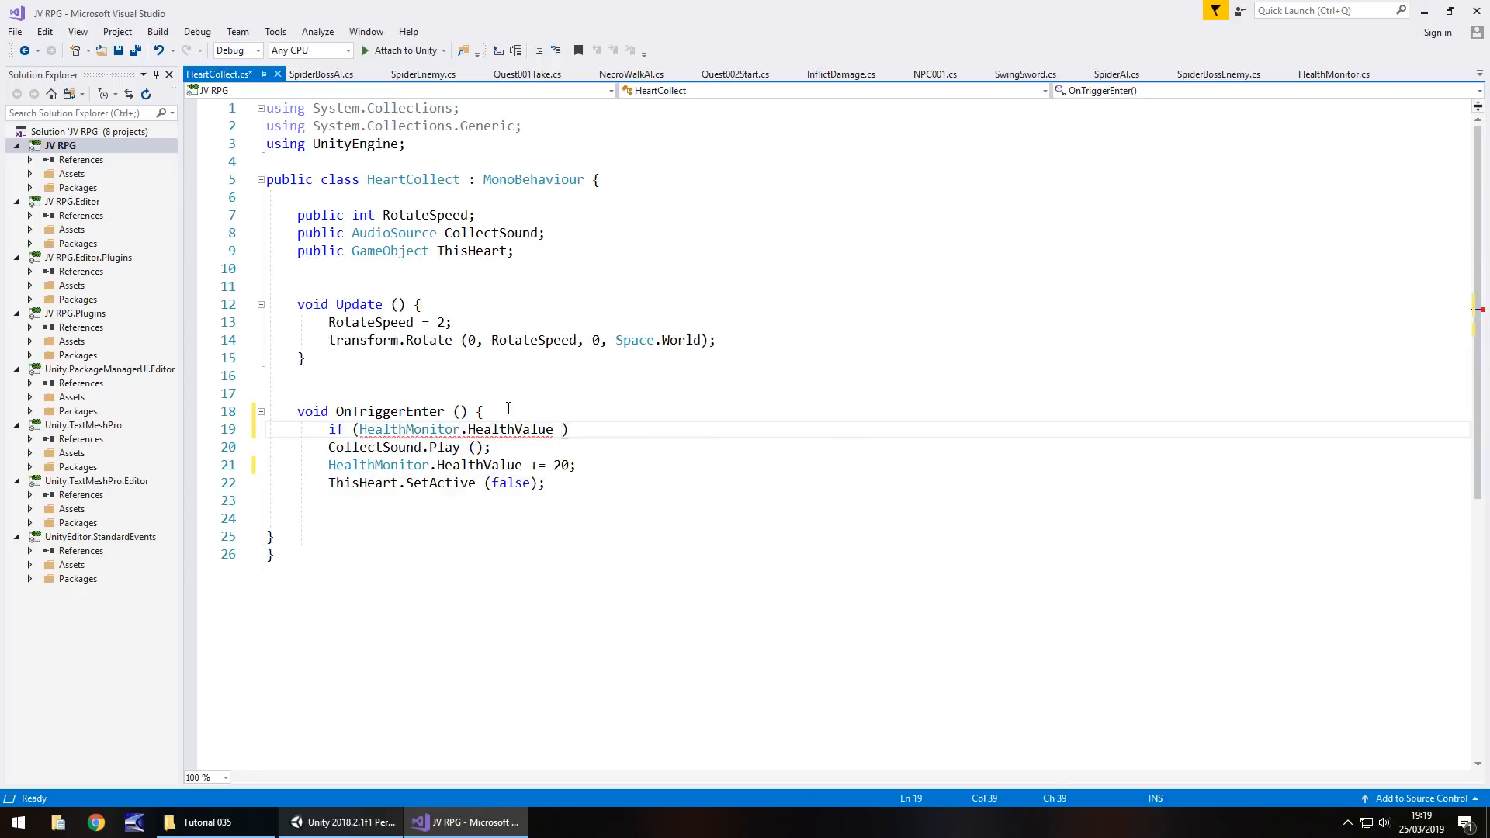
{"action": "type", "text": "=="}
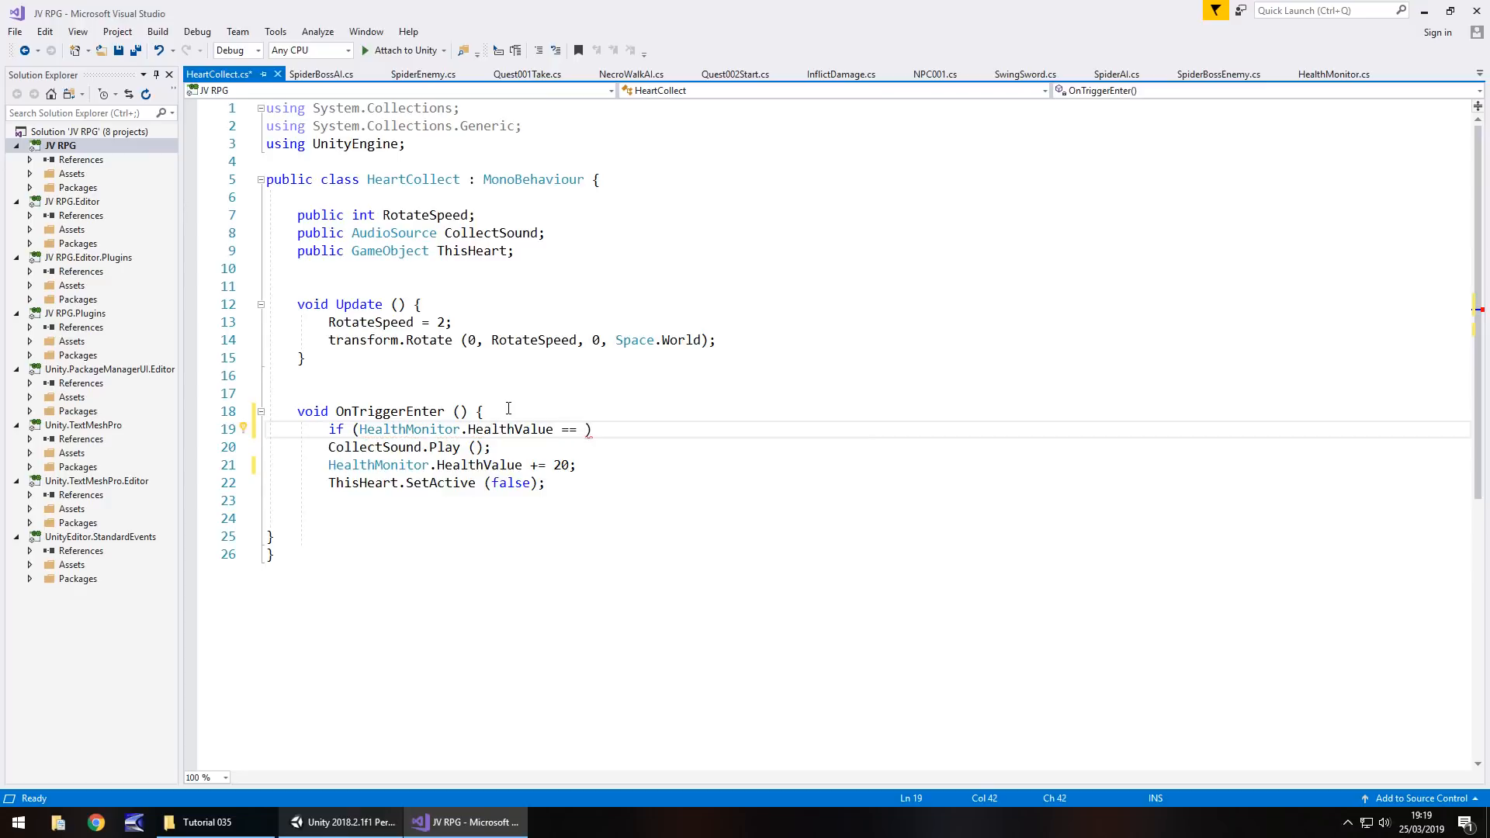
{"action": "type", "text": "3"}
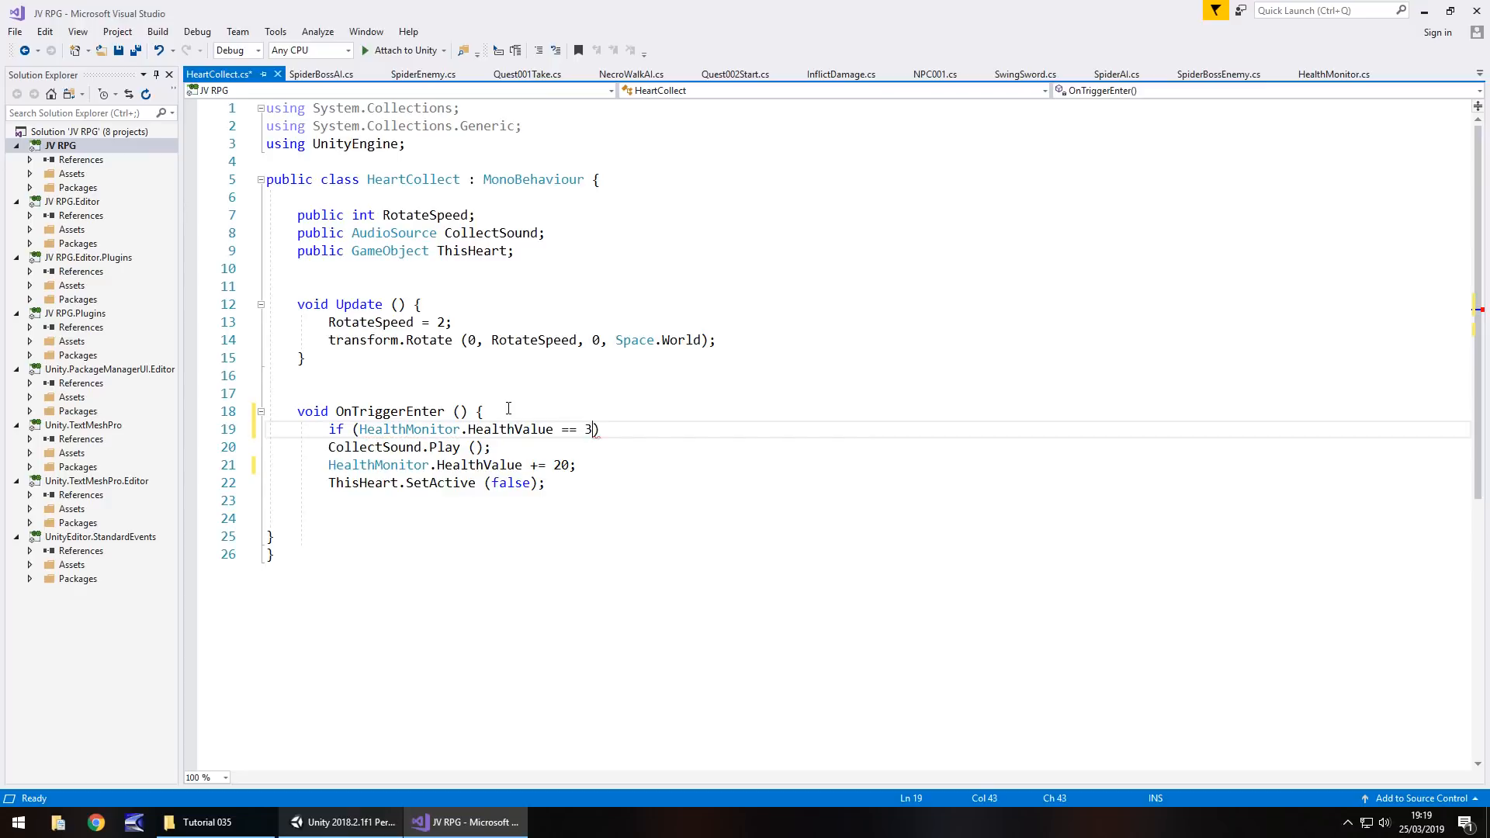
{"action": "type", "text": "00"}
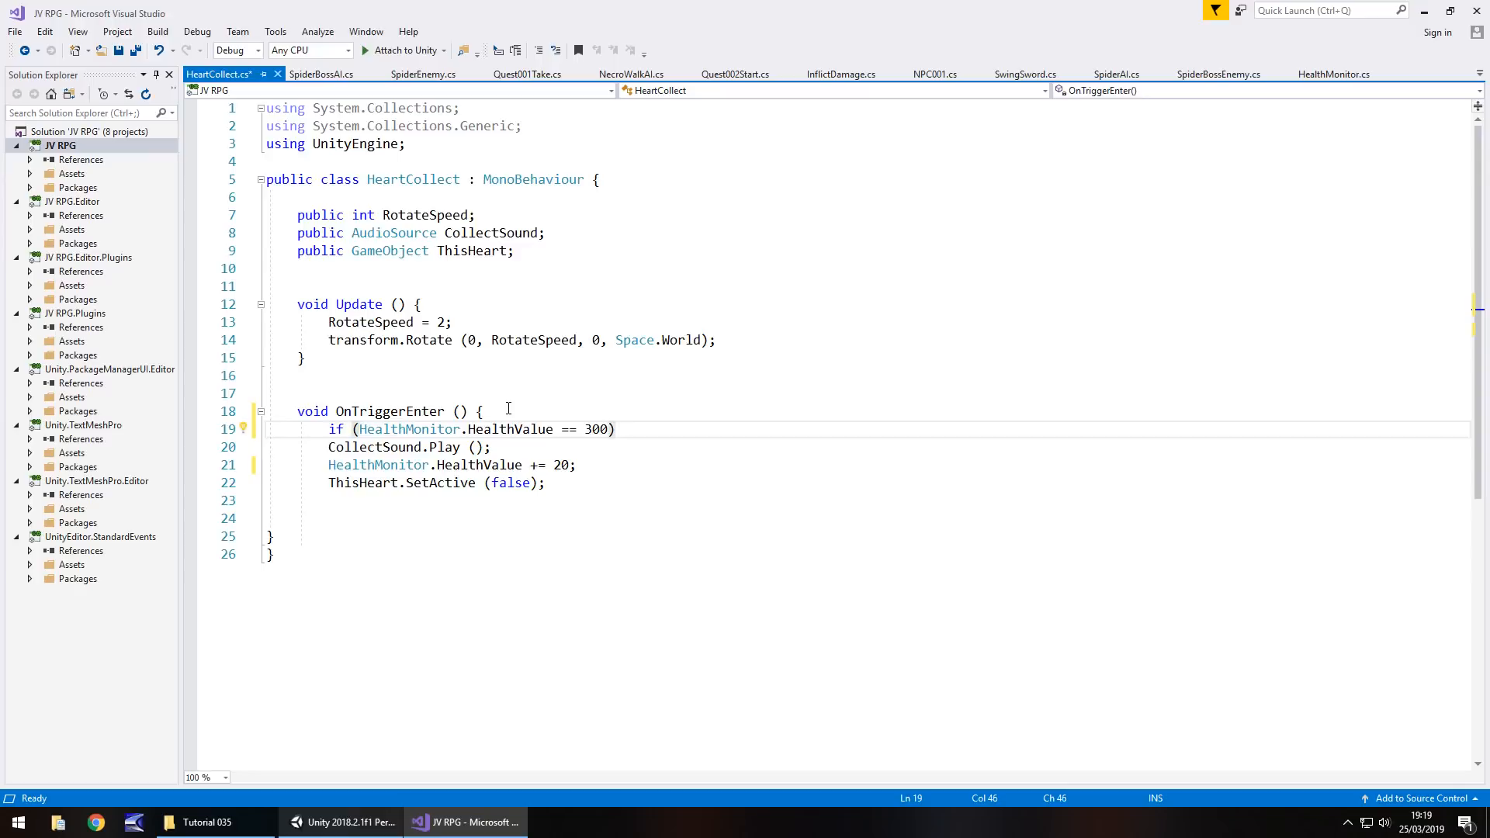
{"action": "type", "text": "{"}
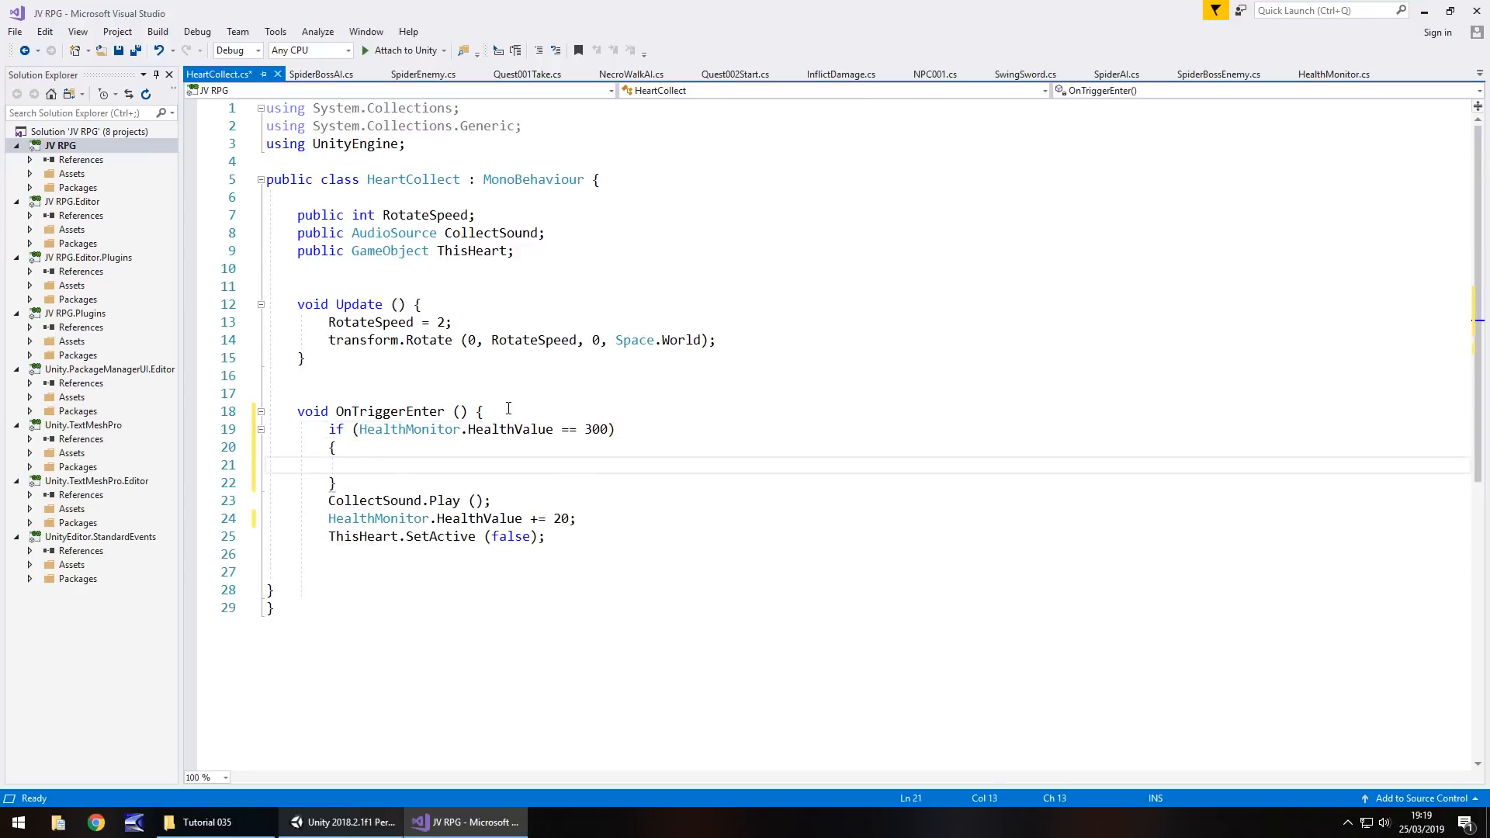
{"action": "left_click", "coordinate": [359, 465]}
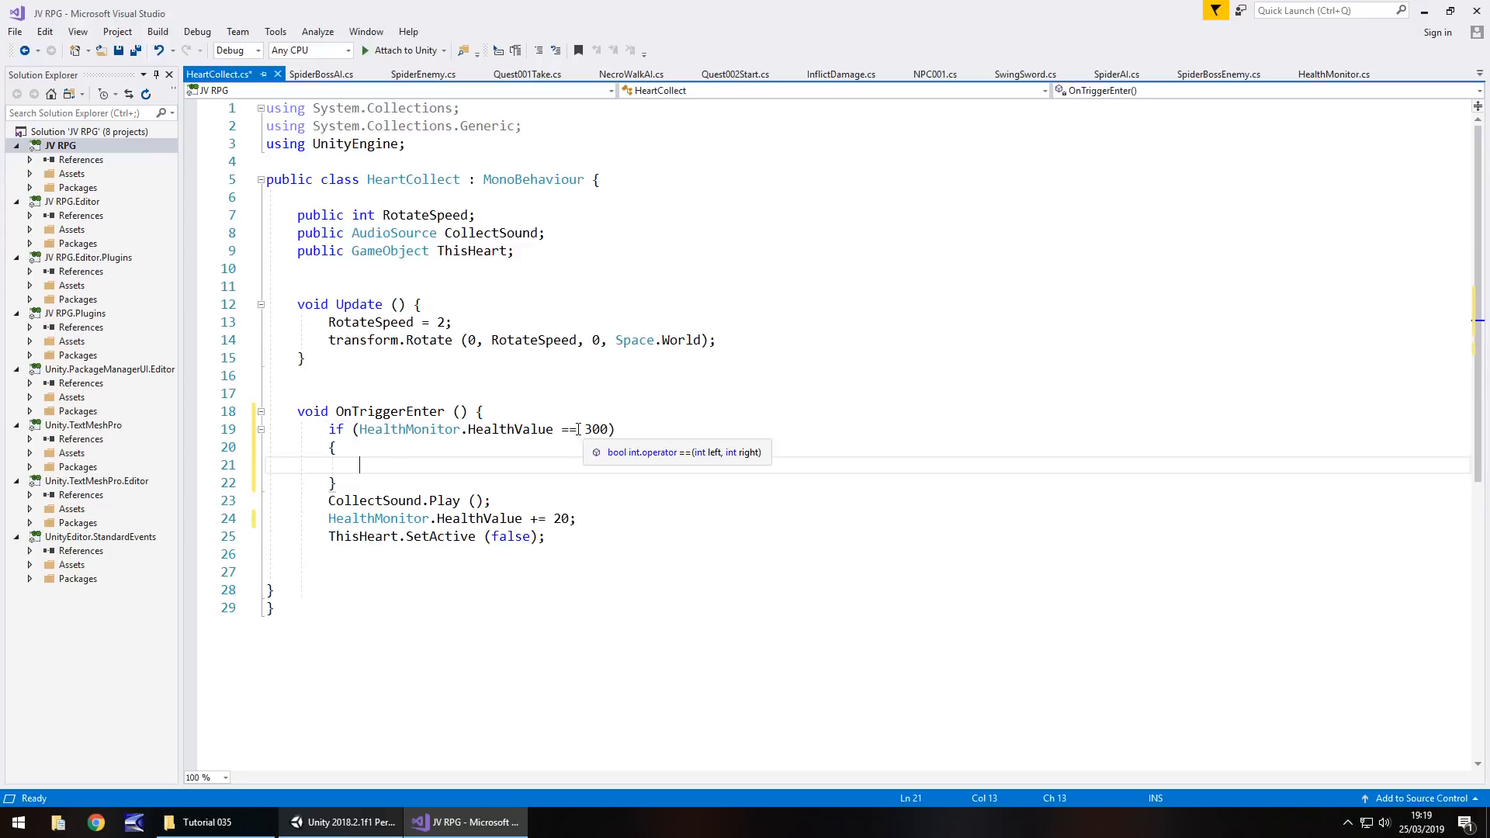
{"action": "mouse_move", "coordinate": [569, 428]}
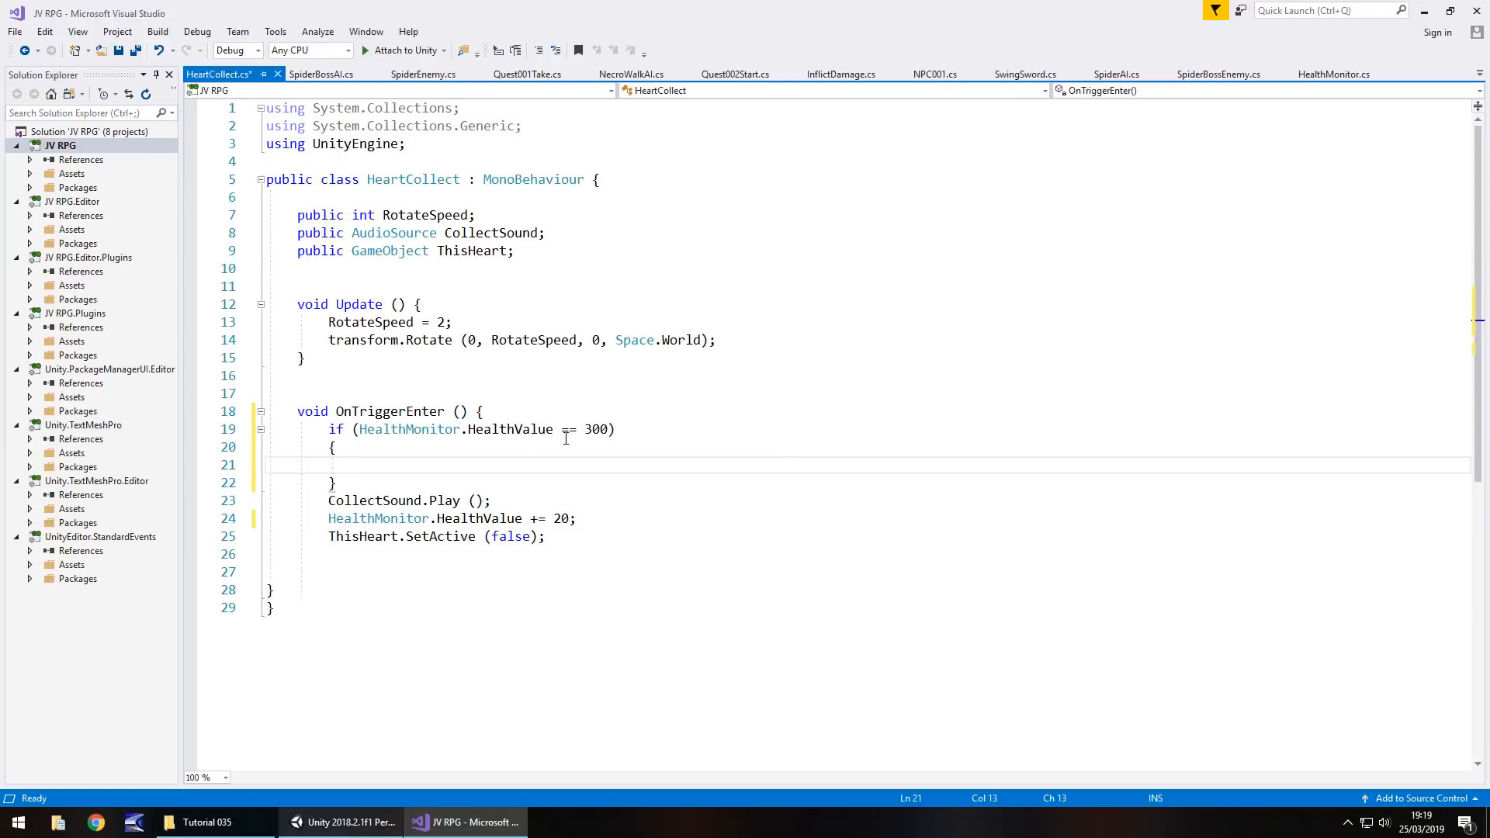
{"action": "mouse_move", "coordinate": [568, 428]}
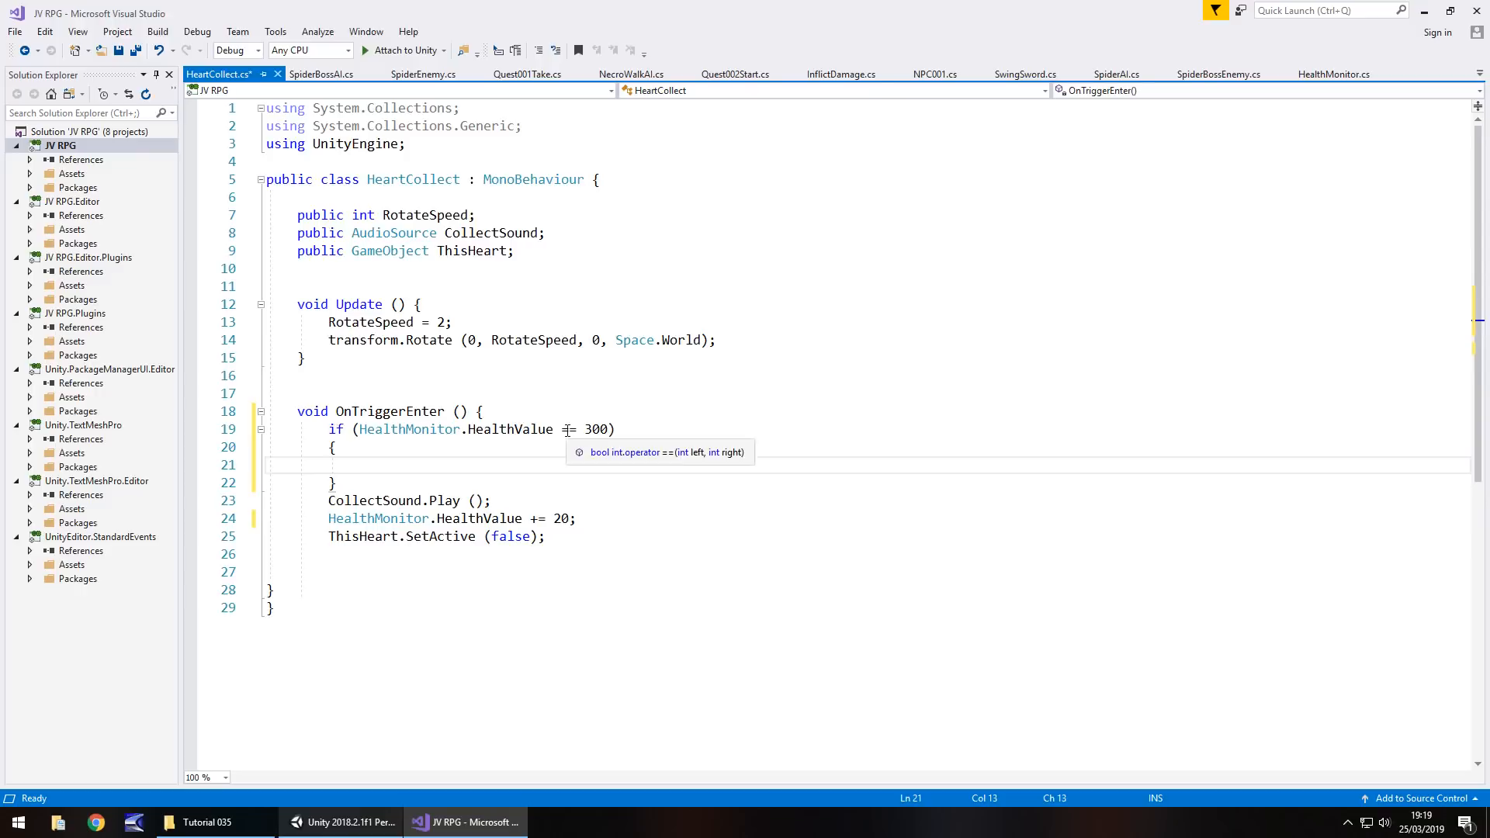
{"action": "type", "text": "="}
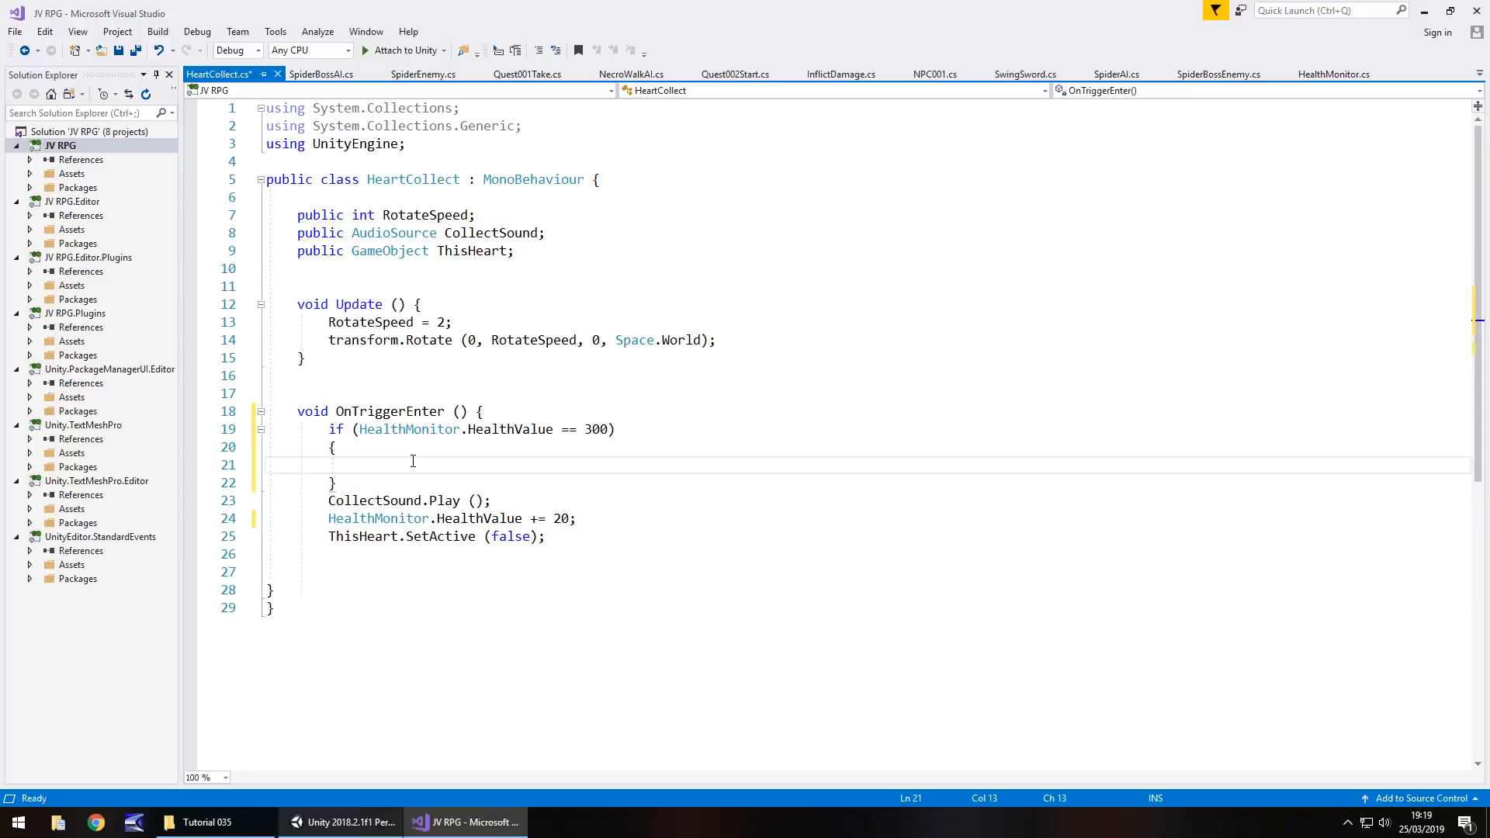
Add the comment '//add extra spin and sound' inside the empty if block
{"action": "type", "text": "//"}
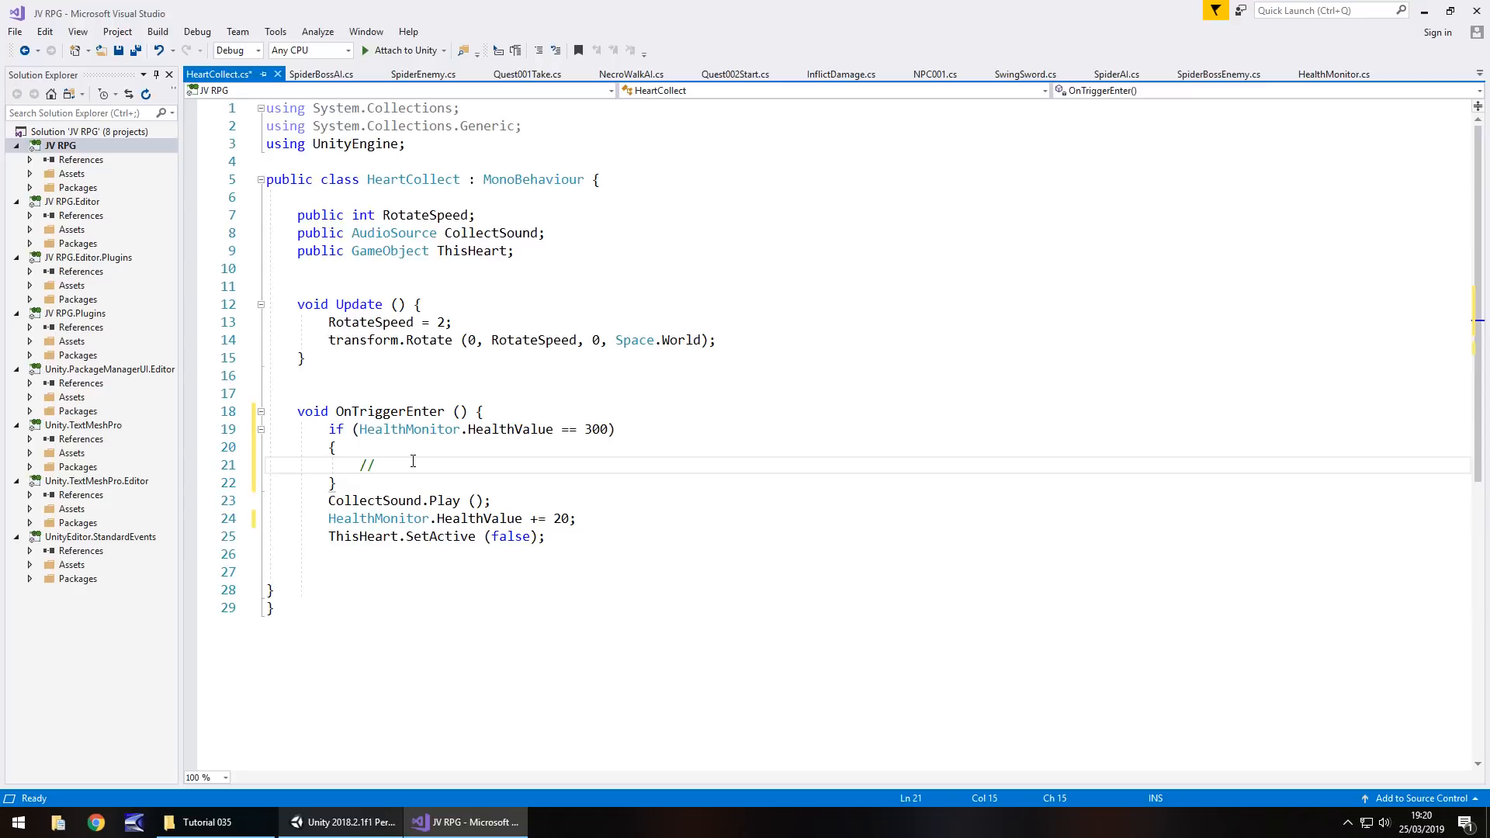
{"action": "type", "text": "add extra spin a"}
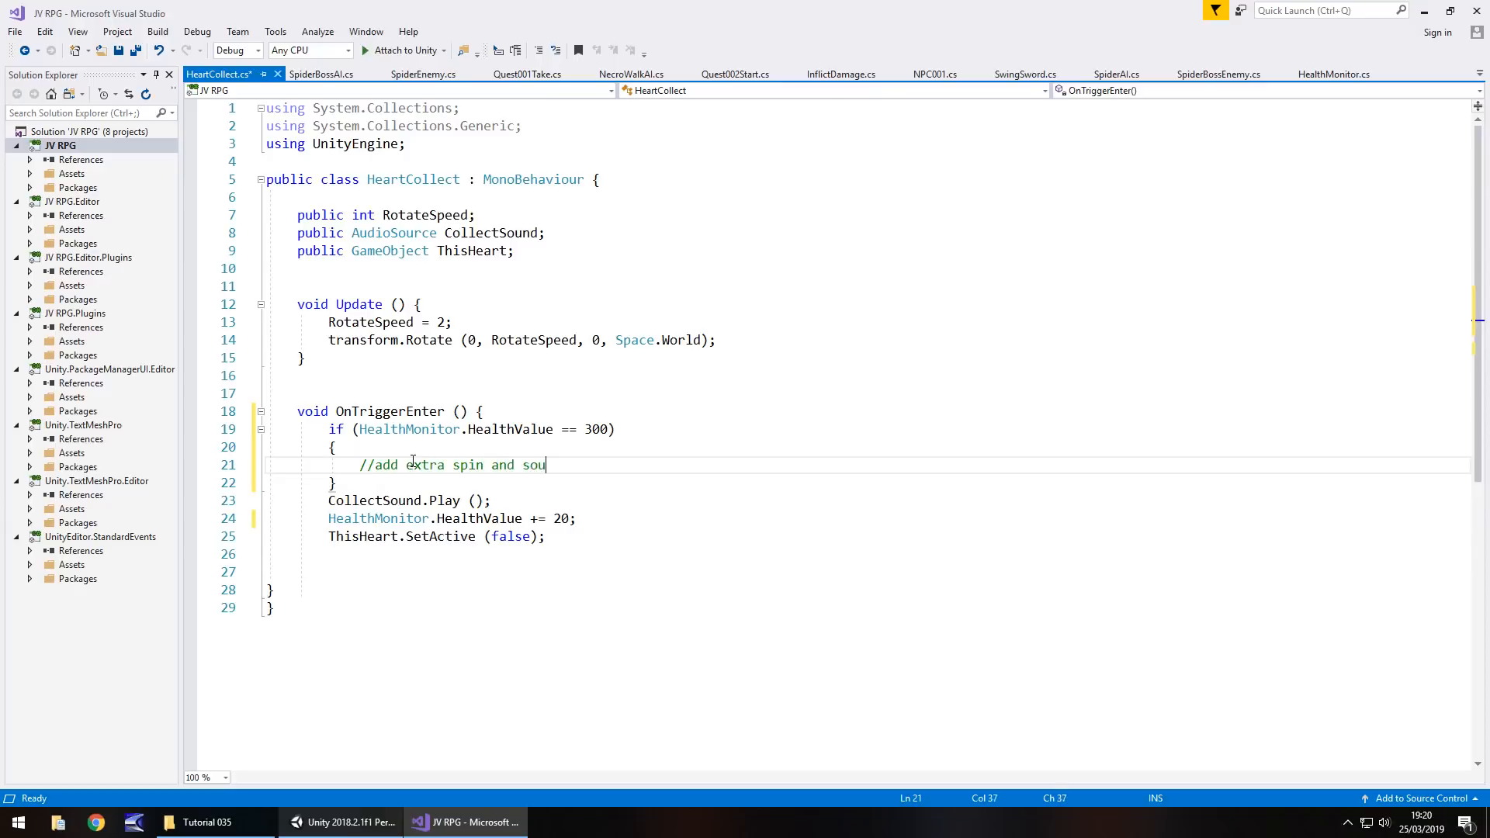
{"action": "type", "text": "nd"}
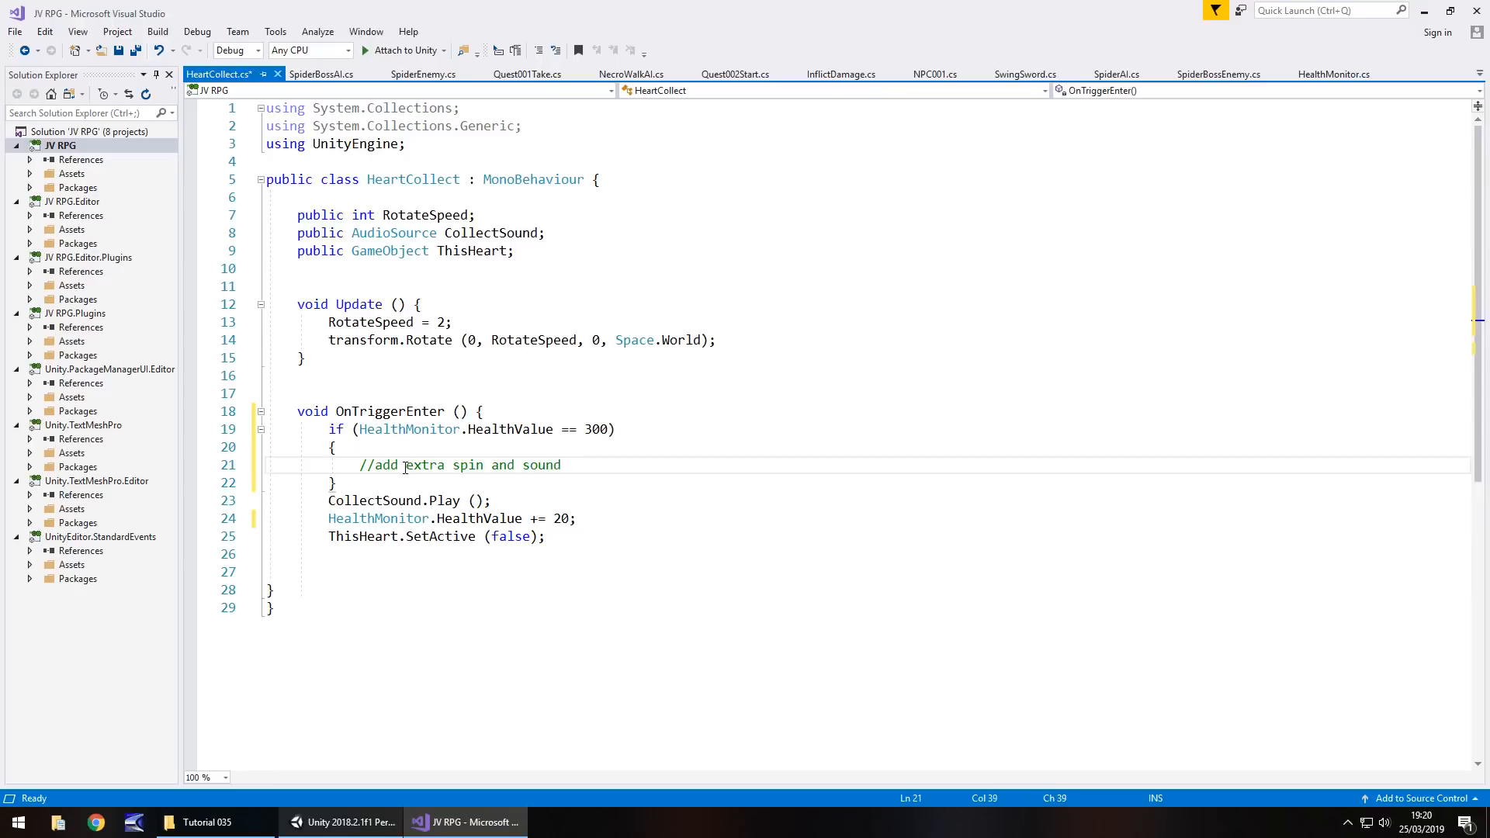
{"action": "mouse_move", "coordinate": [374, 484]}
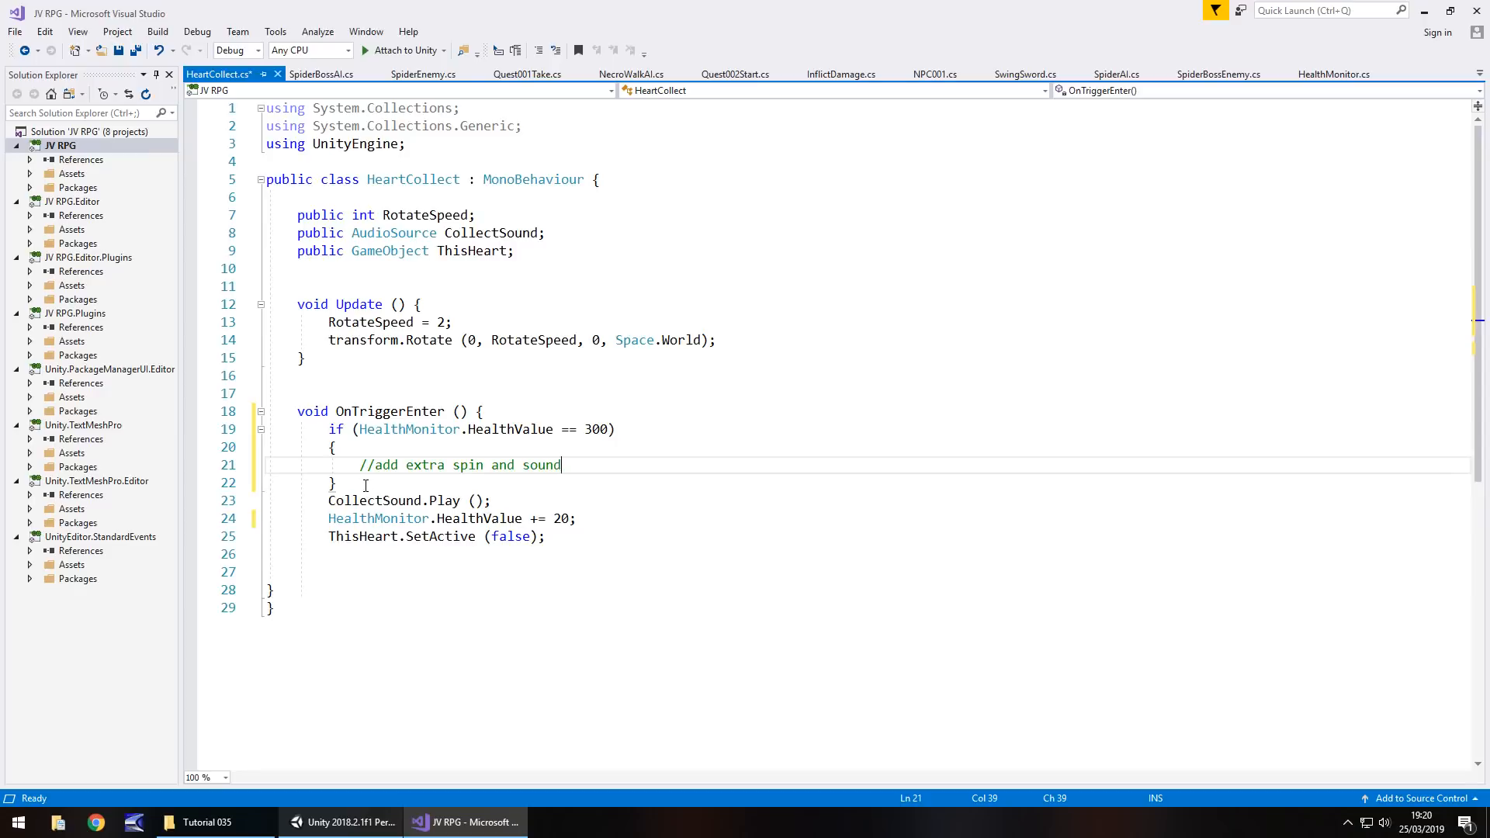
Write a second if check for HealthValue > 280 && HealthValue < 300
{"action": "key", "text": "enter"}
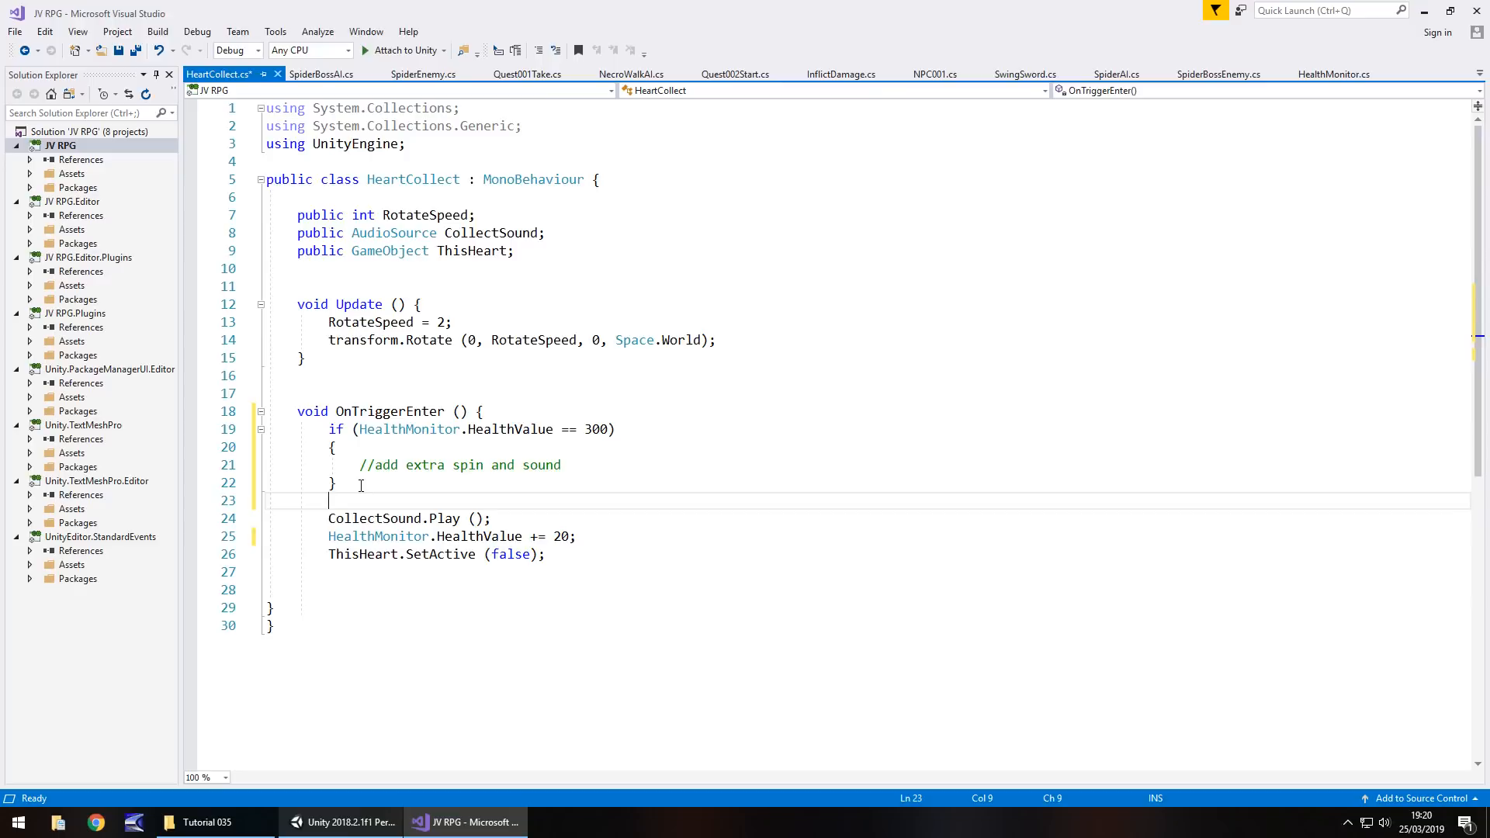
{"action": "type", "text": "if"}
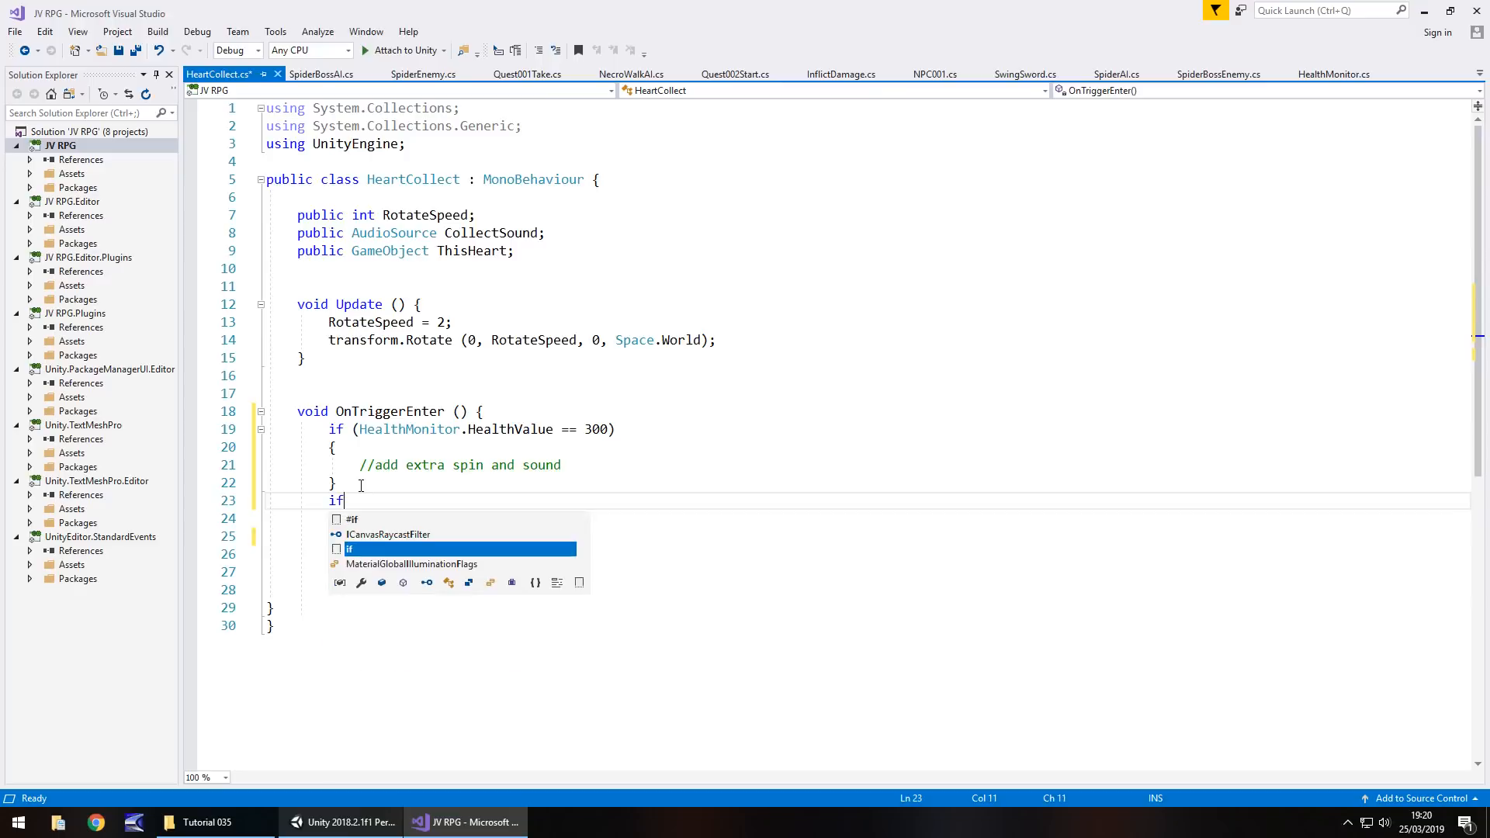
{"action": "type", "text": "(H)"}
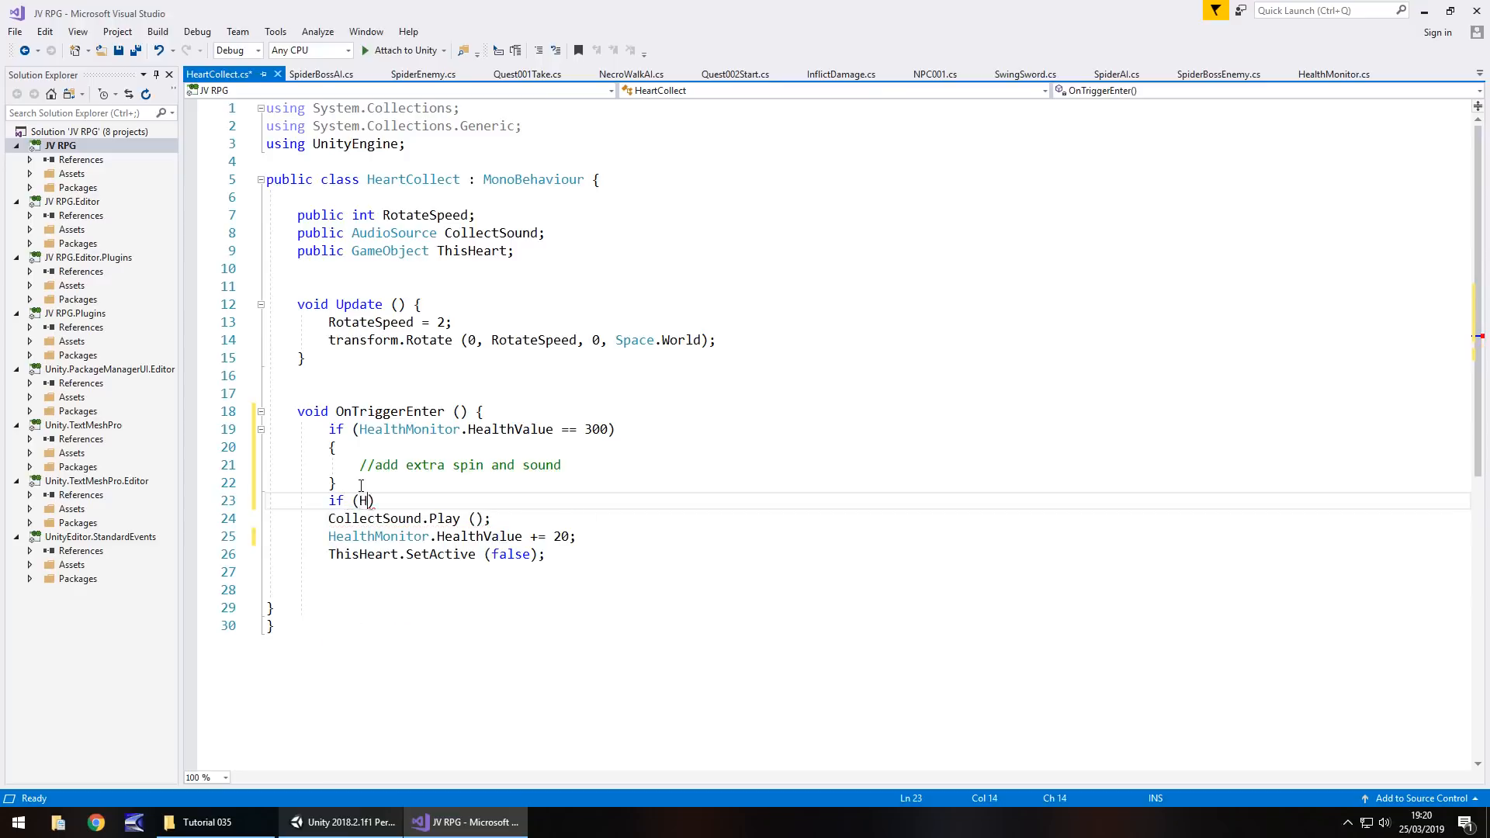
{"action": "type", "text": "ealthMonitor"}
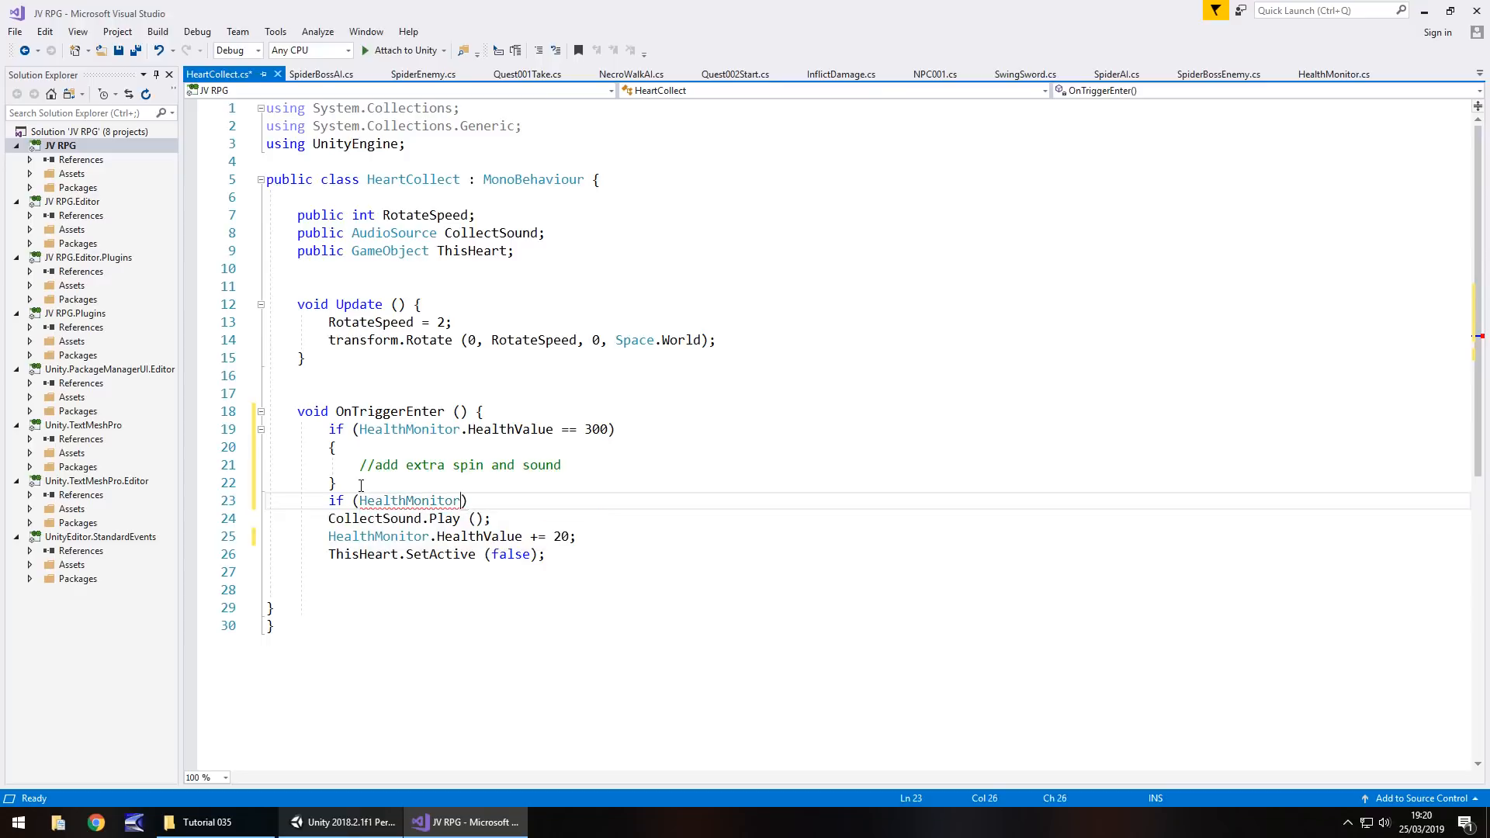
{"action": "type", "text": ".Hea"}
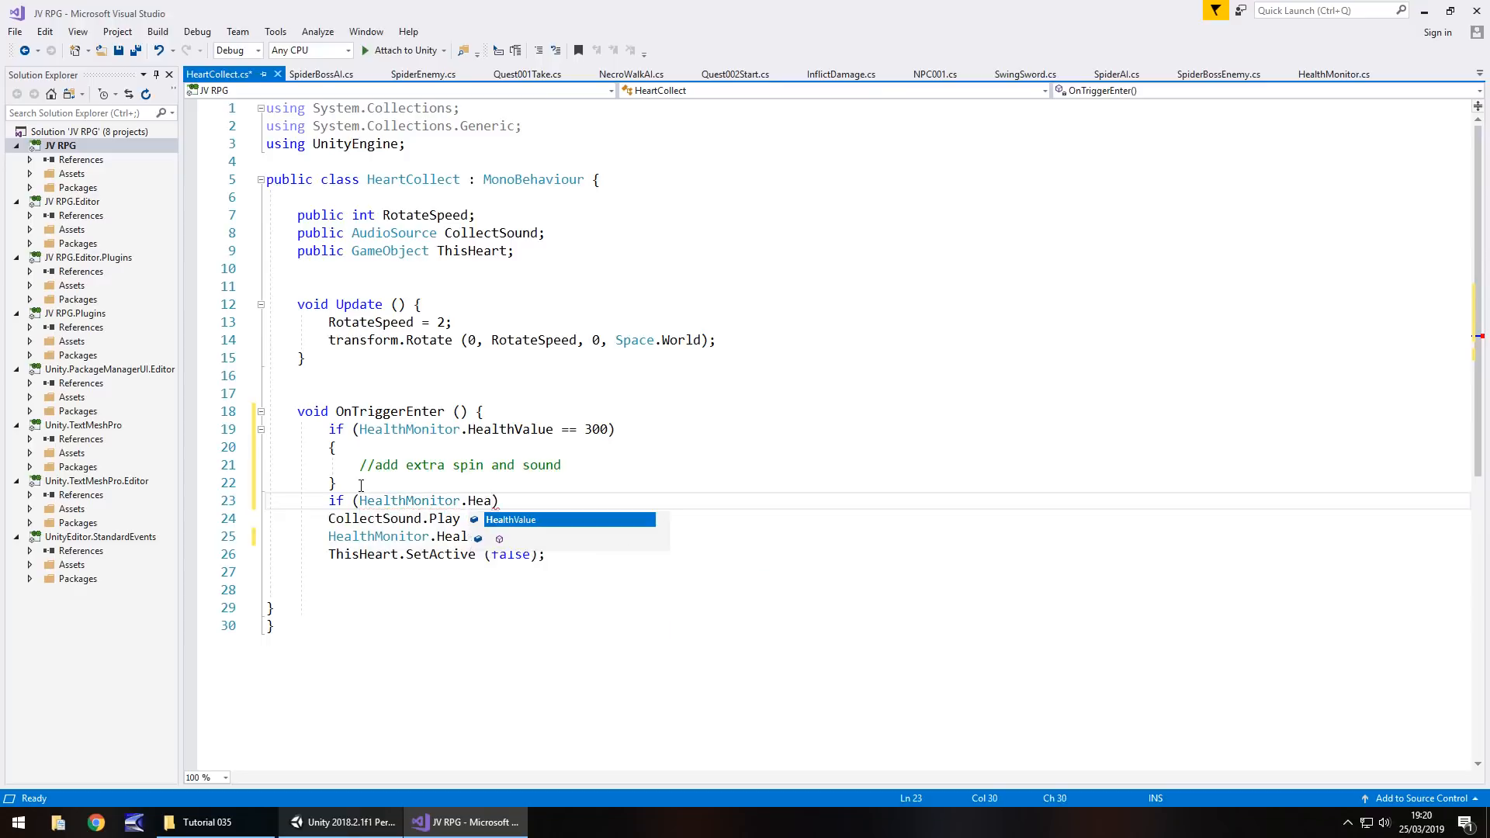
{"action": "type", "text": "lthValue"}
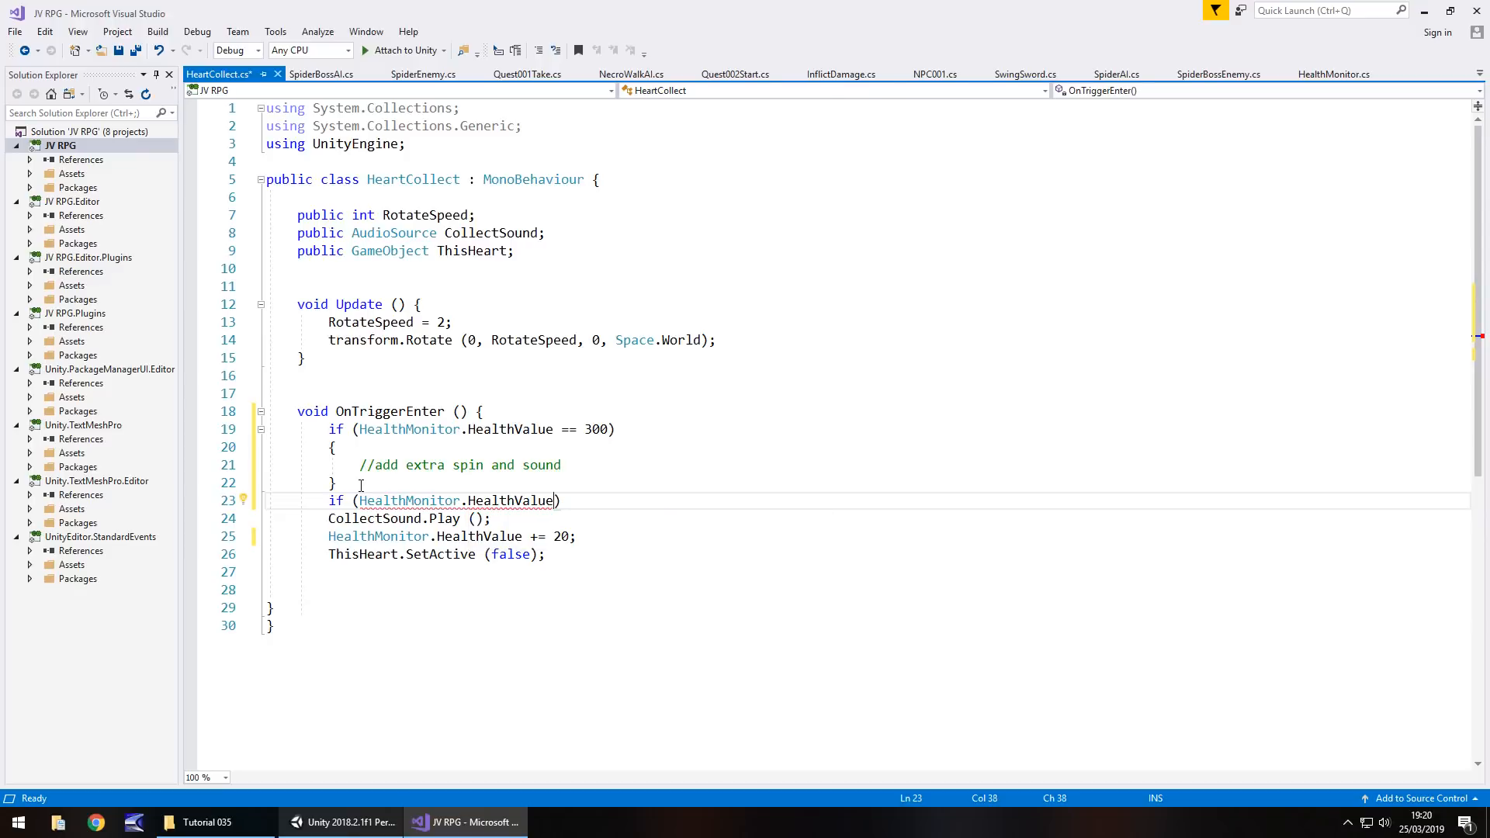
{"action": "type", "text": ">"}
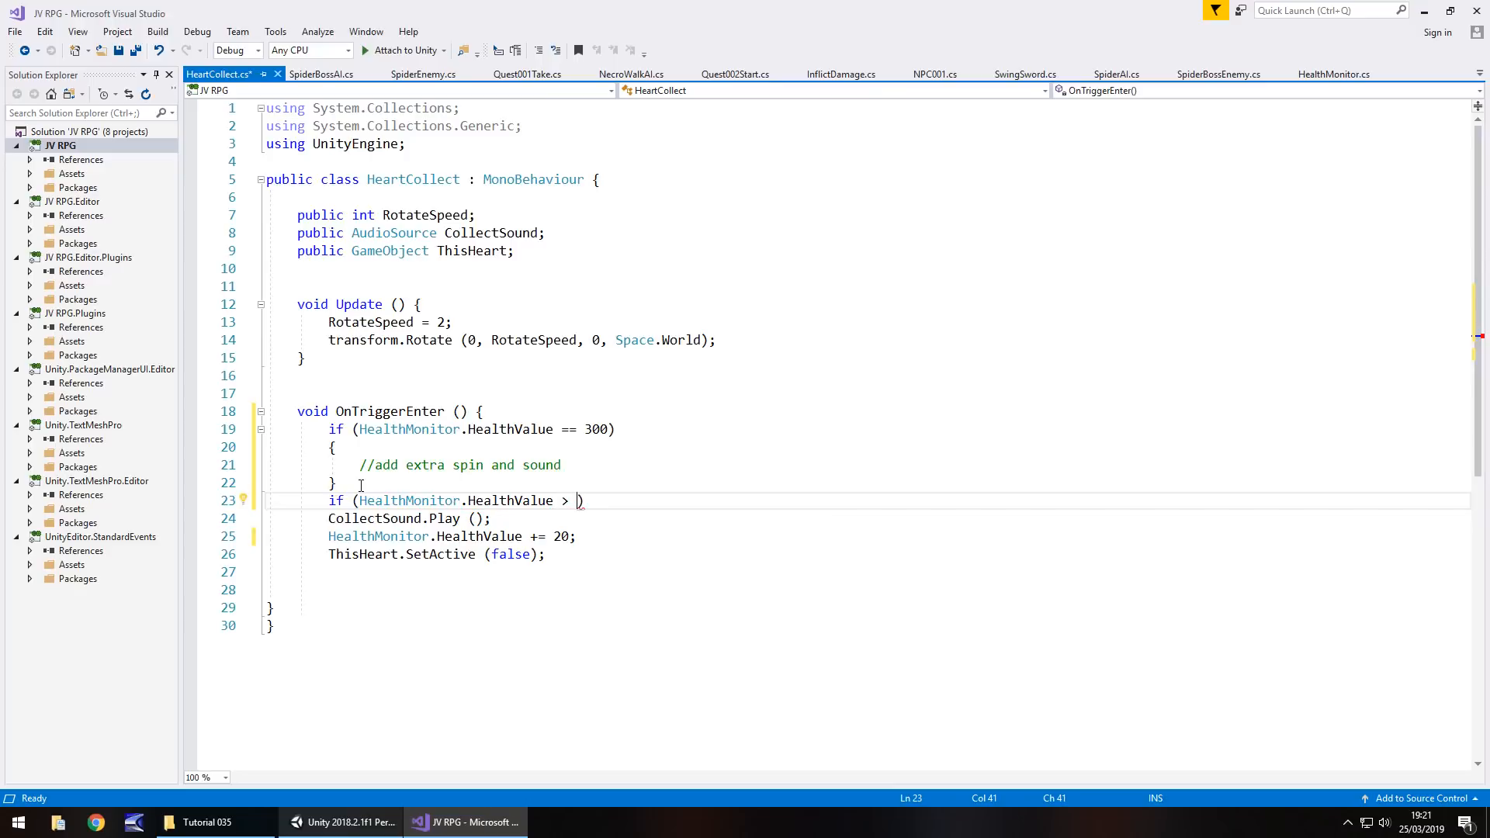
{"action": "type", "text": "28"}
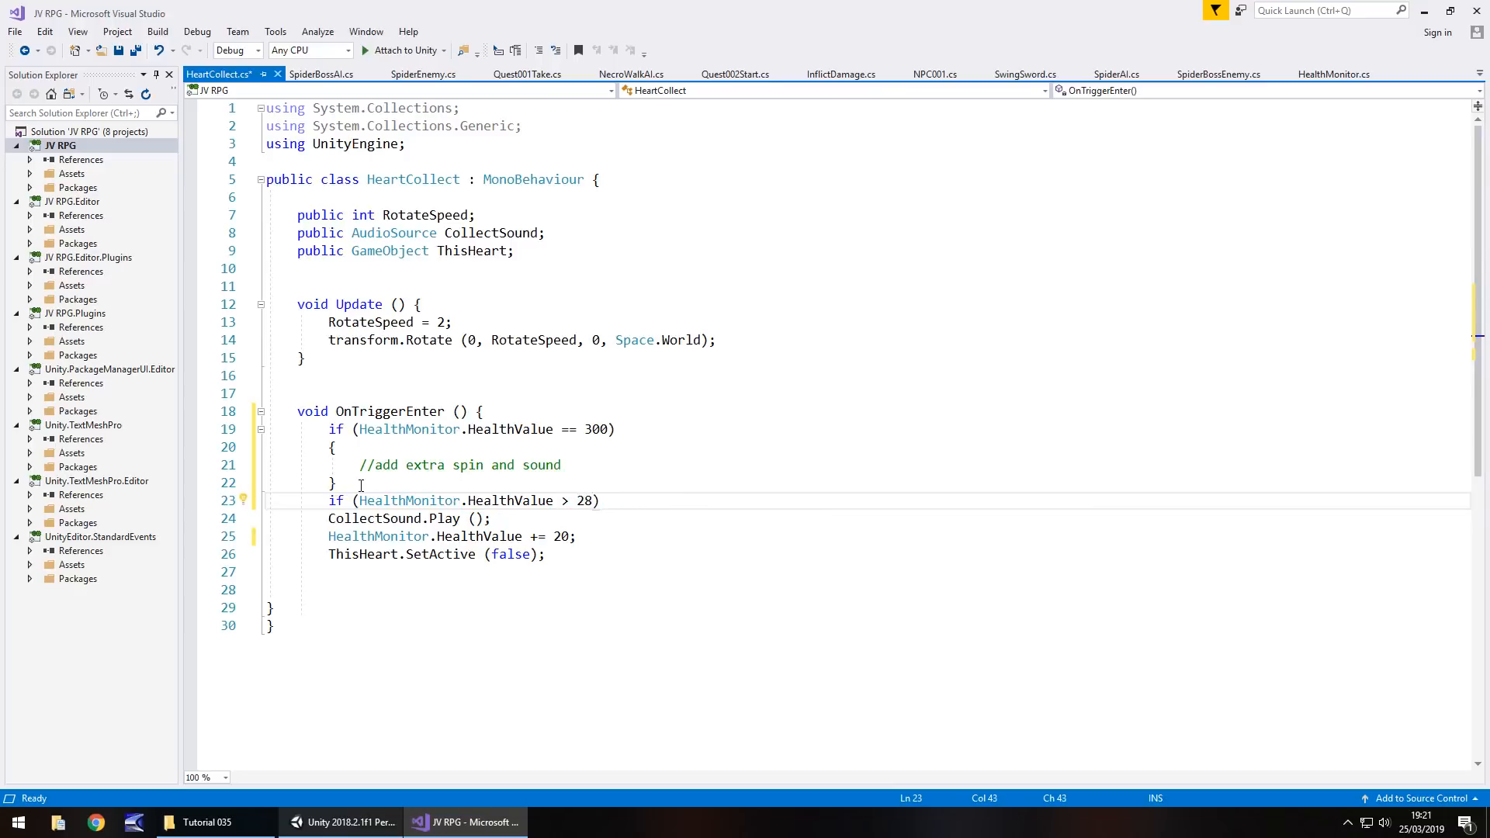
{"action": "type", "text": "0"}
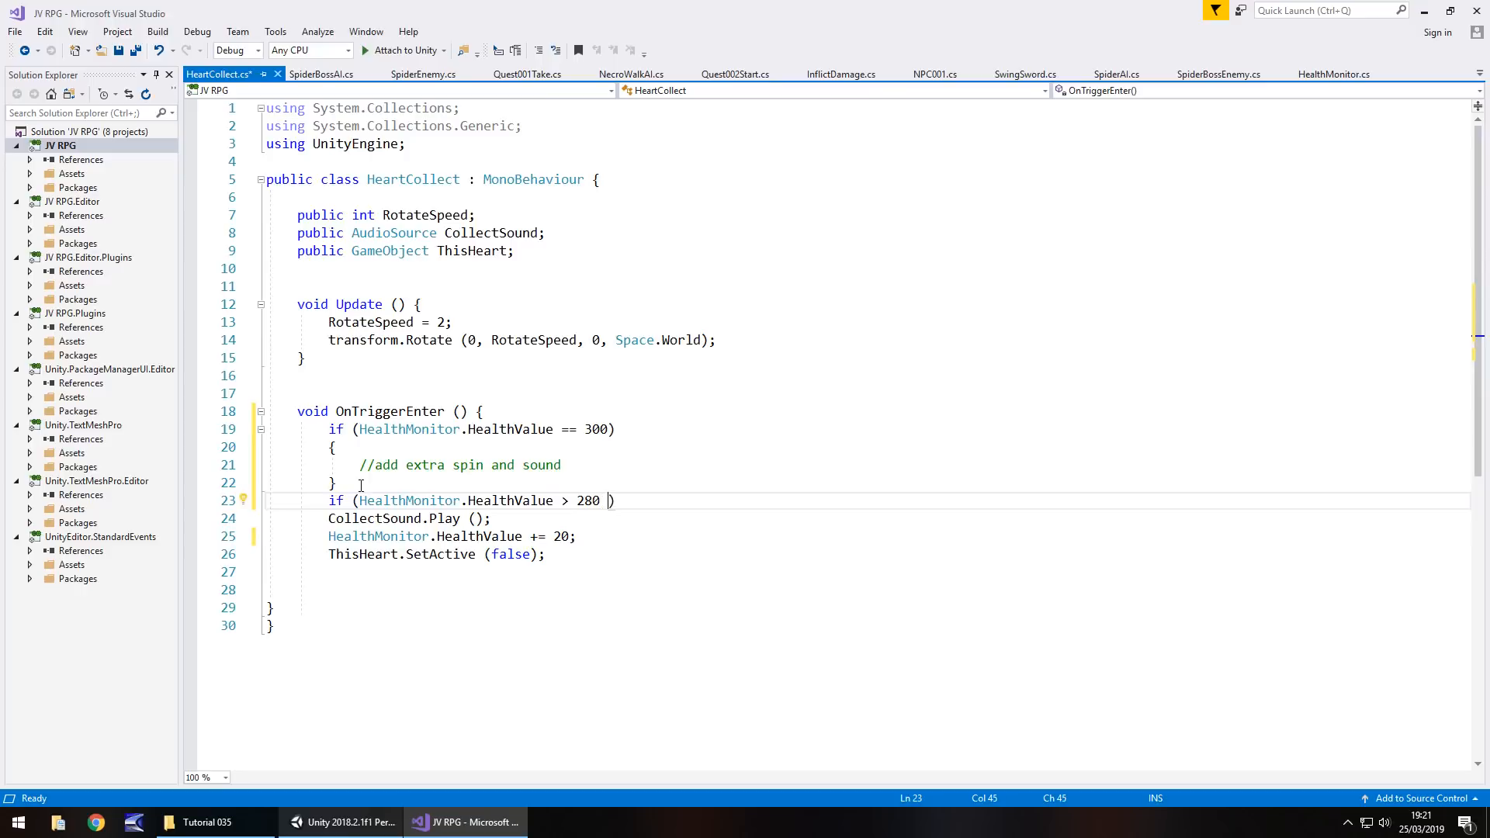
{"action": "type", "text": "&&"}
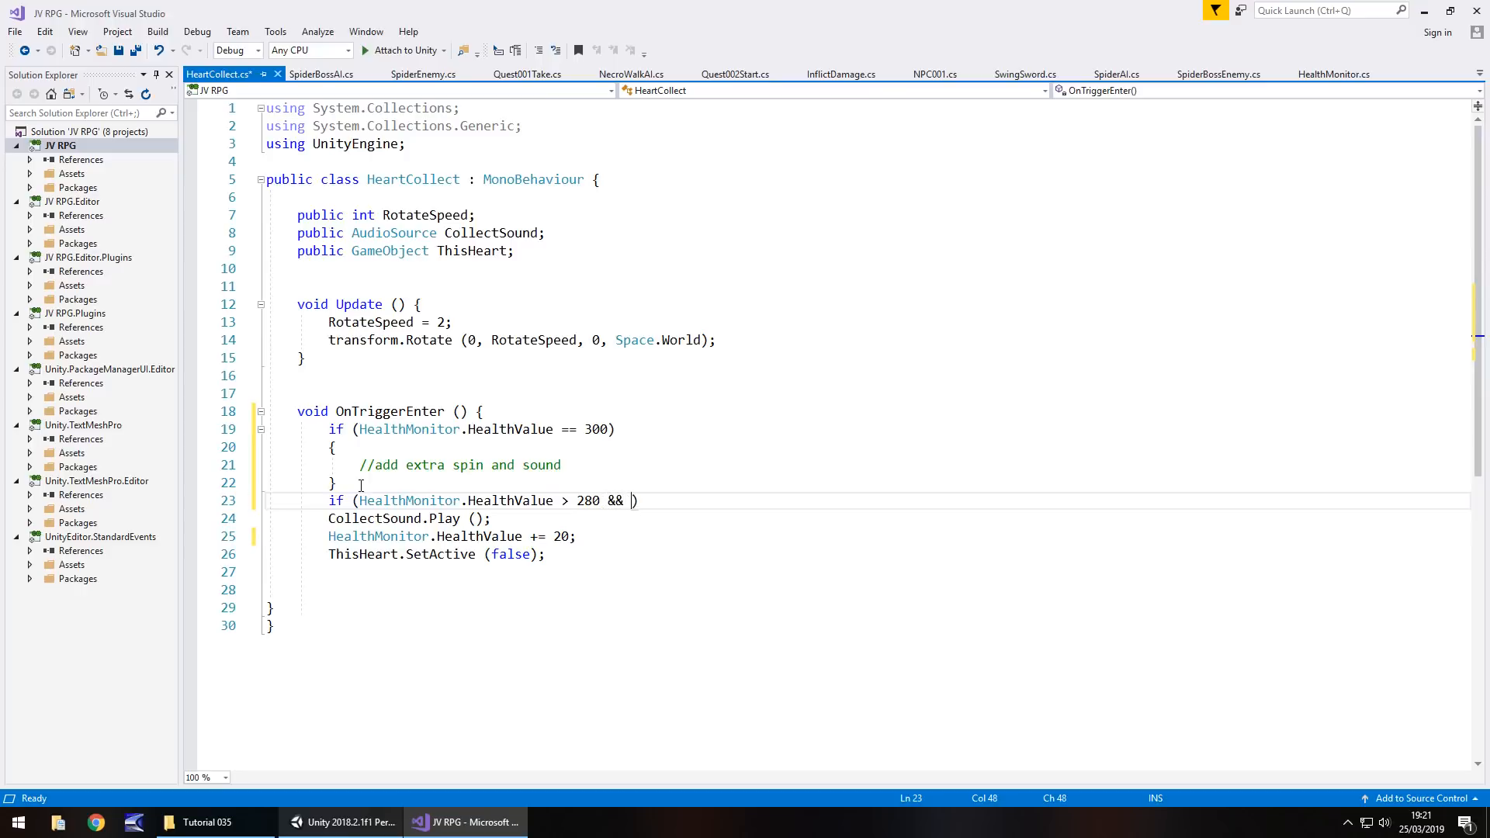
{"action": "type", "text": "HealthMonitor"}
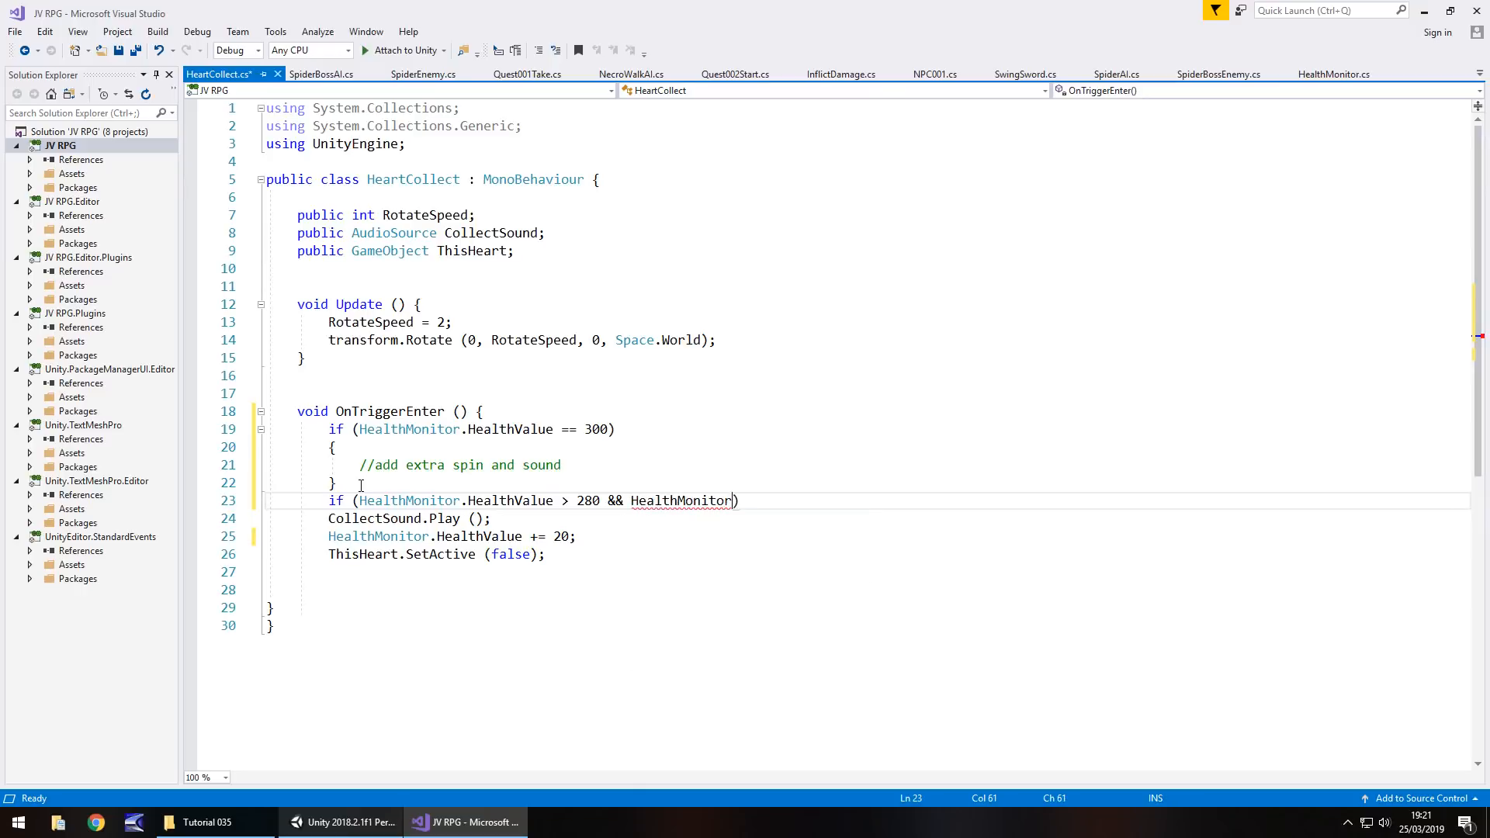
{"action": "type", "text": ".HealthValue"}
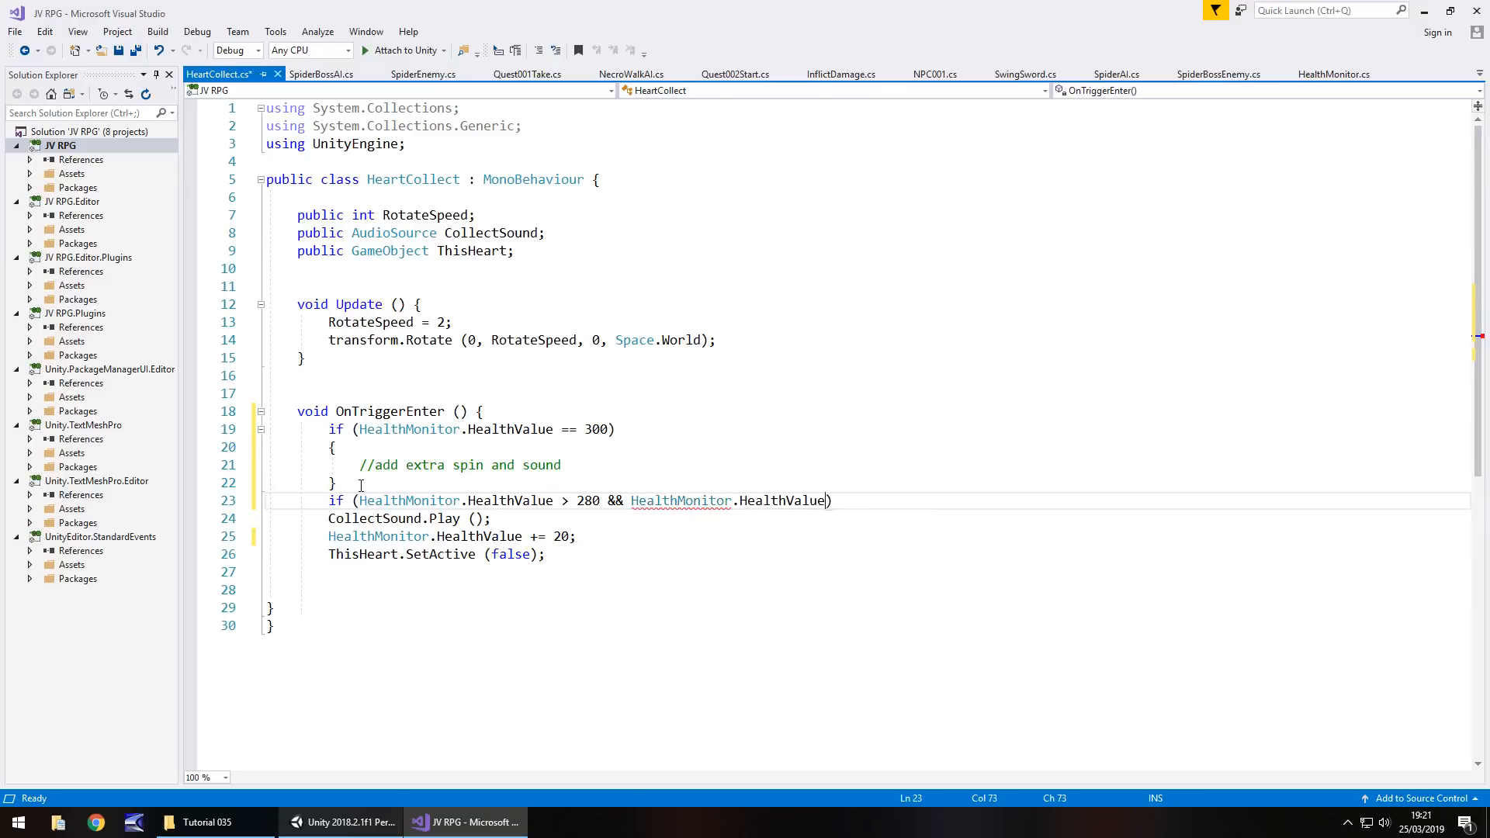
{"action": "type", "text": "<"}
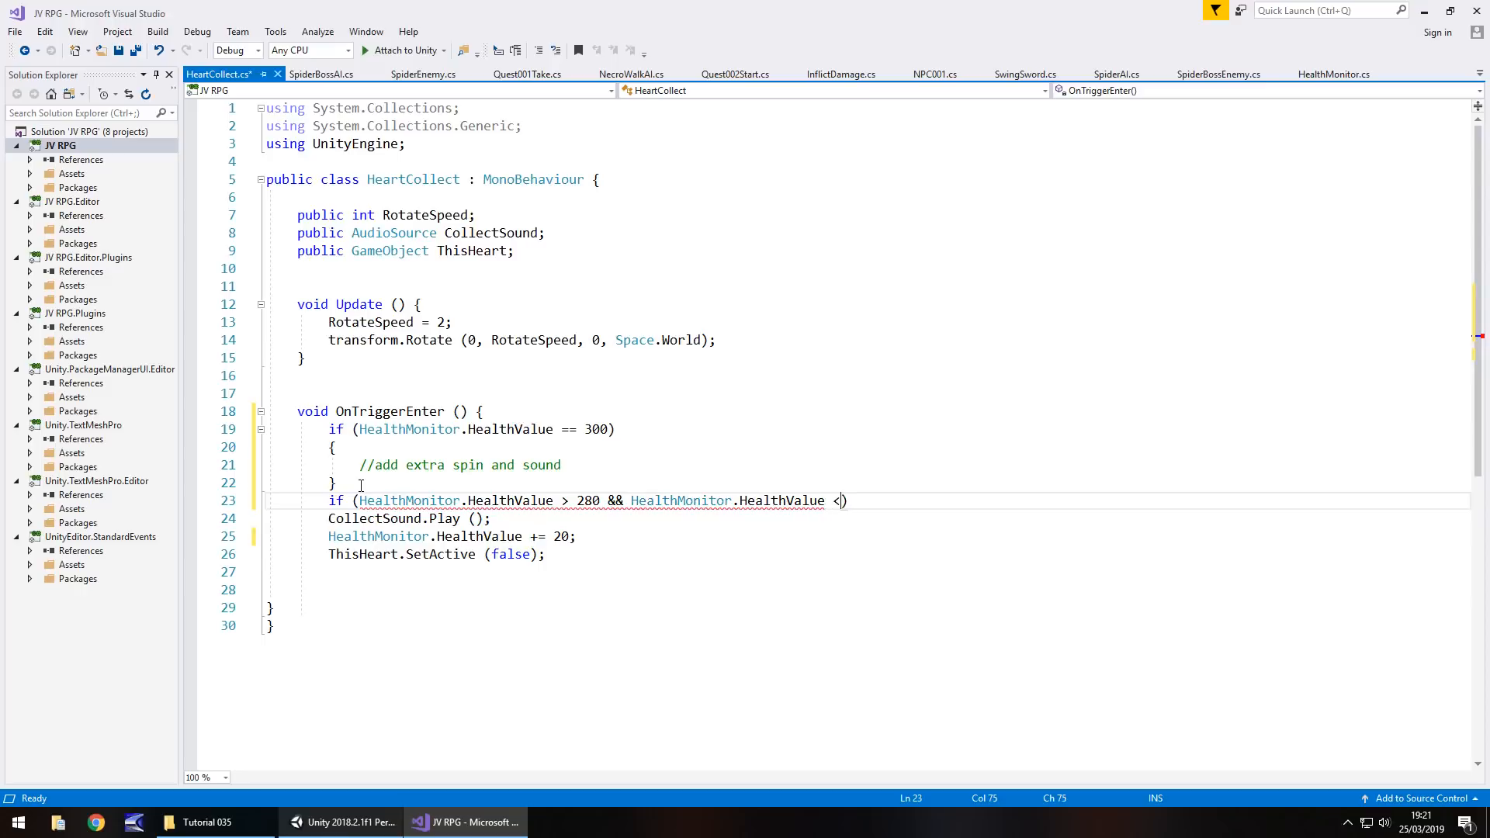
{"action": "type", "text": "300)"}
{"action": "type", "text": "{"}
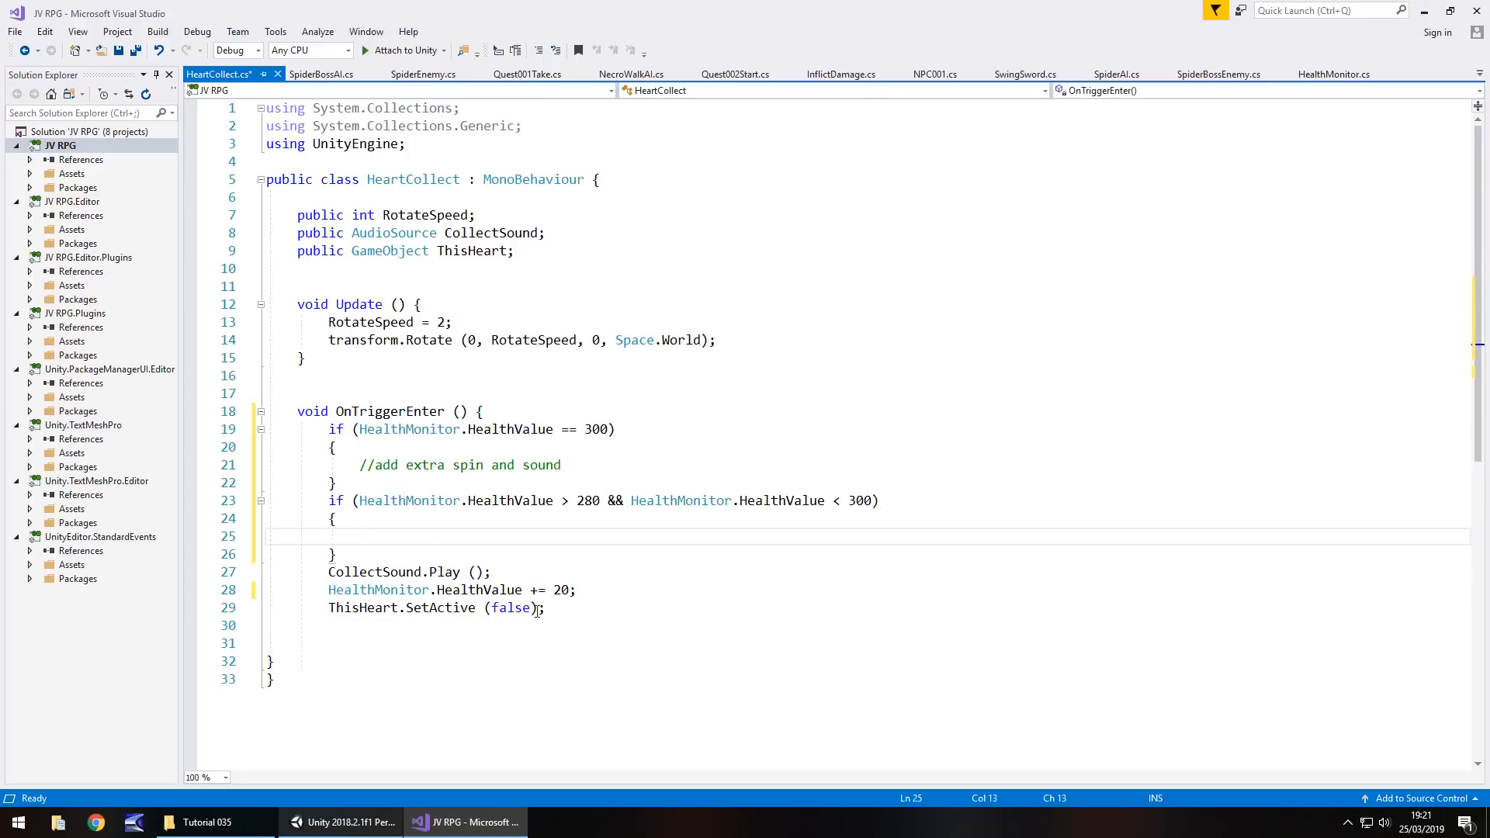
Copy the play, heal and hide lines into it and make the heal line set HealthValue to 300
{"action": "left_click_drag", "start_coordinate": [327, 573], "coordinate": [545, 609]}
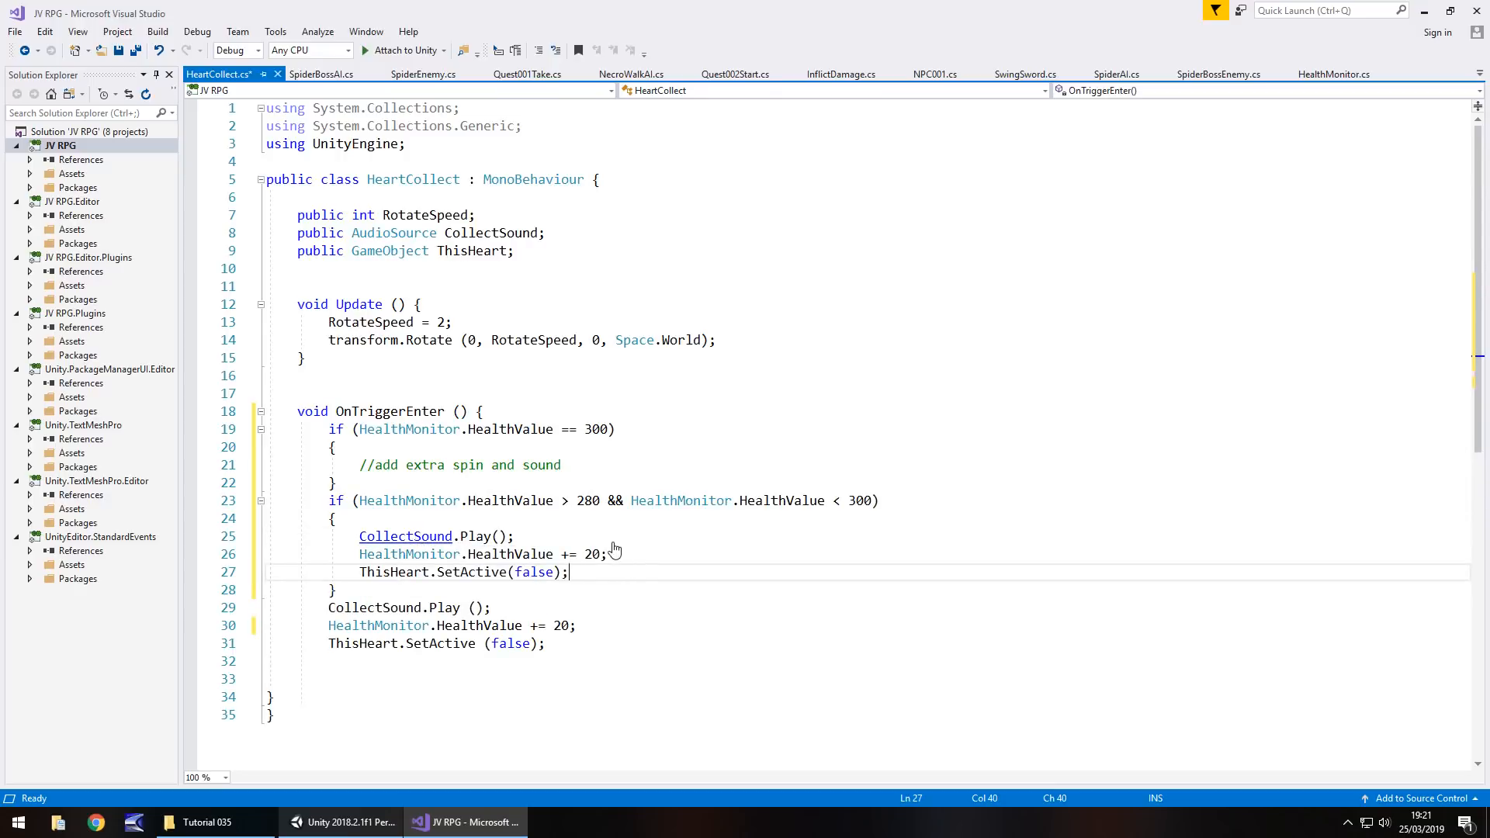
{"action": "left_click", "coordinate": [509, 554]}
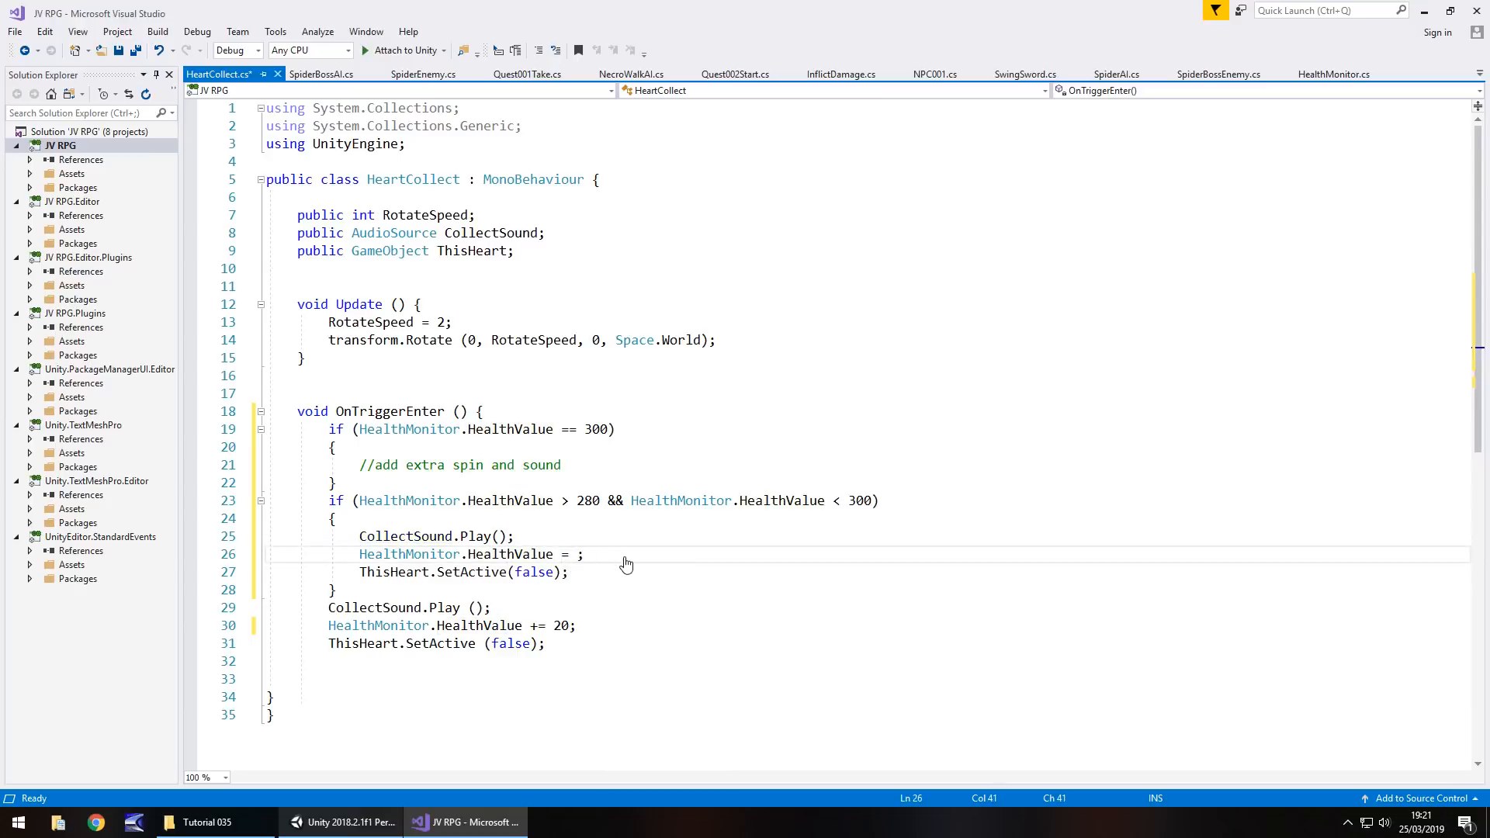
{"action": "type", "text": "300"}
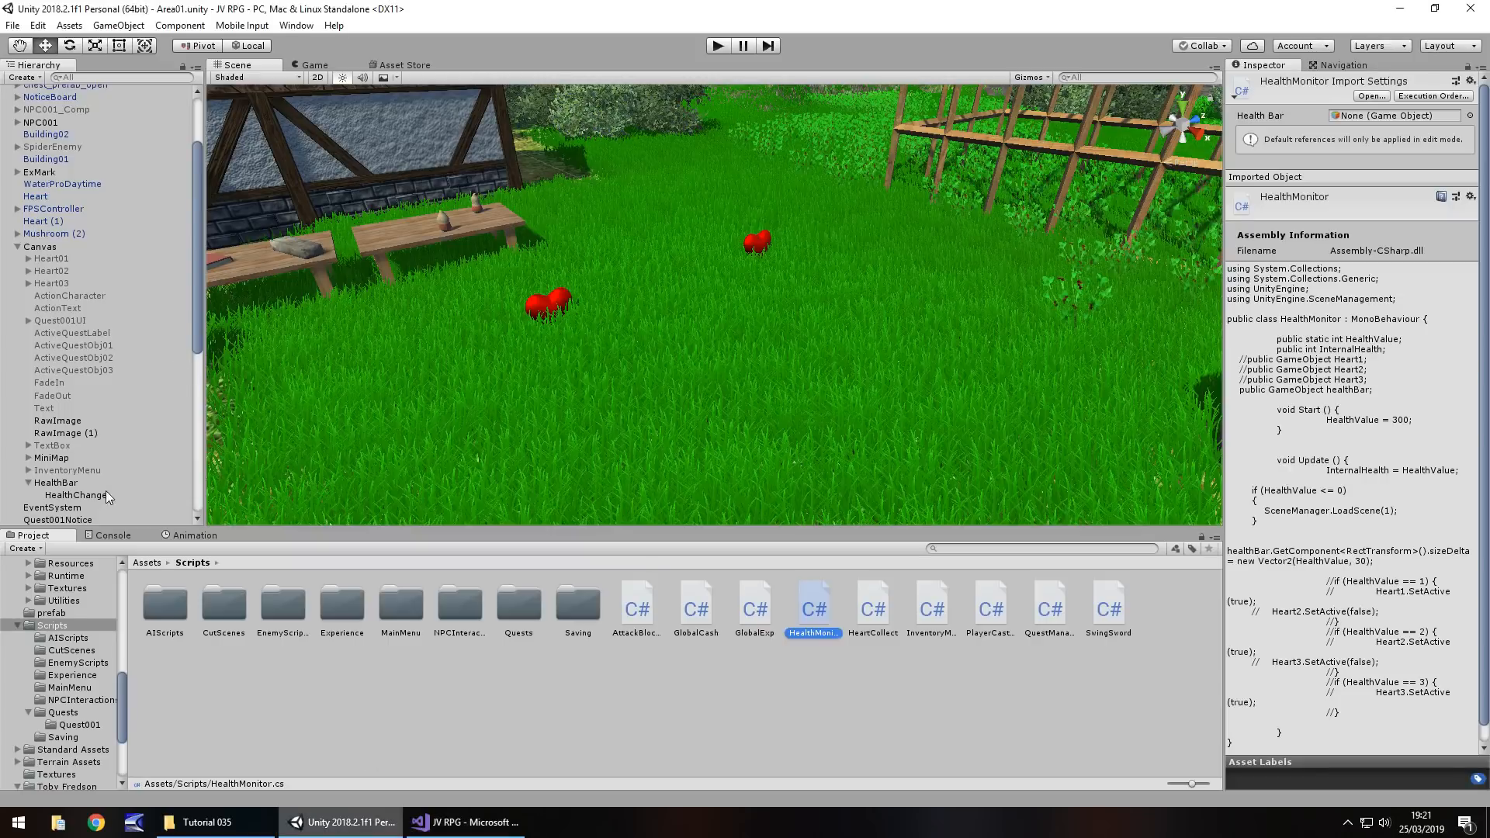
{"action": "left_click", "coordinate": [74, 493]}
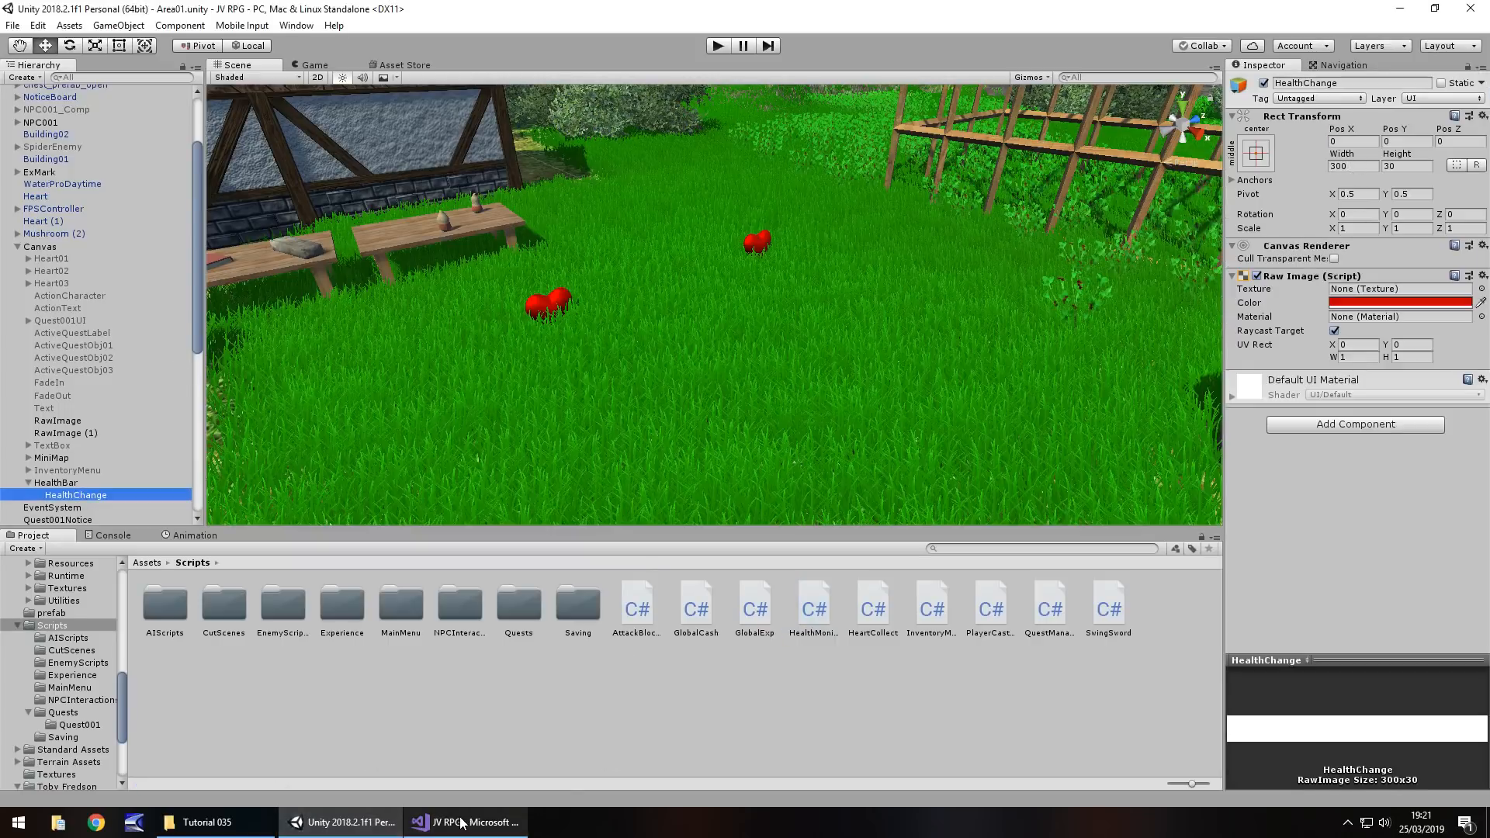
{"action": "left_click", "coordinate": [464, 823]}
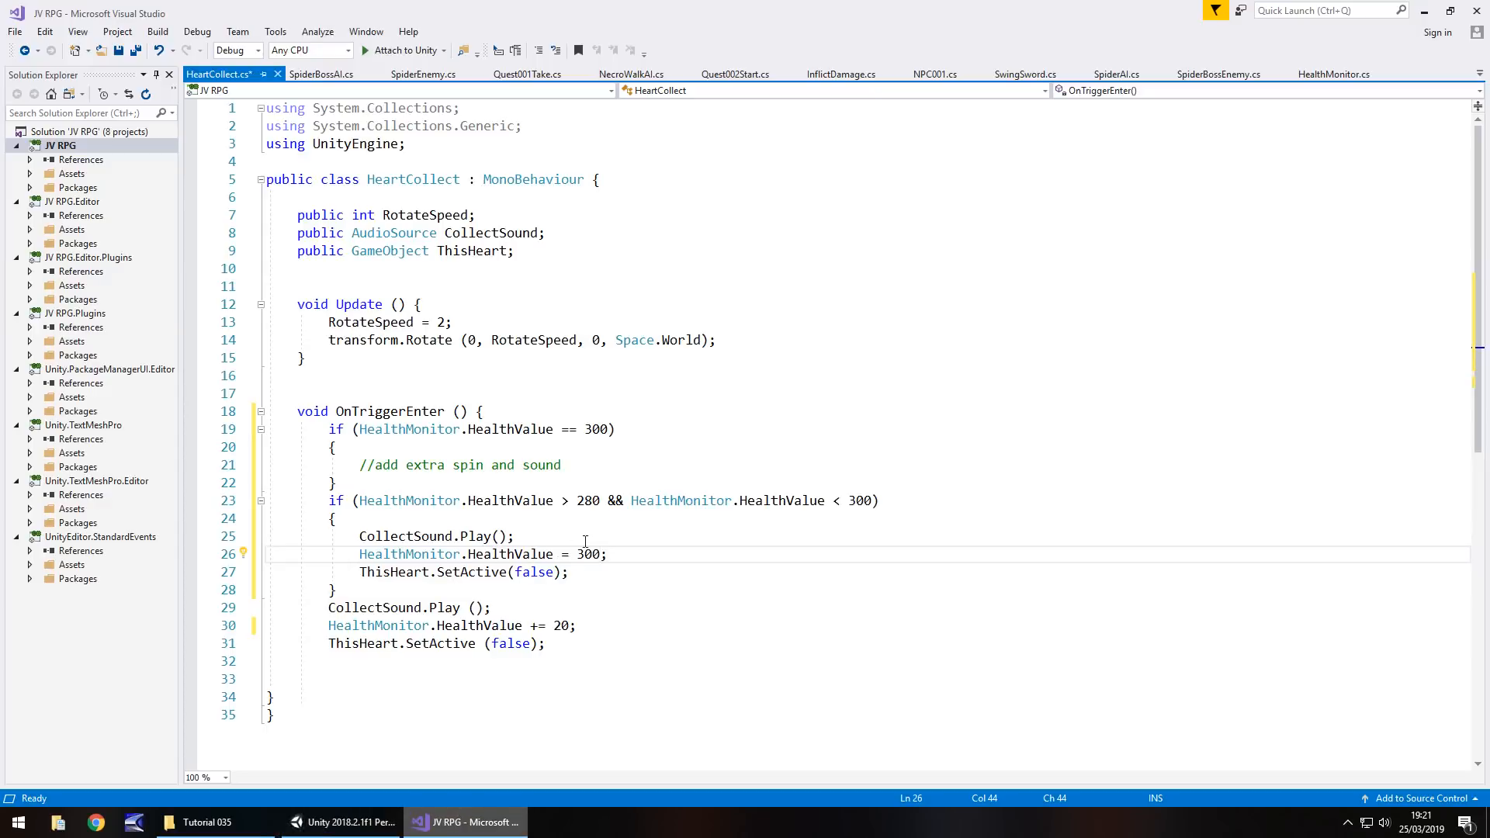
{"action": "mouse_move", "coordinate": [393, 546]}
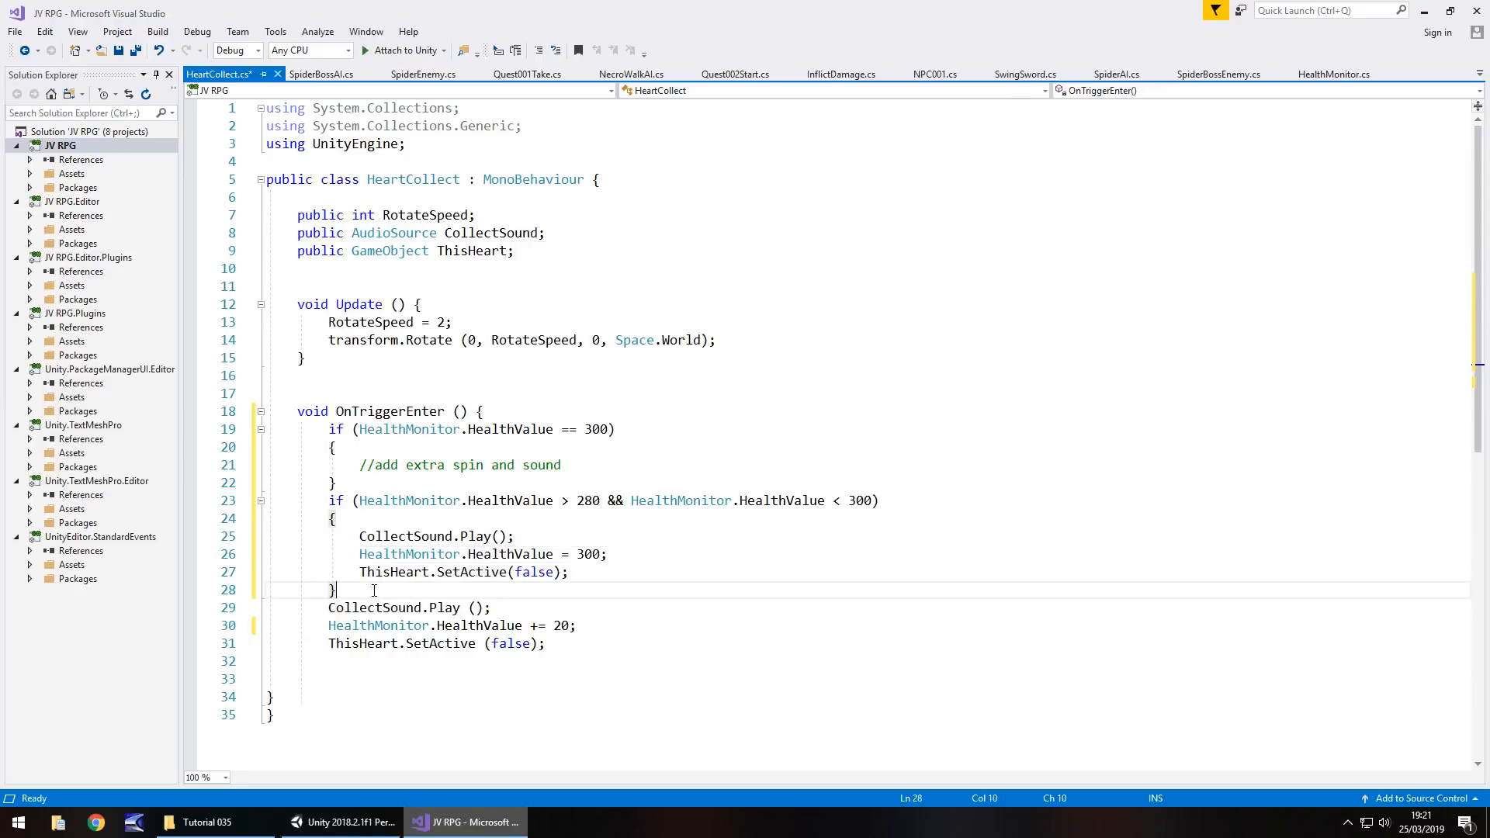
Wrap the add-20 collection lines in an if HealthValue <= 280 block and save HeartCollect.cs
{"action": "type", "text": "if"}
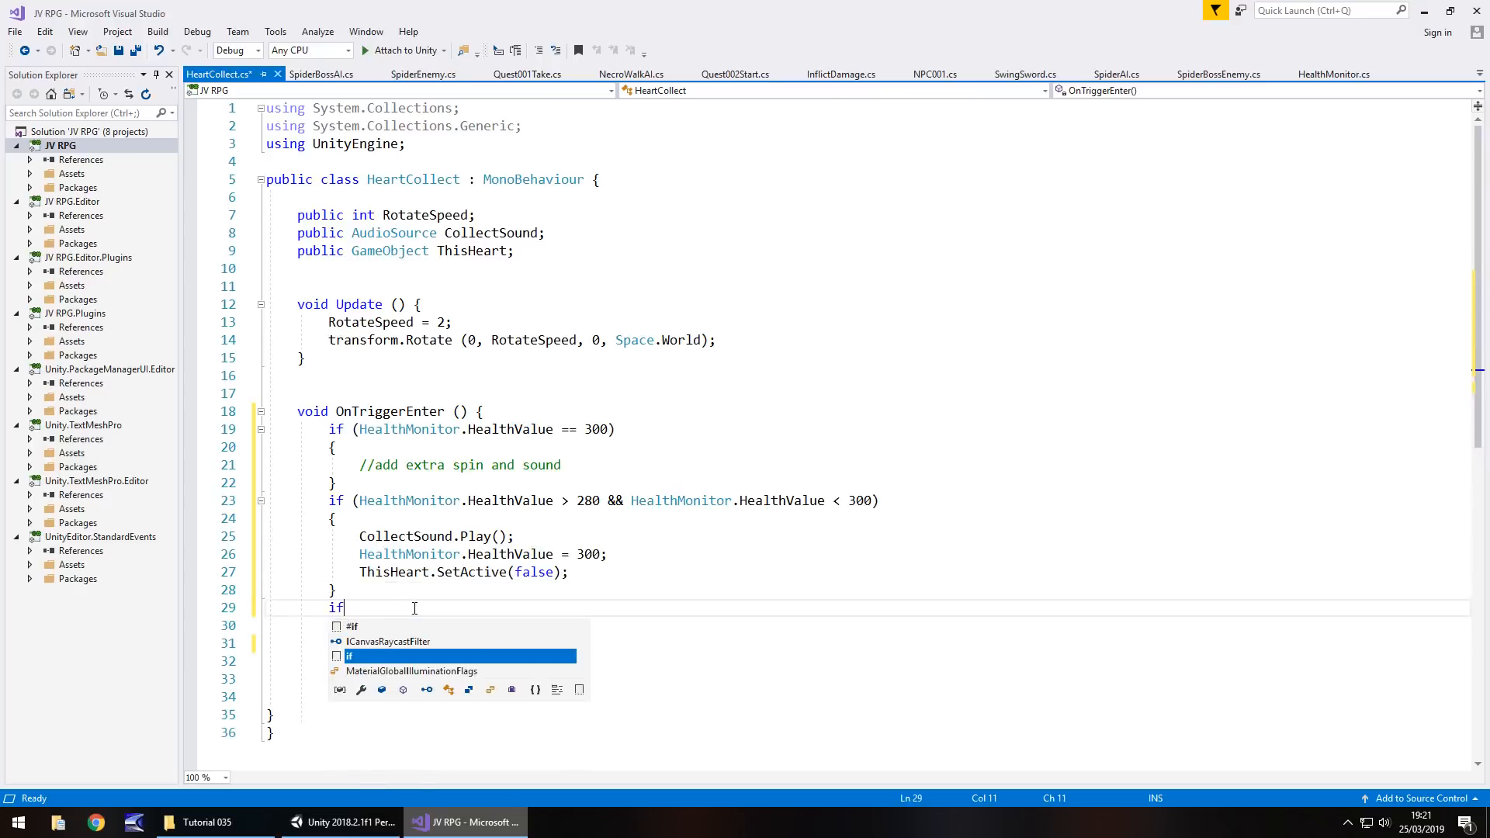
{"action": "type", "text": "(J"}
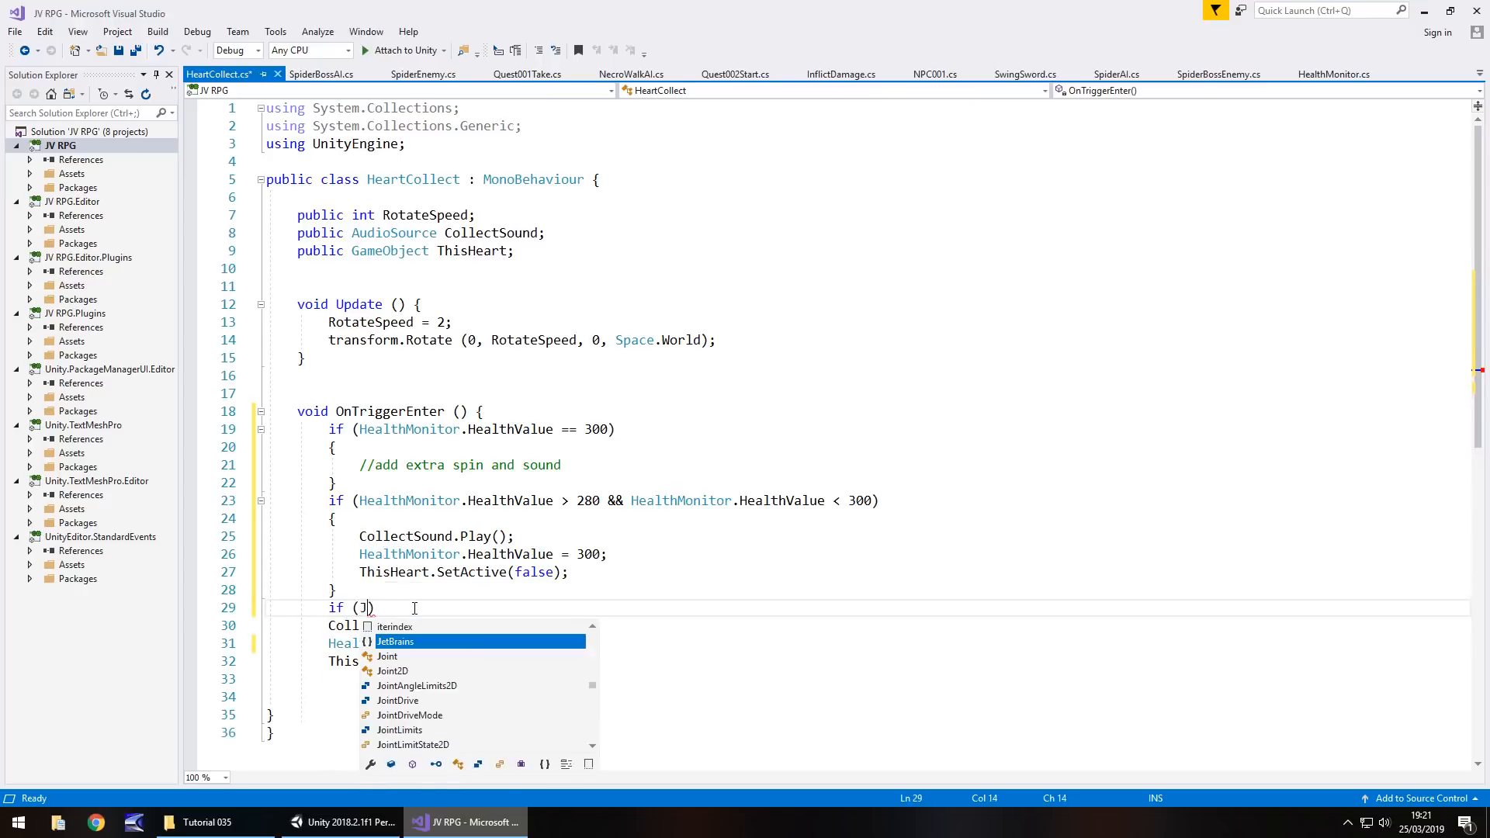
{"action": "type", "text": "HealthMonitor"}
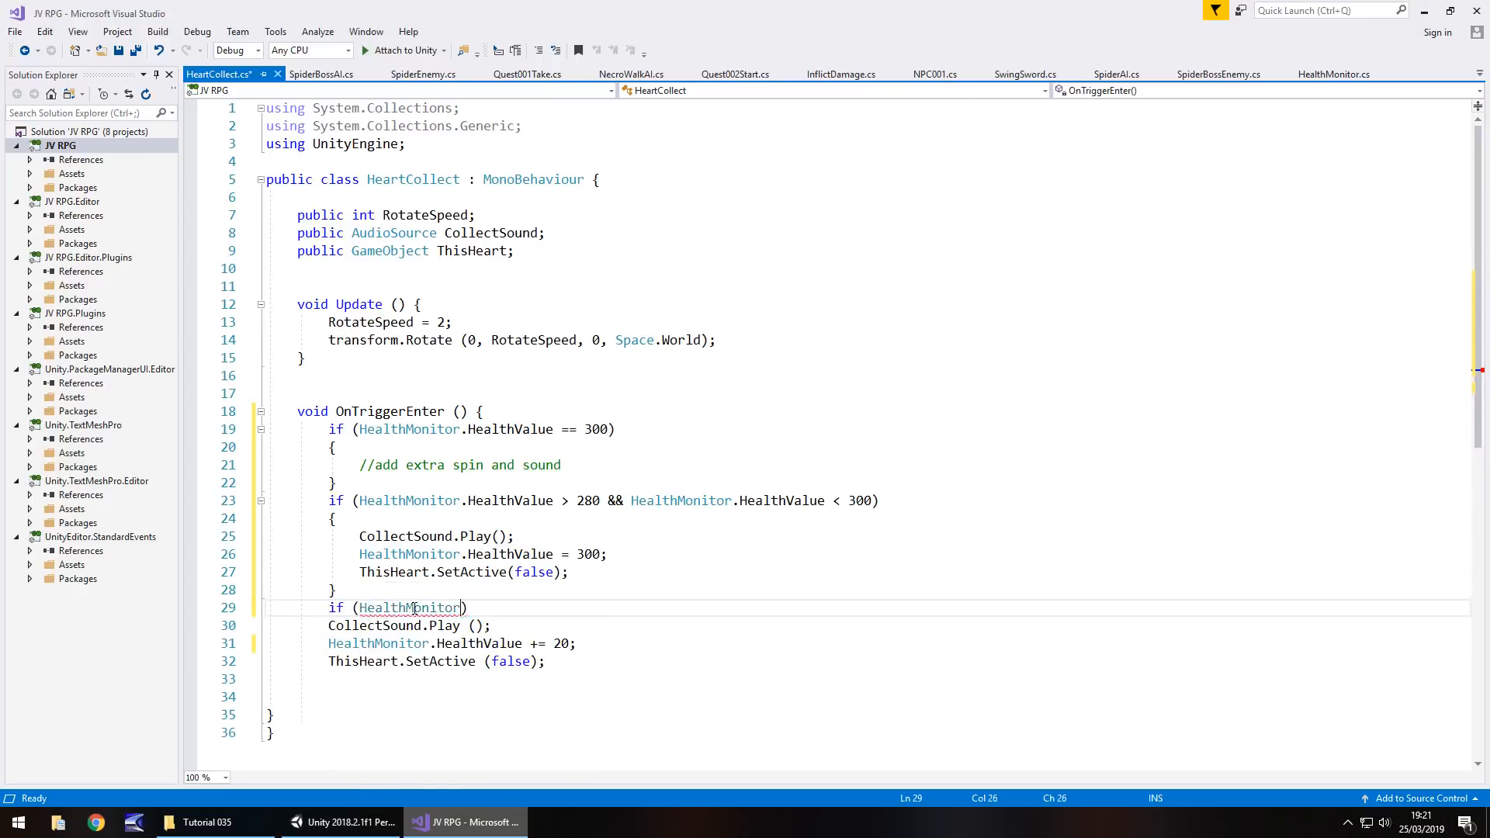
{"action": "type", "text": ".HealthValue"}
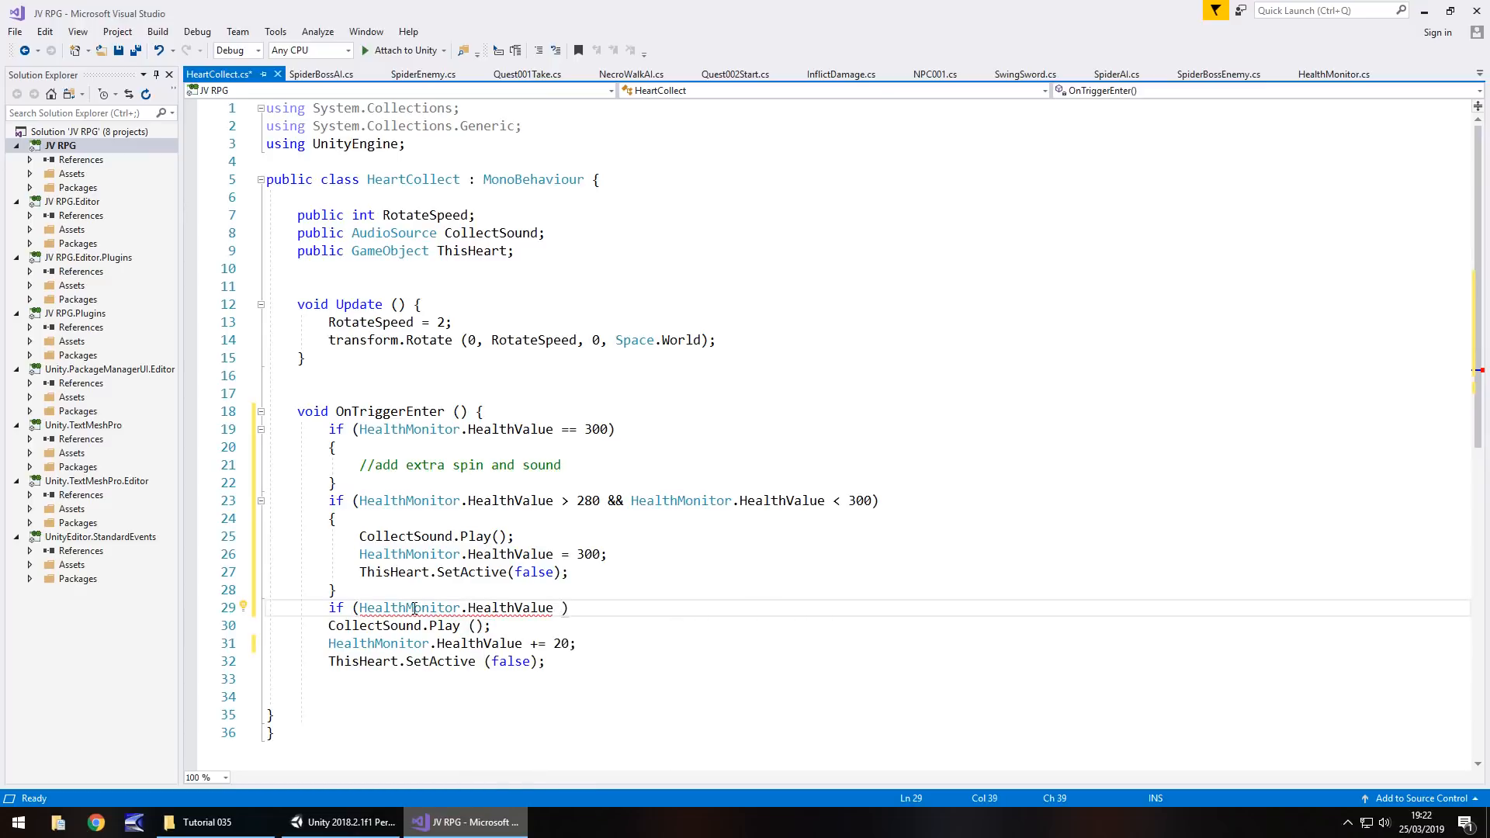
{"action": "type", "text": "<="}
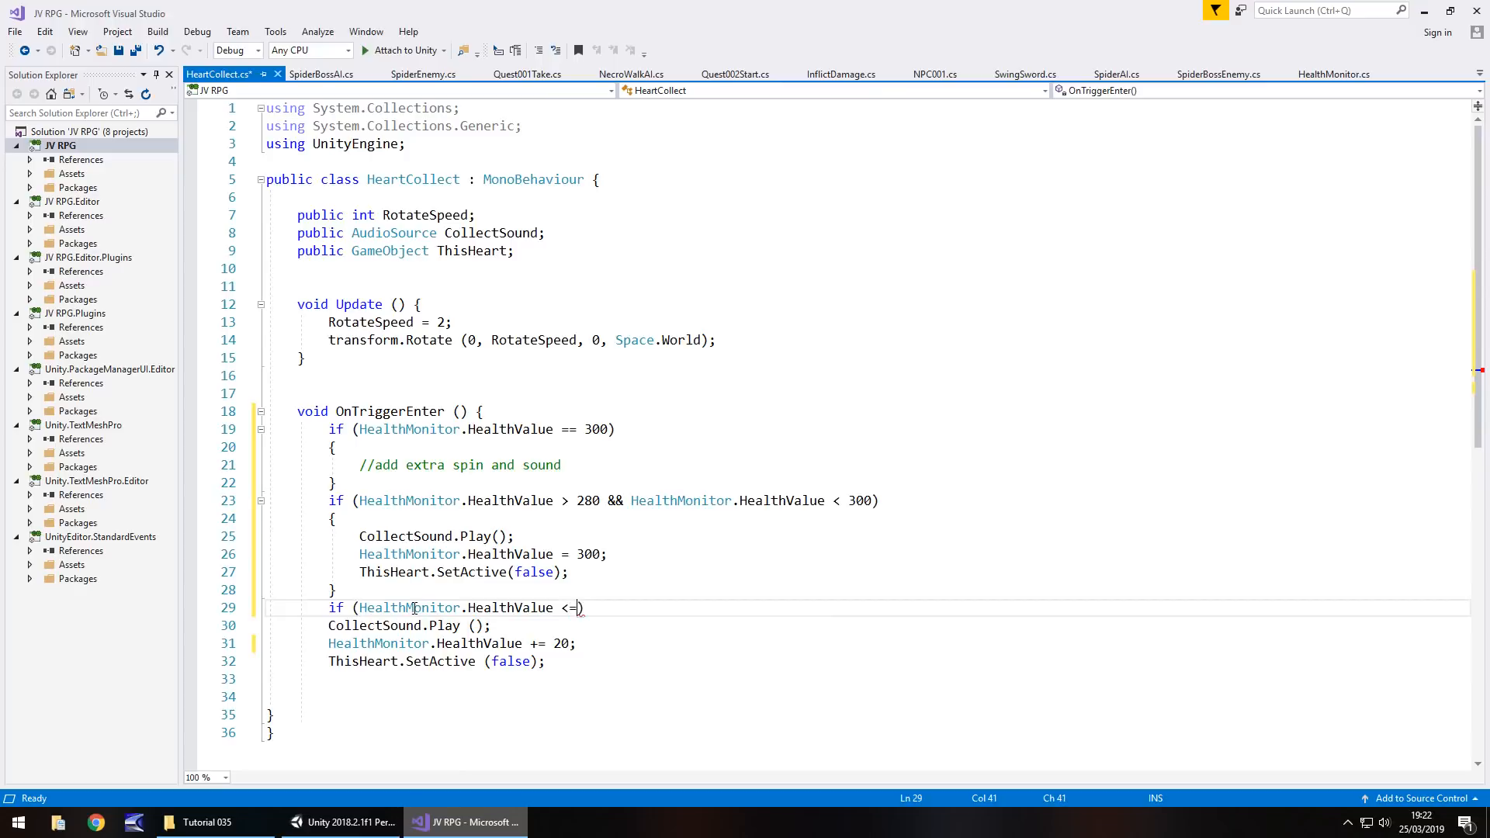
{"action": "type", "text": "28"}
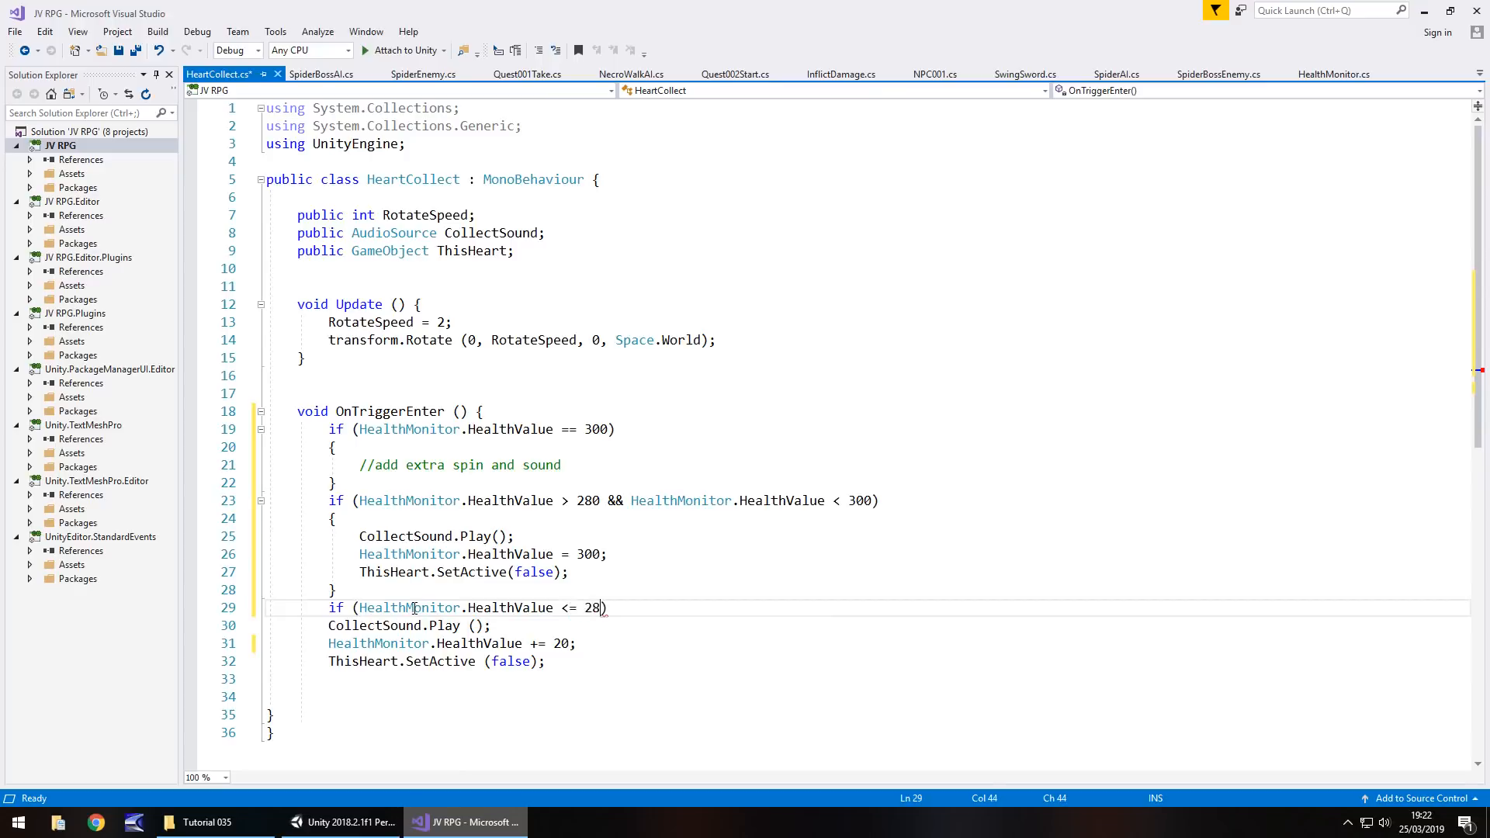
{"action": "type", "text": "0) { }"}
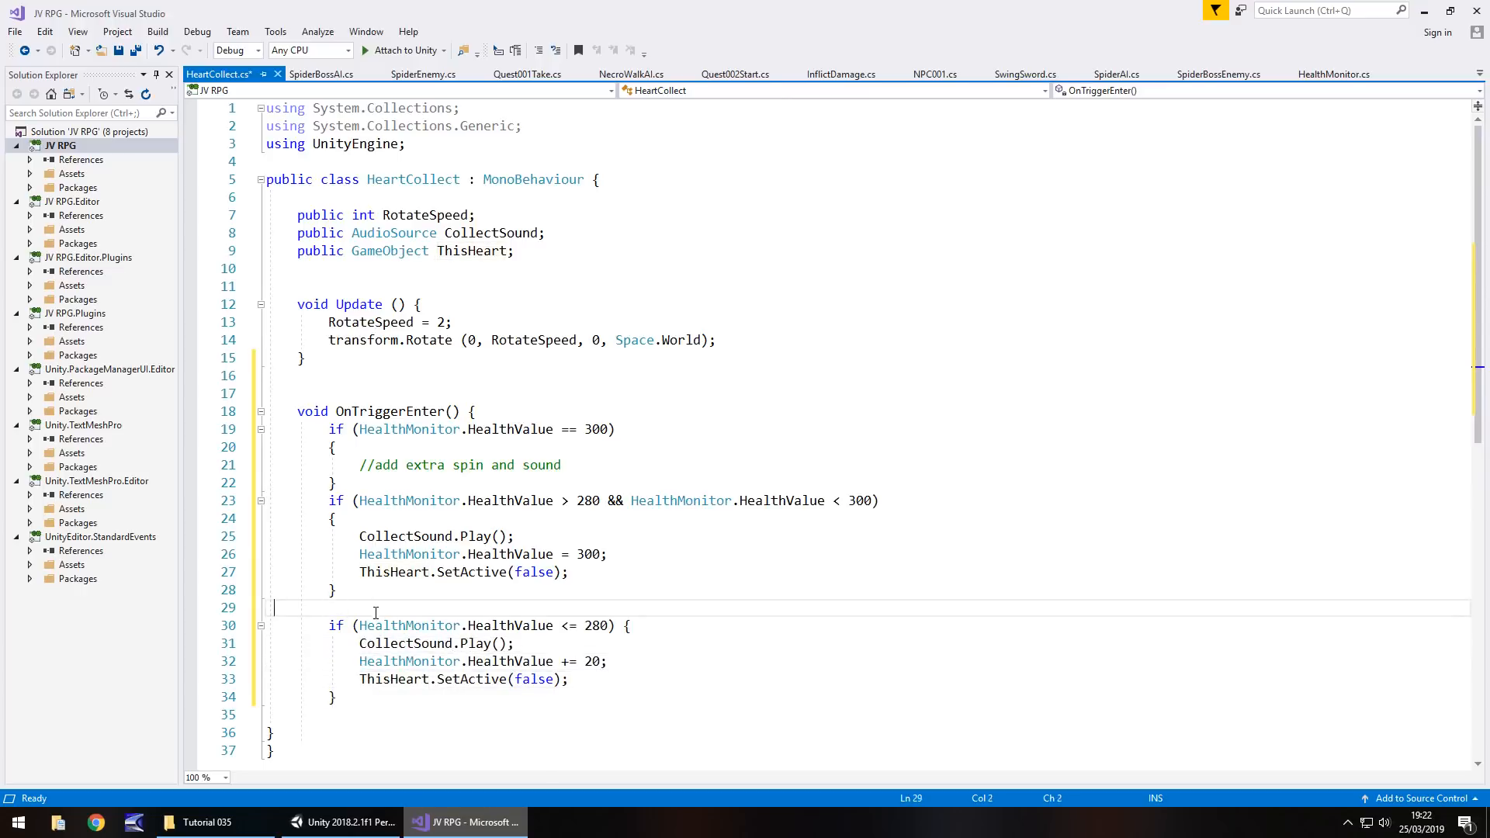
{"action": "key", "text": "Backspace"}
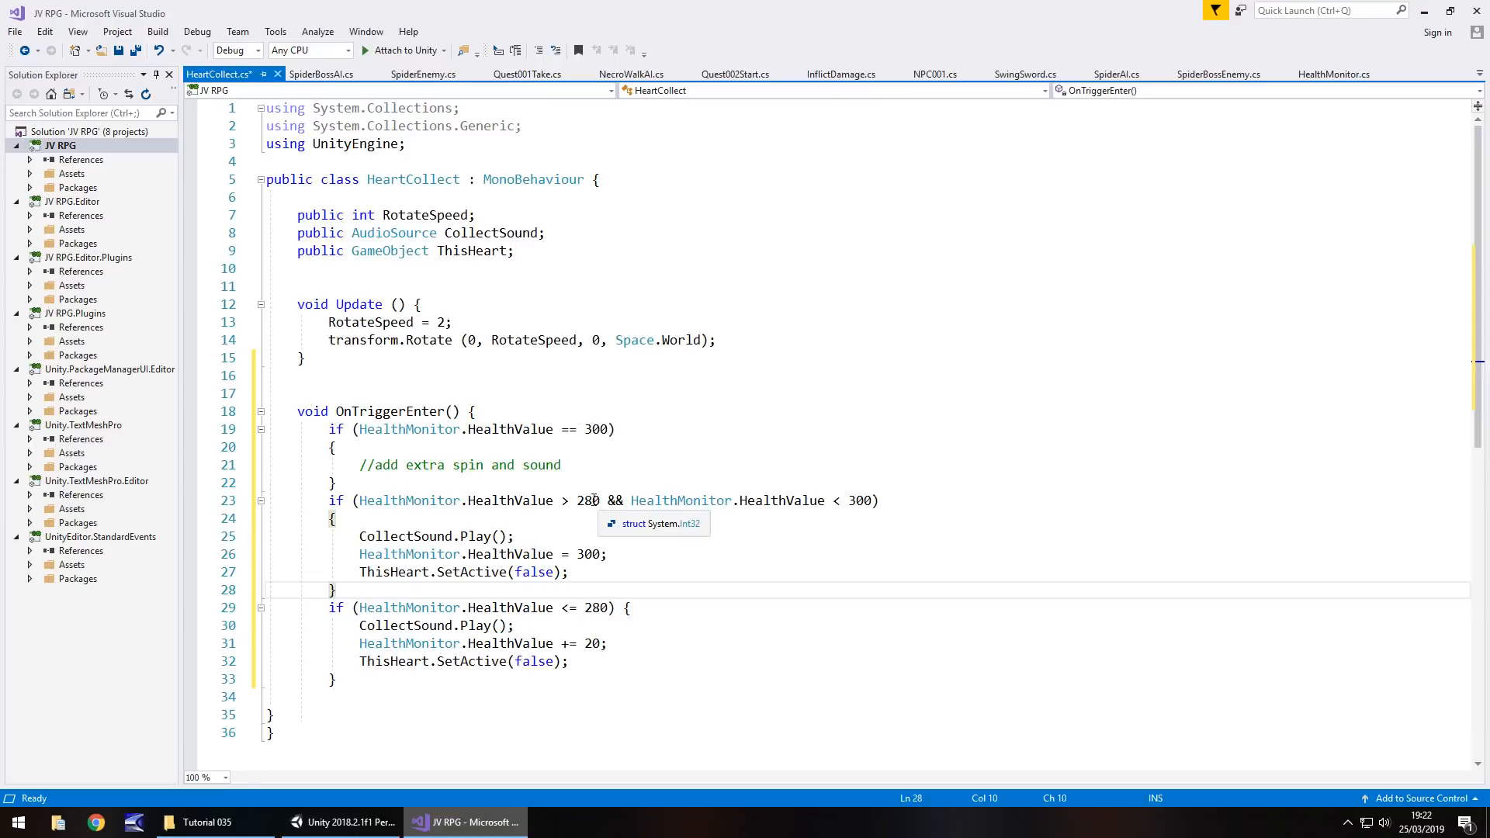
{"action": "mouse_move", "coordinate": [870, 500]}
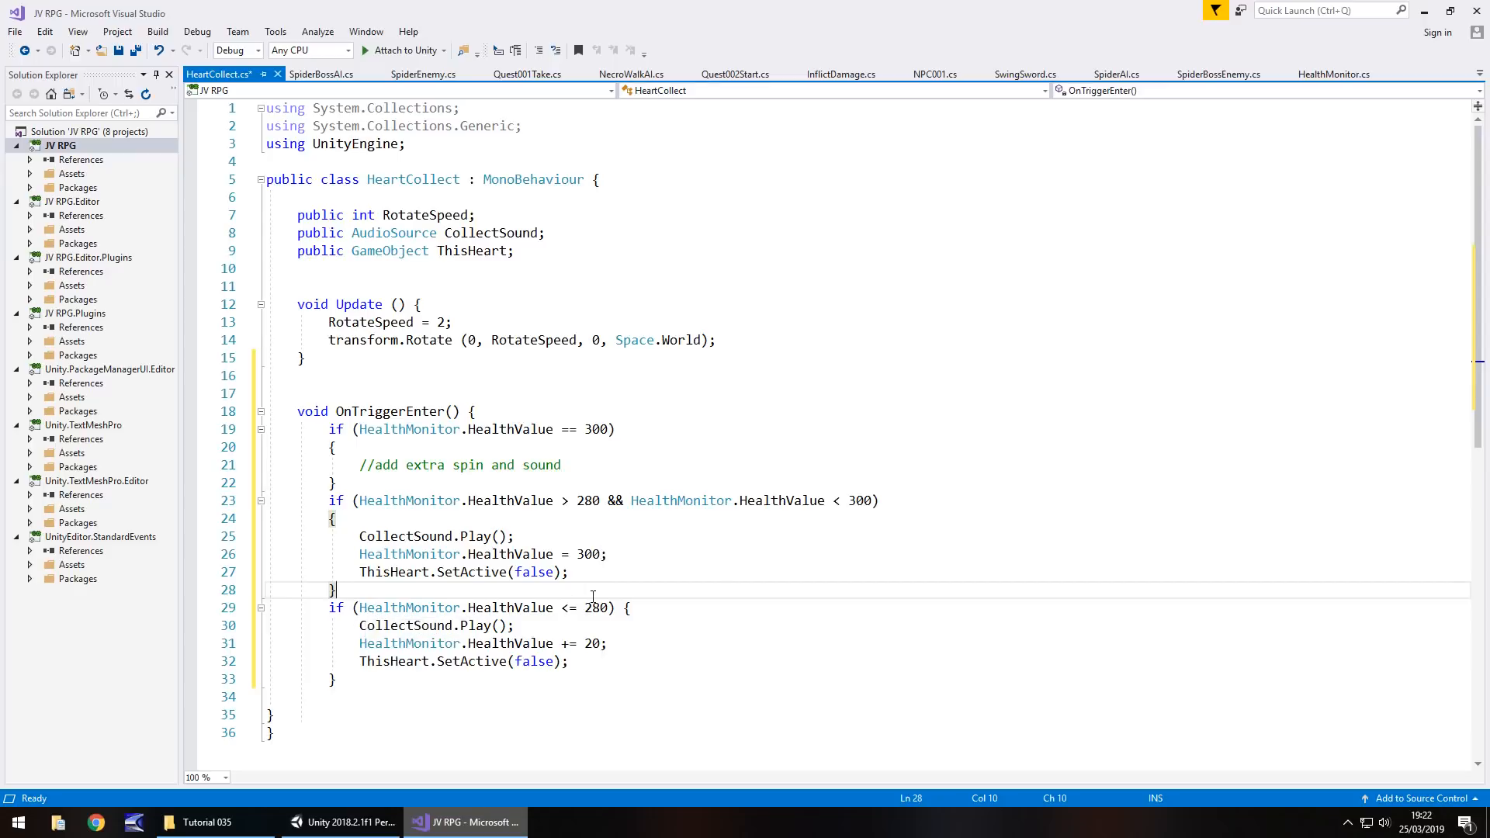
{"action": "mouse_move", "coordinate": [513, 642]}
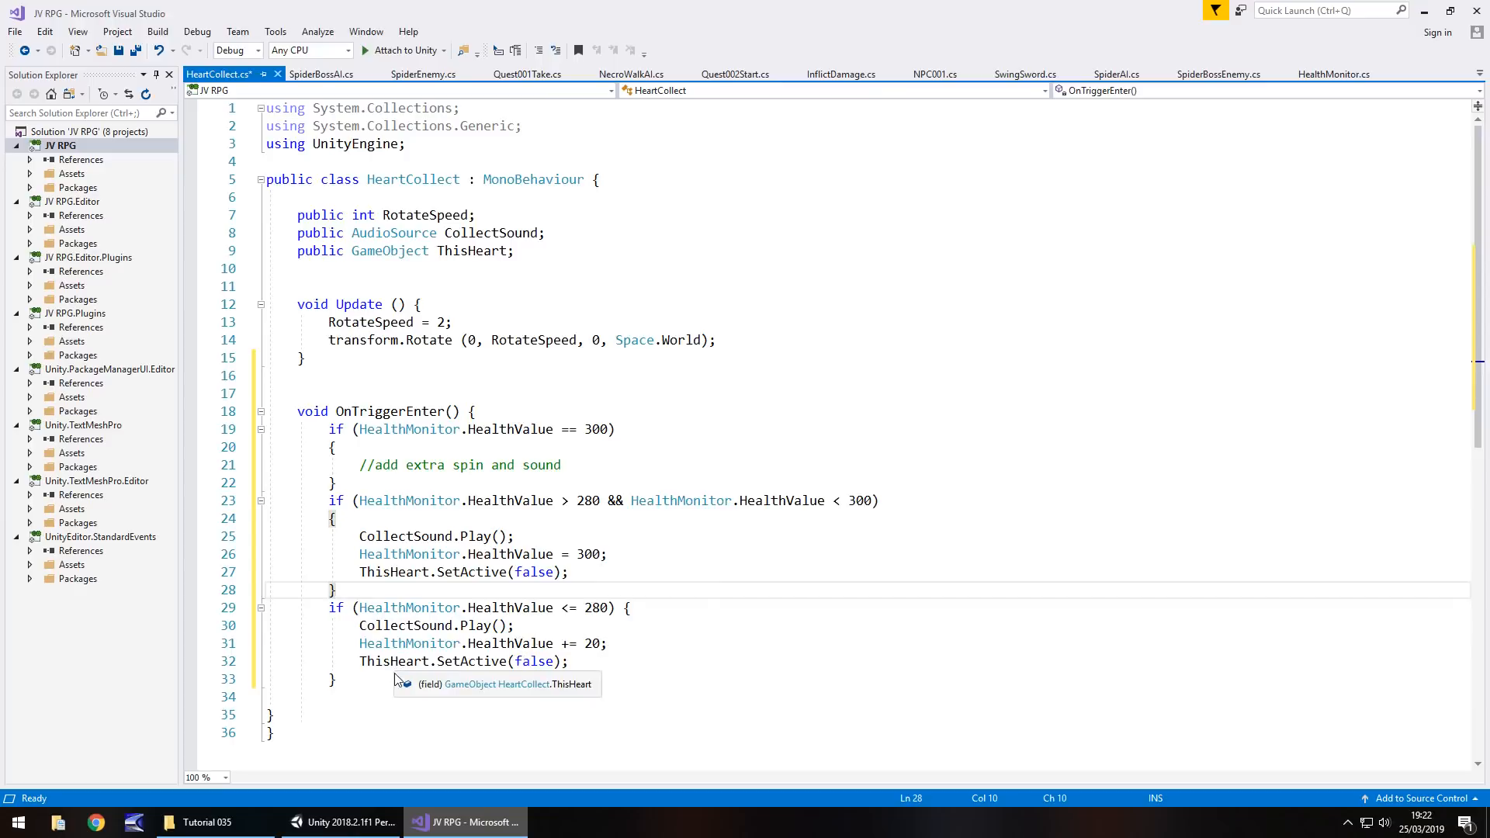
{"action": "key", "text": "ctrl+s"}
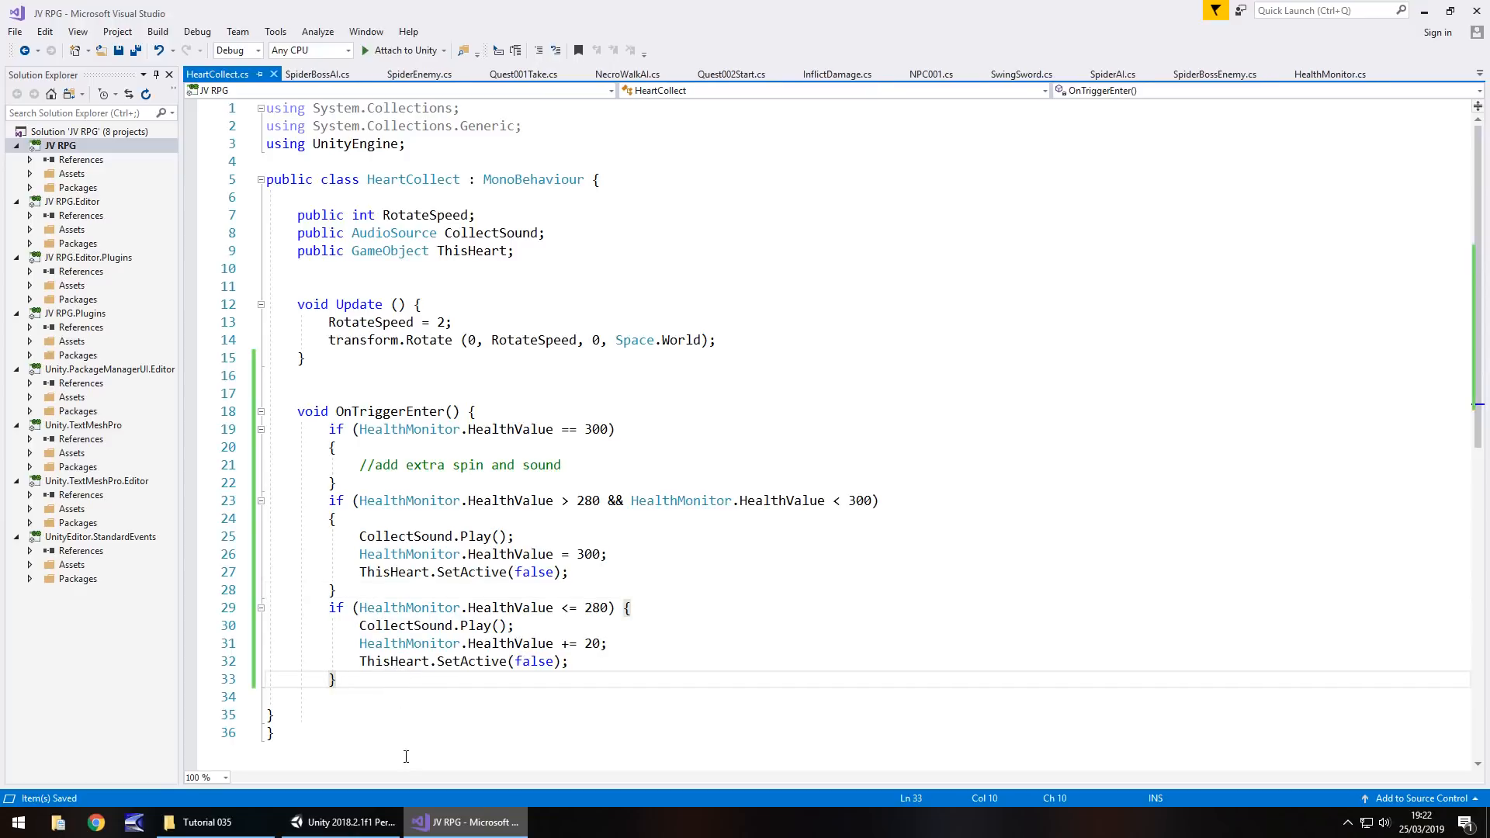
Play-test the health bar in Unity and stop back on the Area01 scene
{"action": "left_click", "coordinate": [341, 822]}
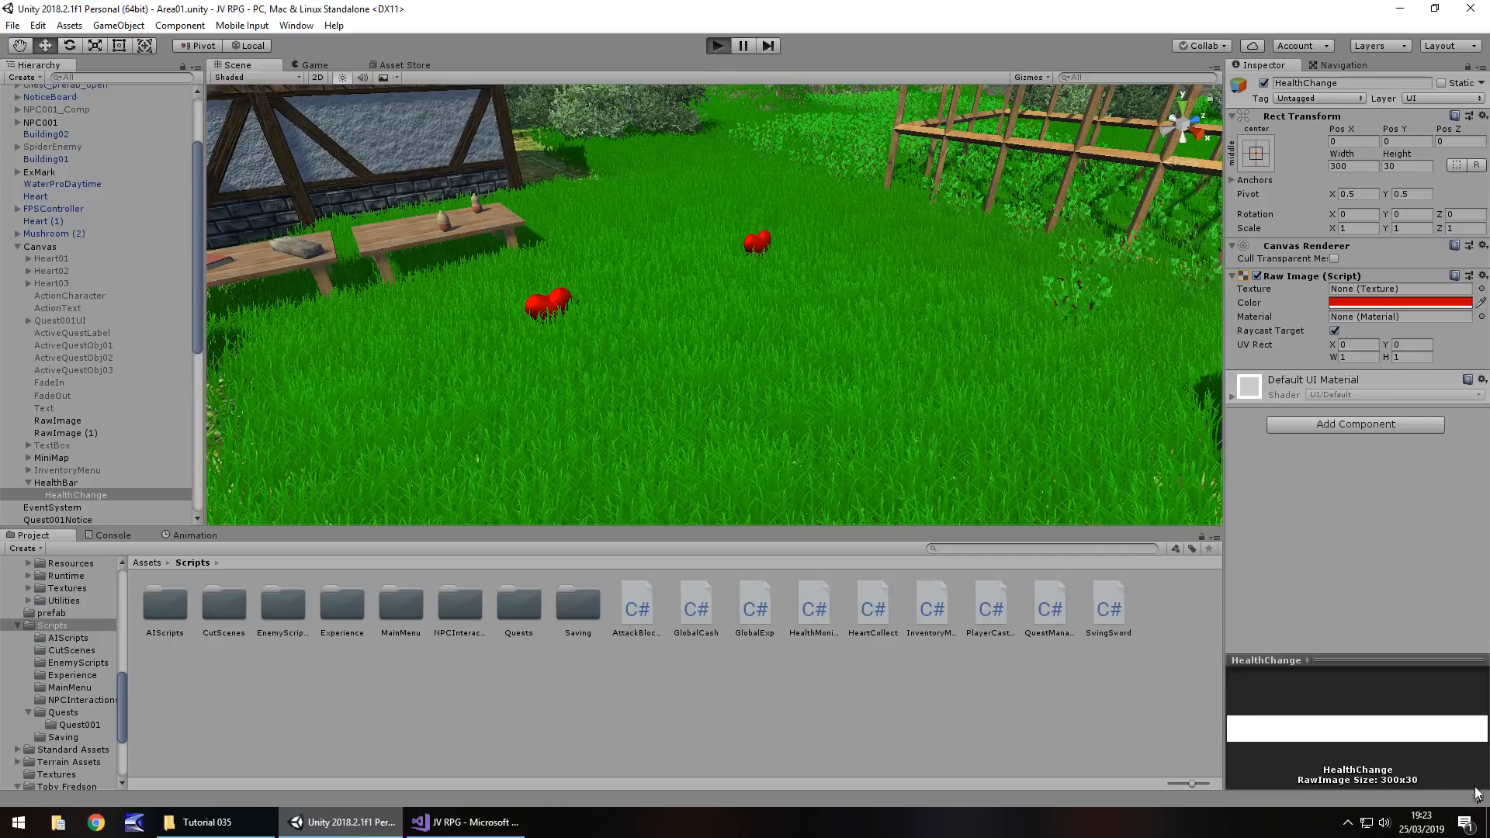
{"action": "mouse_move", "coordinate": [575, 148]}
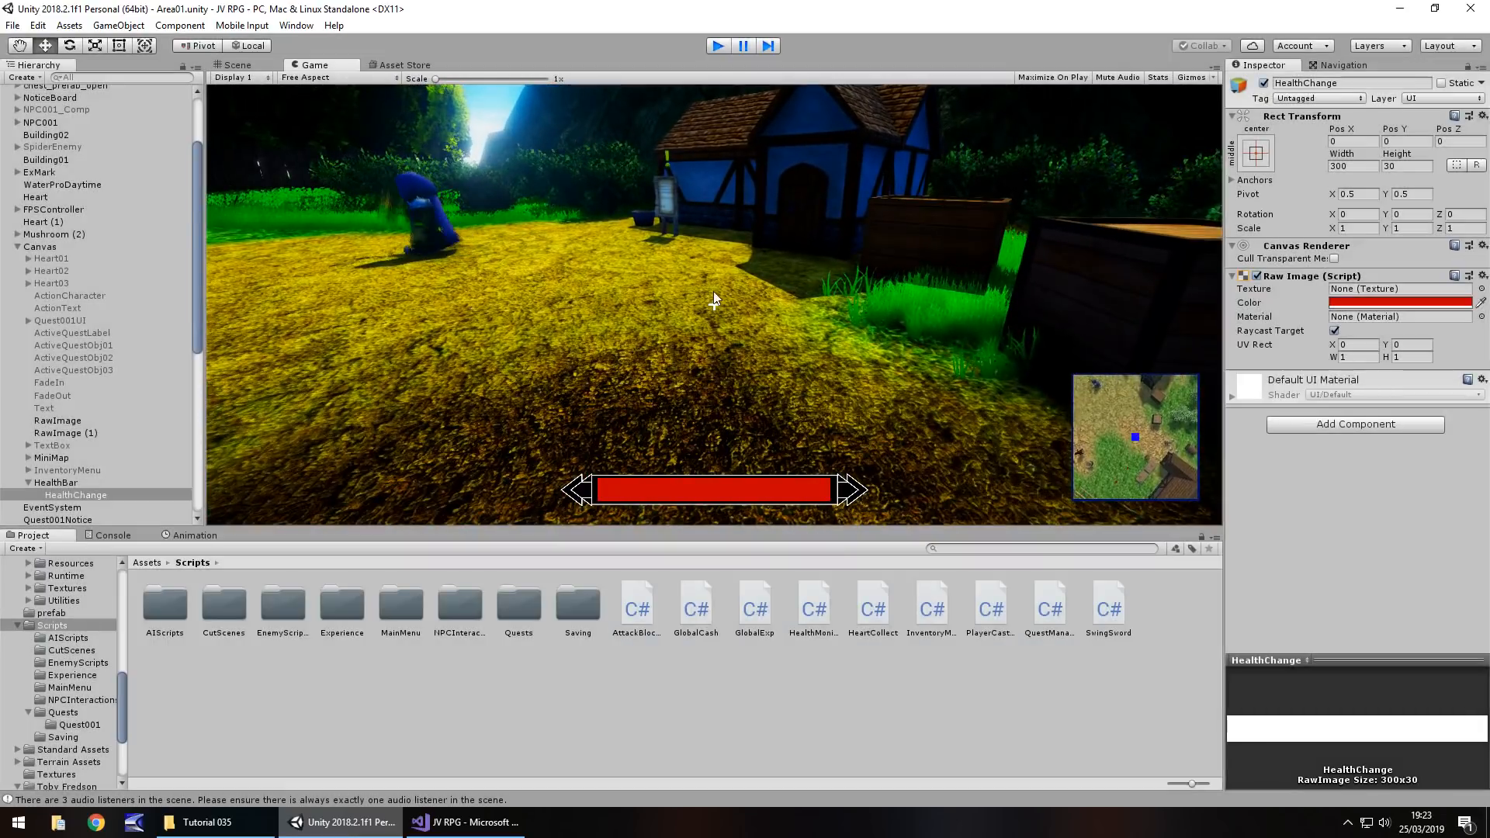
{"action": "left_click", "coordinate": [237, 65]}
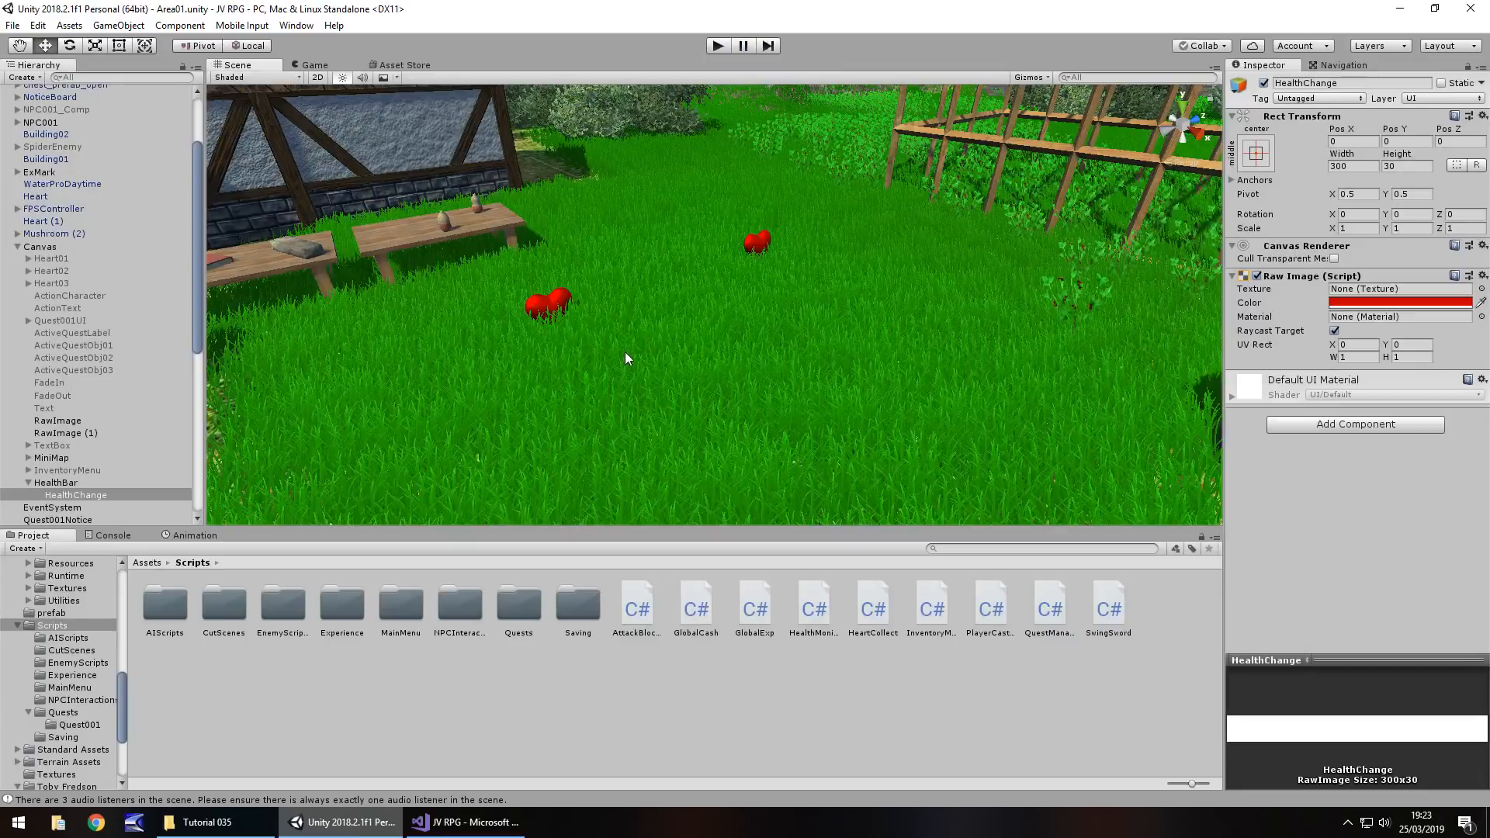
{"action": "mouse_move", "coordinate": [671, 369]}
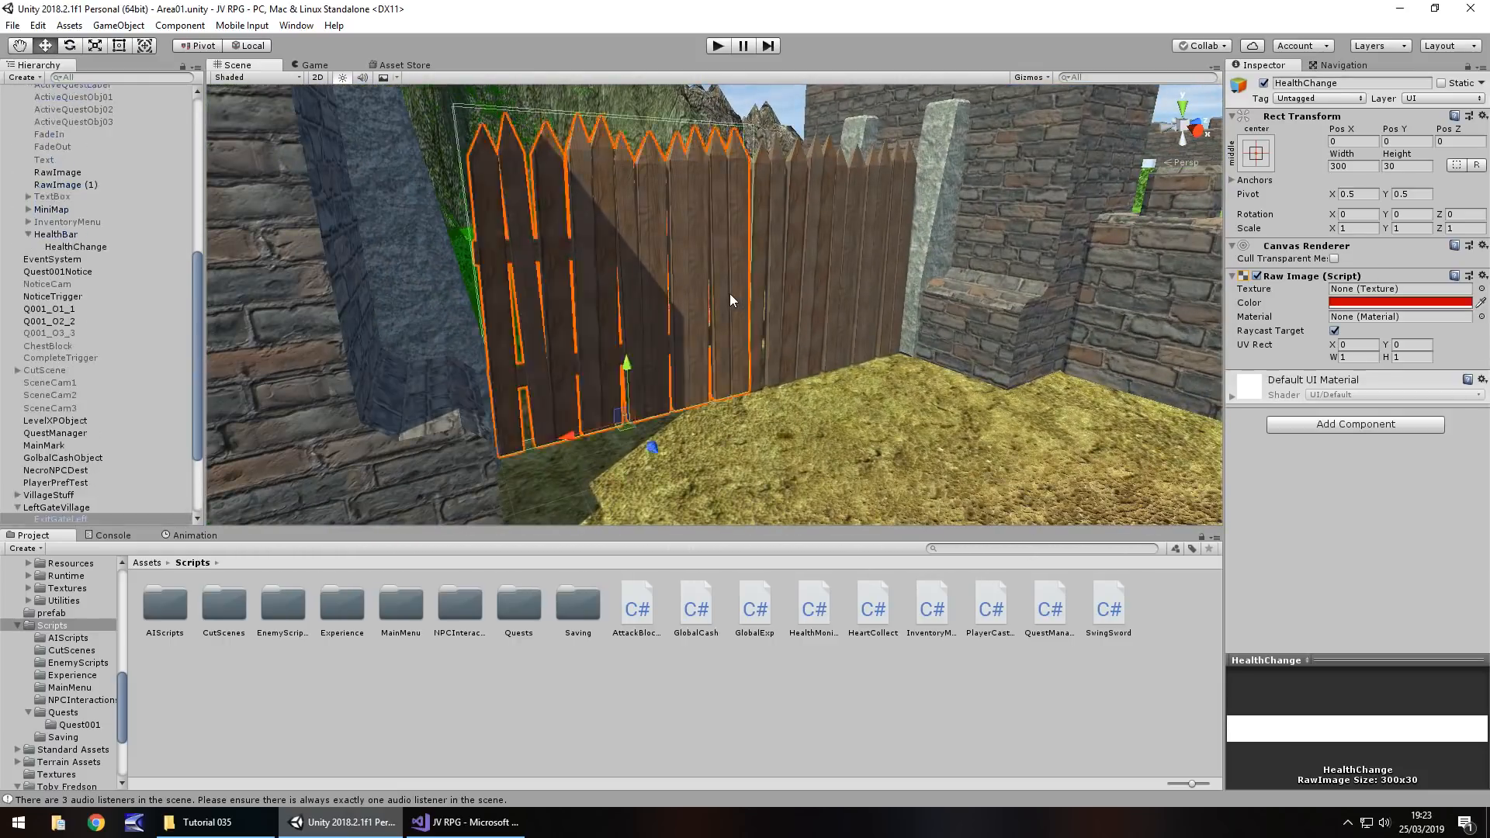
{"action": "left_click", "coordinate": [57, 518]}
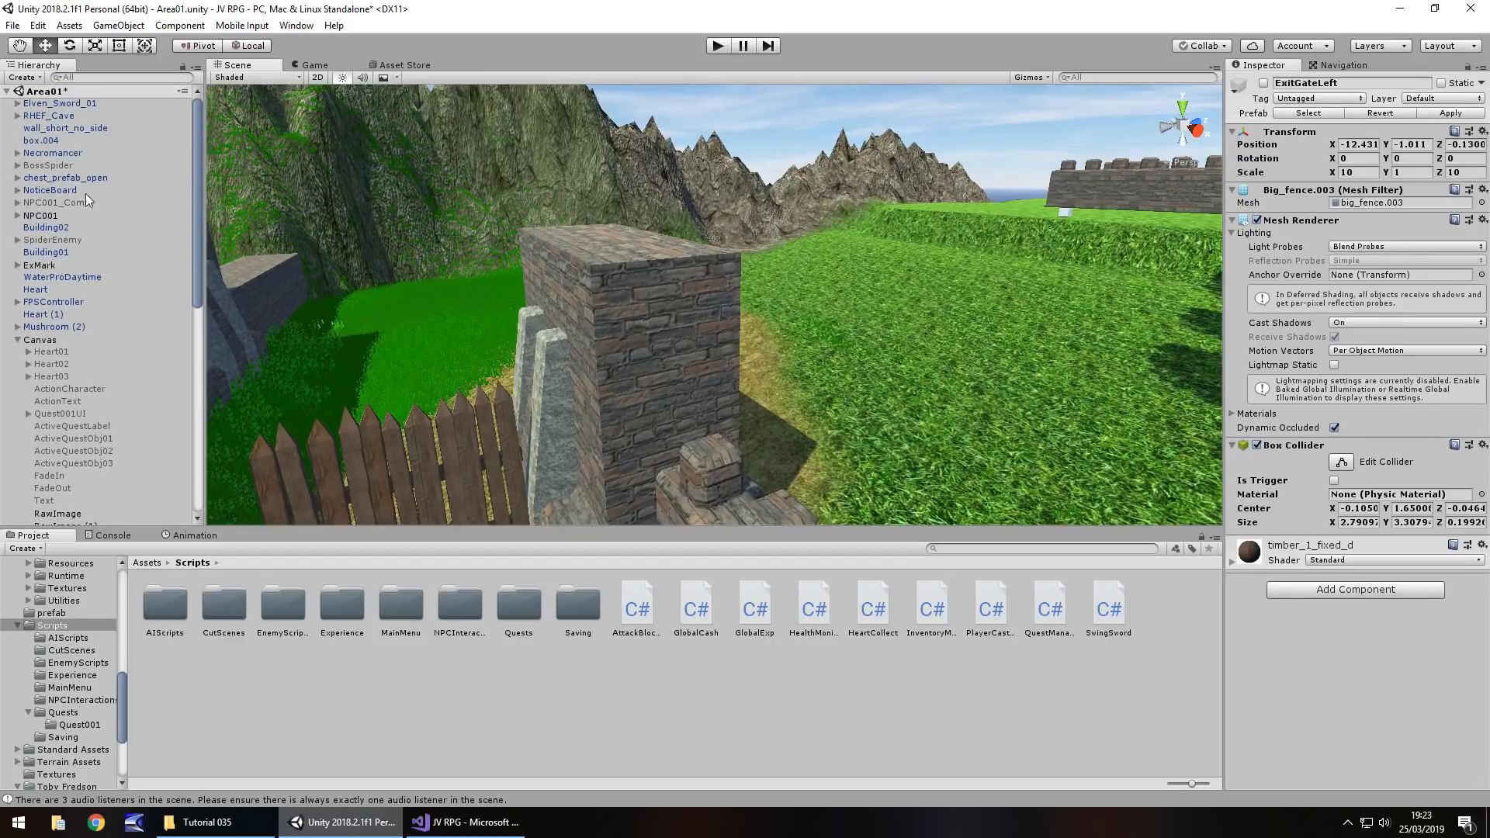
{"action": "left_click", "coordinate": [53, 239]}
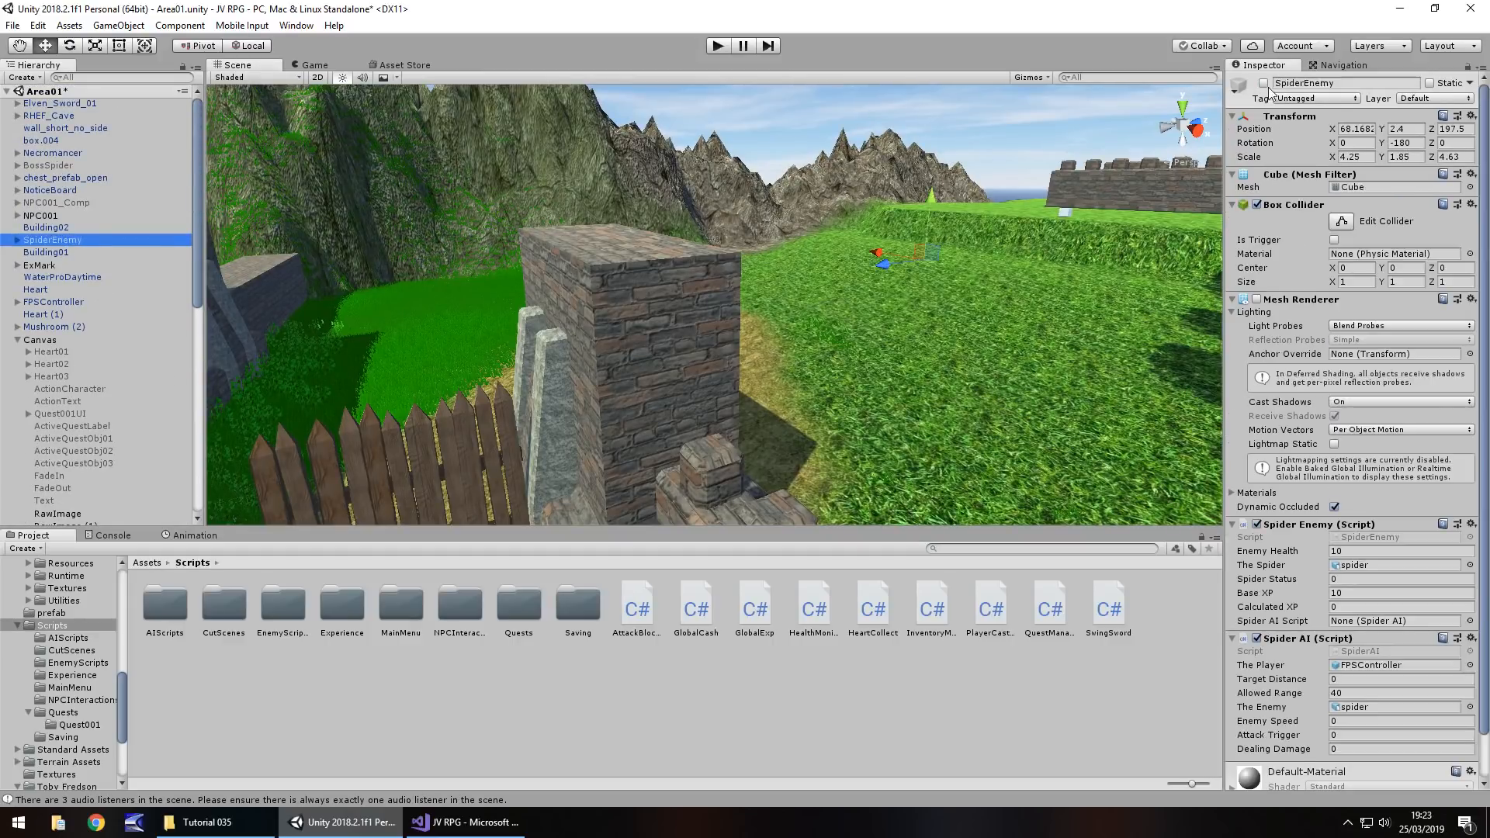
{"action": "left_click", "coordinate": [717, 45]}
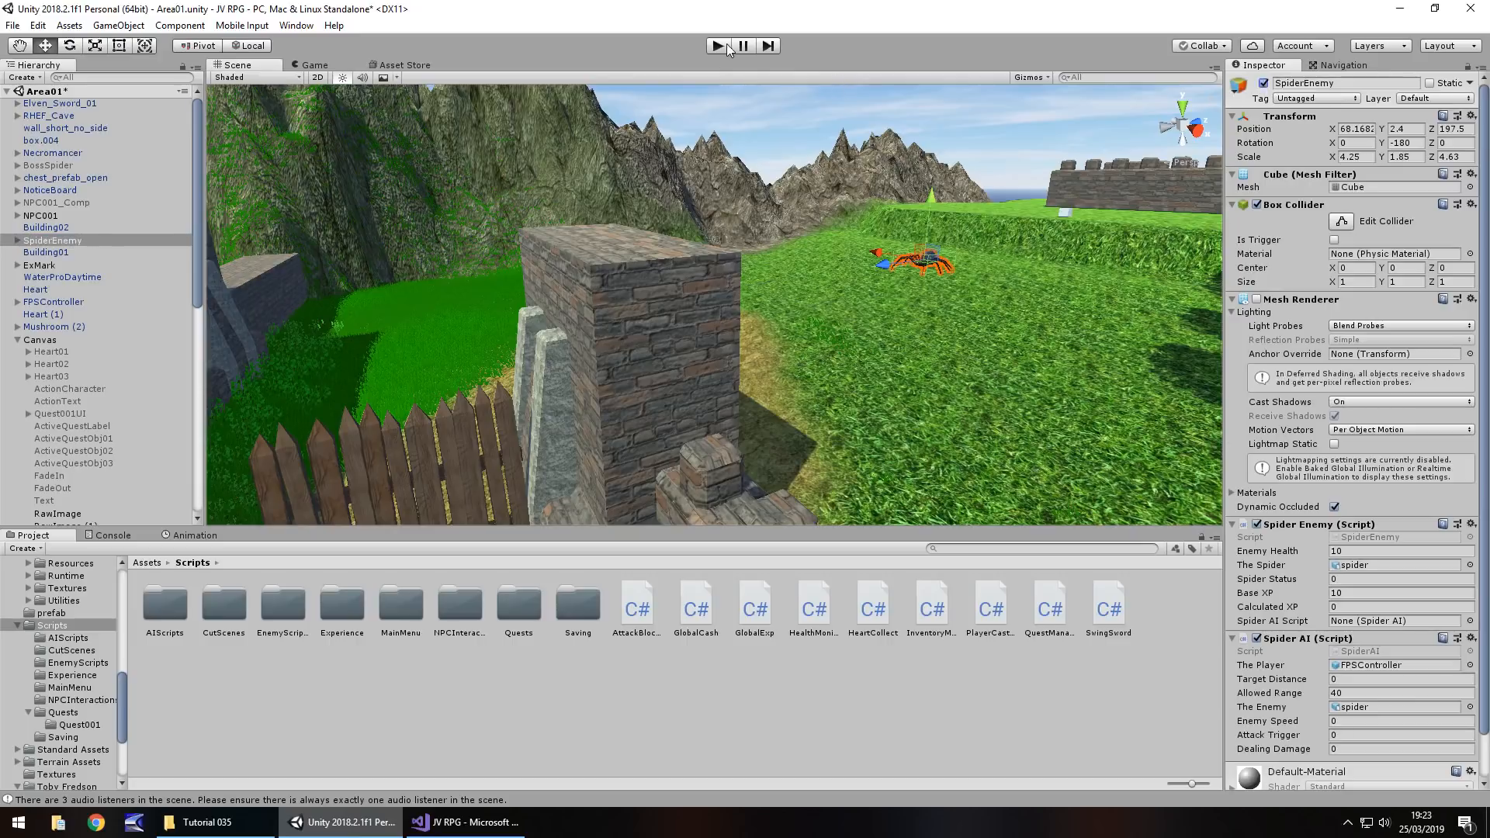
{"action": "left_click", "coordinate": [717, 45]}
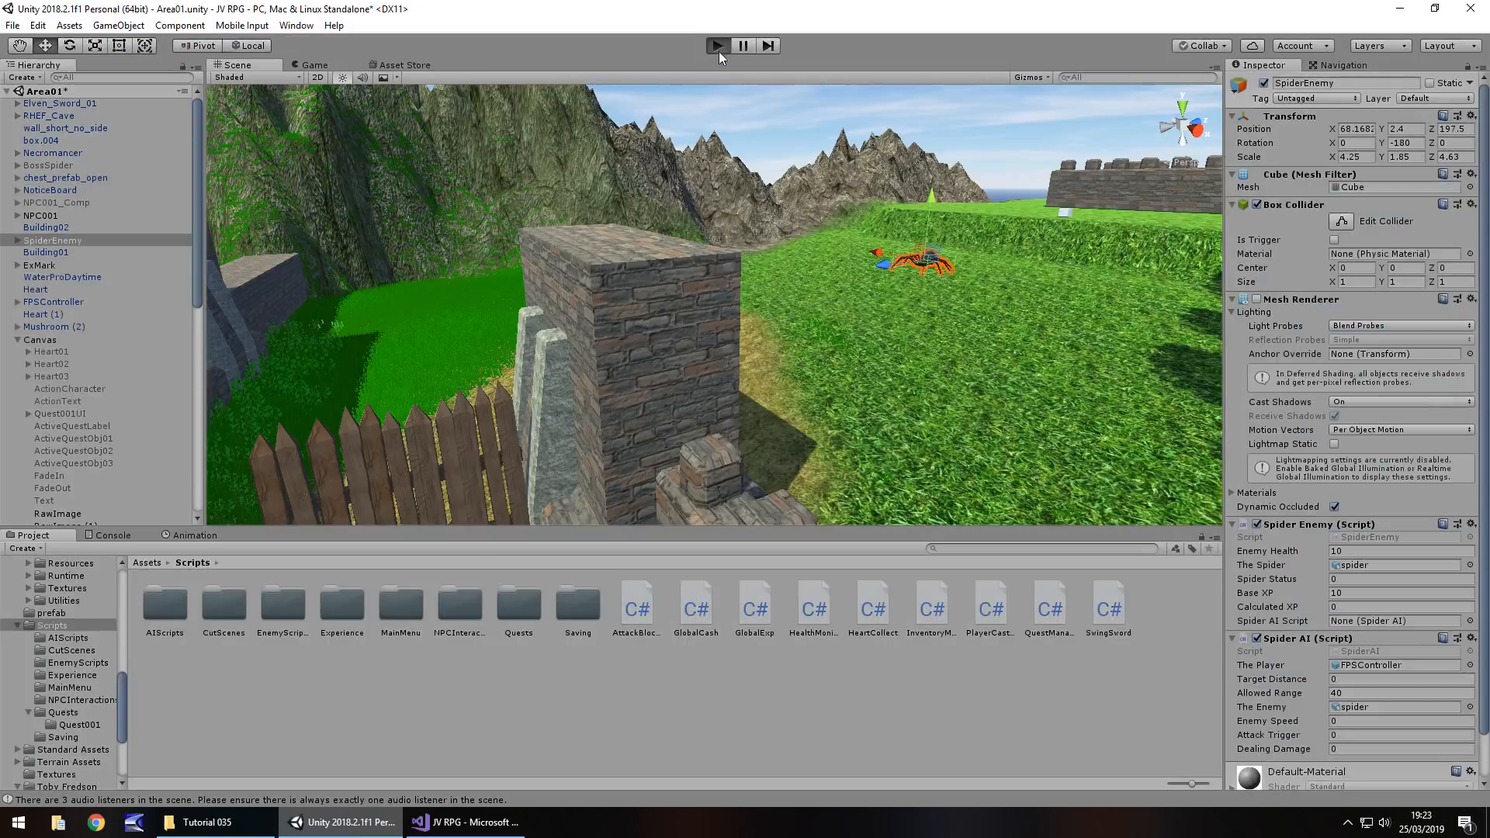
{"action": "left_click", "coordinate": [715, 45]}
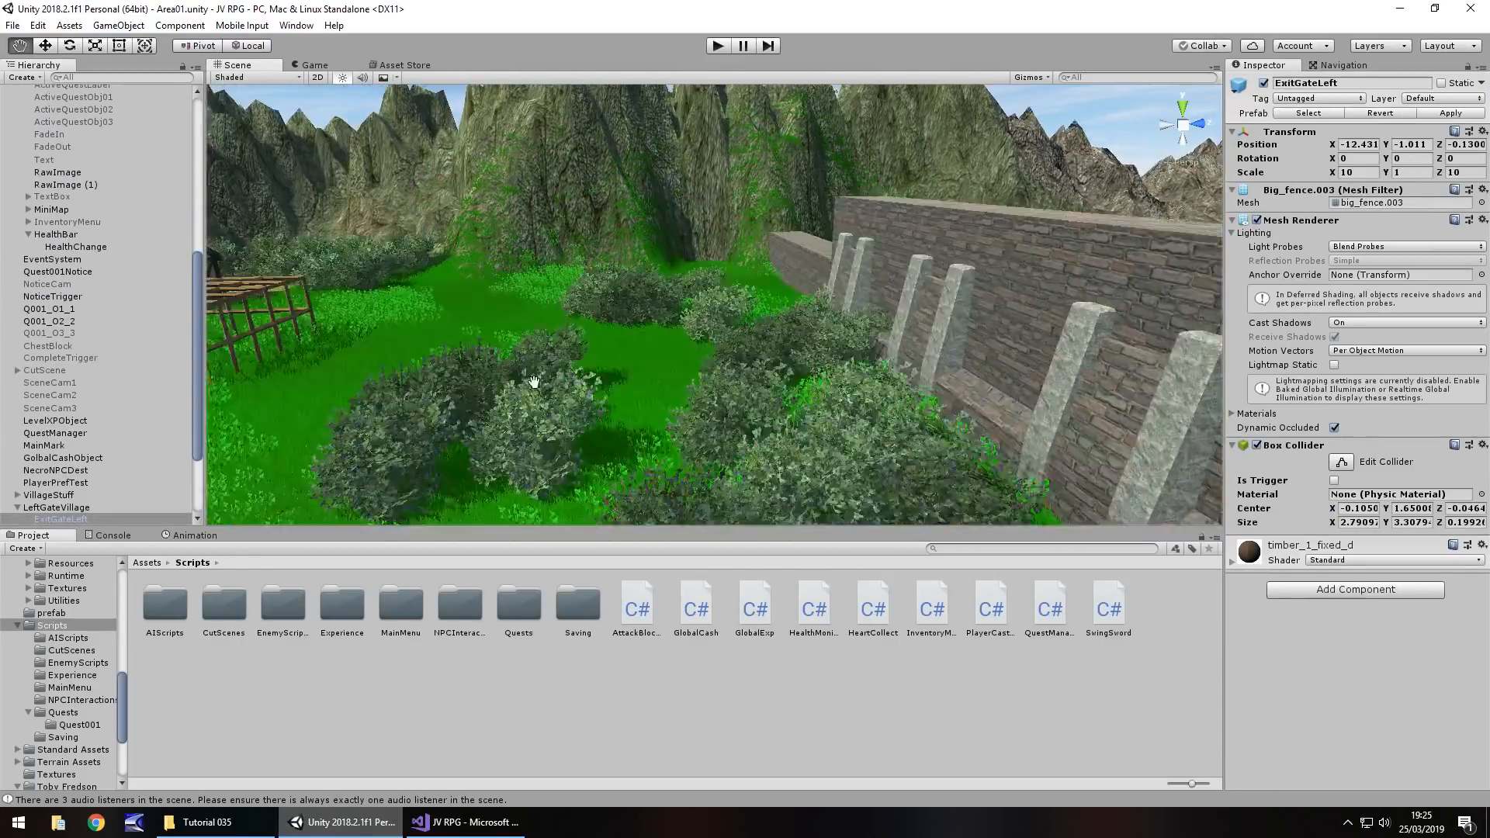
Select BossSpider and bring up its SpiderBossAttack script in Visual Studio
{"action": "left_click_drag", "start_coordinate": [533, 380], "coordinate": [913, 281]}
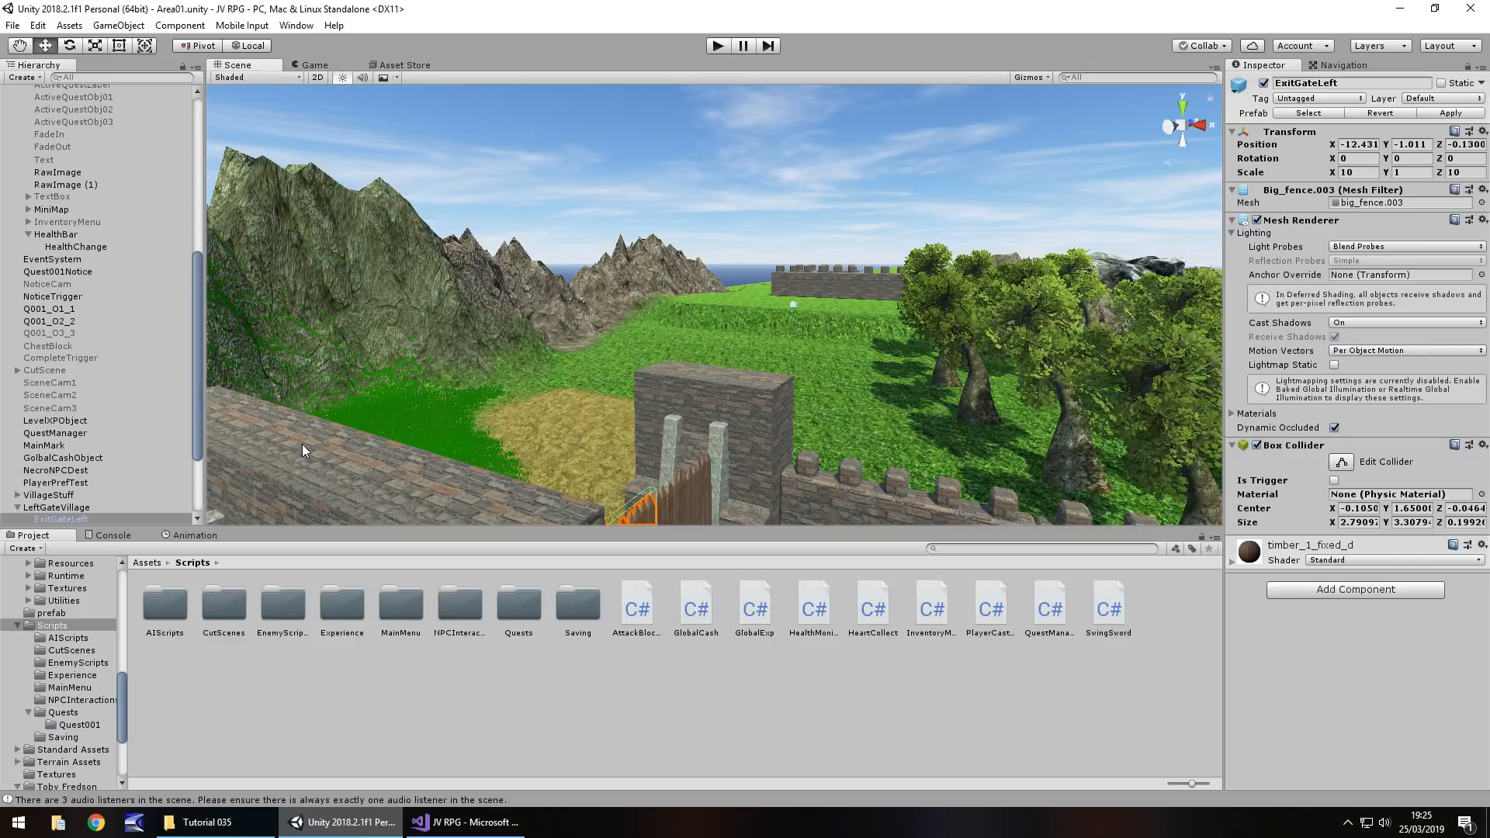
{"action": "mouse_move", "coordinate": [608, 196]}
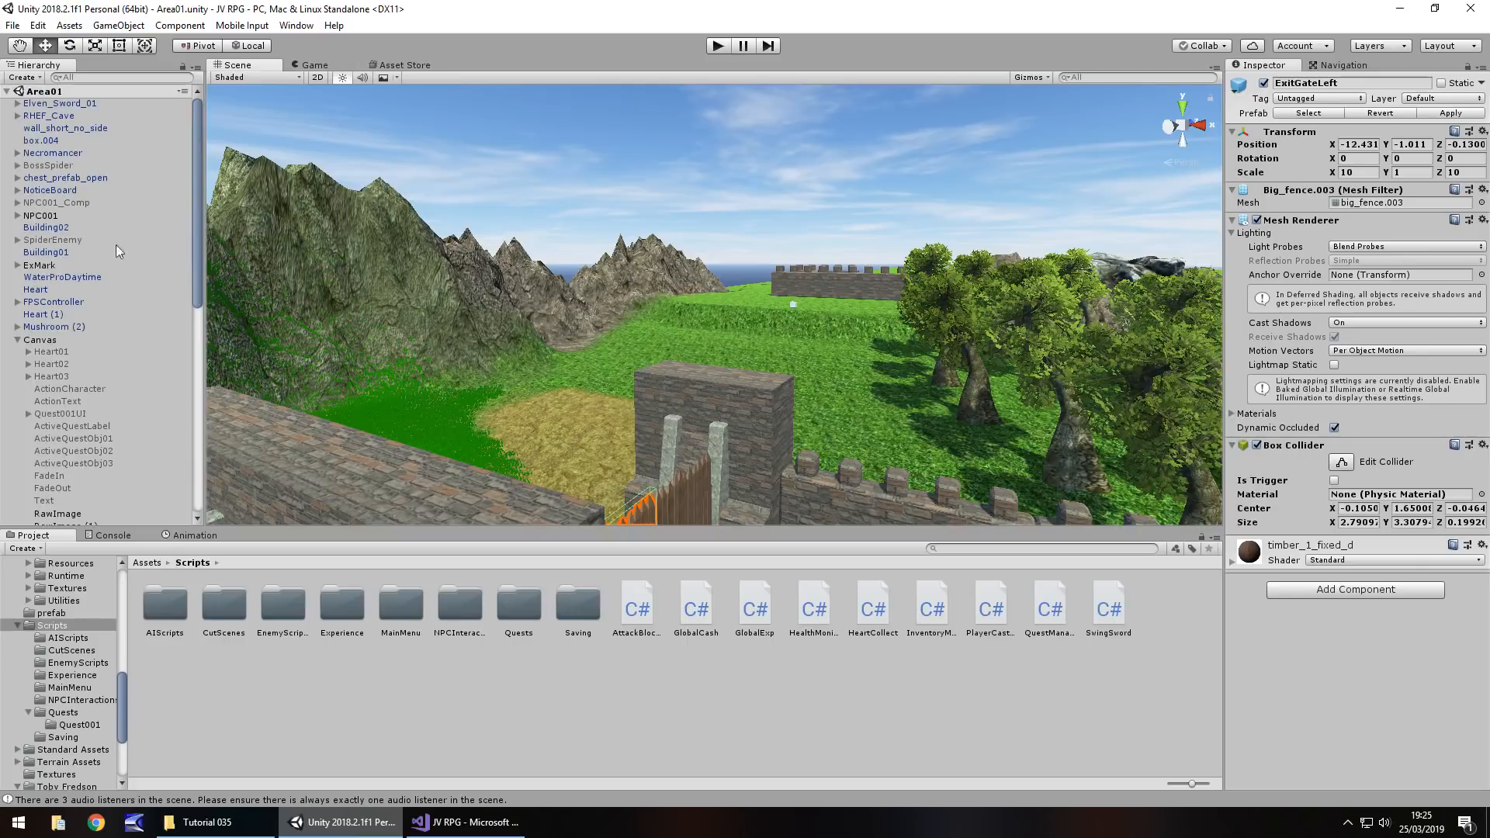
{"action": "left_click", "coordinate": [48, 165]}
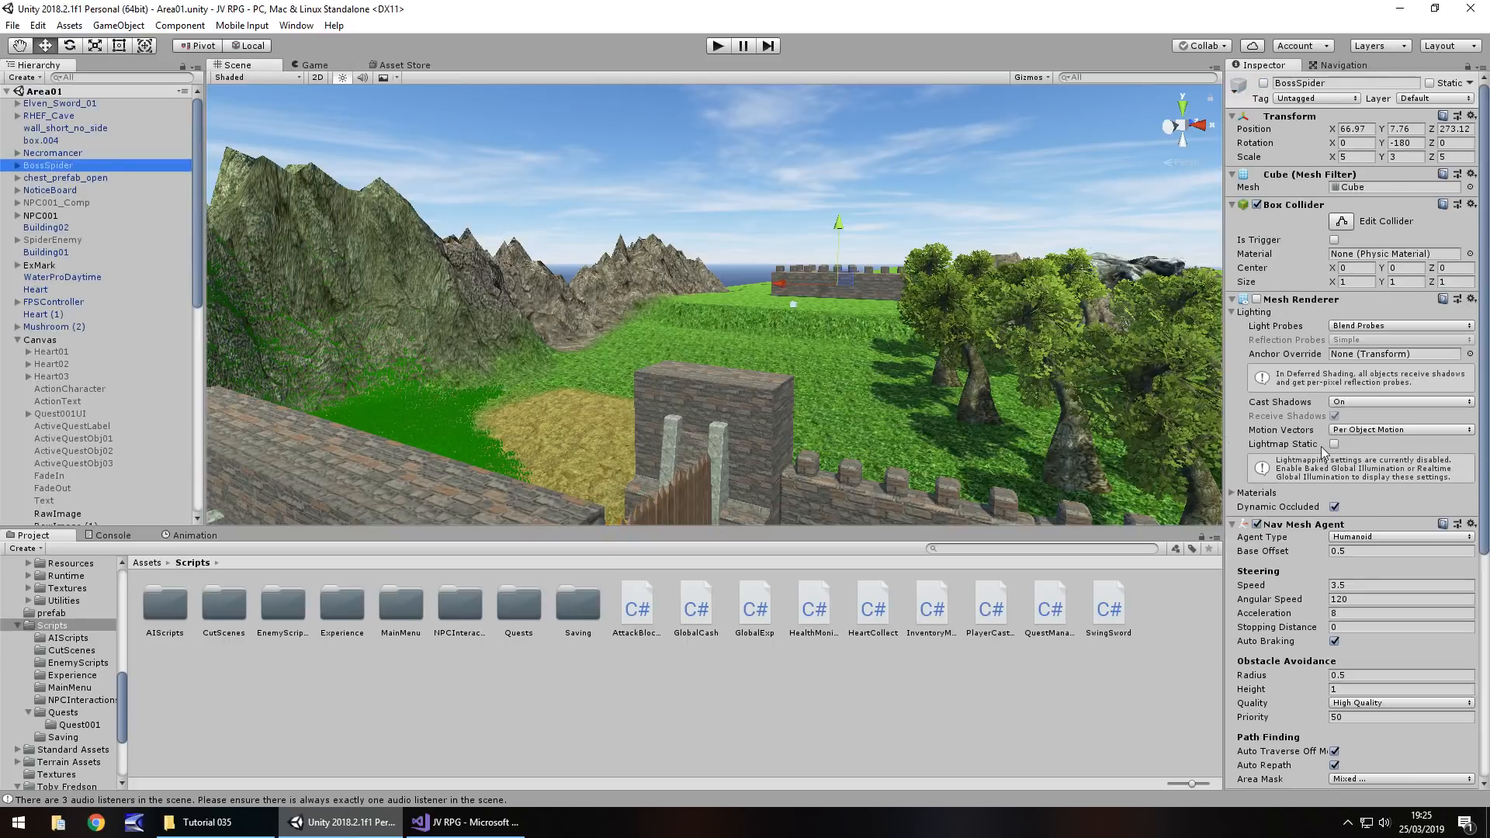
{"action": "scroll", "scroll_direction": "down", "scroll_amount": 3}
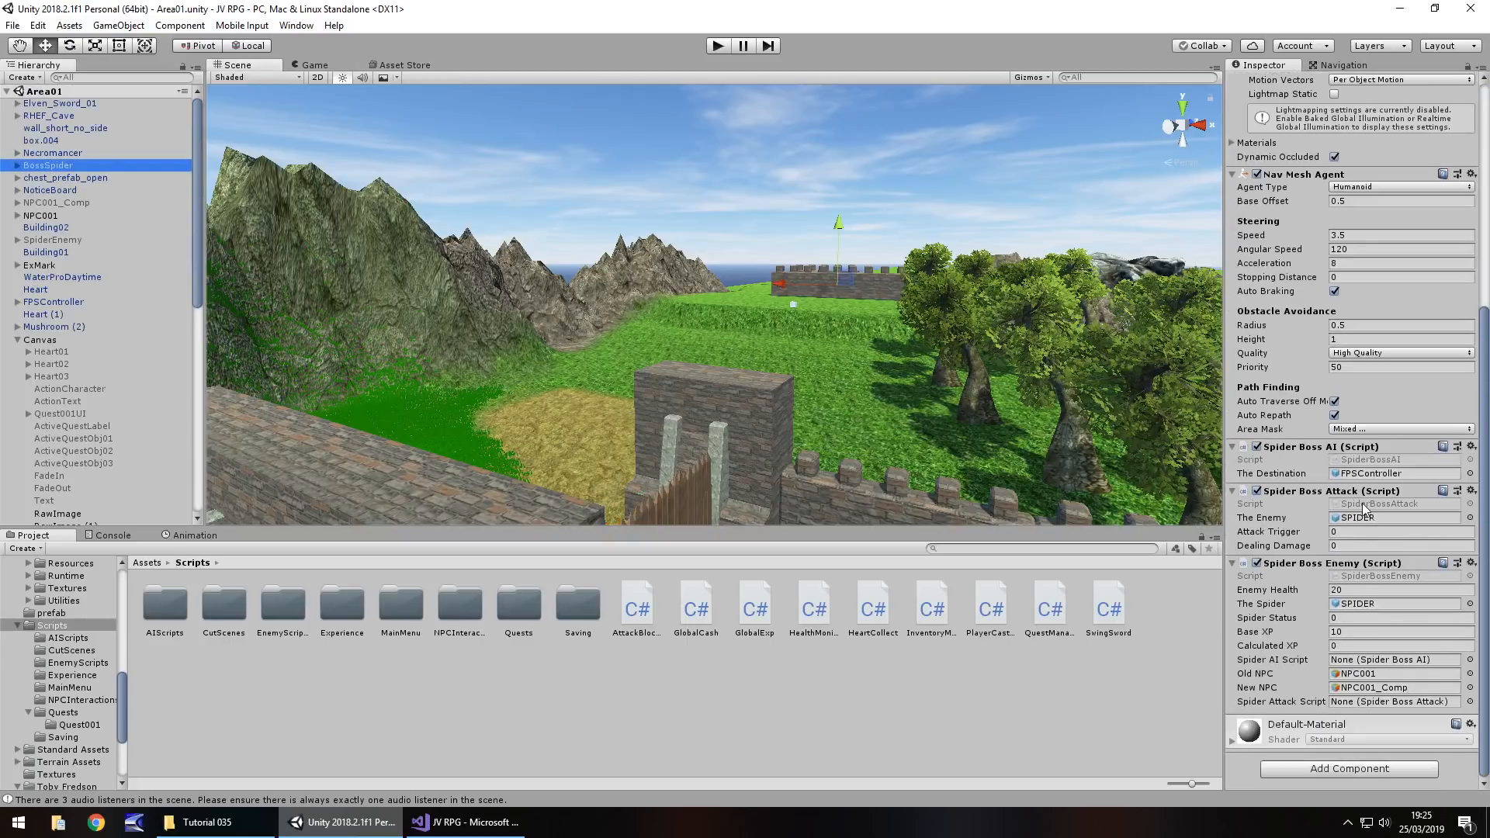
{"action": "left_click", "coordinate": [464, 823]}
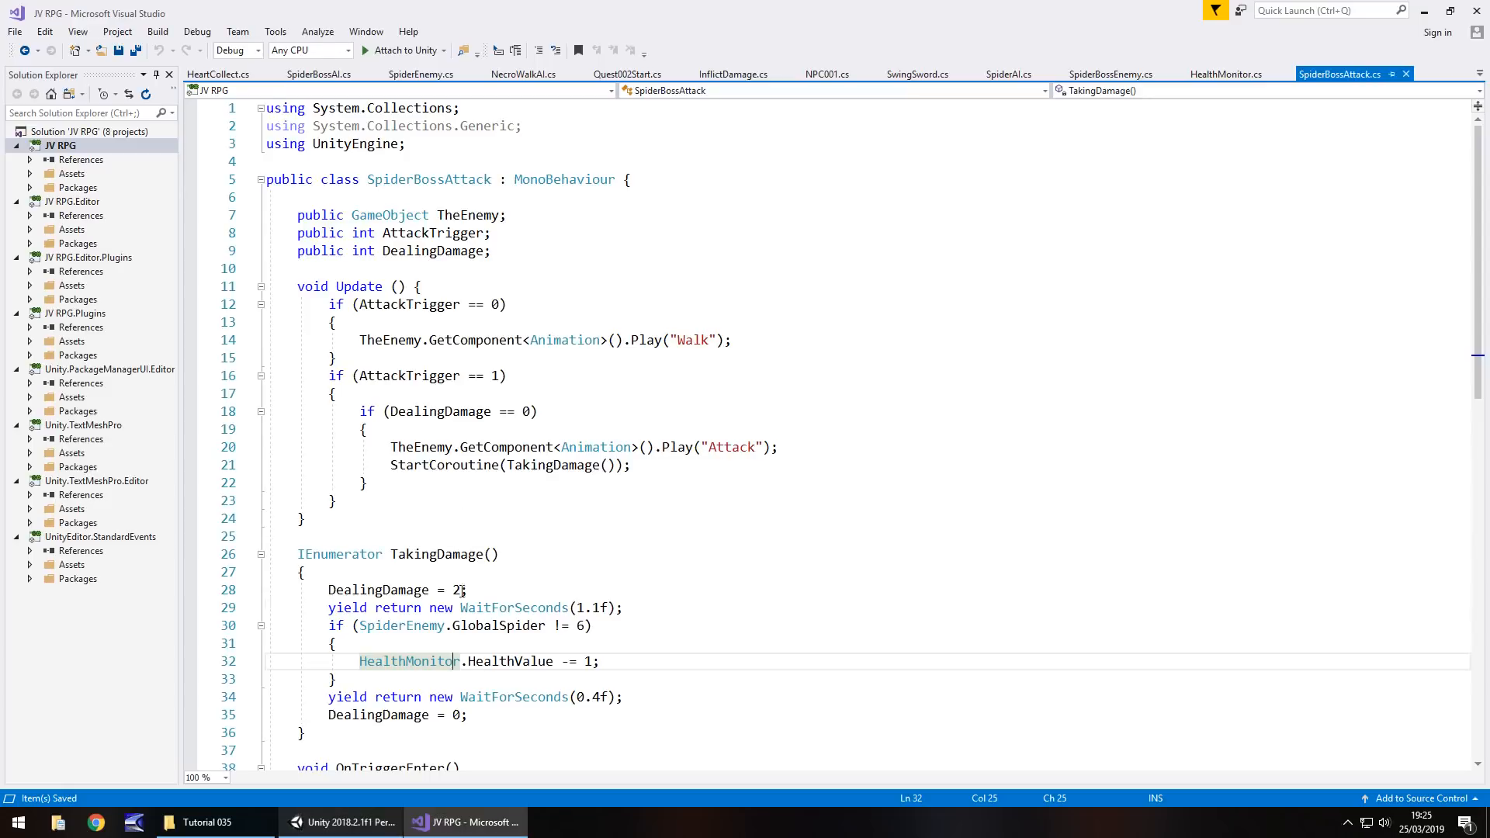
Make the boss hit subtract 20 from HealthValue and return to Unity
{"action": "scroll", "scroll_direction": "down", "scroll_amount": 3}
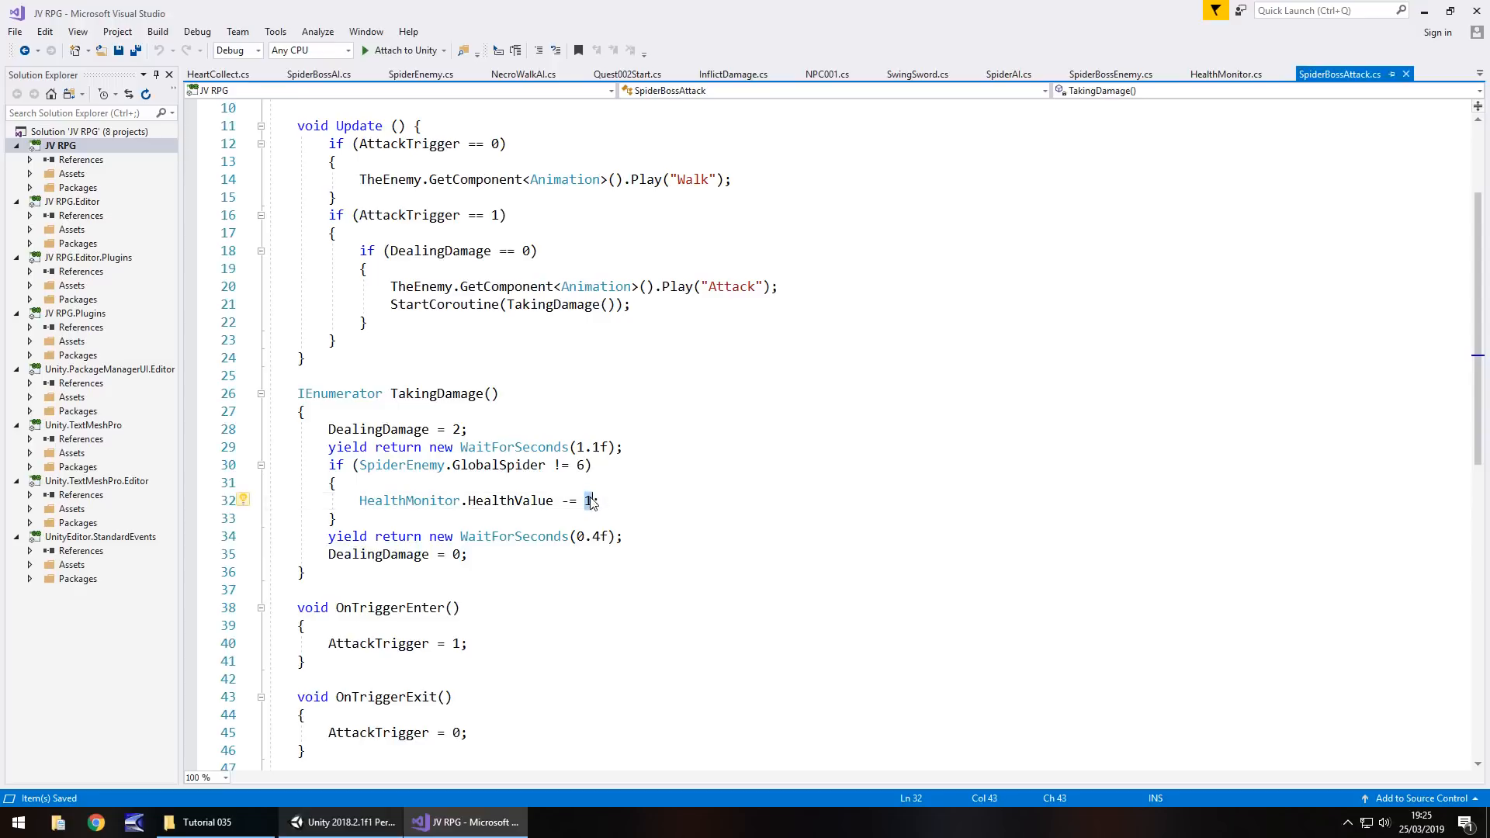
{"action": "type", "text": "0"}
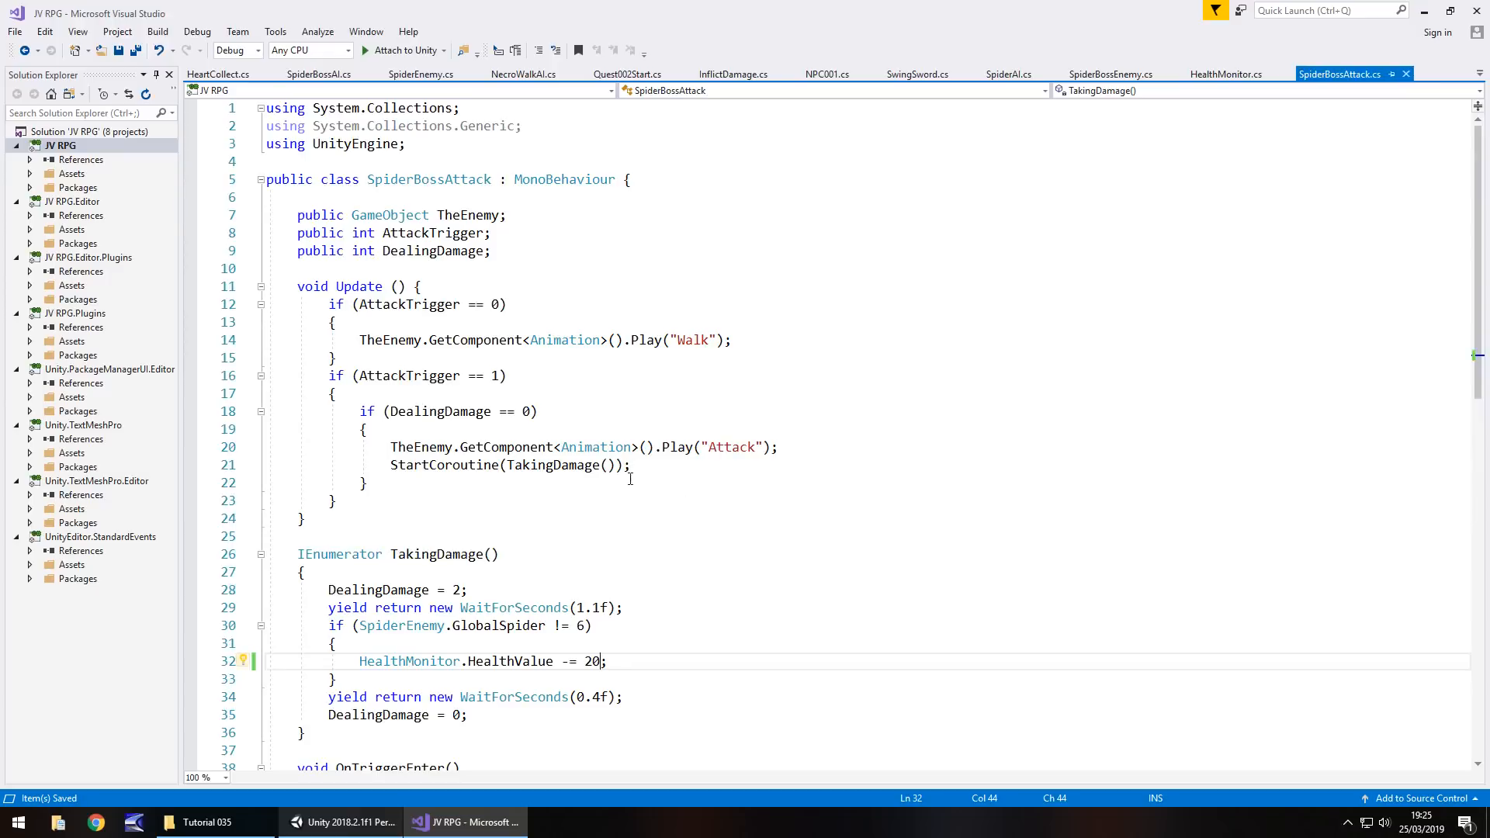
{"action": "left_click", "coordinate": [349, 822]}
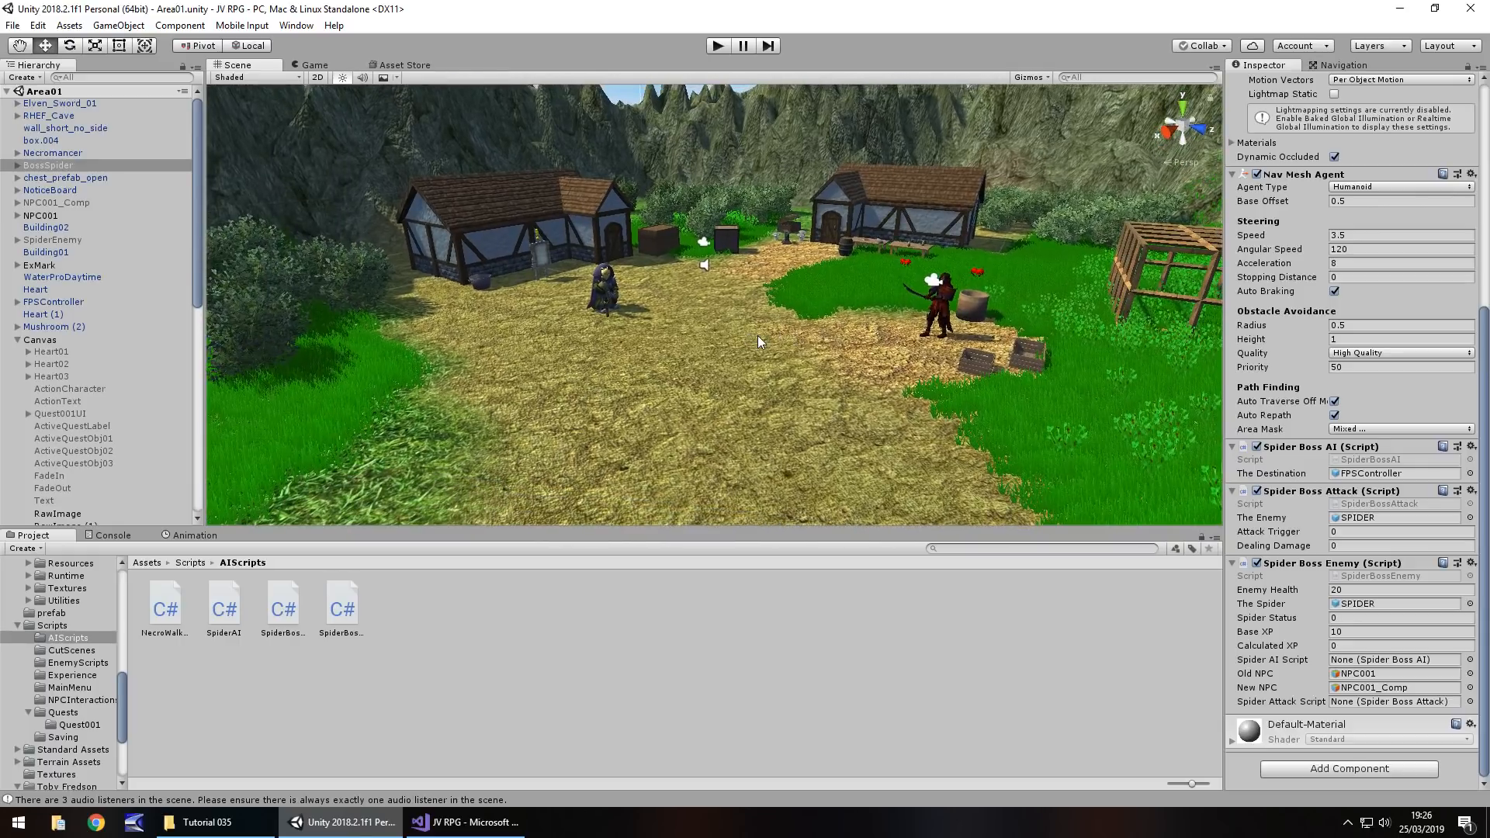
{"action": "mouse_move", "coordinate": [573, 391]}
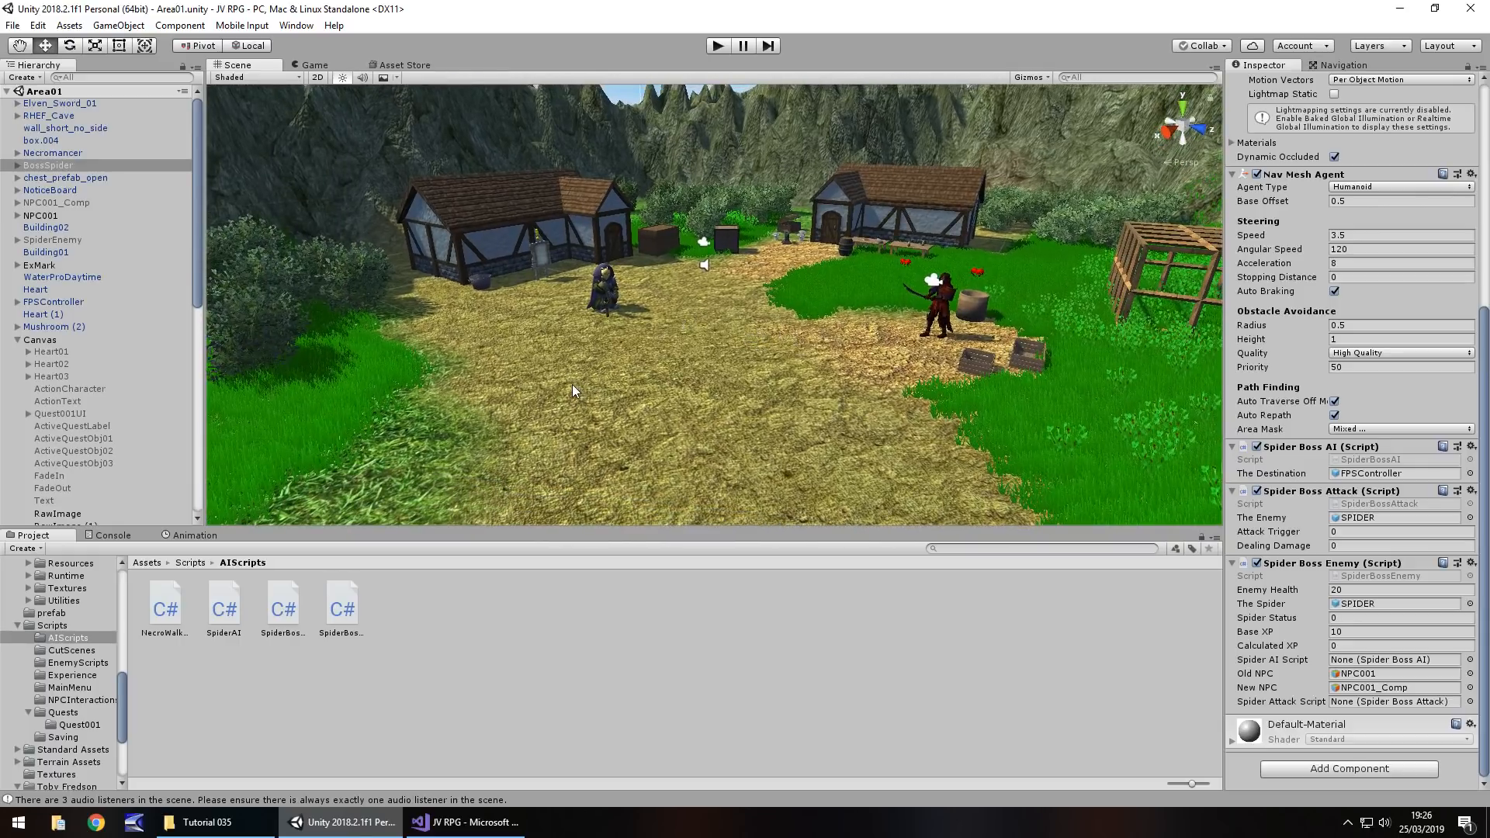
{"action": "mouse_move", "coordinate": [731, 305]}
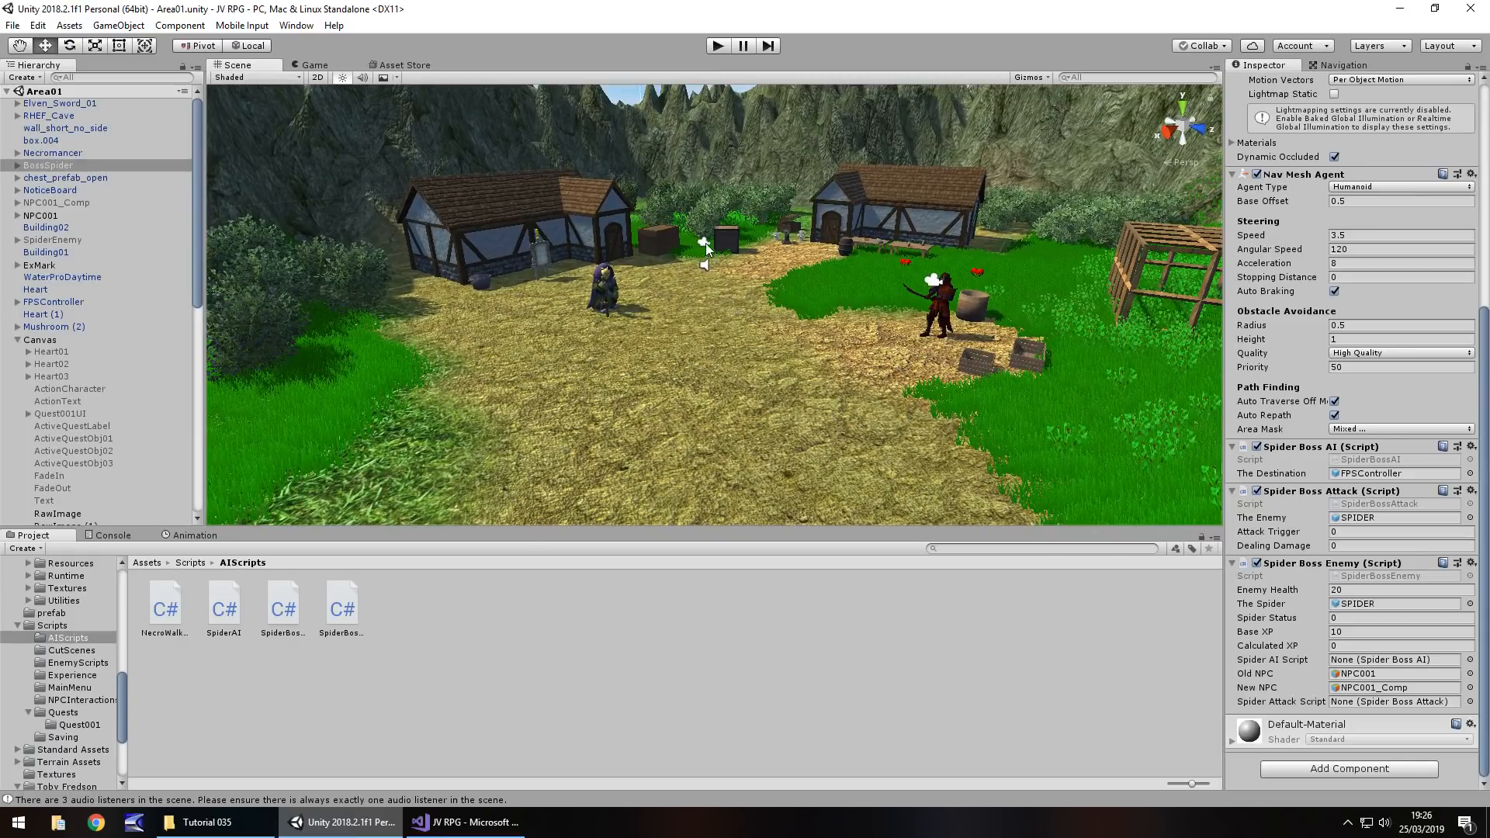
Select FPSController and reveal its Footstep Sounds list holding Footstep01 and Footstep02
{"action": "left_click", "coordinate": [55, 301]}
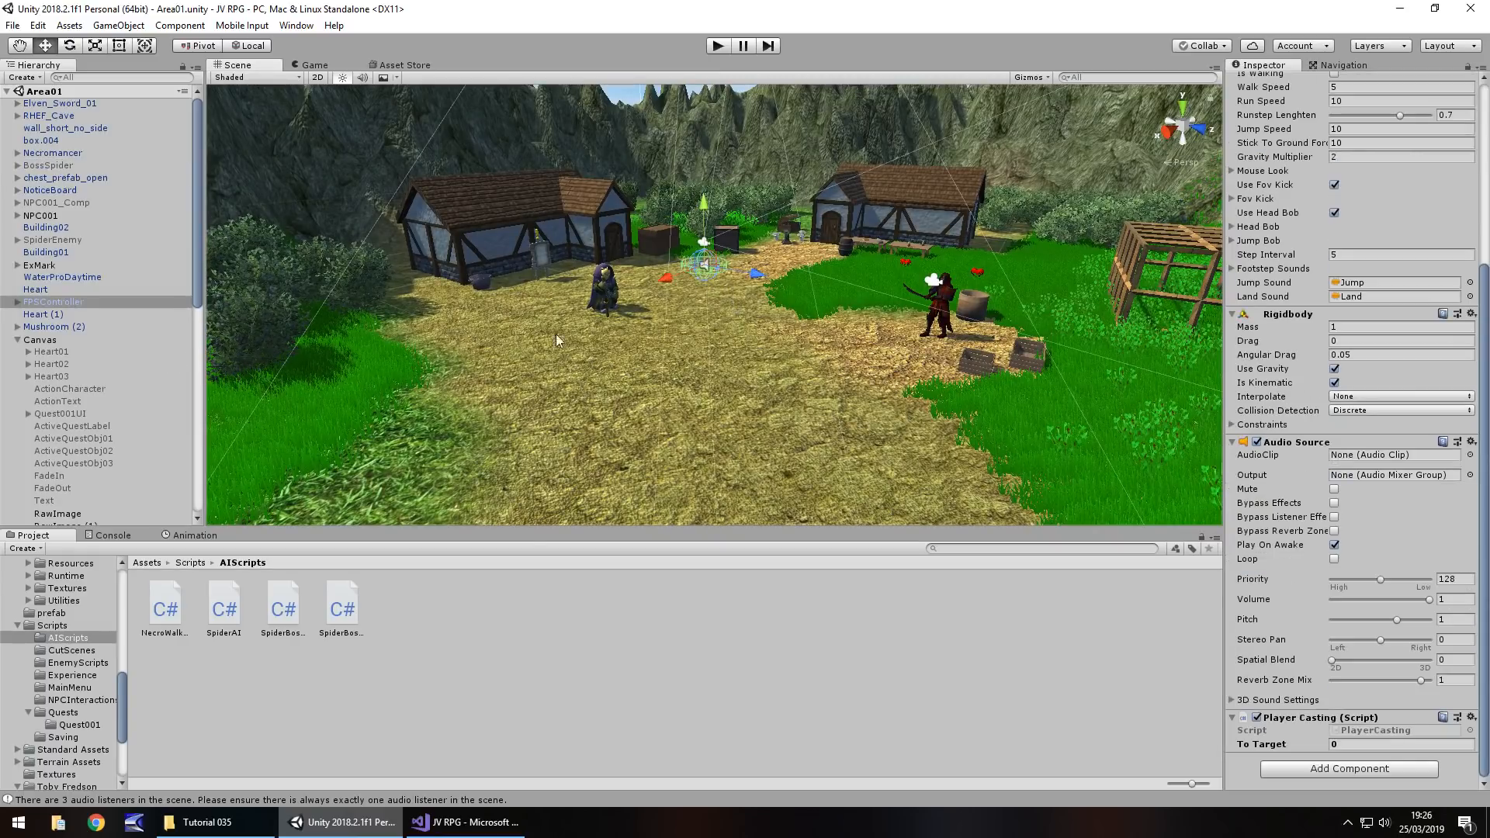
{"action": "left_click", "coordinate": [53, 301]}
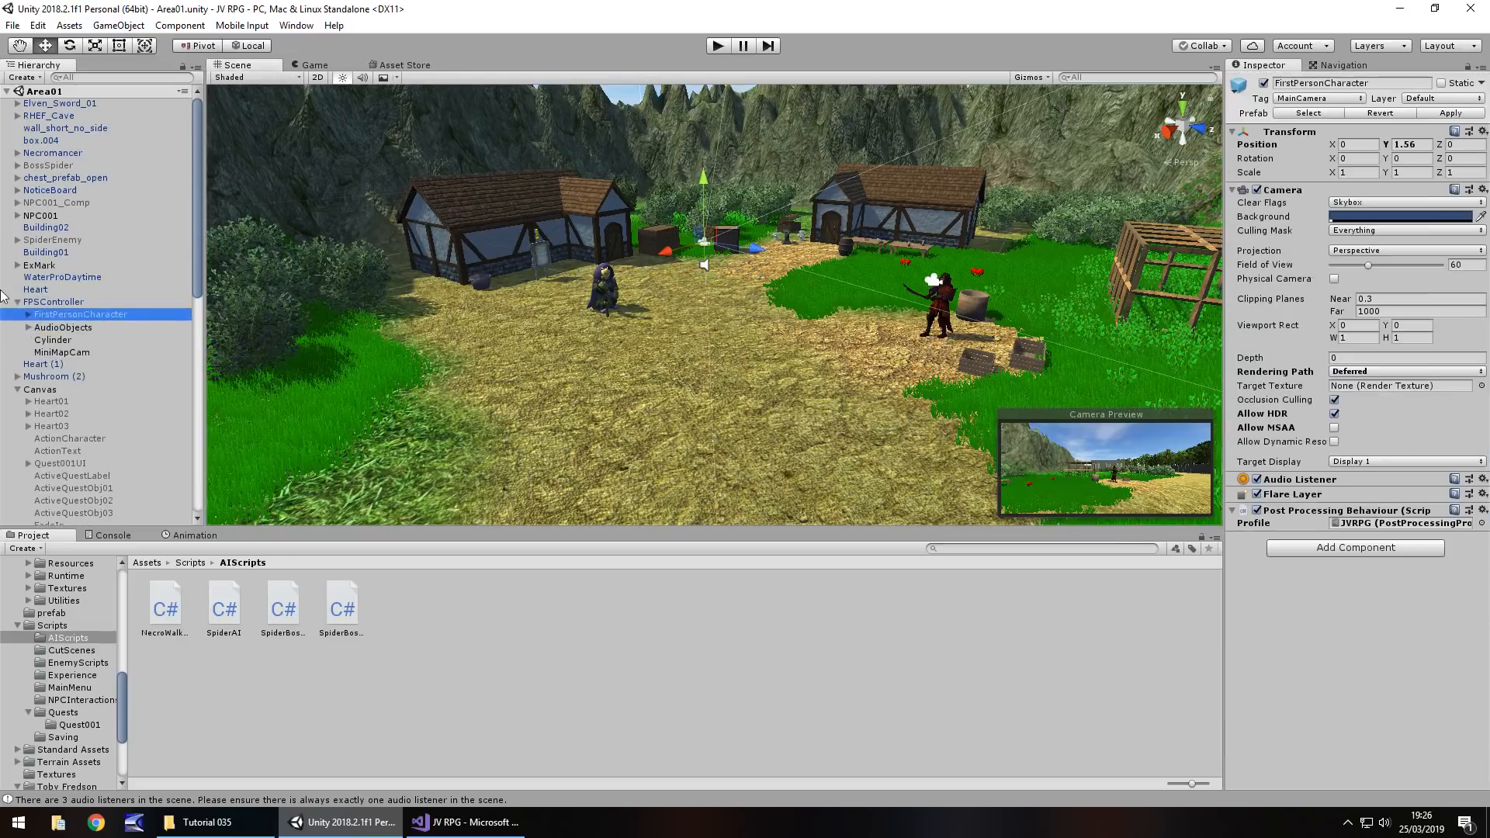
{"action": "left_click", "coordinate": [54, 302]}
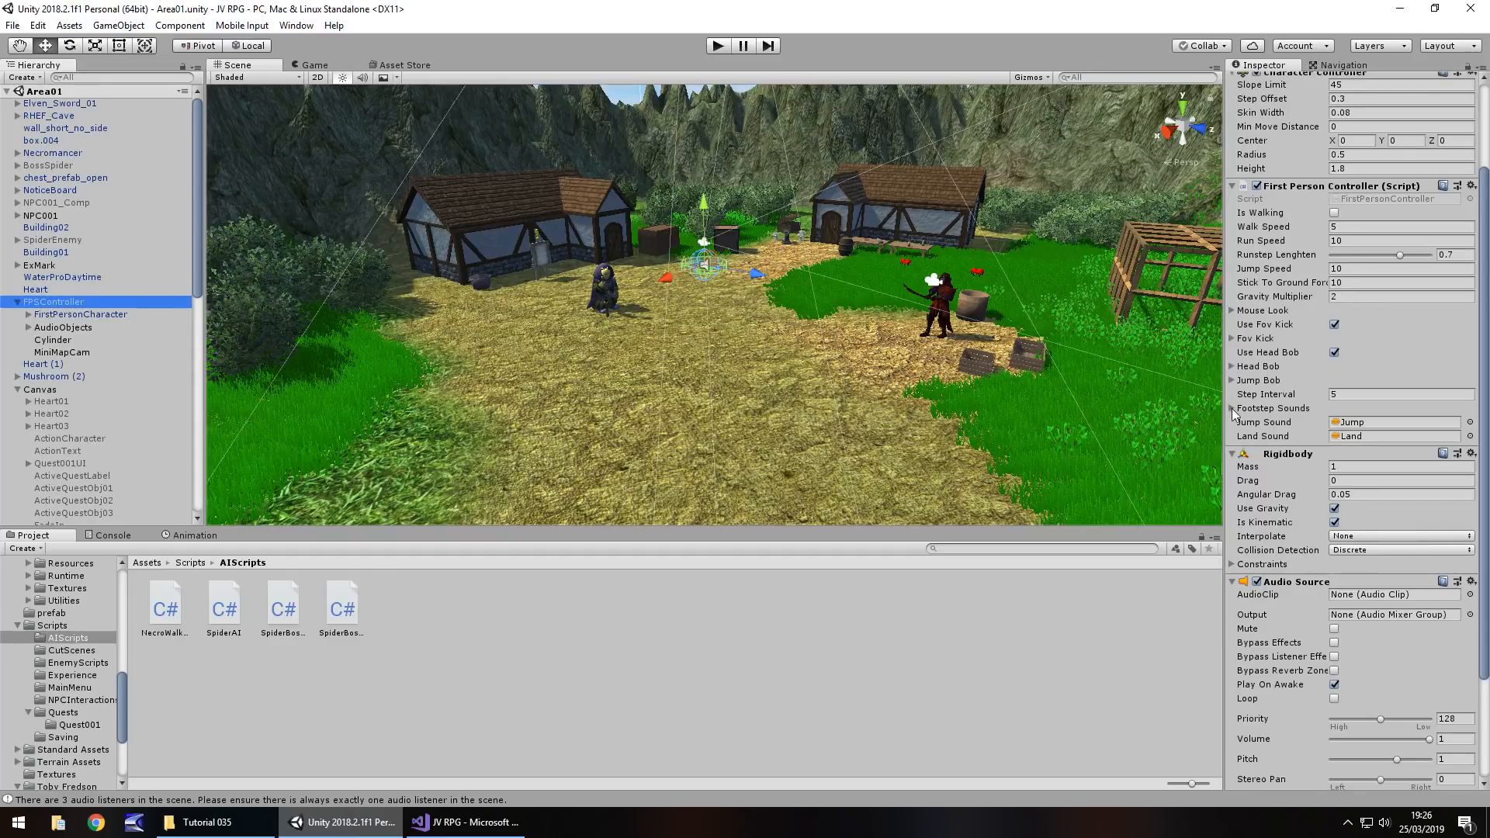
{"action": "left_click", "coordinate": [1236, 408]}
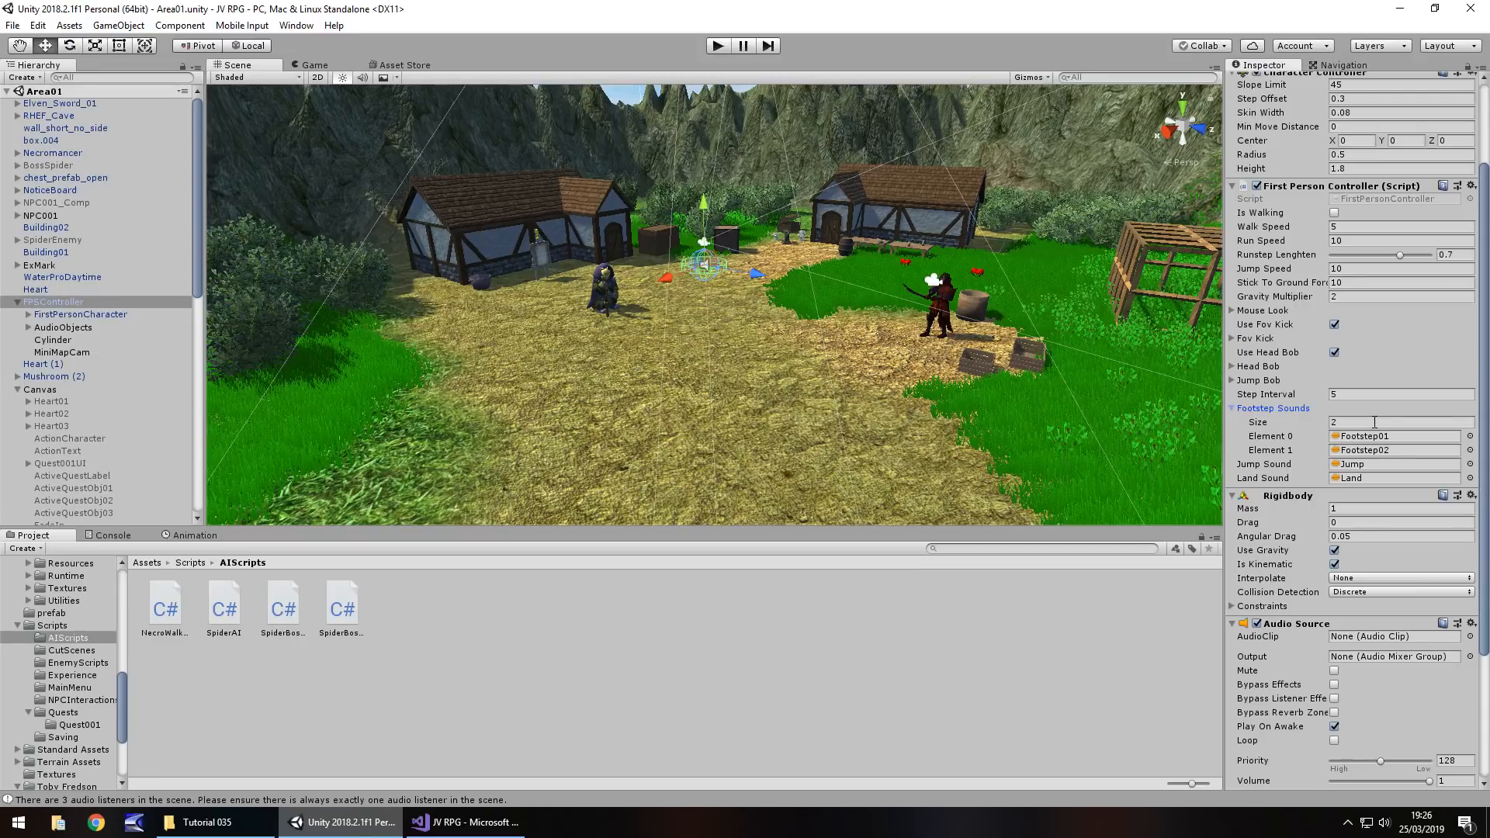
{"action": "mouse_move", "coordinate": [795, 413]}
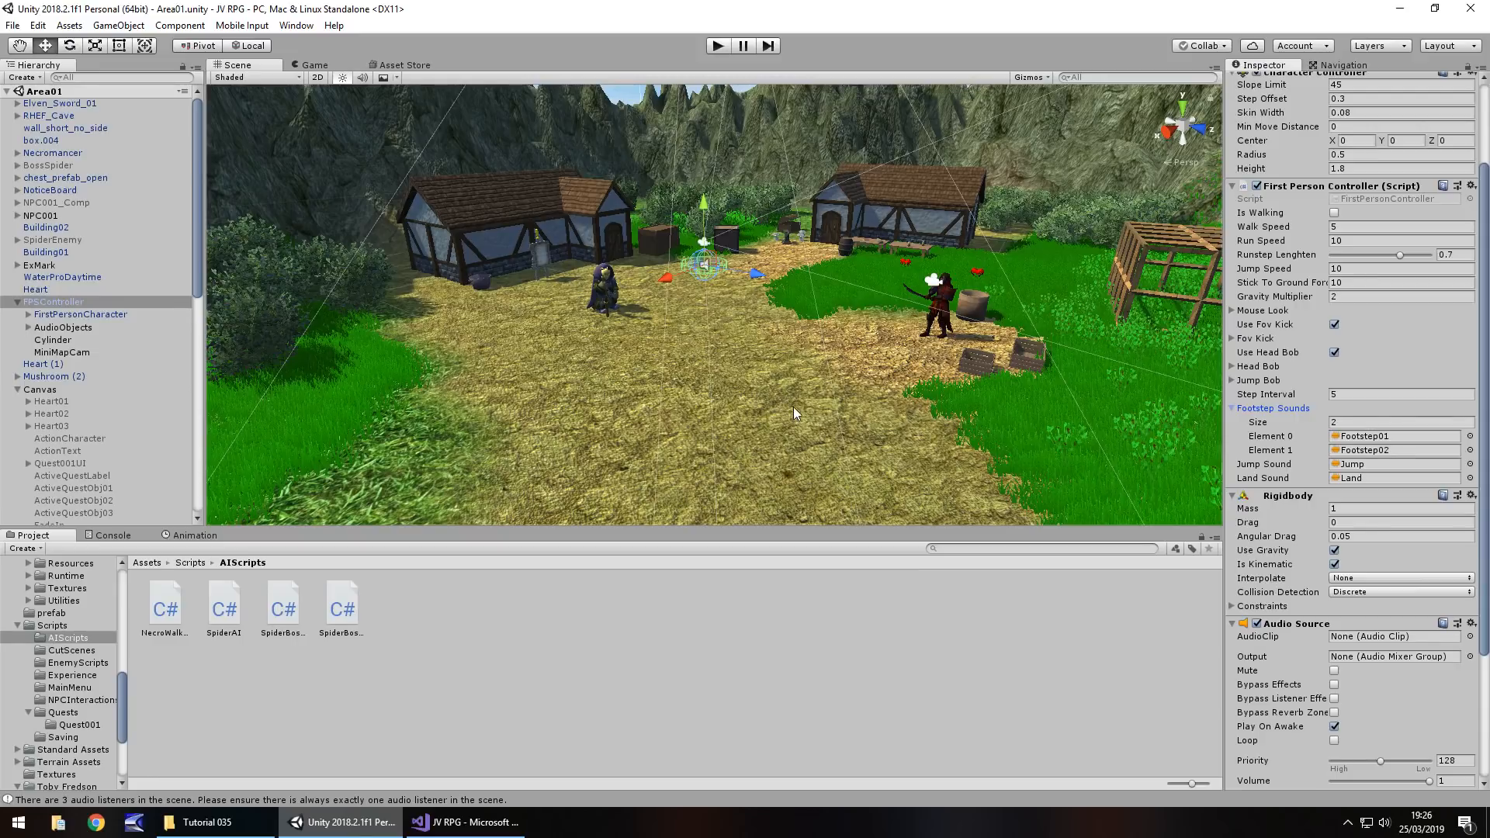
{"action": "mouse_move", "coordinate": [685, 386]}
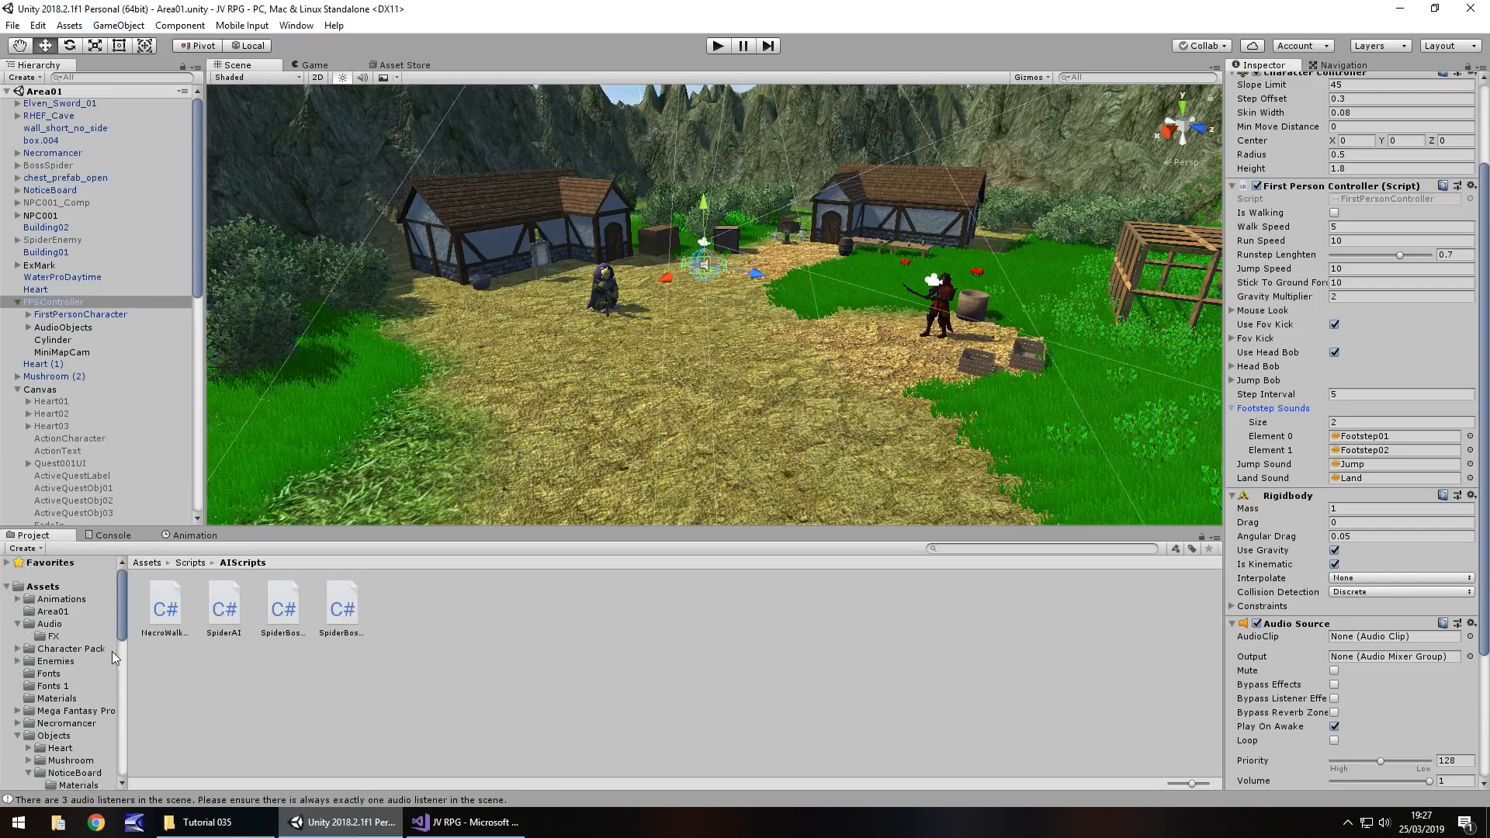
{"action": "mouse_move", "coordinate": [803, 300]}
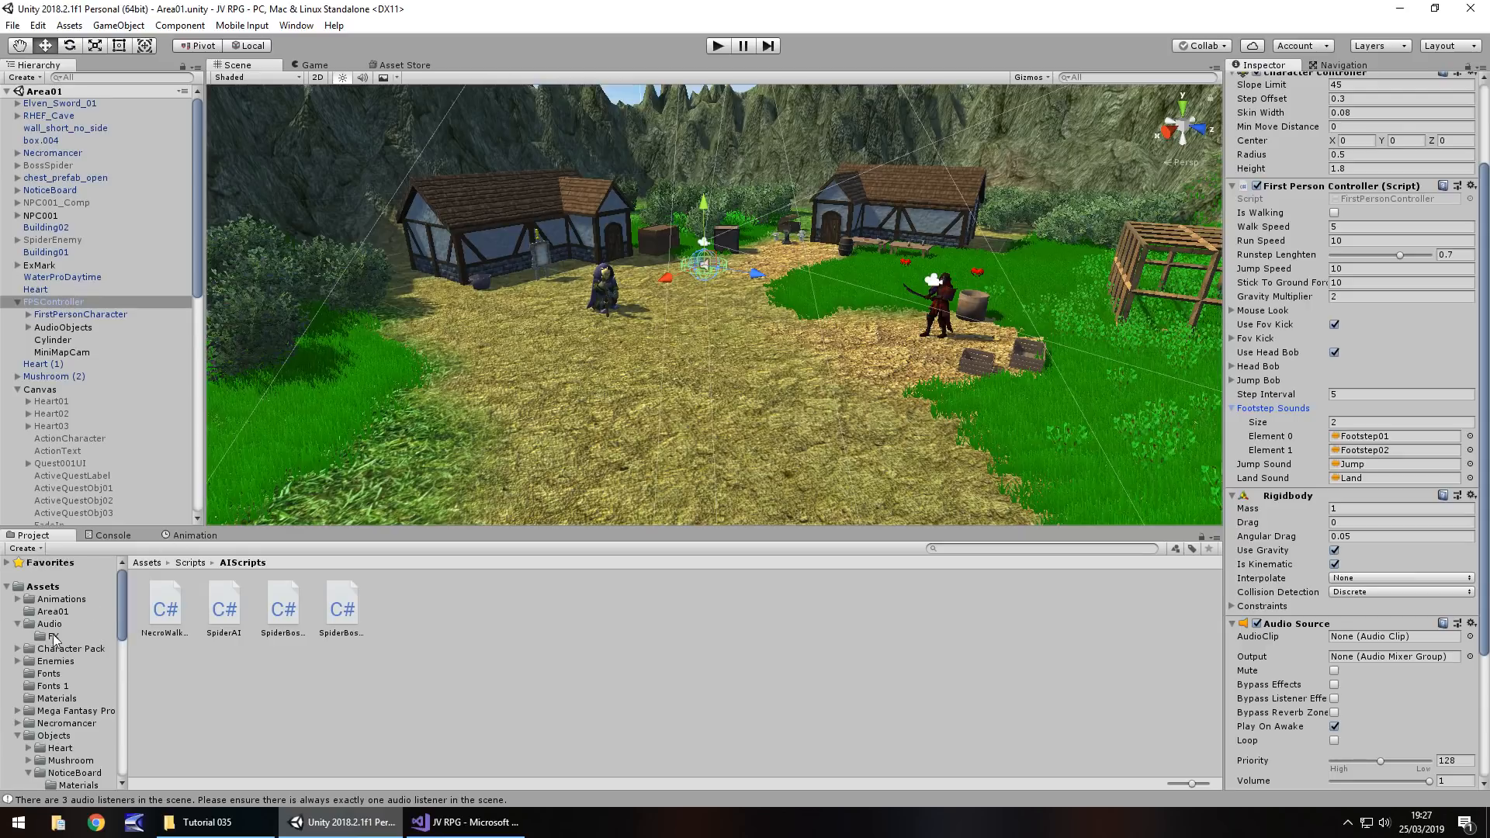
Bring GrassStep01 and GrassStep02 into the Assets > Audio > FX folder
{"action": "left_click", "coordinate": [201, 823]}
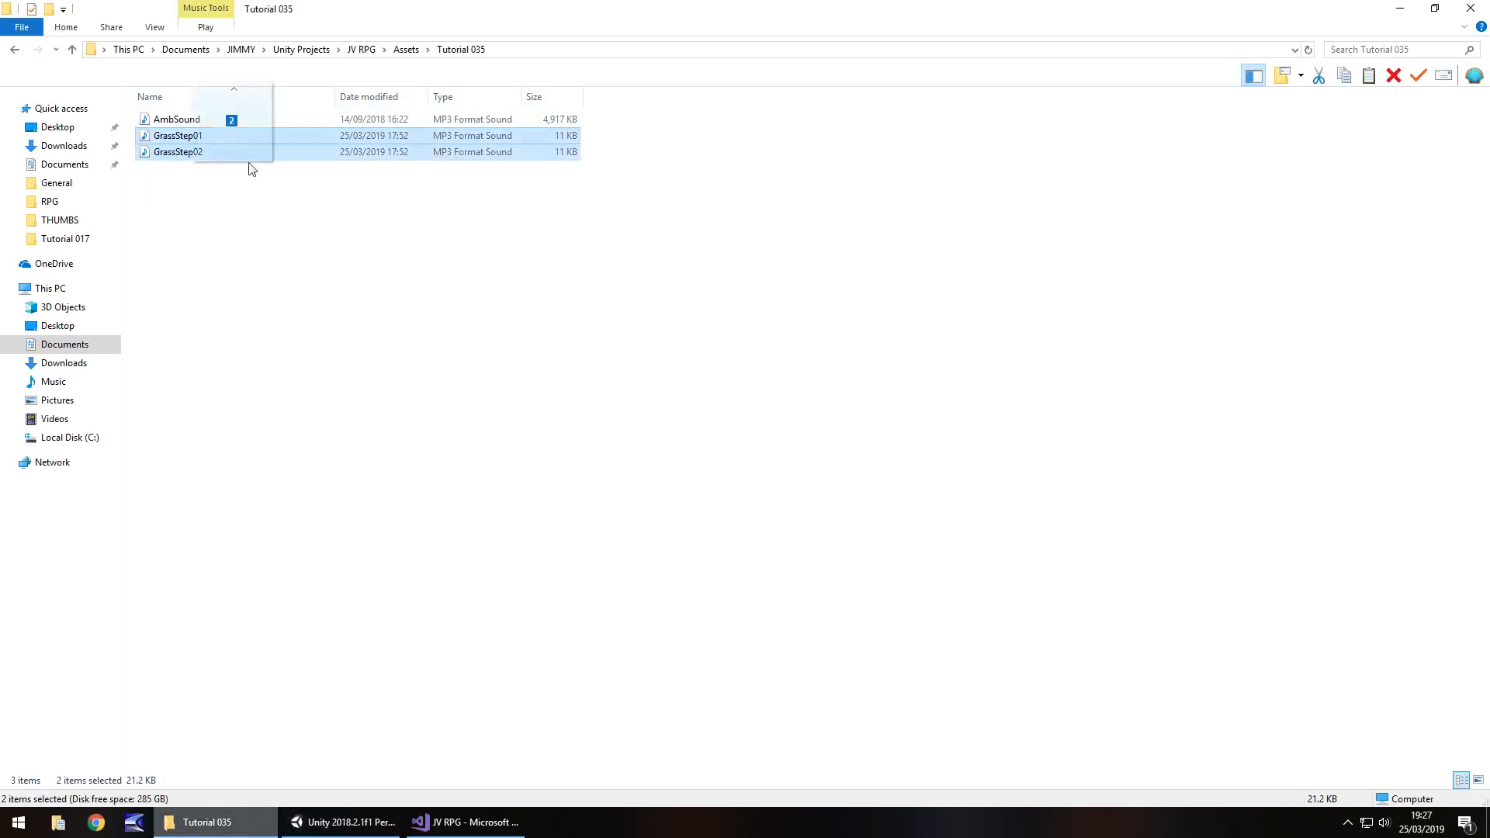
{"action": "left_click", "coordinate": [337, 823]}
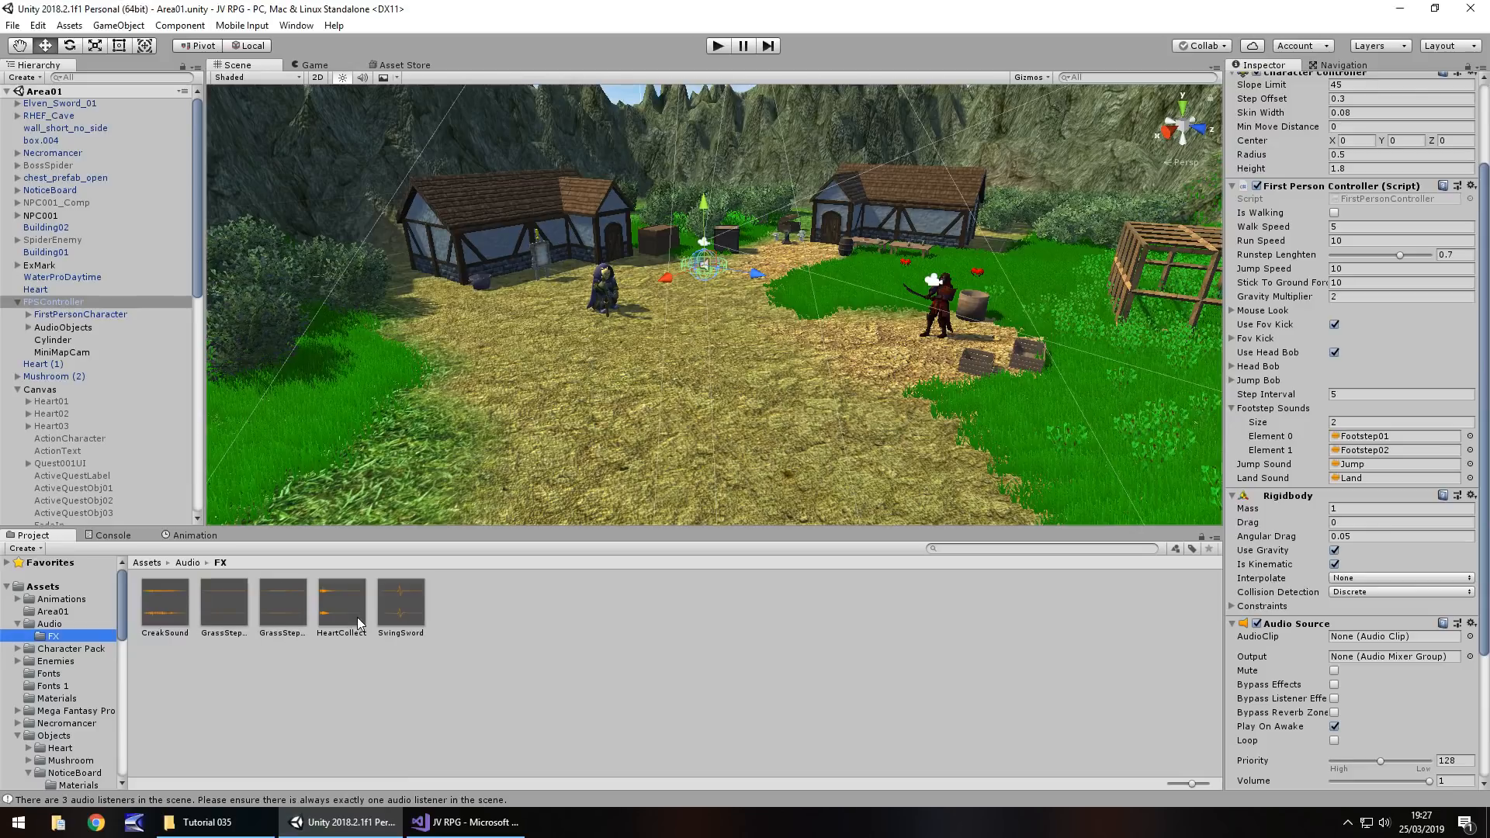
{"action": "mouse_move", "coordinate": [492, 783]}
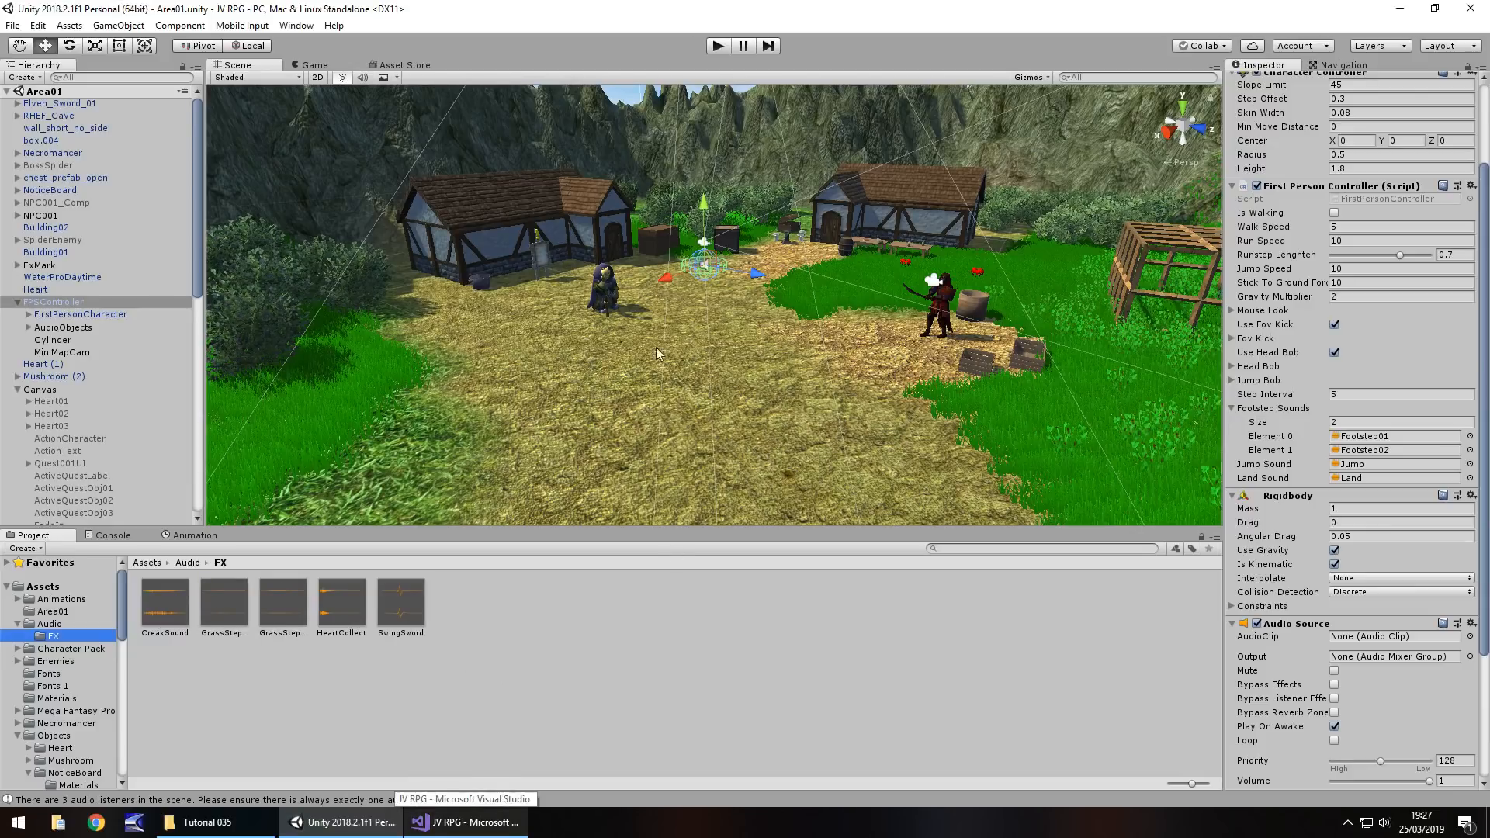
{"action": "mouse_move", "coordinate": [898, 649]}
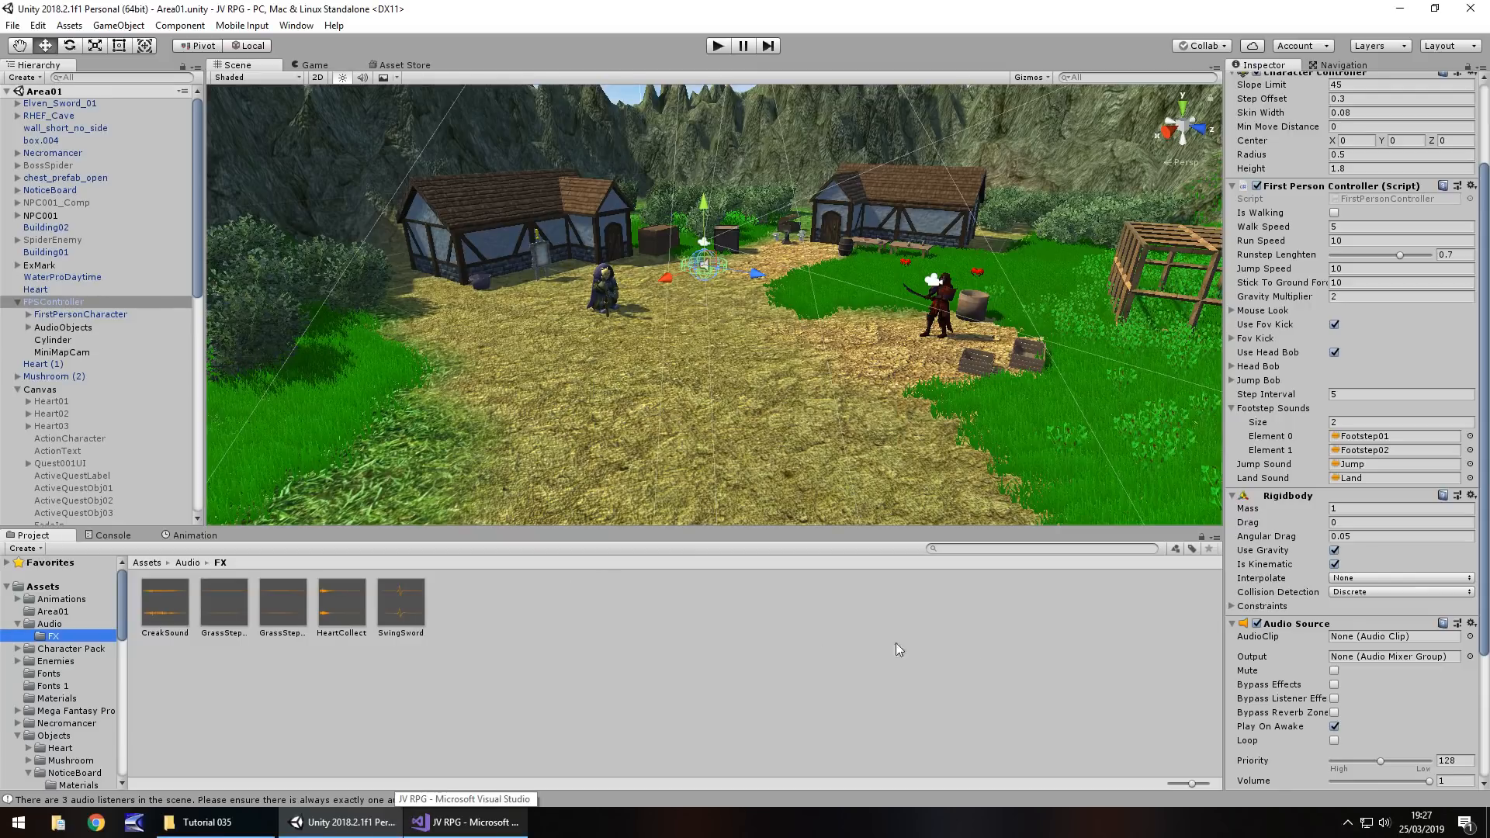
{"action": "mouse_move", "coordinate": [1289, 450]}
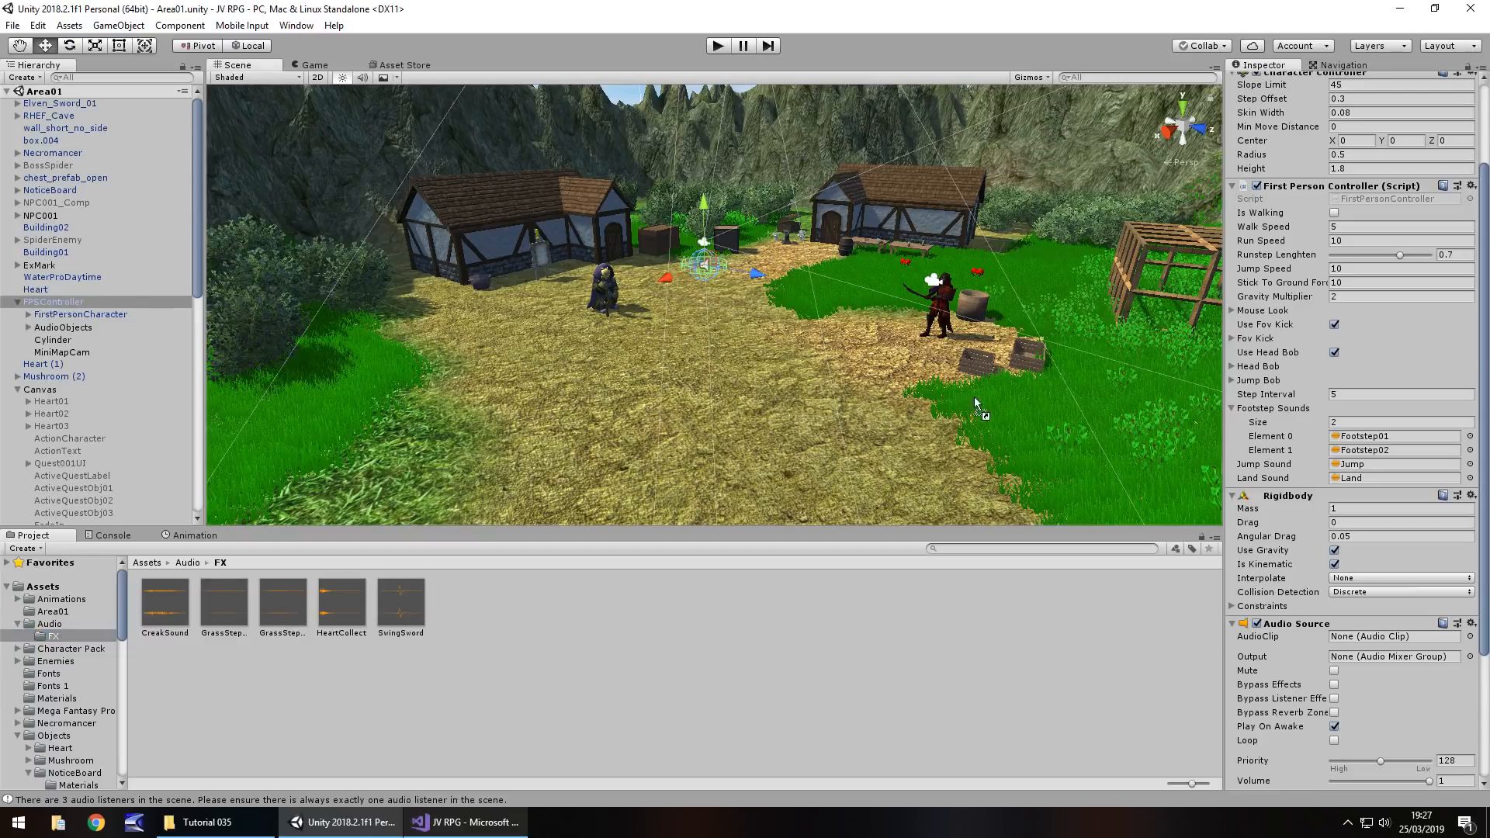
Assign GrassStep01 and GrassStep02 to the FPSController's two footstep slots and play-test briefly
{"action": "left_click_drag", "start_coordinate": [223, 599], "coordinate": [1392, 435]}
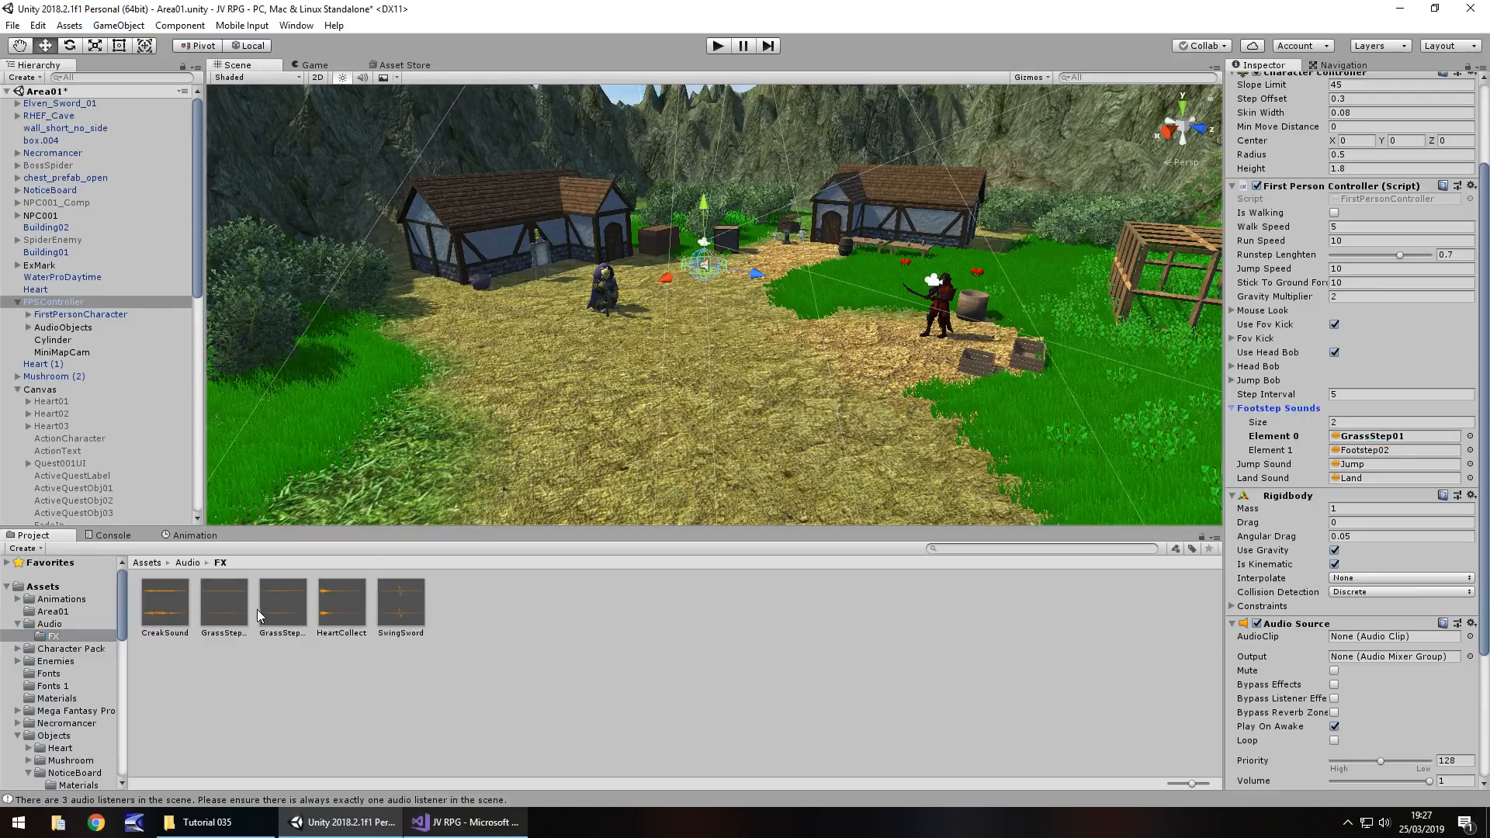
{"action": "left_click", "coordinate": [1393, 451]}
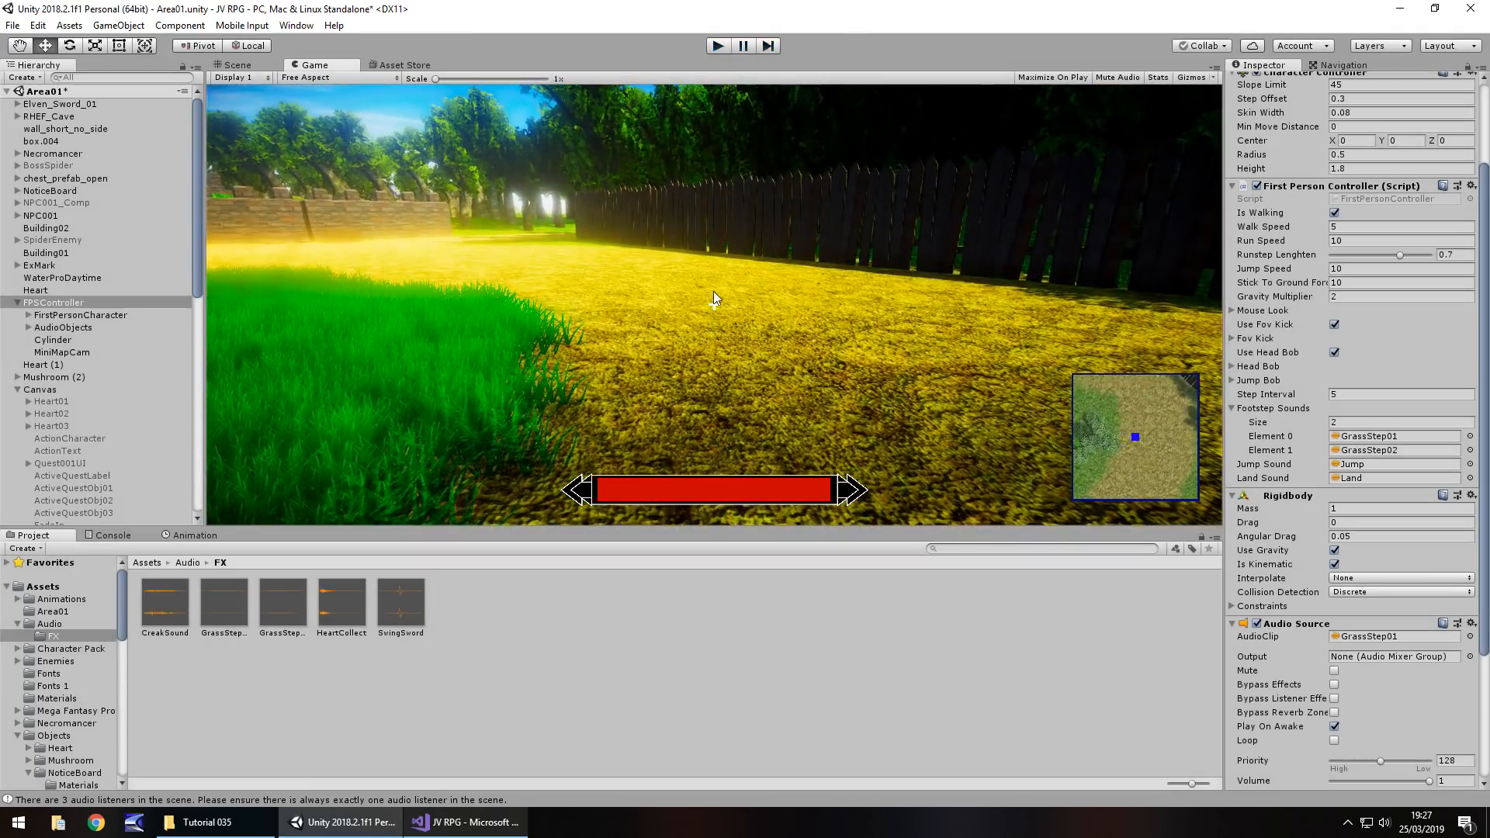
{"action": "left_click", "coordinate": [234, 66]}
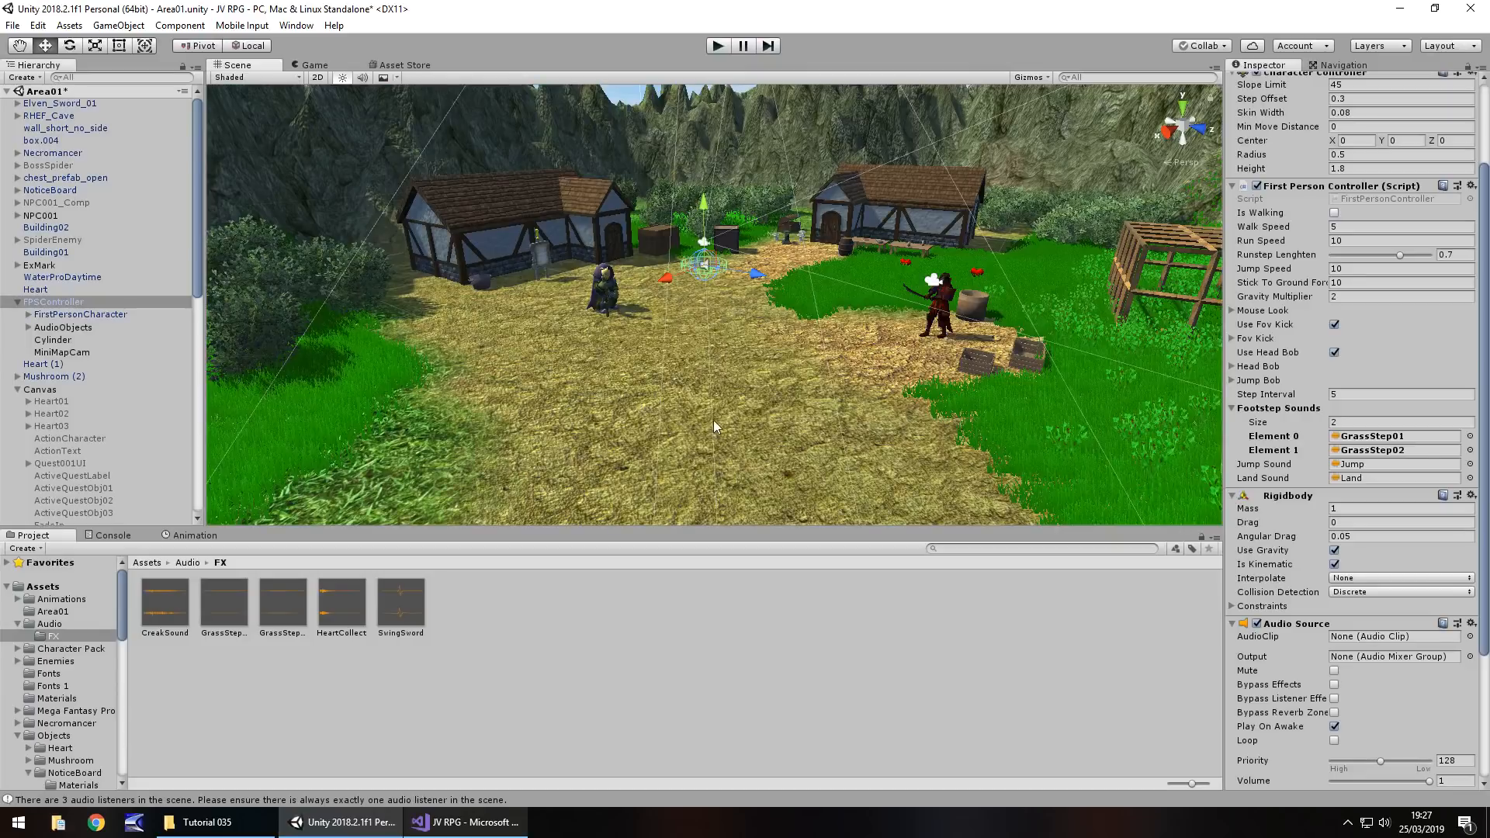
{"action": "mouse_move", "coordinate": [720, 363]}
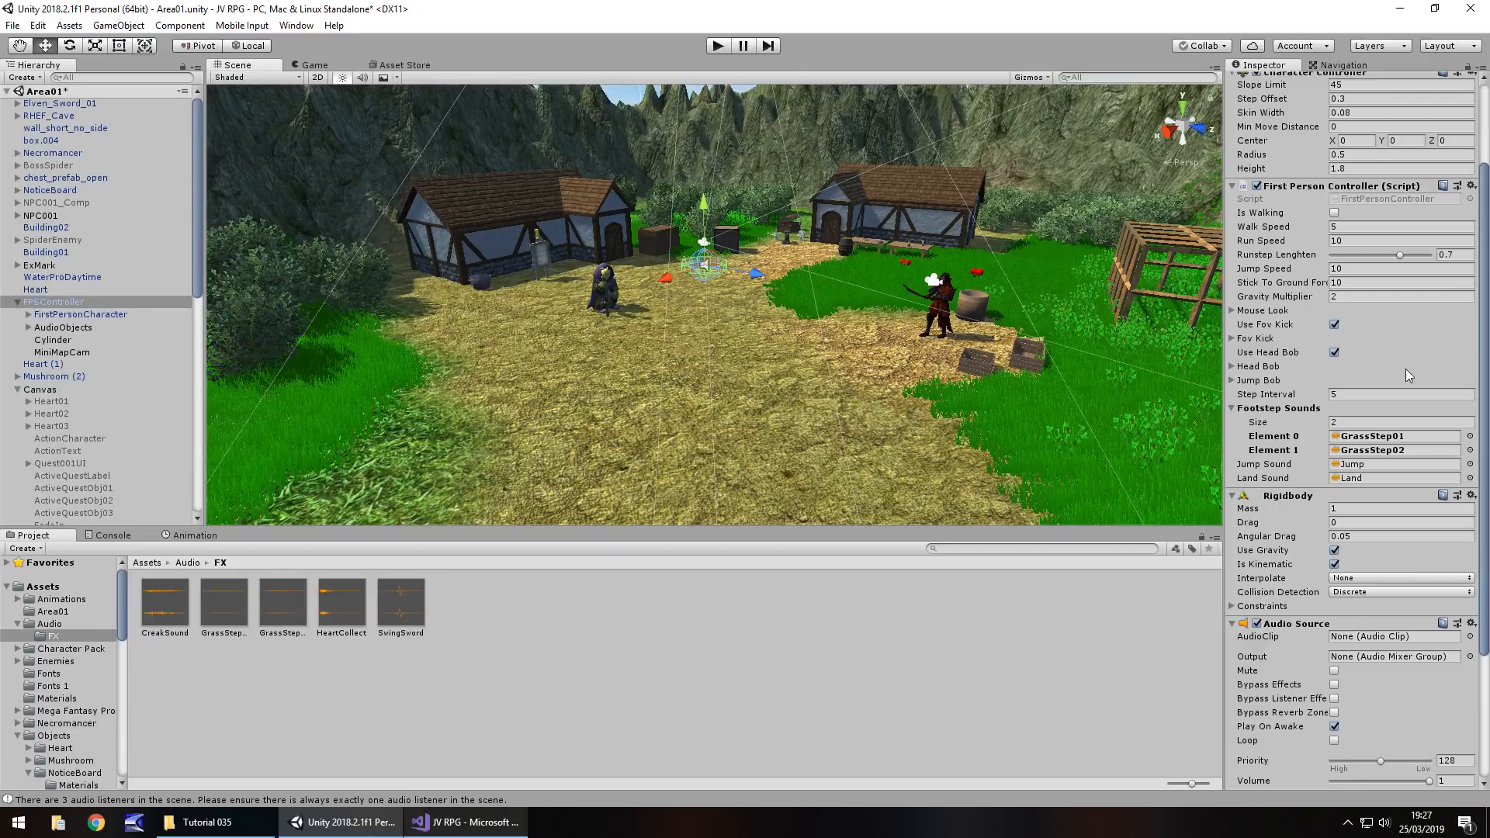
{"action": "mouse_move", "coordinate": [627, 358]}
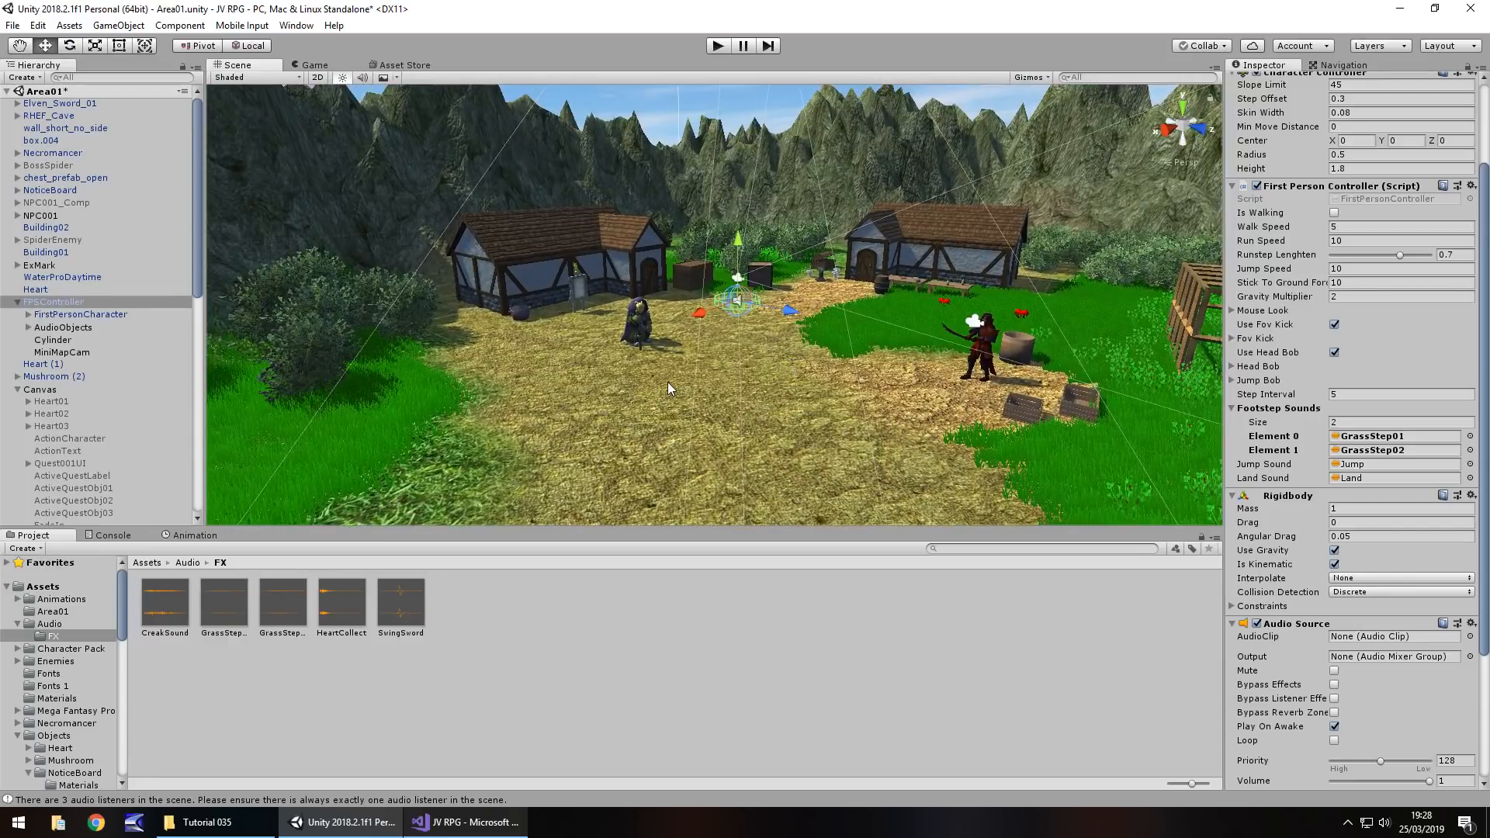
{"action": "mouse_move", "coordinate": [757, 357]}
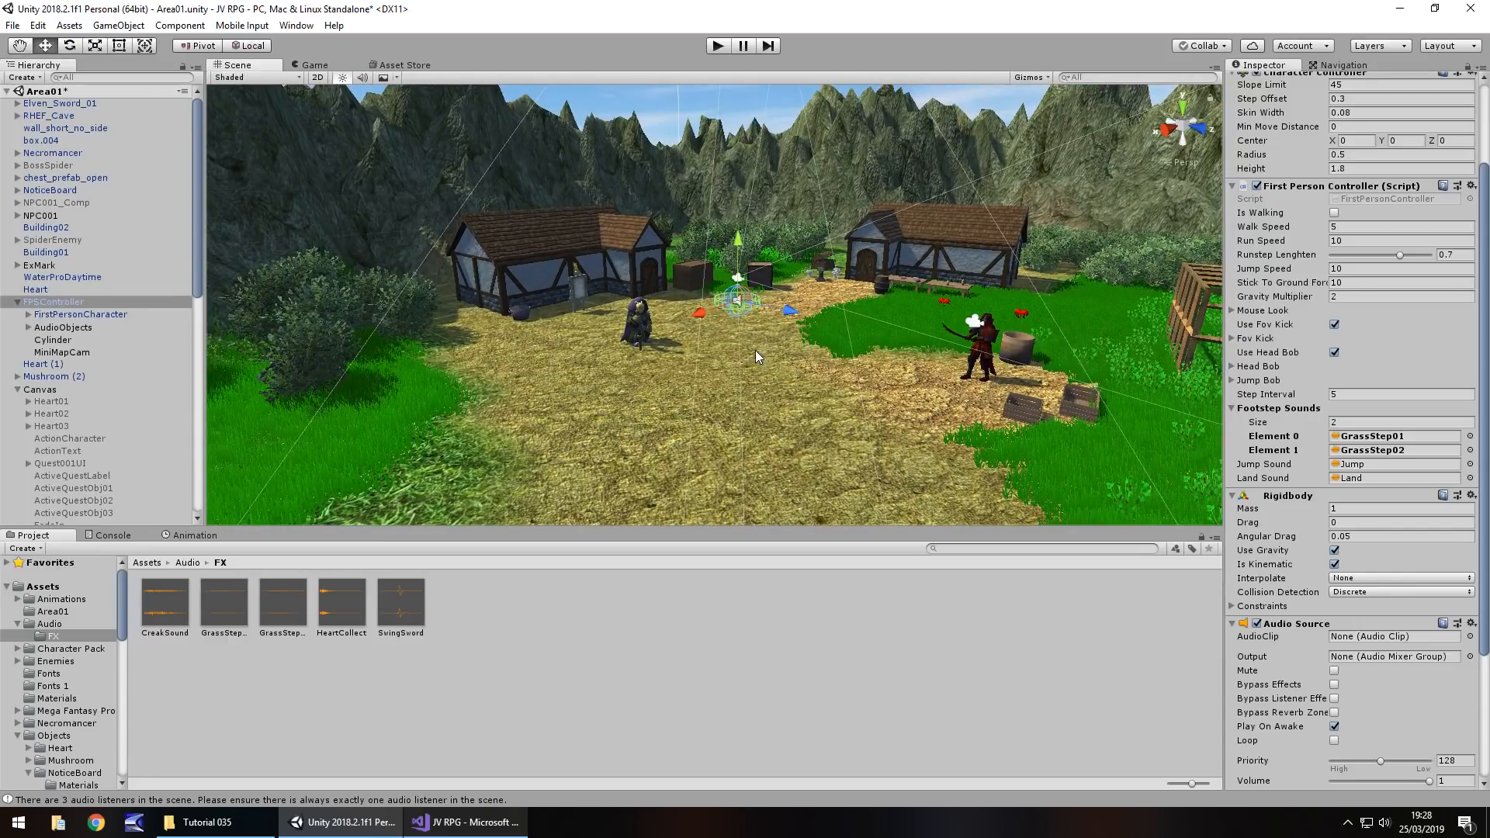
Create an Amb subfolder inside Audio and import the AmbSound clip into it
{"action": "left_click", "coordinate": [49, 624]}
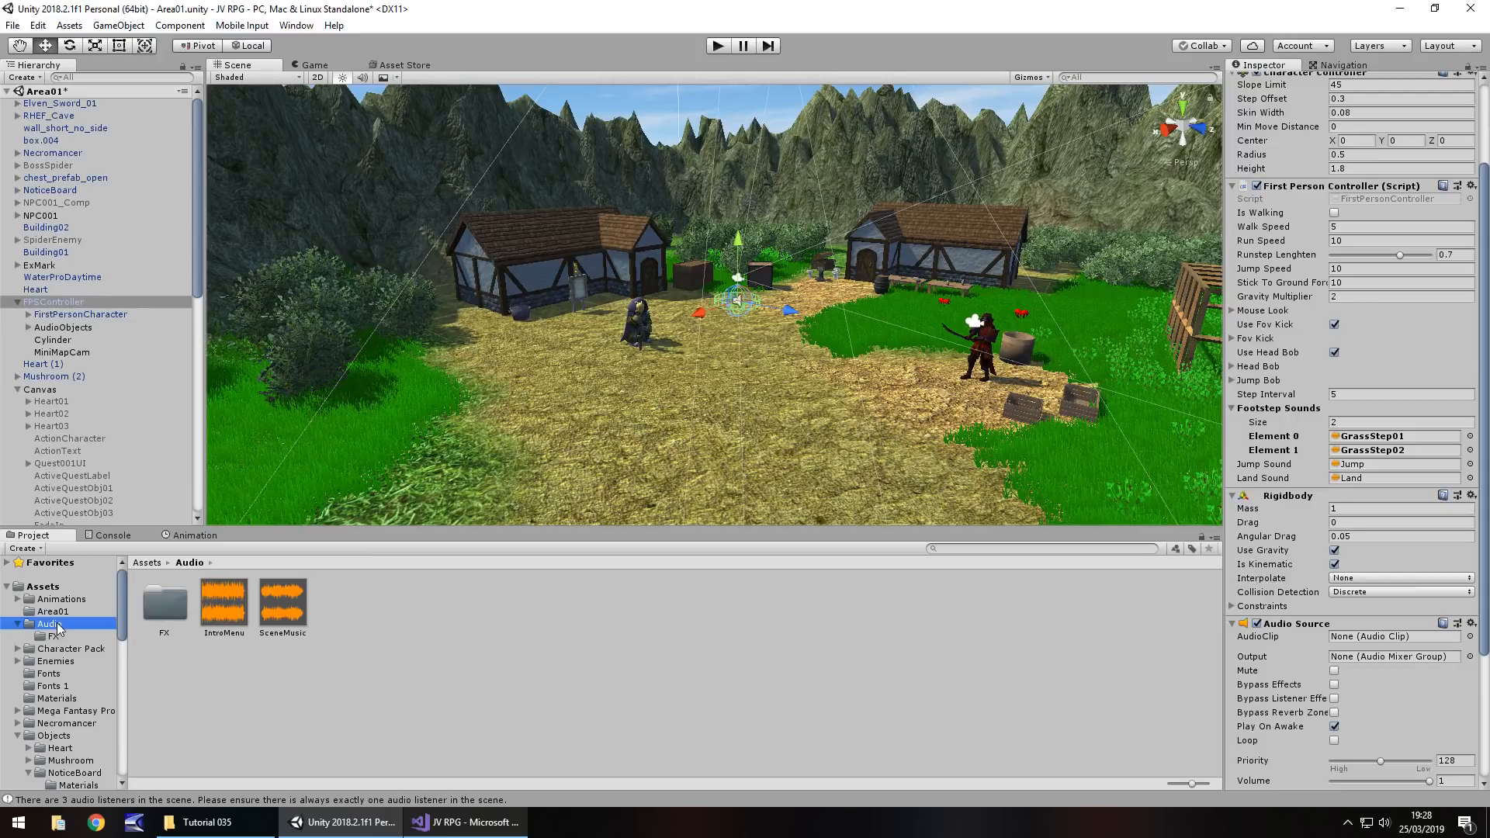
{"action": "mouse_move", "coordinate": [505, 650]}
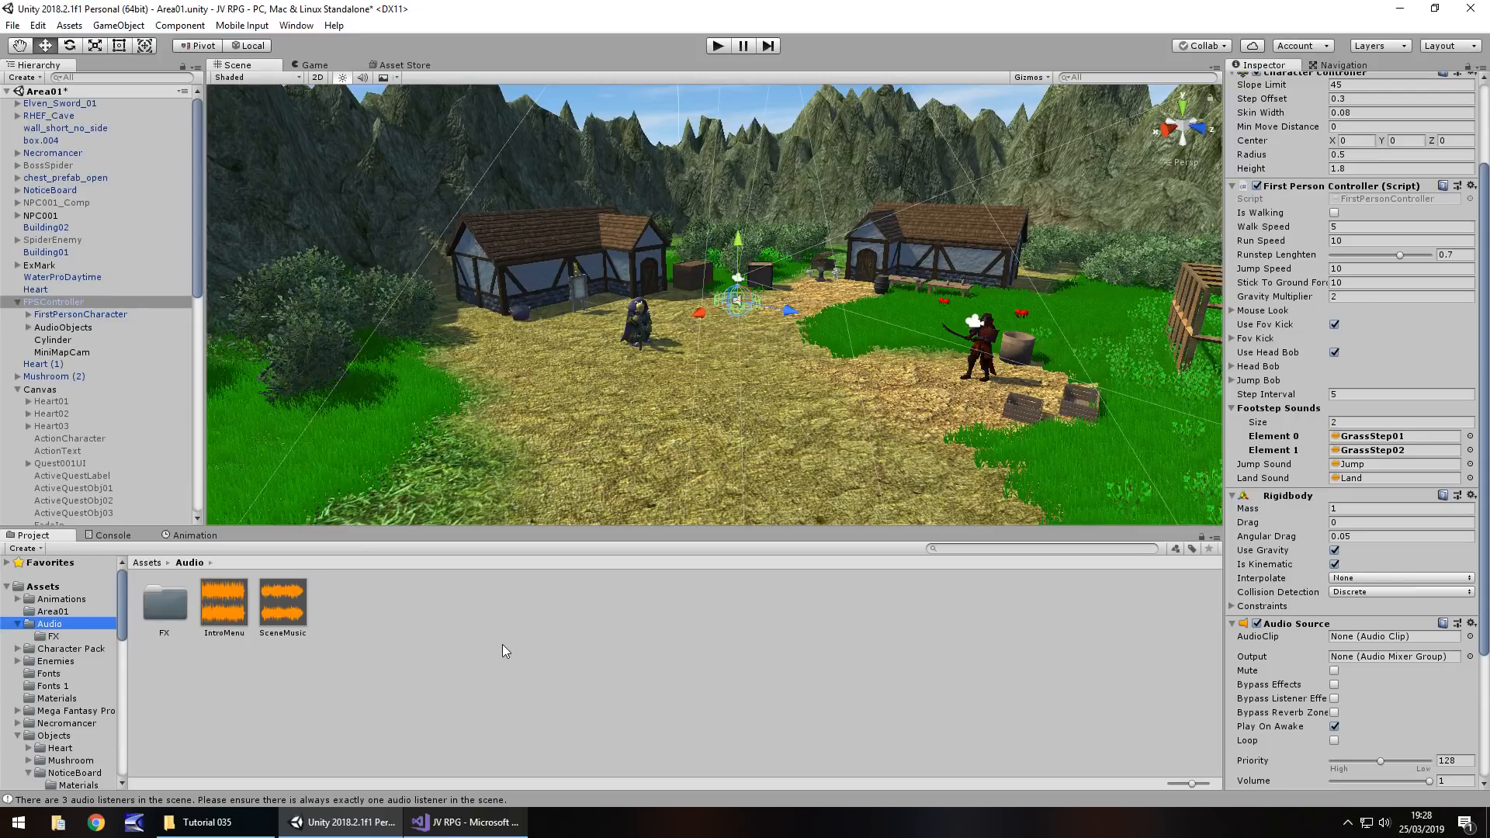
{"action": "mouse_move", "coordinate": [419, 624]}
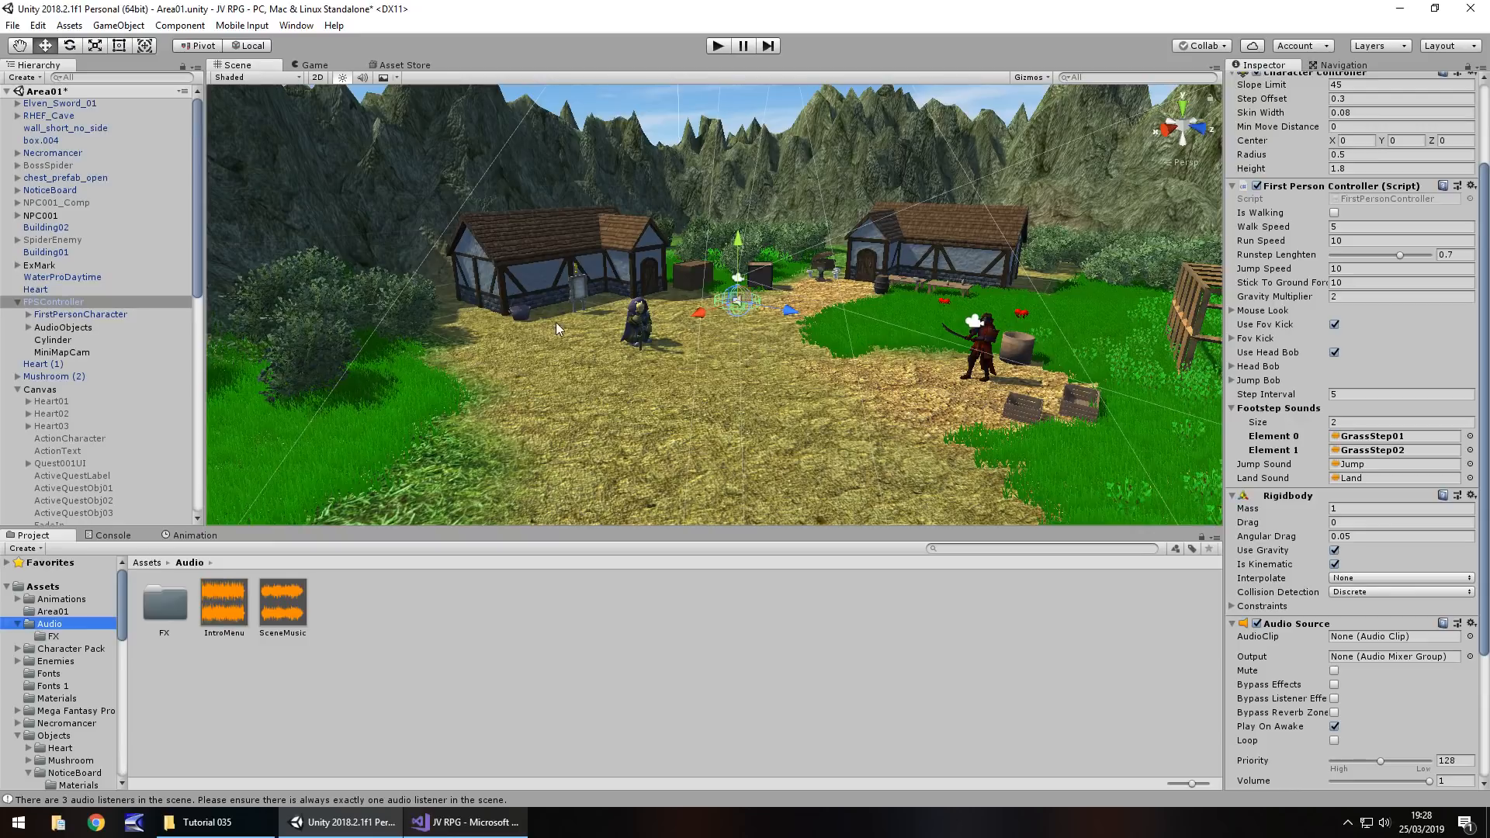
{"action": "mouse_move", "coordinate": [447, 518]}
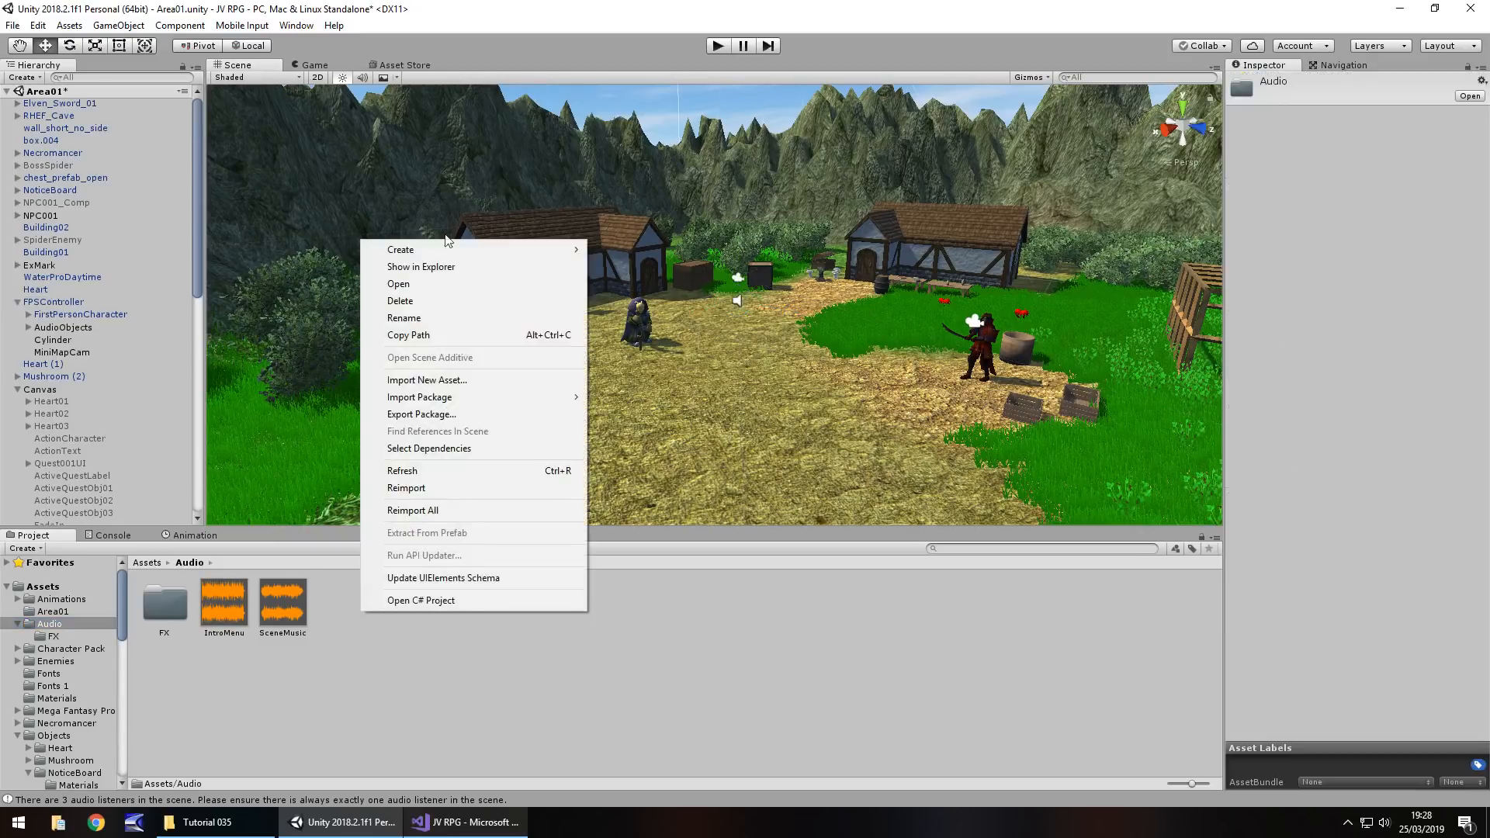
{"action": "left_click", "coordinate": [398, 249]}
{"action": "type", "text": "Amb"}
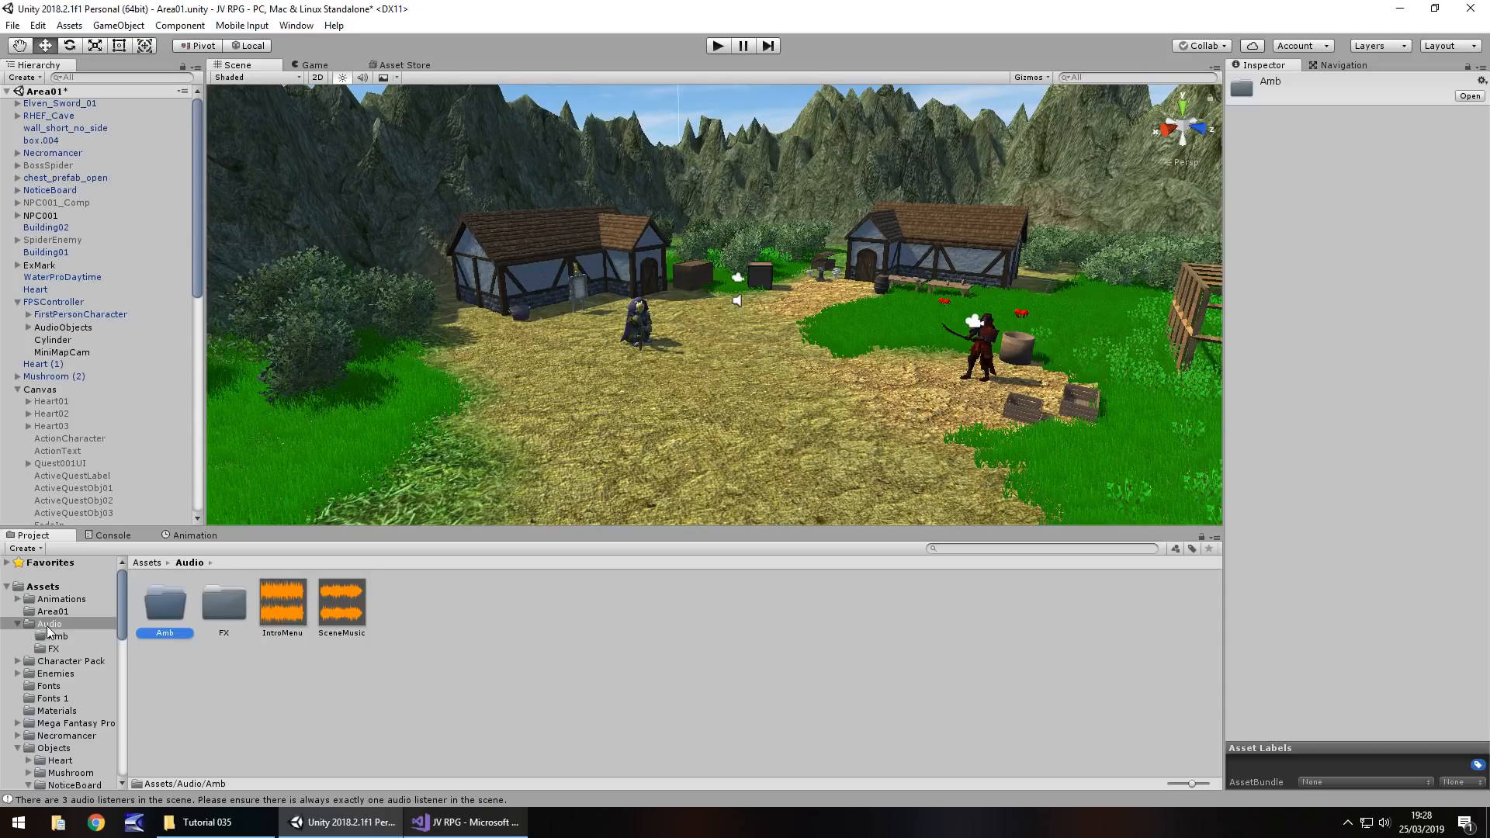
{"action": "double_click", "coordinate": [163, 604]}
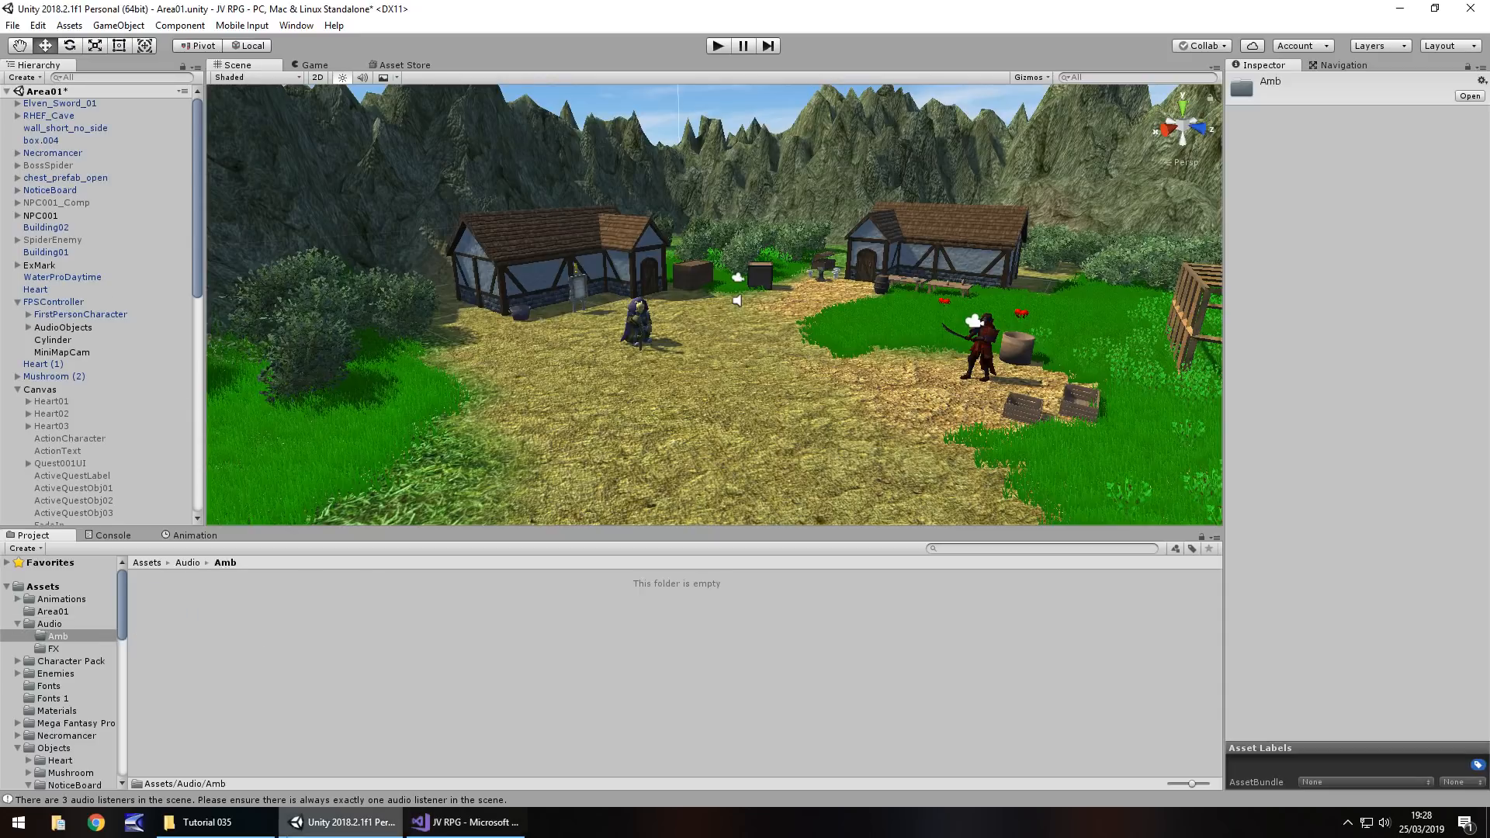
{"action": "left_click", "coordinate": [205, 822]}
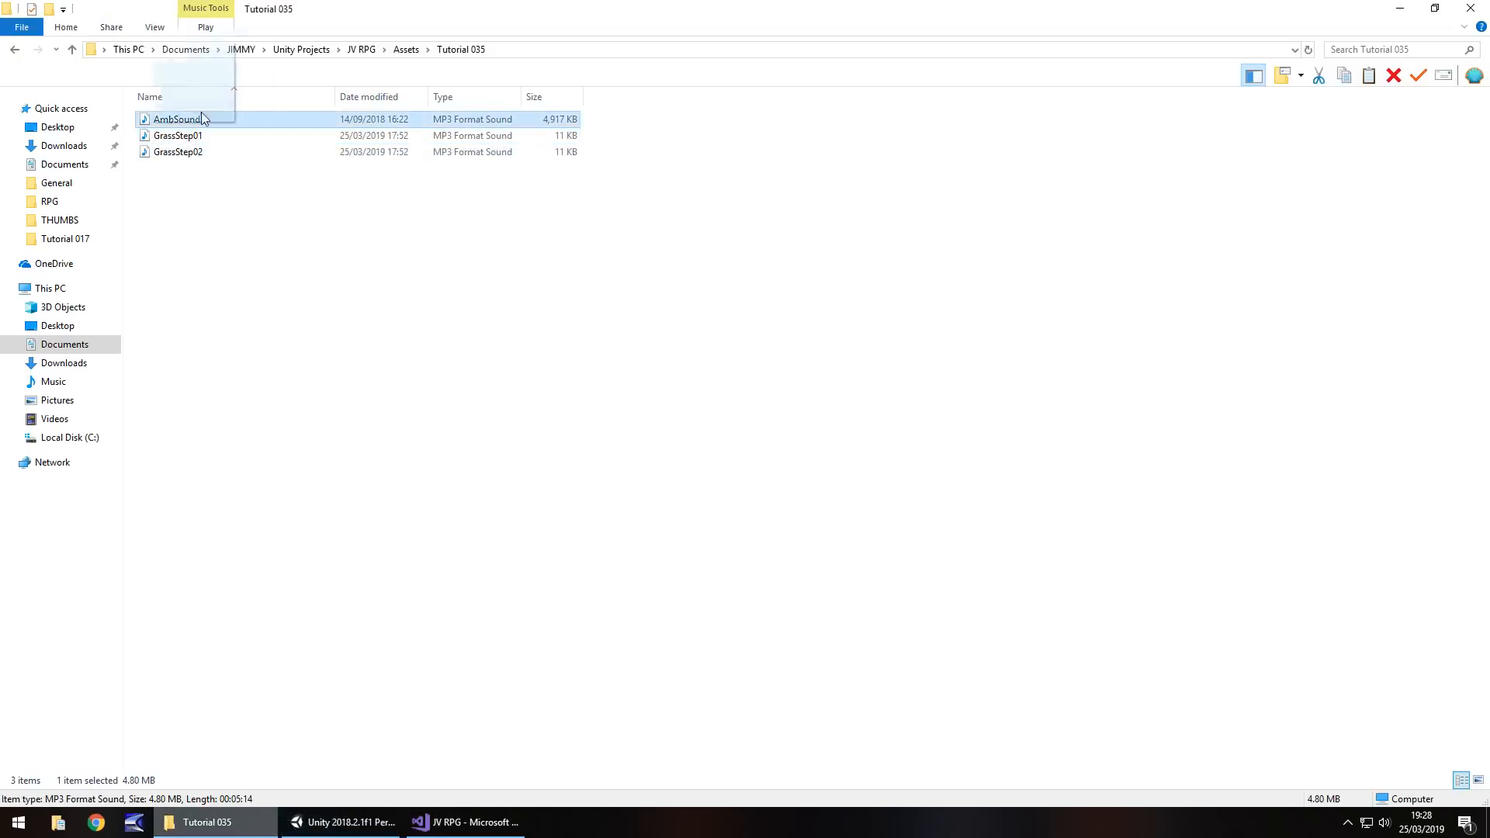
{"action": "left_click", "coordinate": [339, 822]}
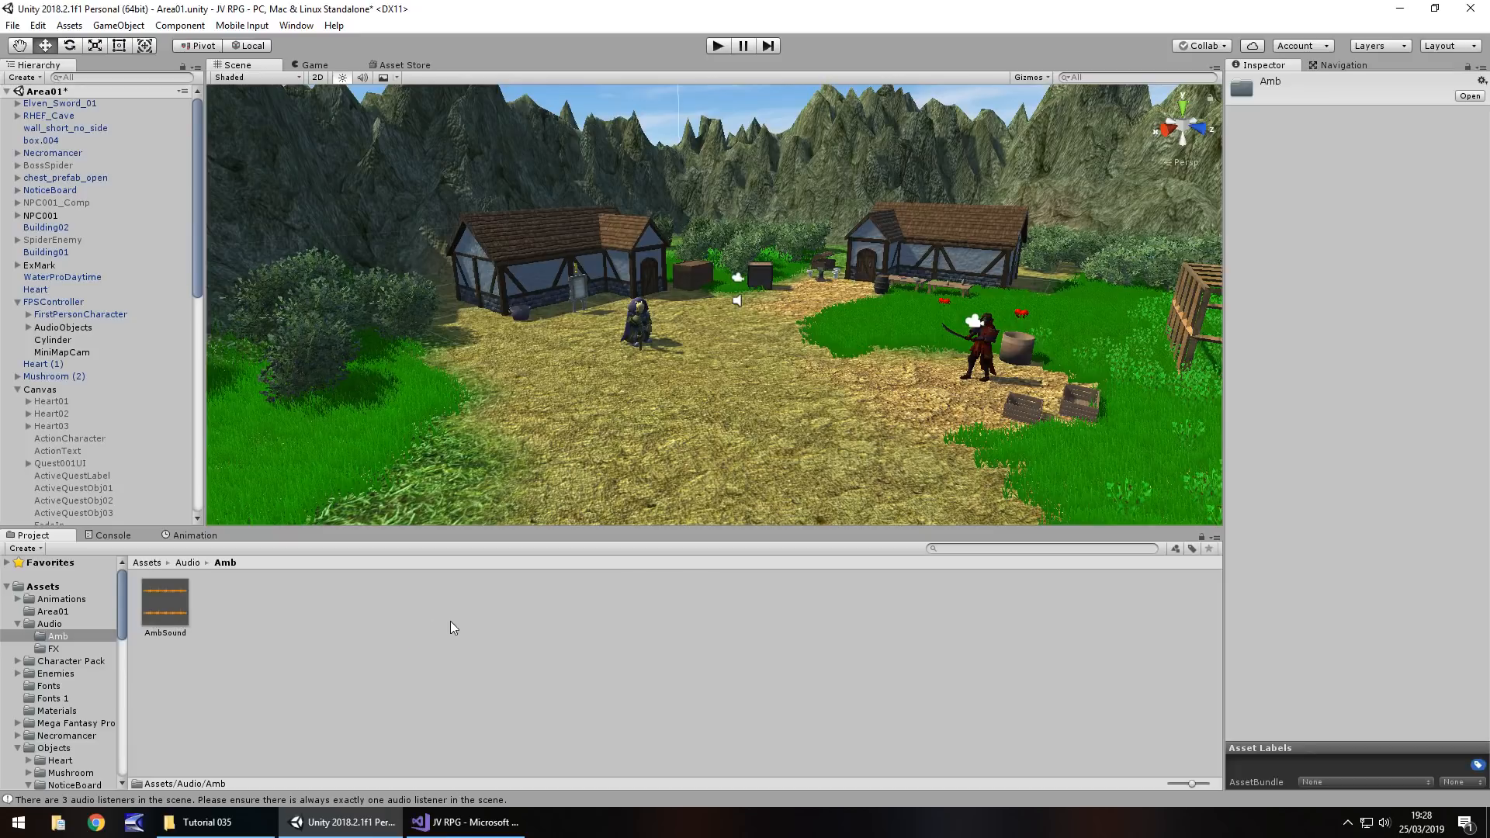
{"action": "mouse_move", "coordinate": [214, 234]}
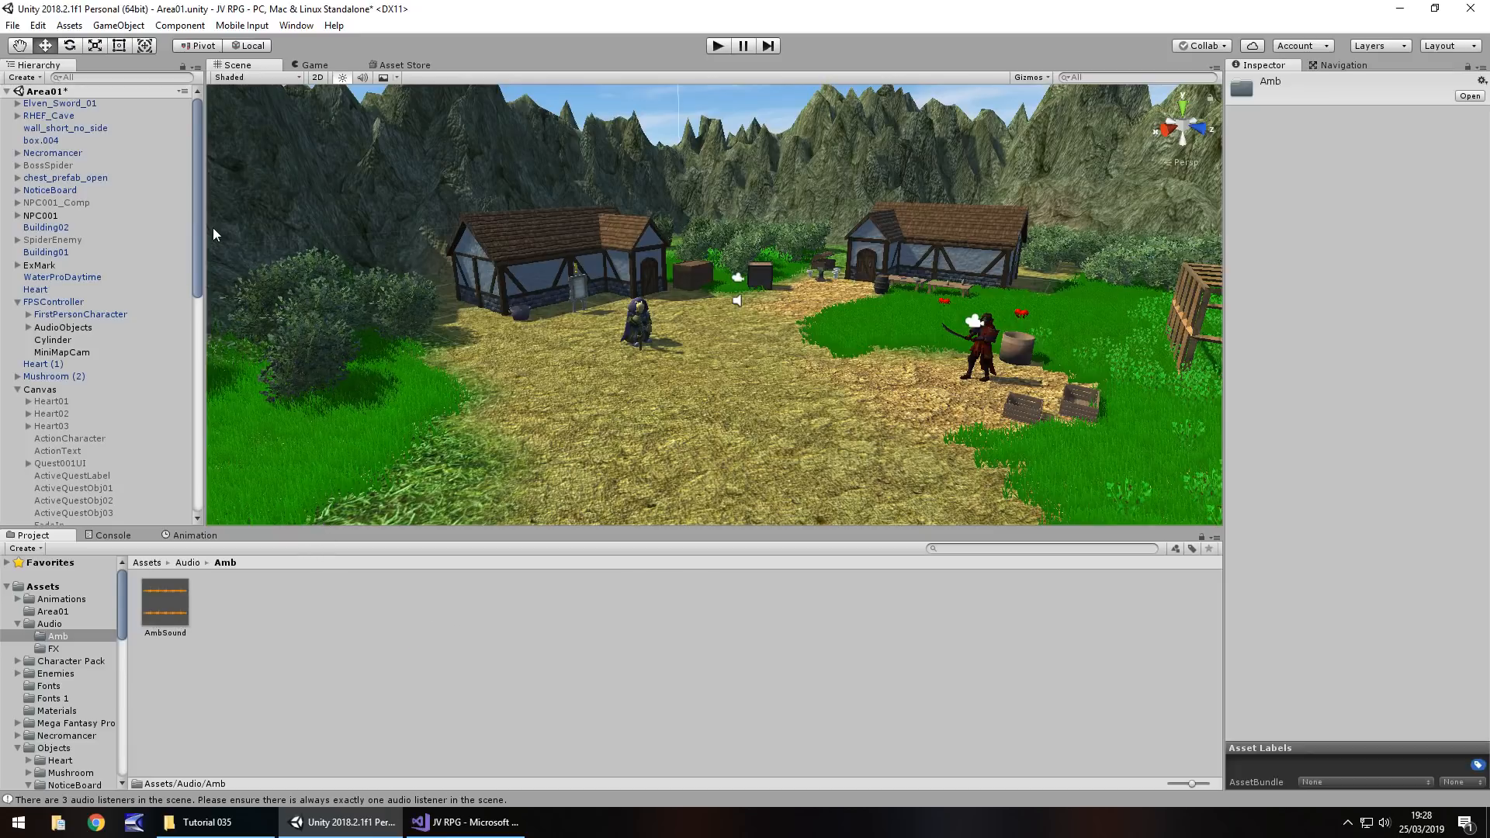
{"action": "mouse_move", "coordinate": [55, 298]}
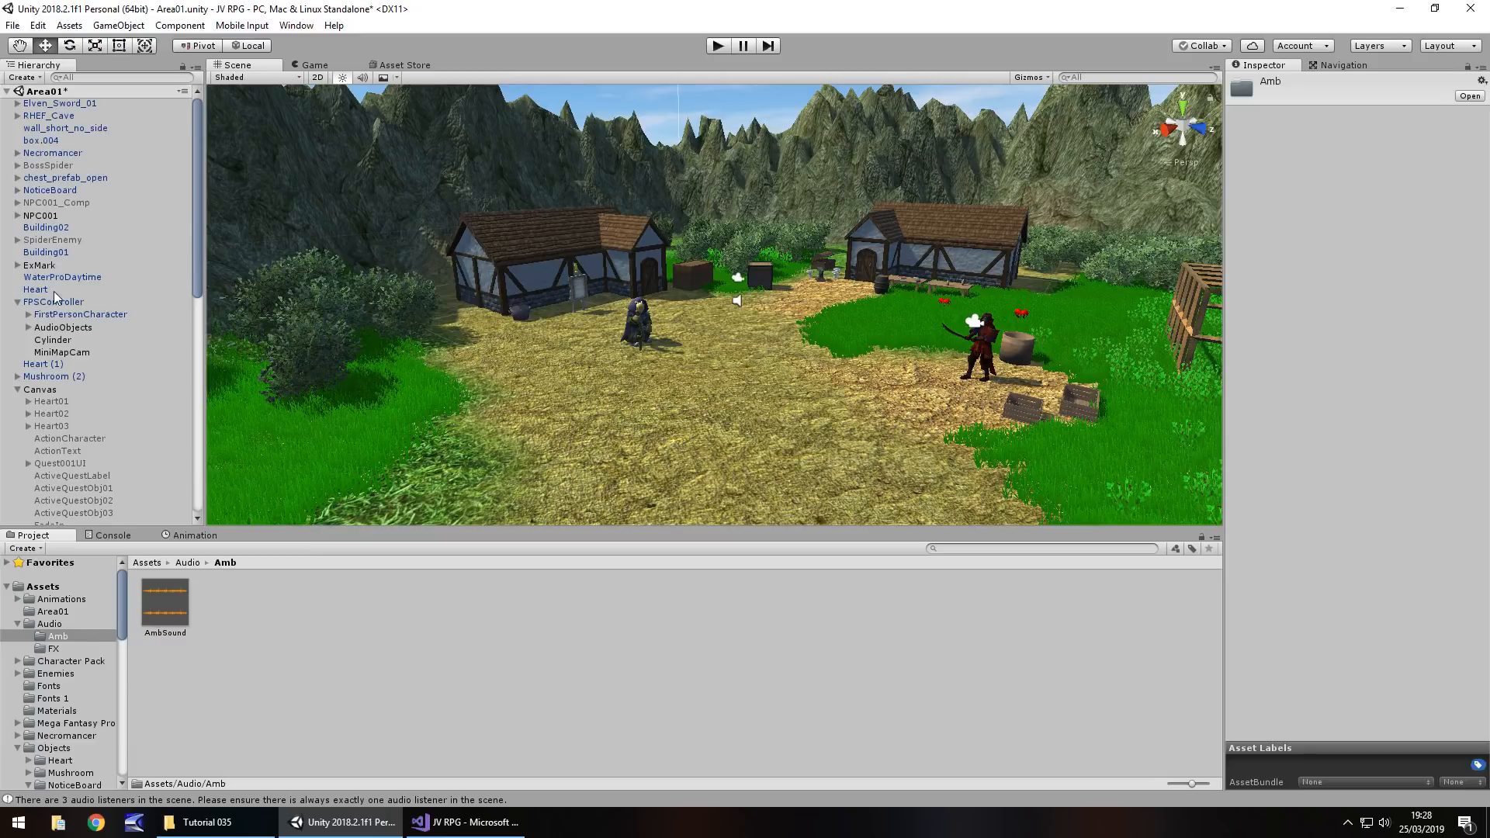
Duplicate SwordSwing under AudioObjects with the AmbSound clip, Play On Awake, and volume 0.681
{"action": "left_click", "coordinate": [62, 328]}
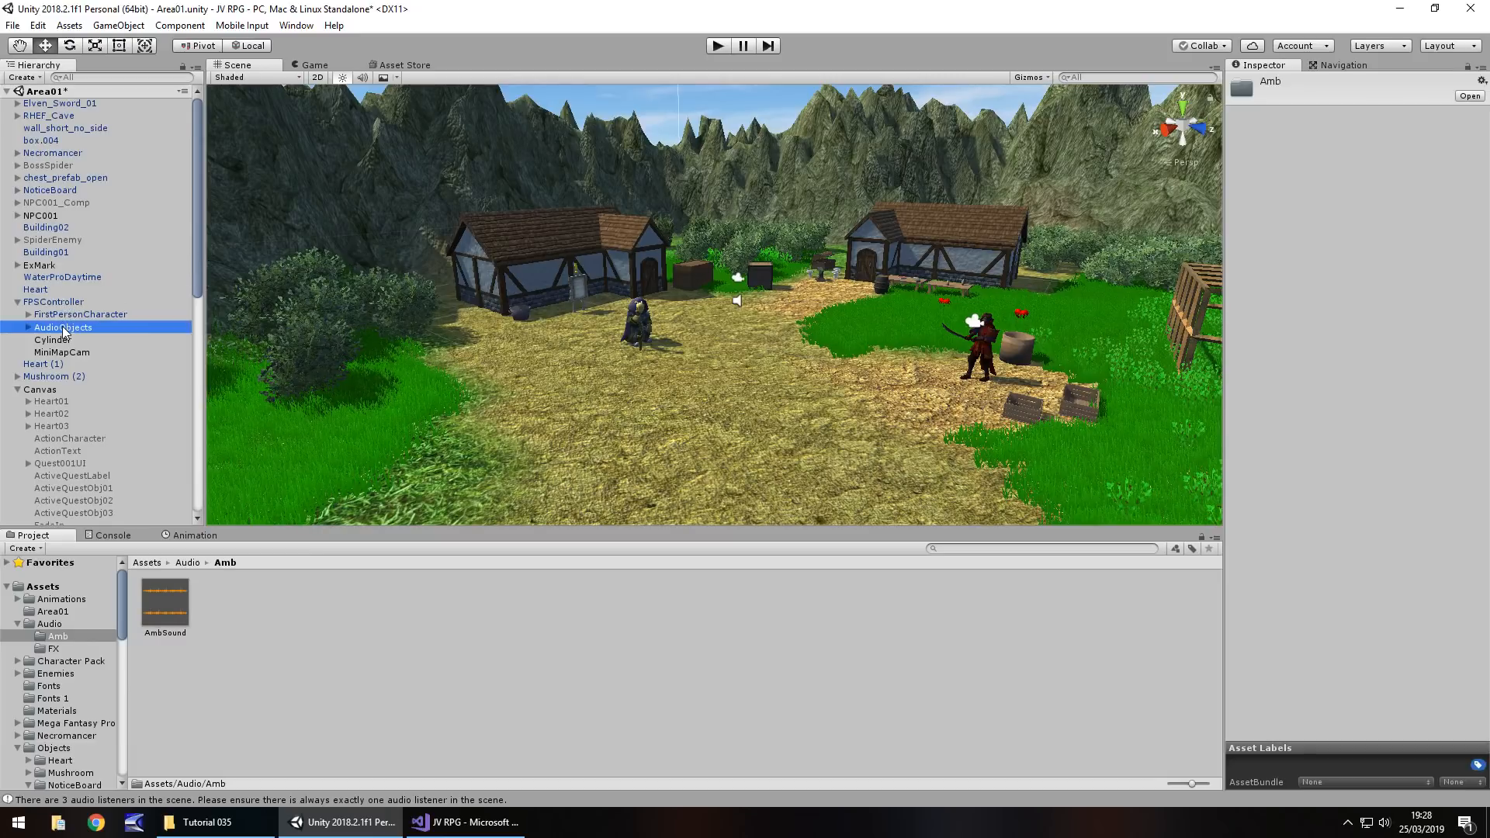
{"action": "left_click", "coordinate": [18, 328]}
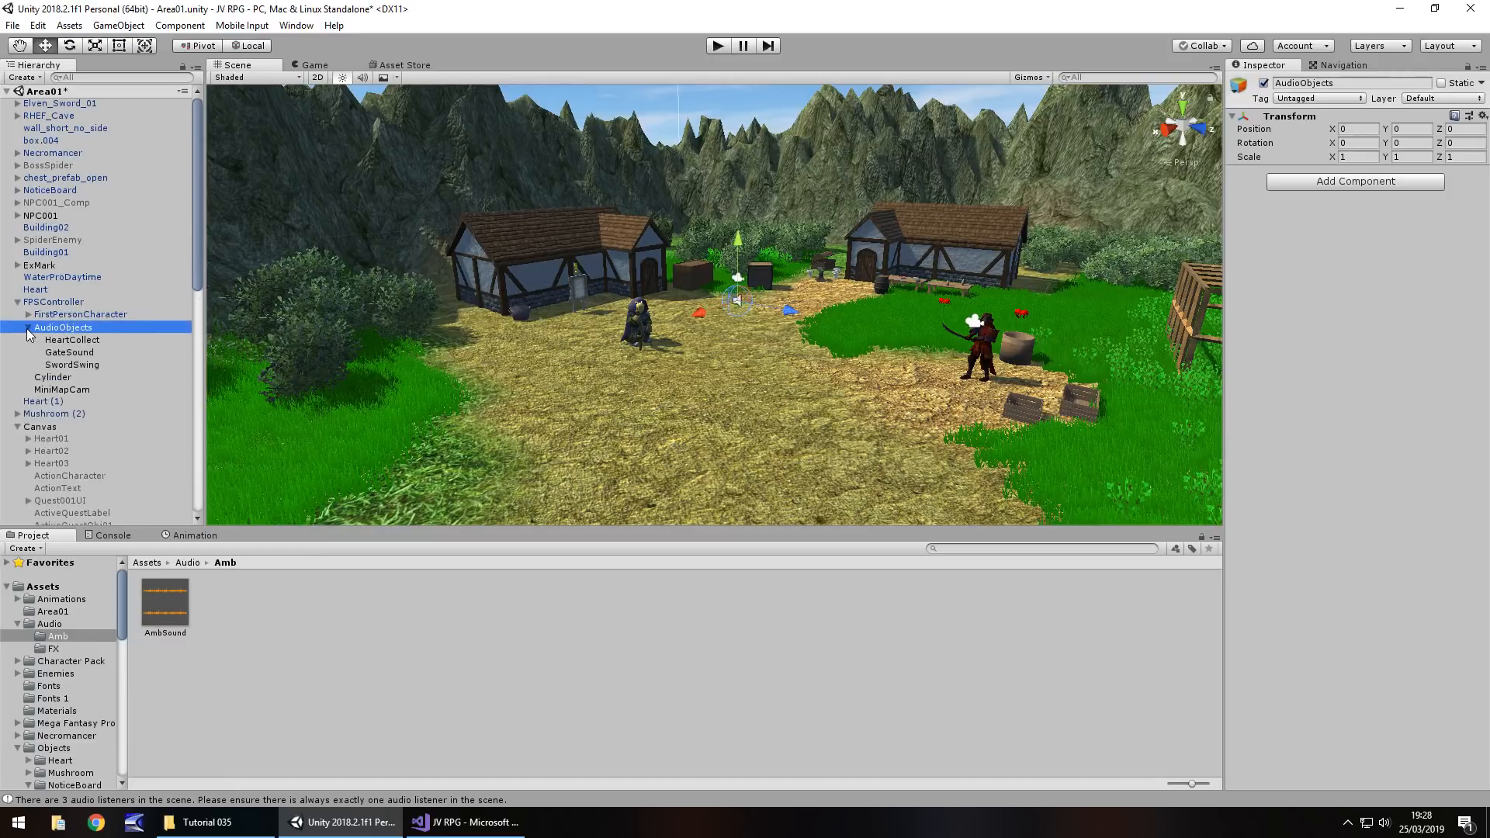
{"action": "left_click", "coordinate": [71, 364]}
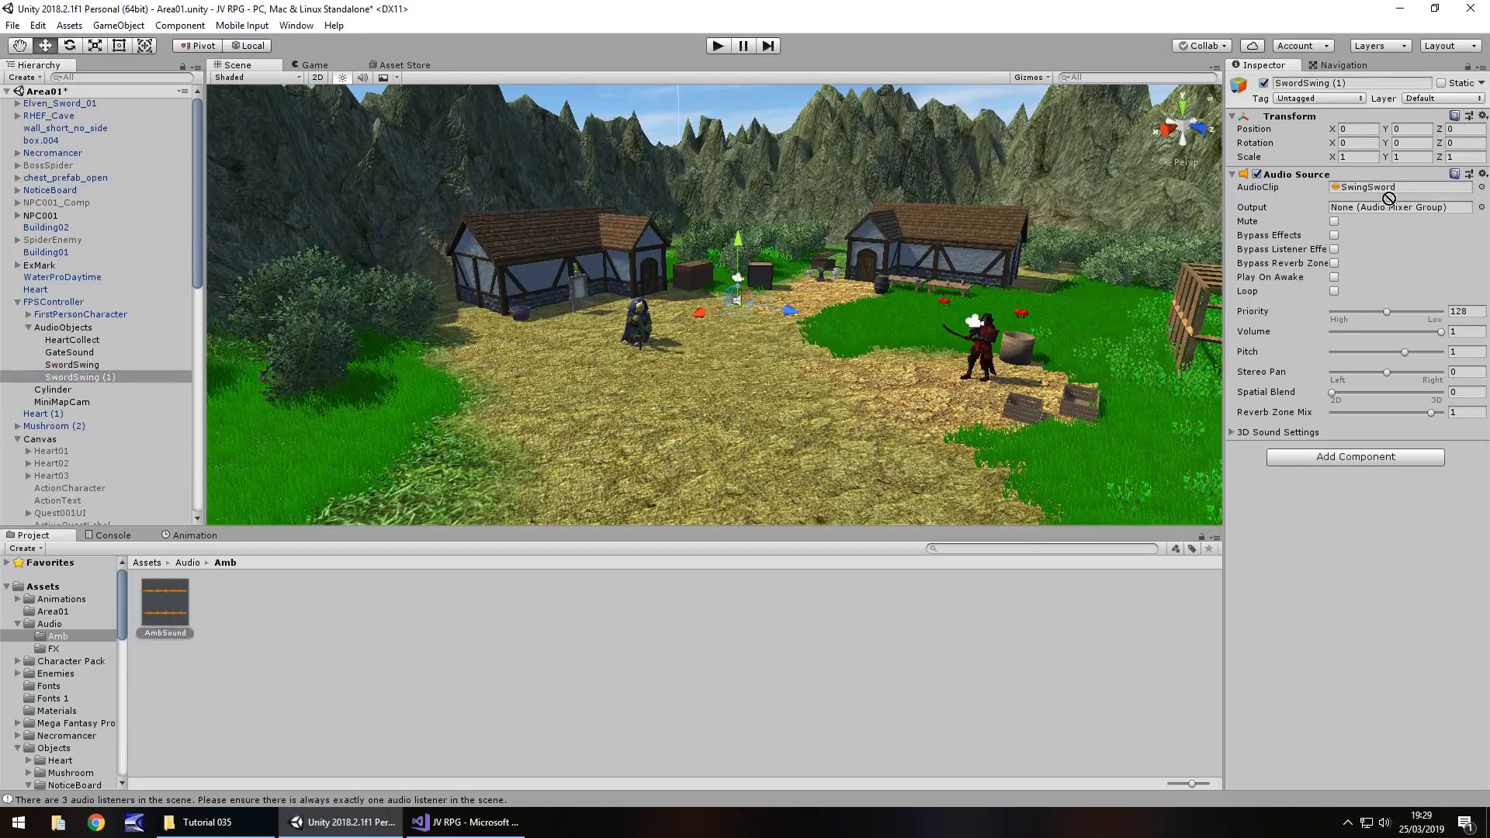
{"action": "left_click", "coordinate": [1397, 186]}
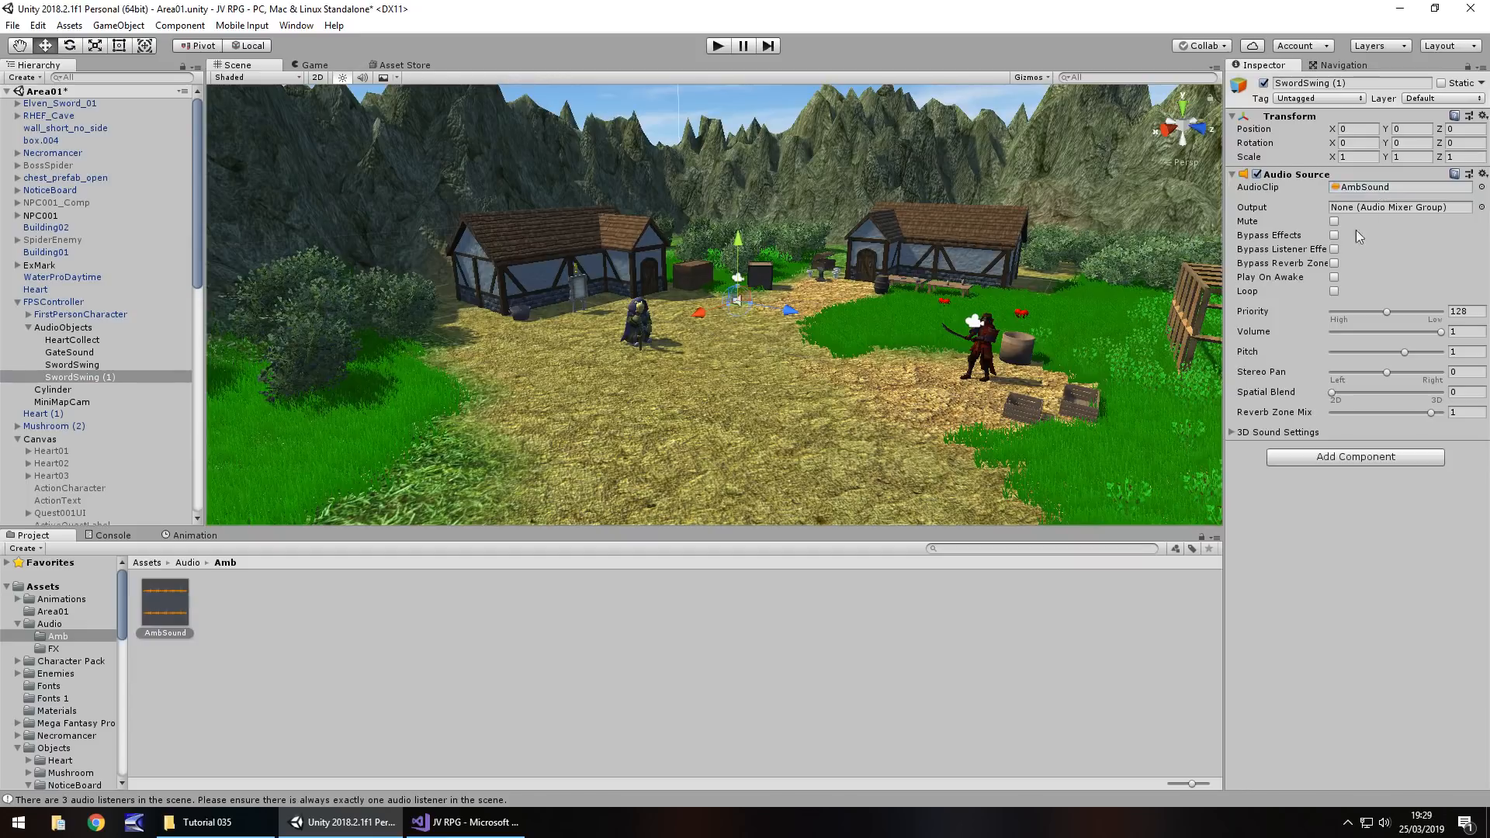
{"action": "left_click", "coordinate": [1335, 277]}
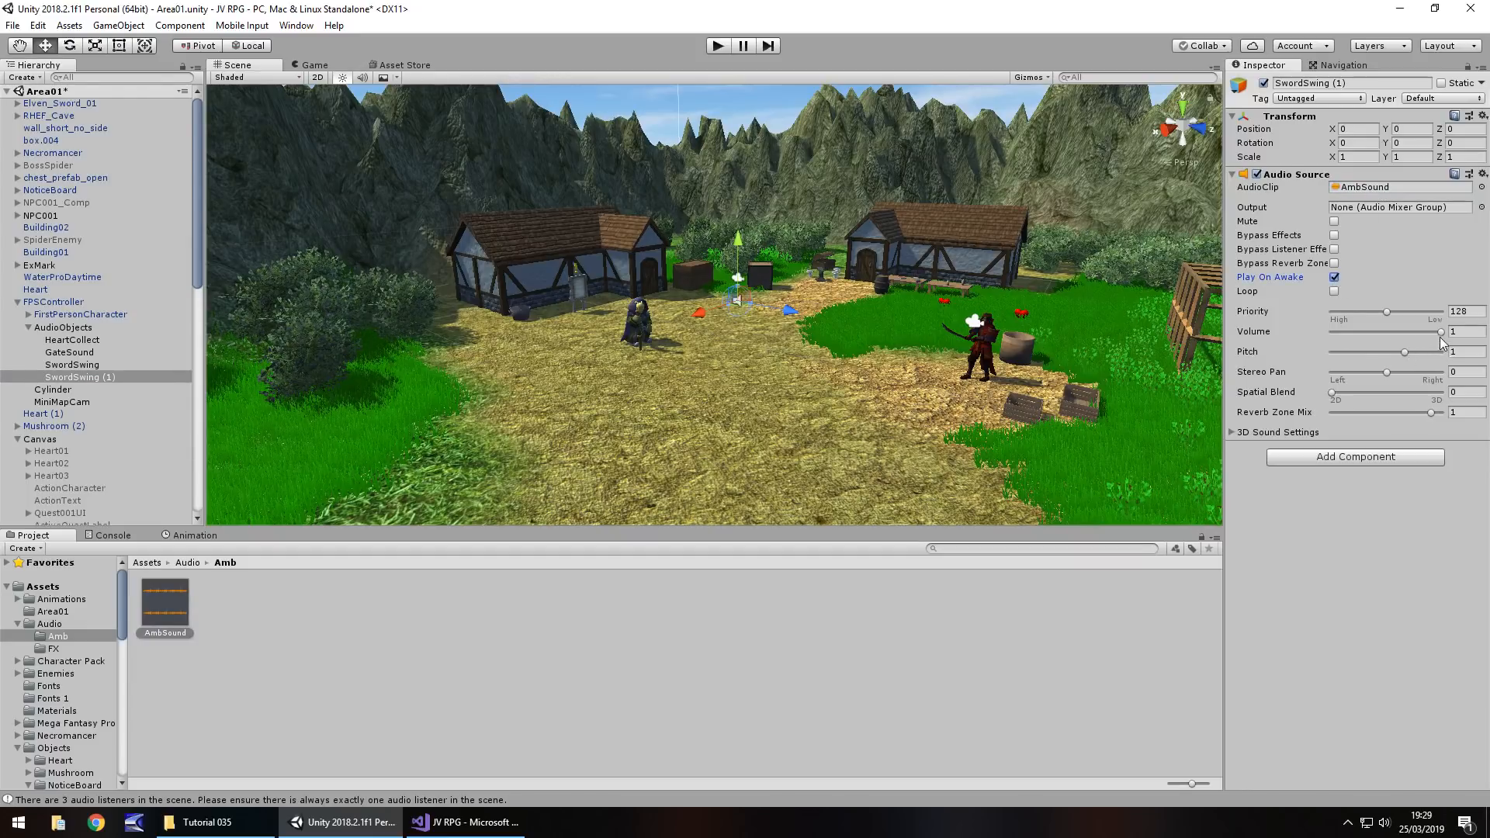
{"action": "left_click_drag", "start_coordinate": [1441, 338], "coordinate": [1408, 338]}
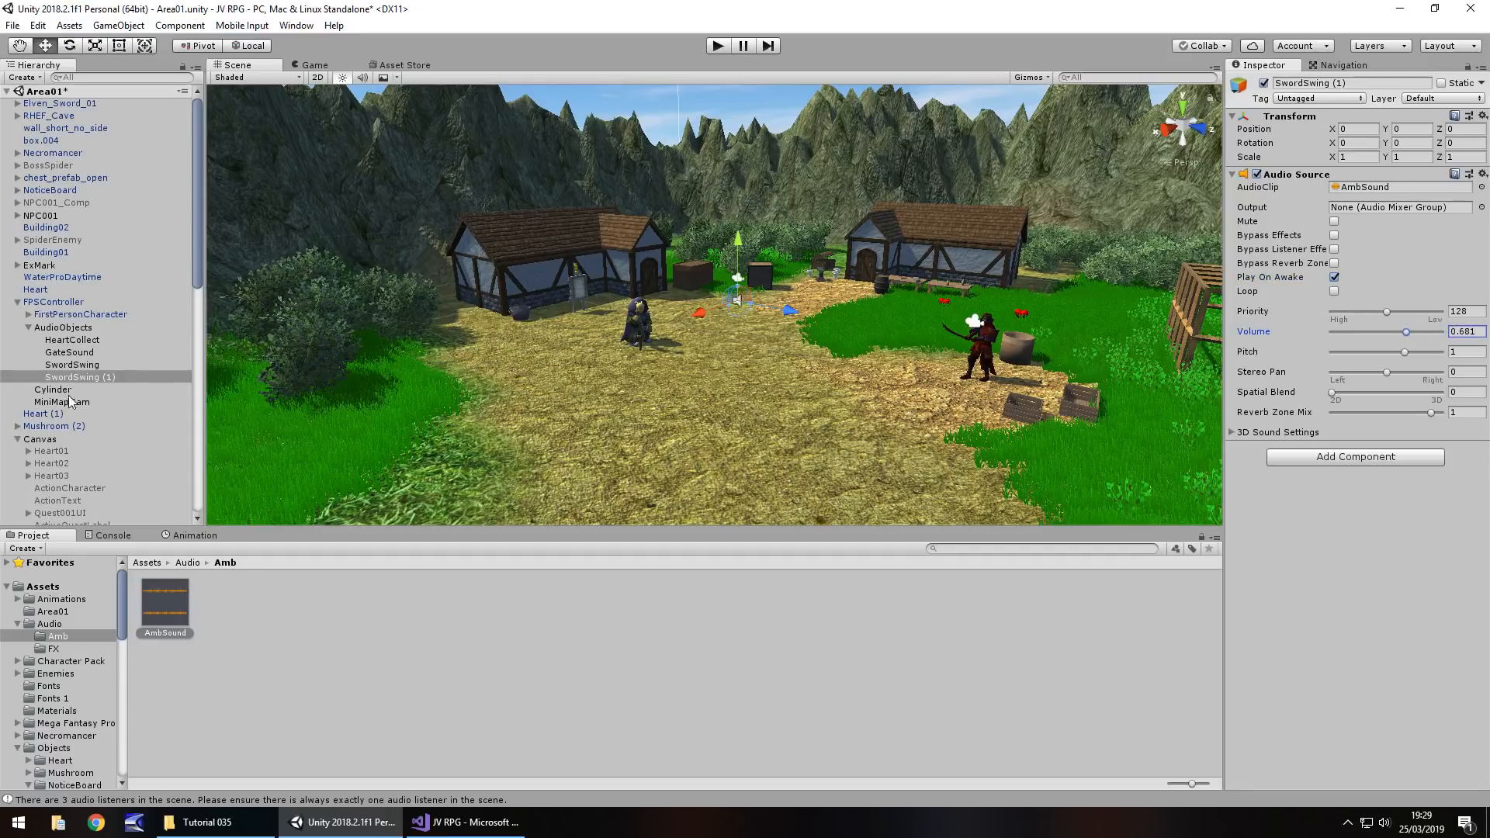
Rename the copy to AmbSound, enable Loop, and run the game
{"action": "double_click", "coordinate": [81, 376]}
{"action": "type", "text": "AmbS"}
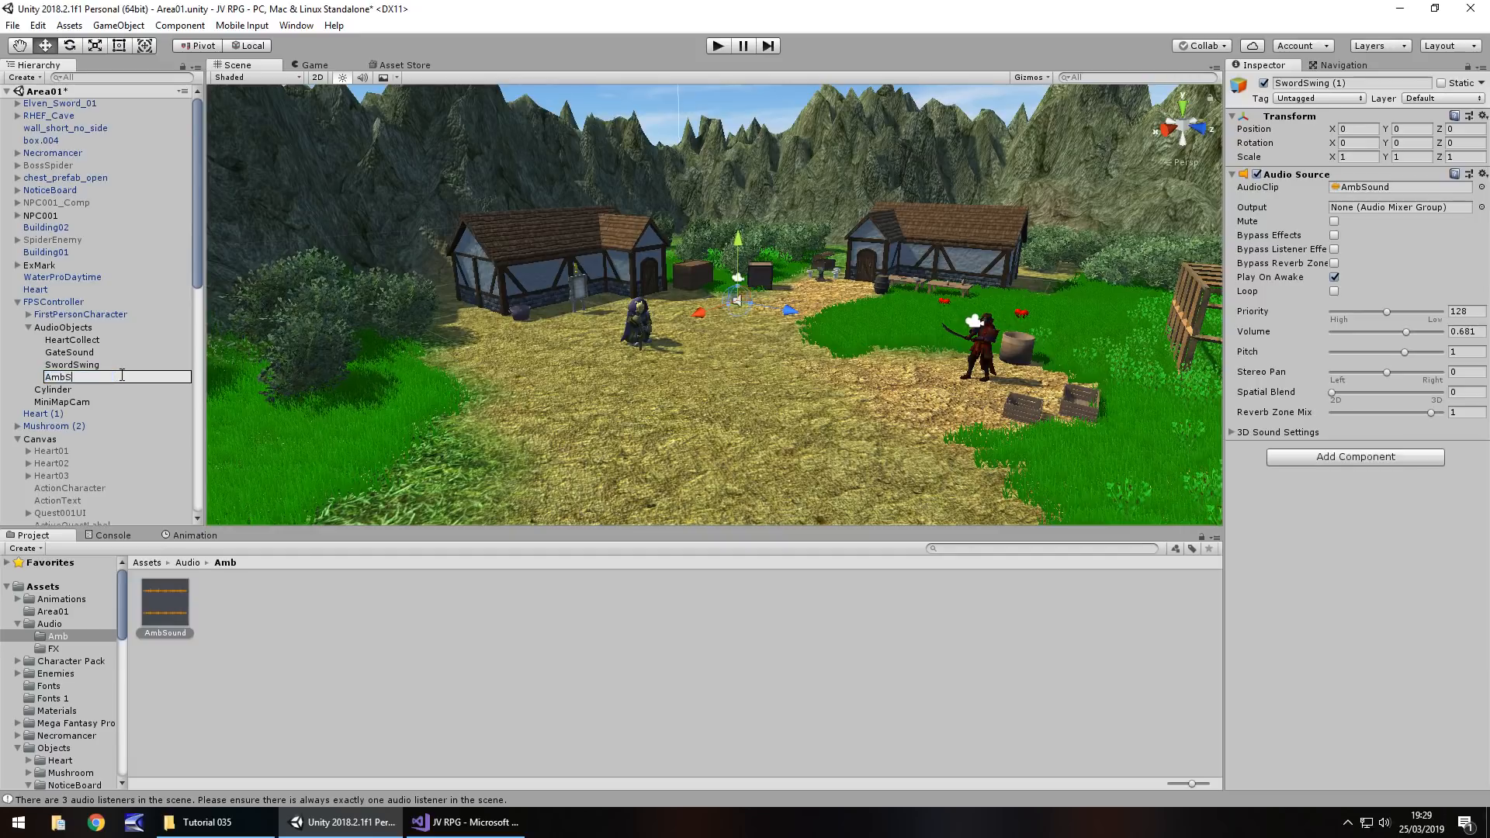
{"action": "key", "text": "enter"}
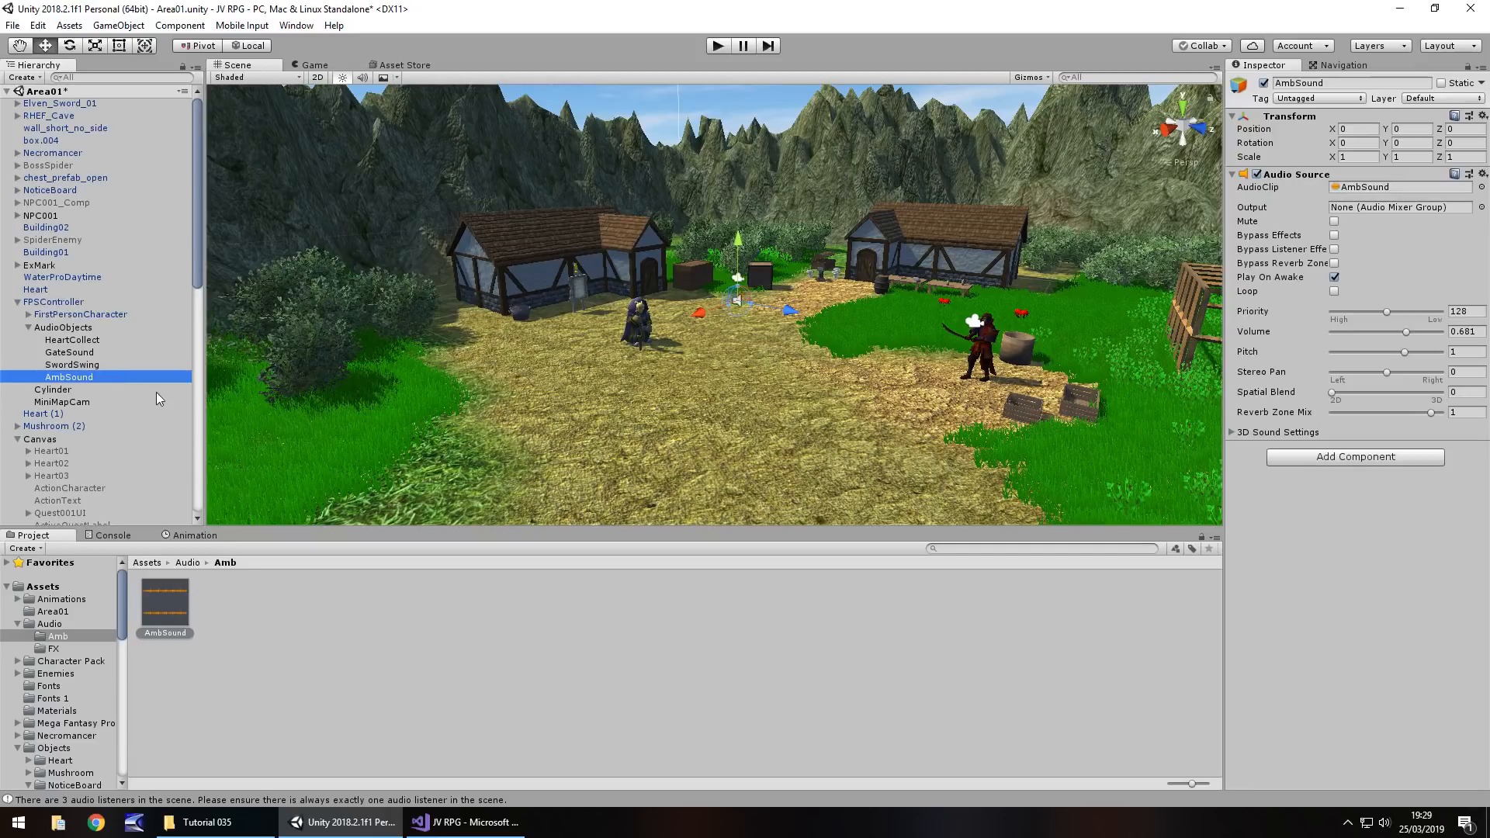
{"action": "left_click", "coordinate": [1334, 291]}
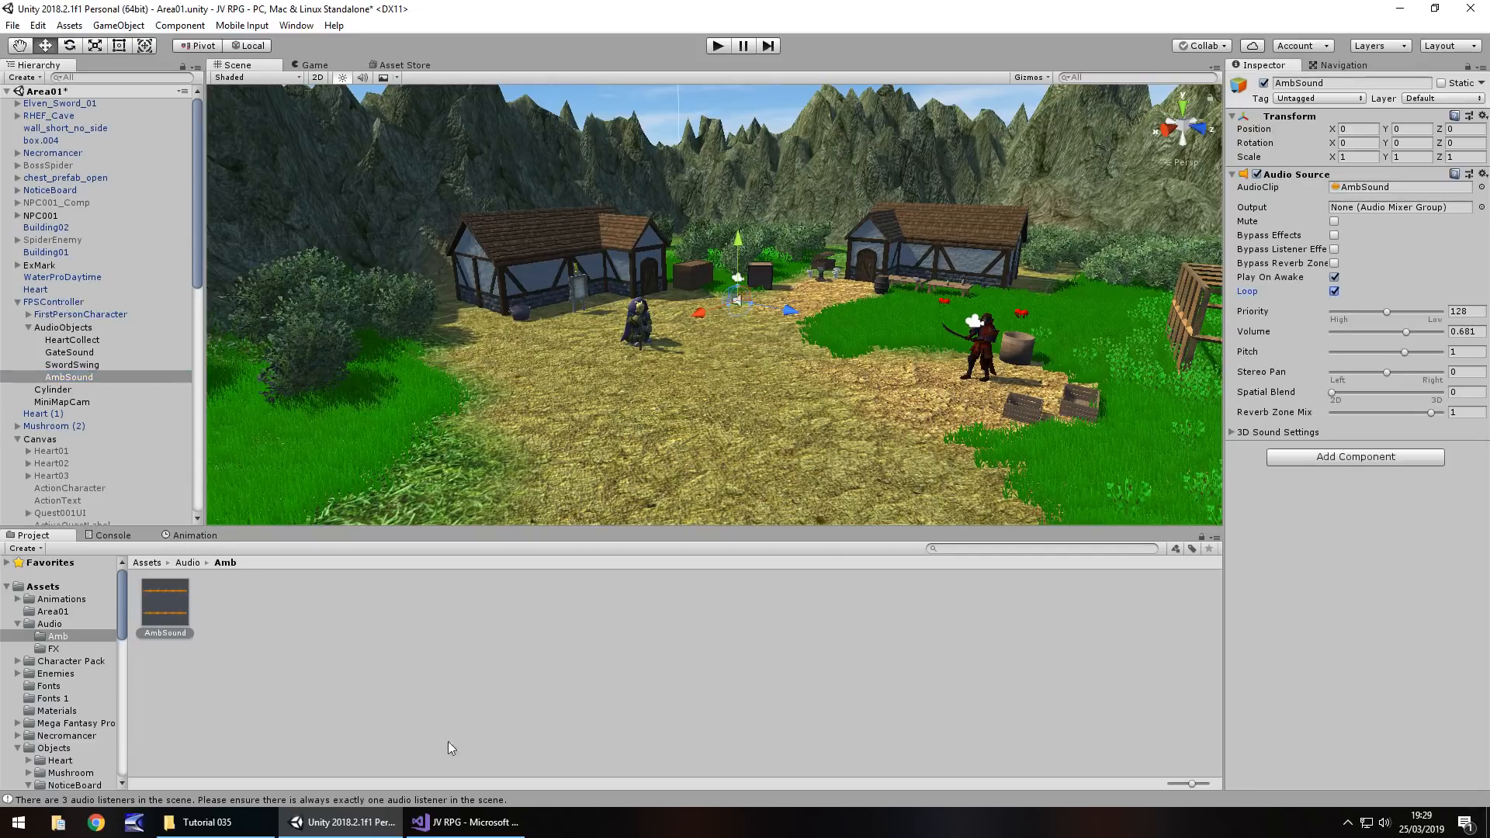
{"action": "left_click", "coordinate": [163, 607]}
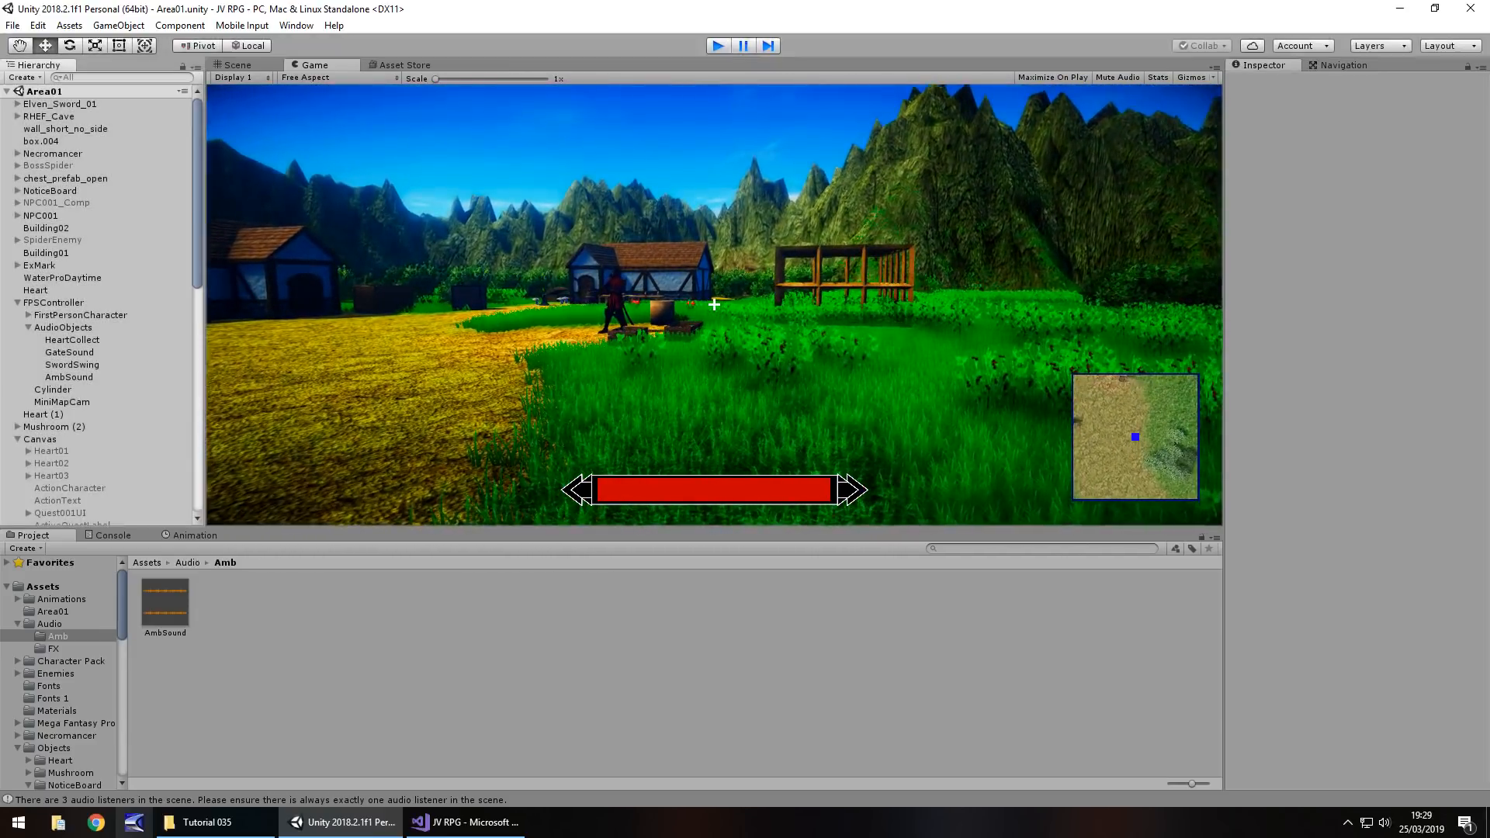
Stop play mode and show the top-level Assets folder contents
{"action": "left_click", "coordinate": [236, 65]}
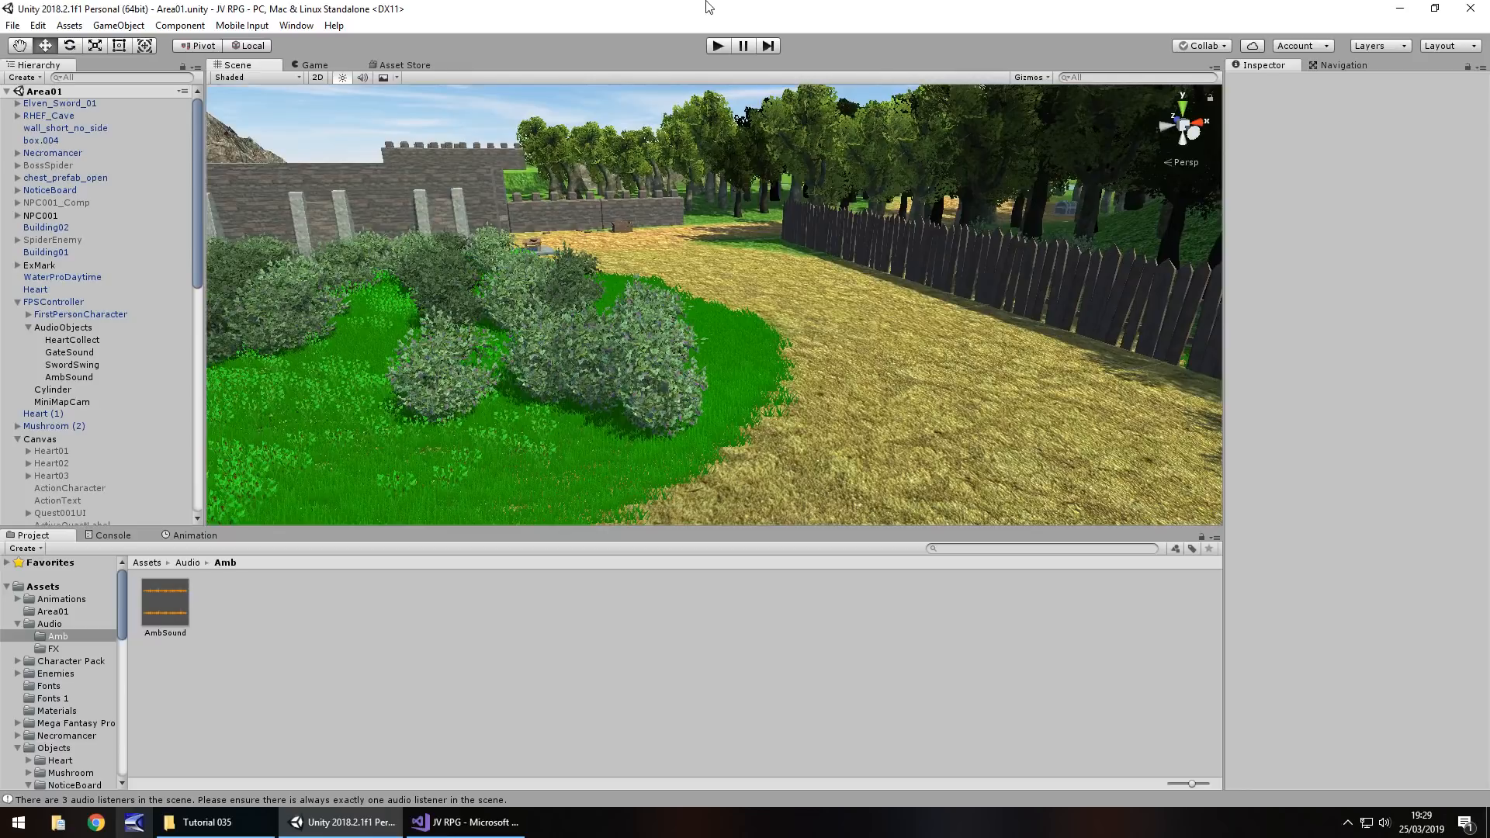
{"action": "mouse_move", "coordinate": [334, 215]}
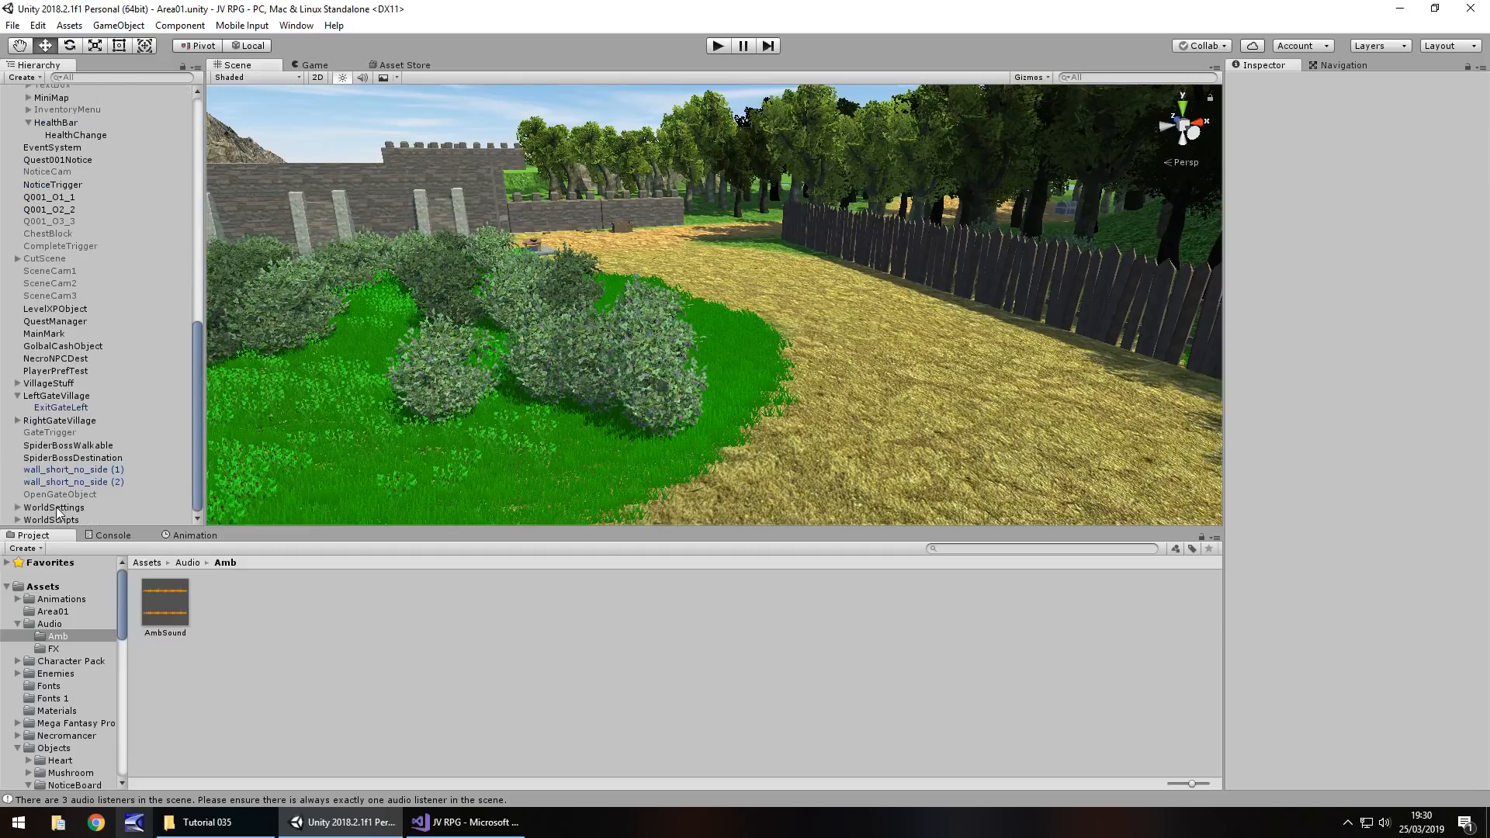
{"action": "mouse_move", "coordinate": [78, 449]}
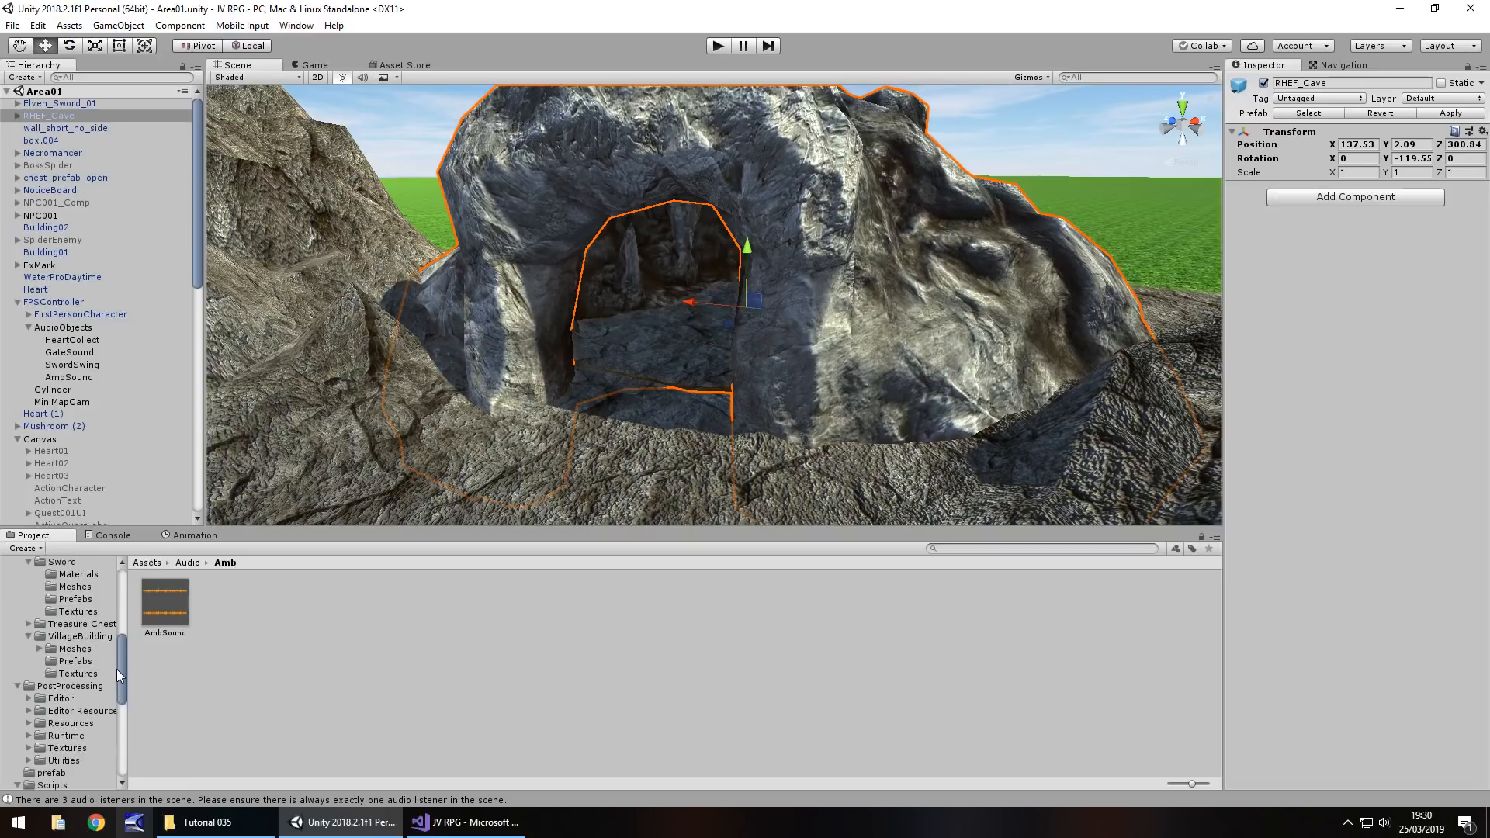
{"action": "scroll", "scroll_direction": "down", "scroll_amount": 3}
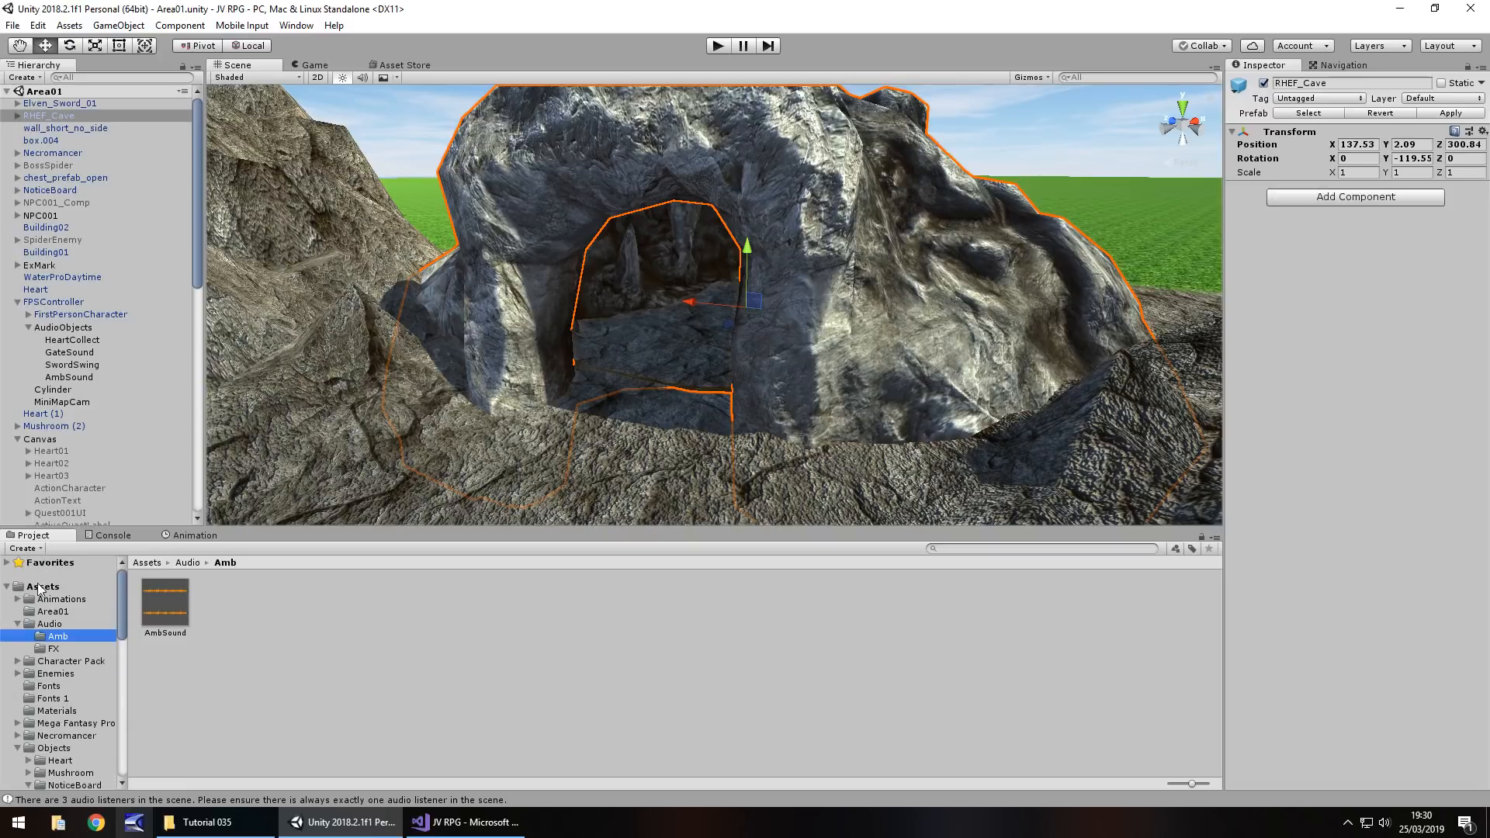
{"action": "left_click", "coordinate": [43, 586]}
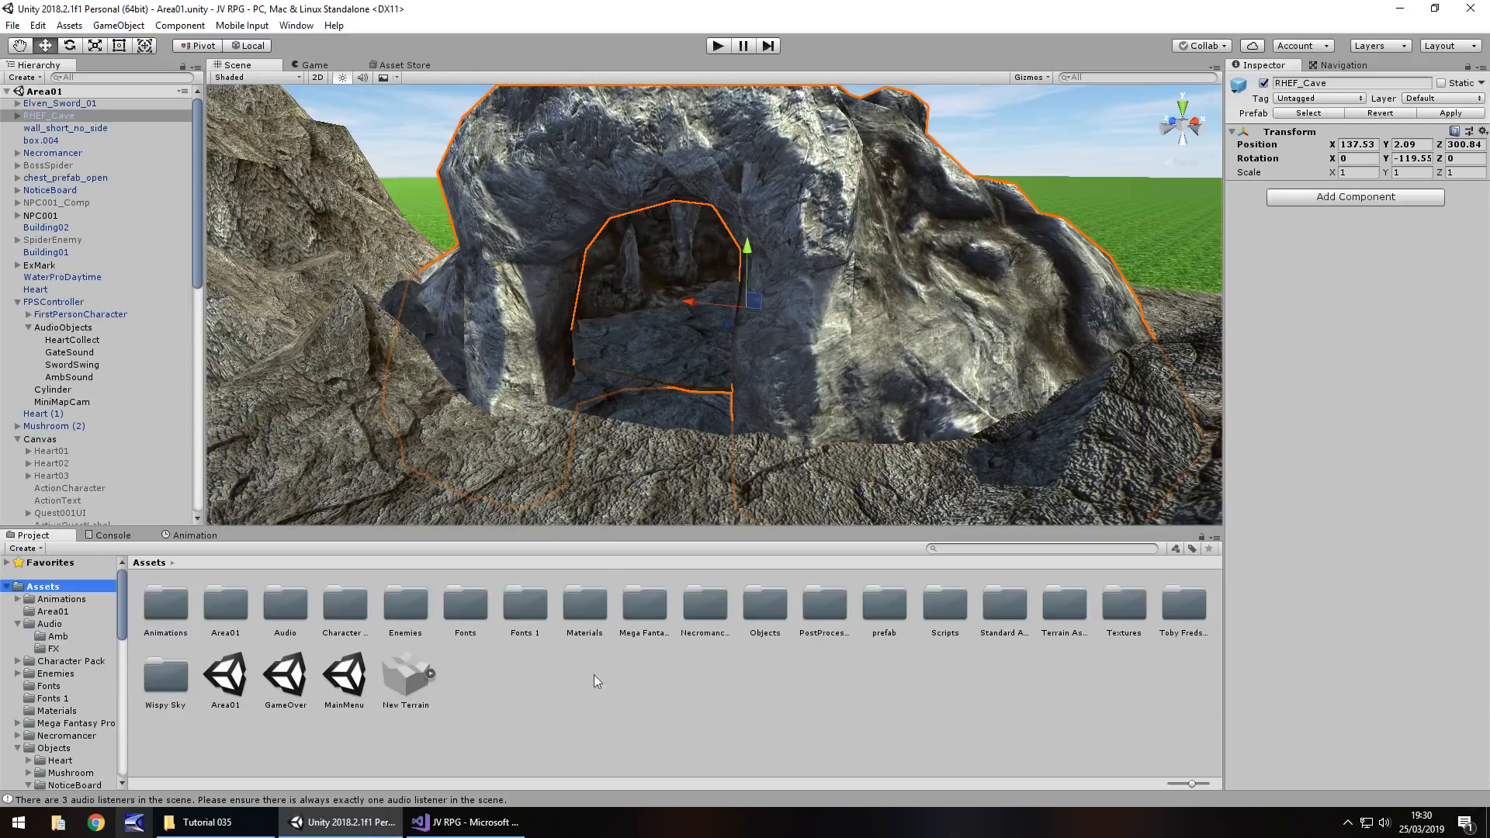
Create a new empty scene and save it in Assets as Area02
{"action": "left_click", "coordinate": [12, 25]}
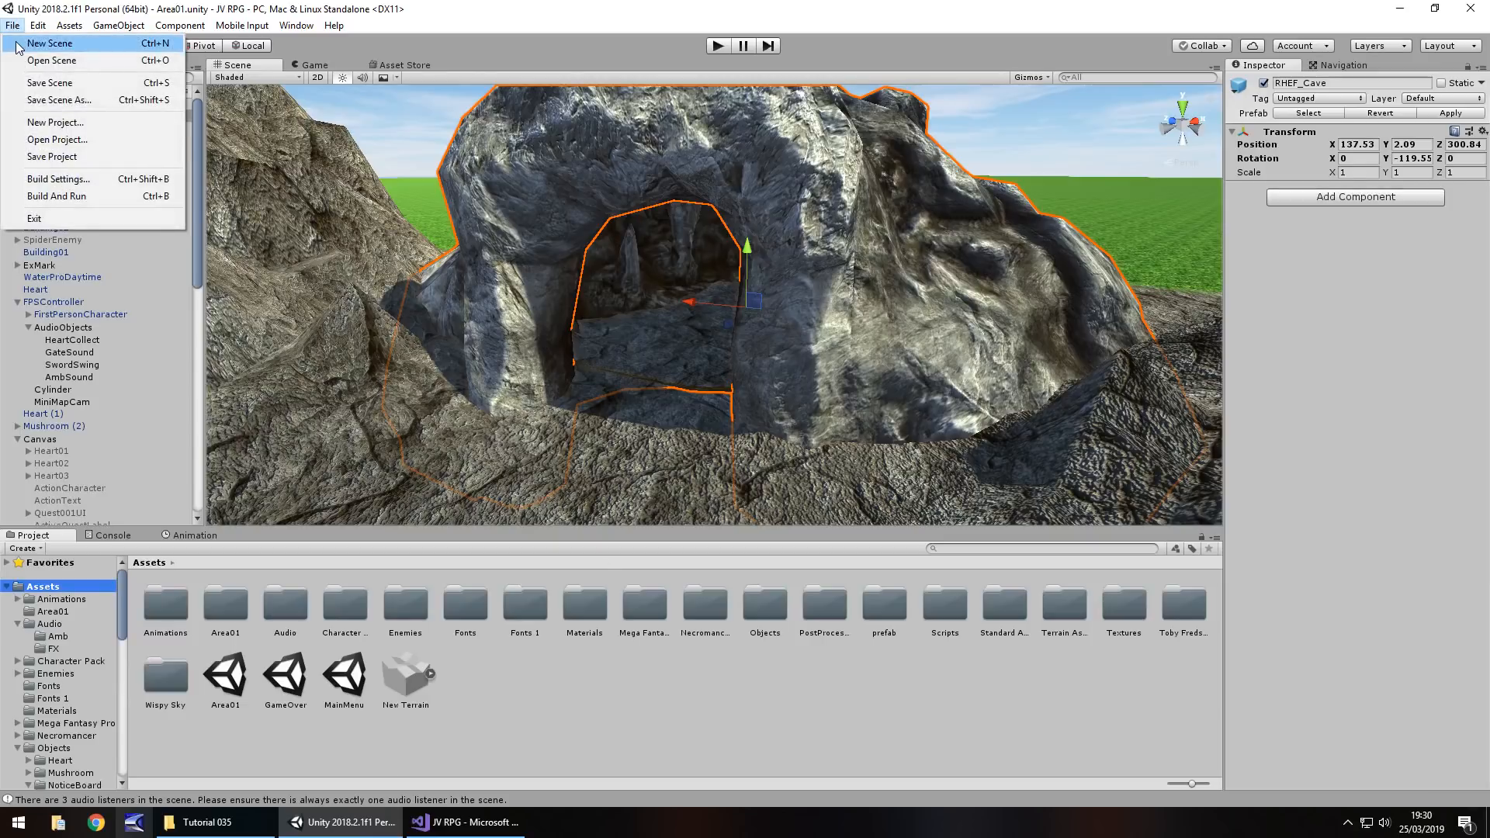
{"action": "left_click", "coordinate": [48, 43]}
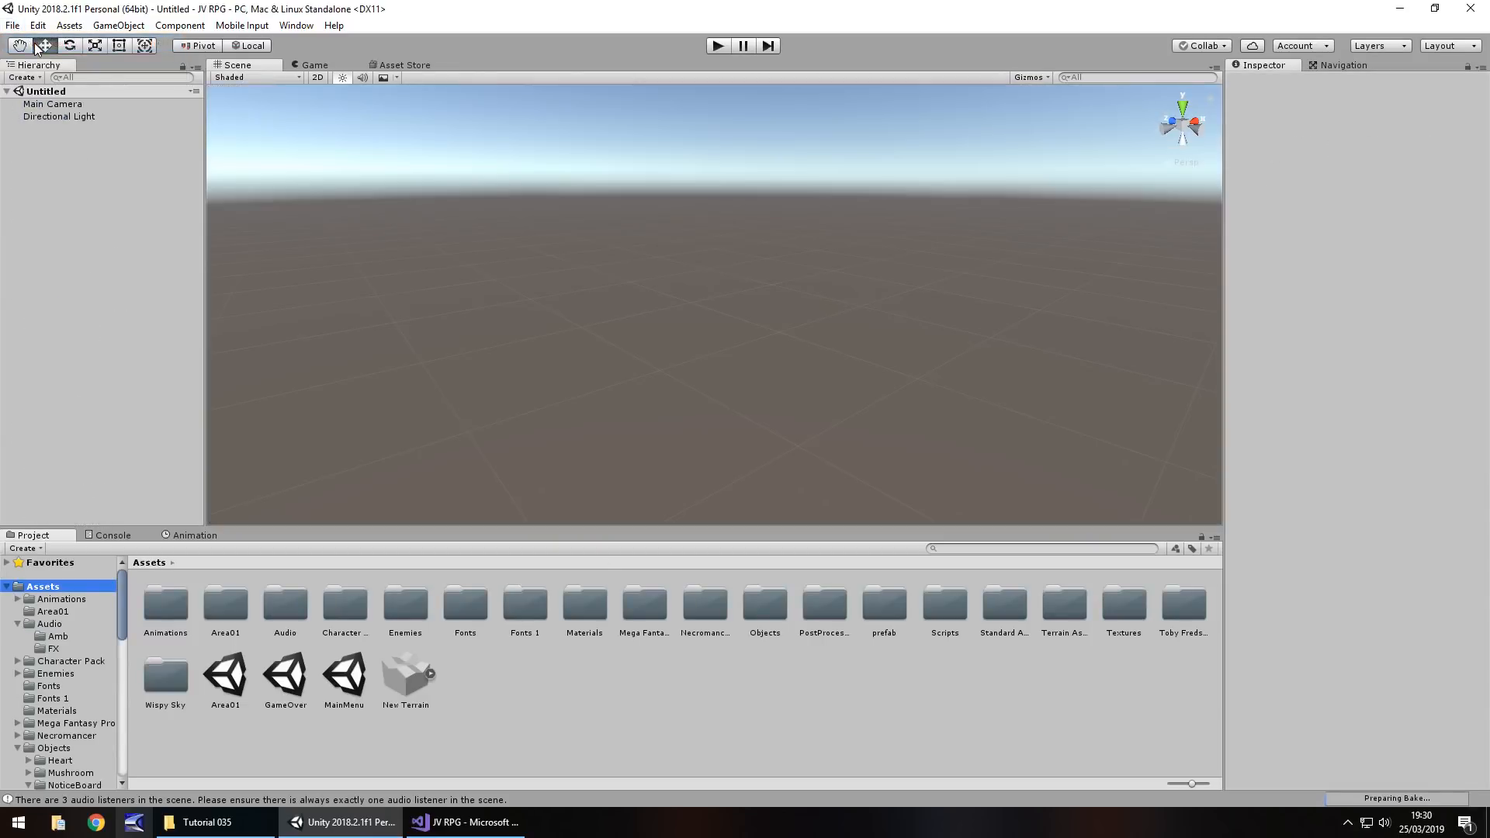
{"action": "left_click", "coordinate": [13, 24]}
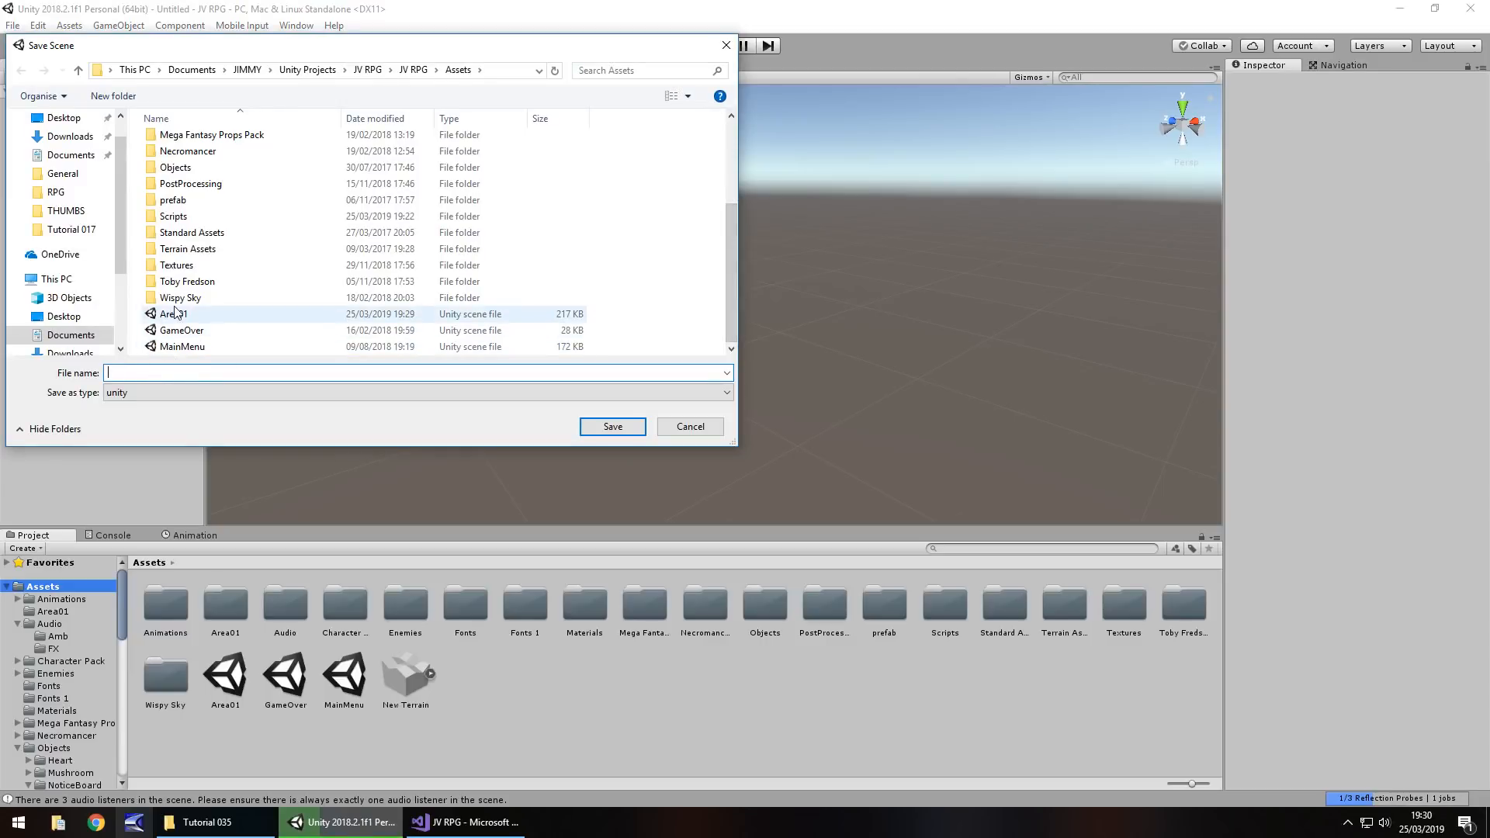
{"action": "type", "text": "Area"}
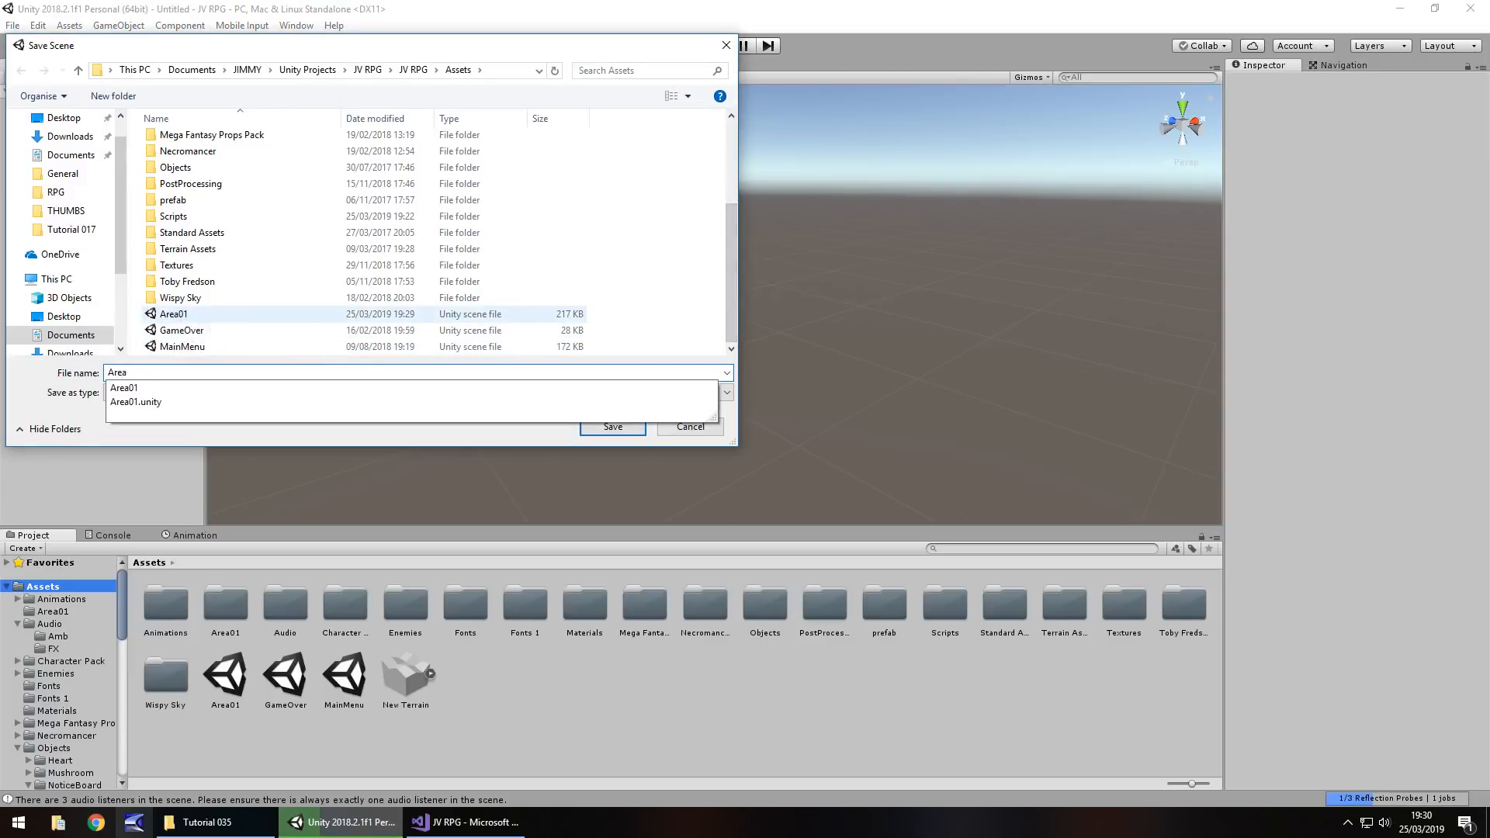
{"action": "left_click", "coordinate": [612, 426]}
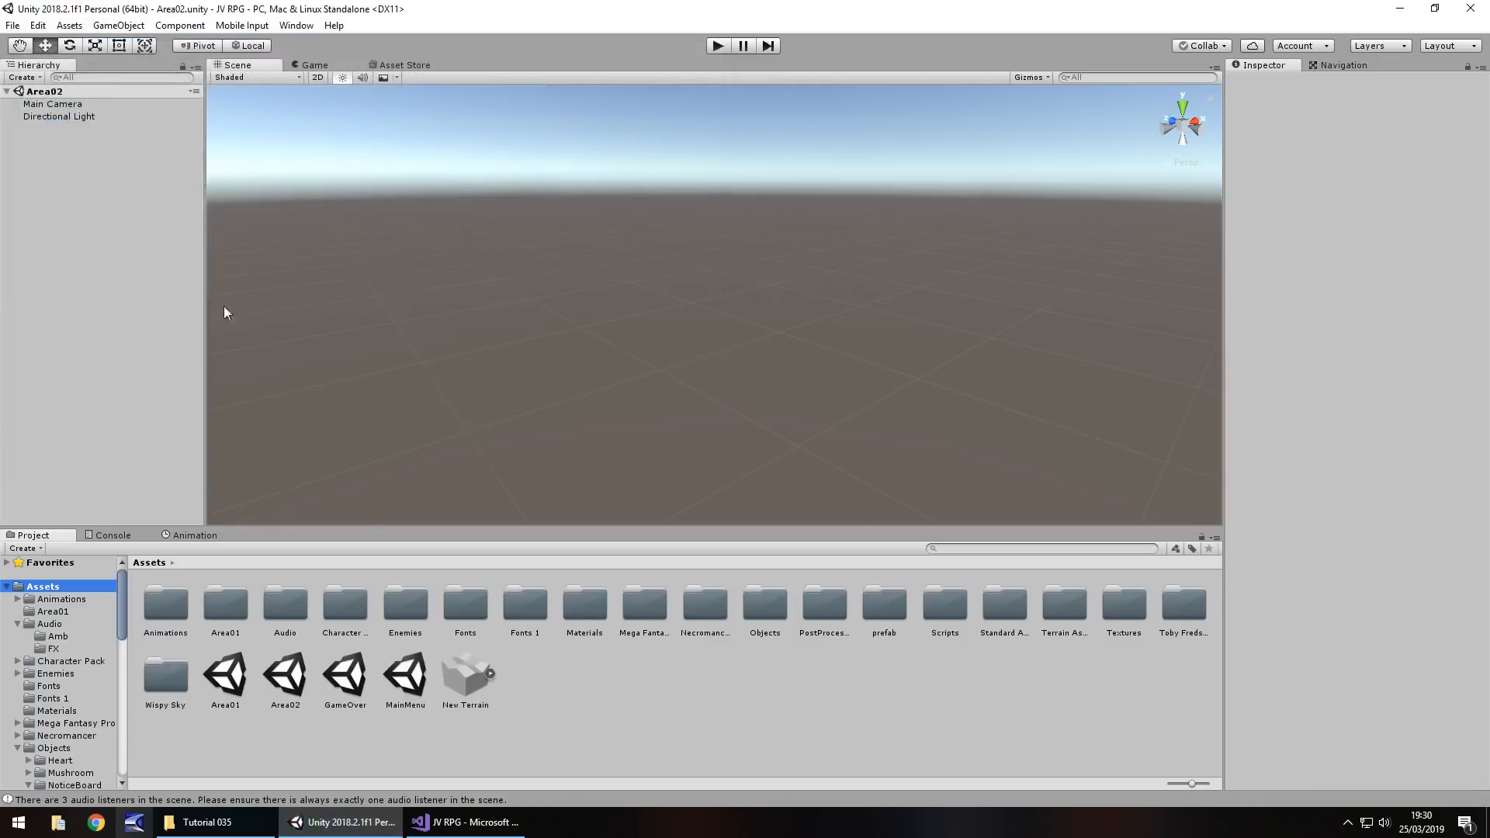